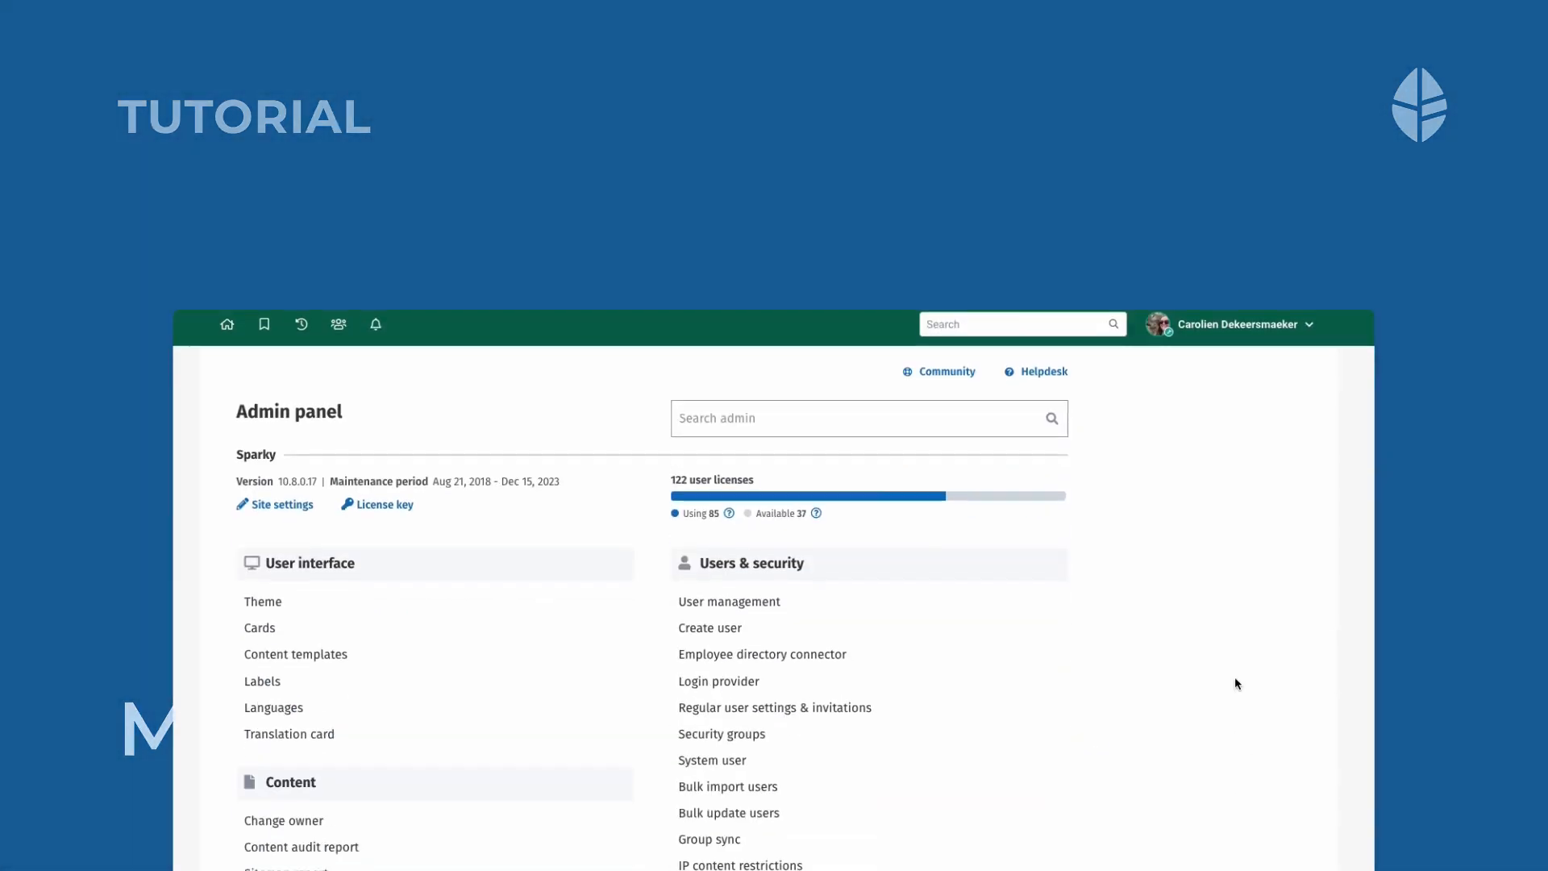
Step: Go to the Microsoft Teams entry under Integrations in the Admin panel
scroll("up", 3)
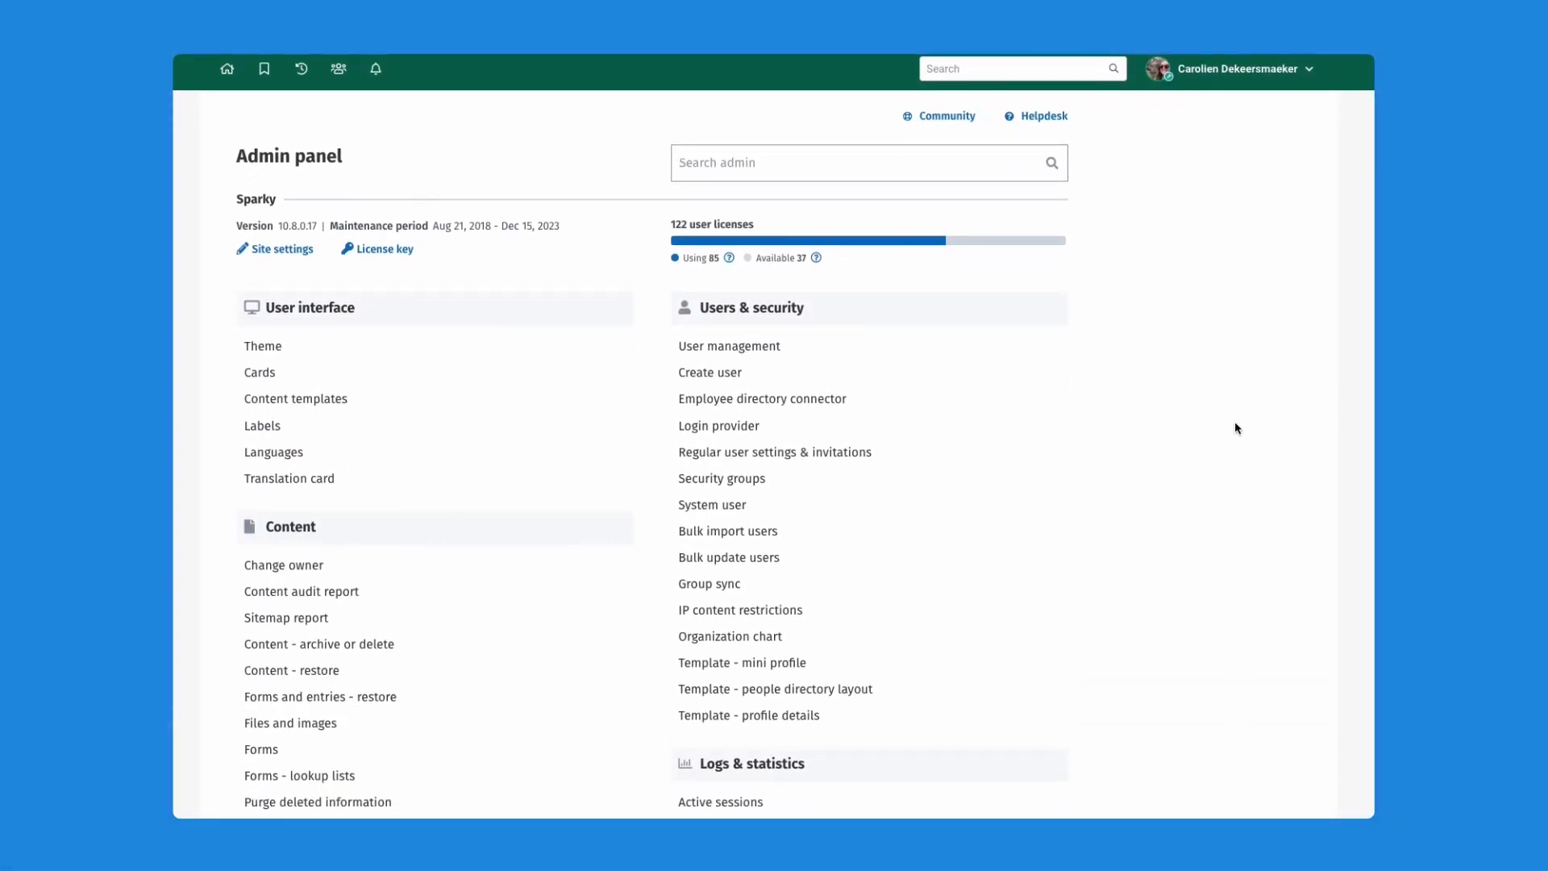
mouse_move(1202, 453)
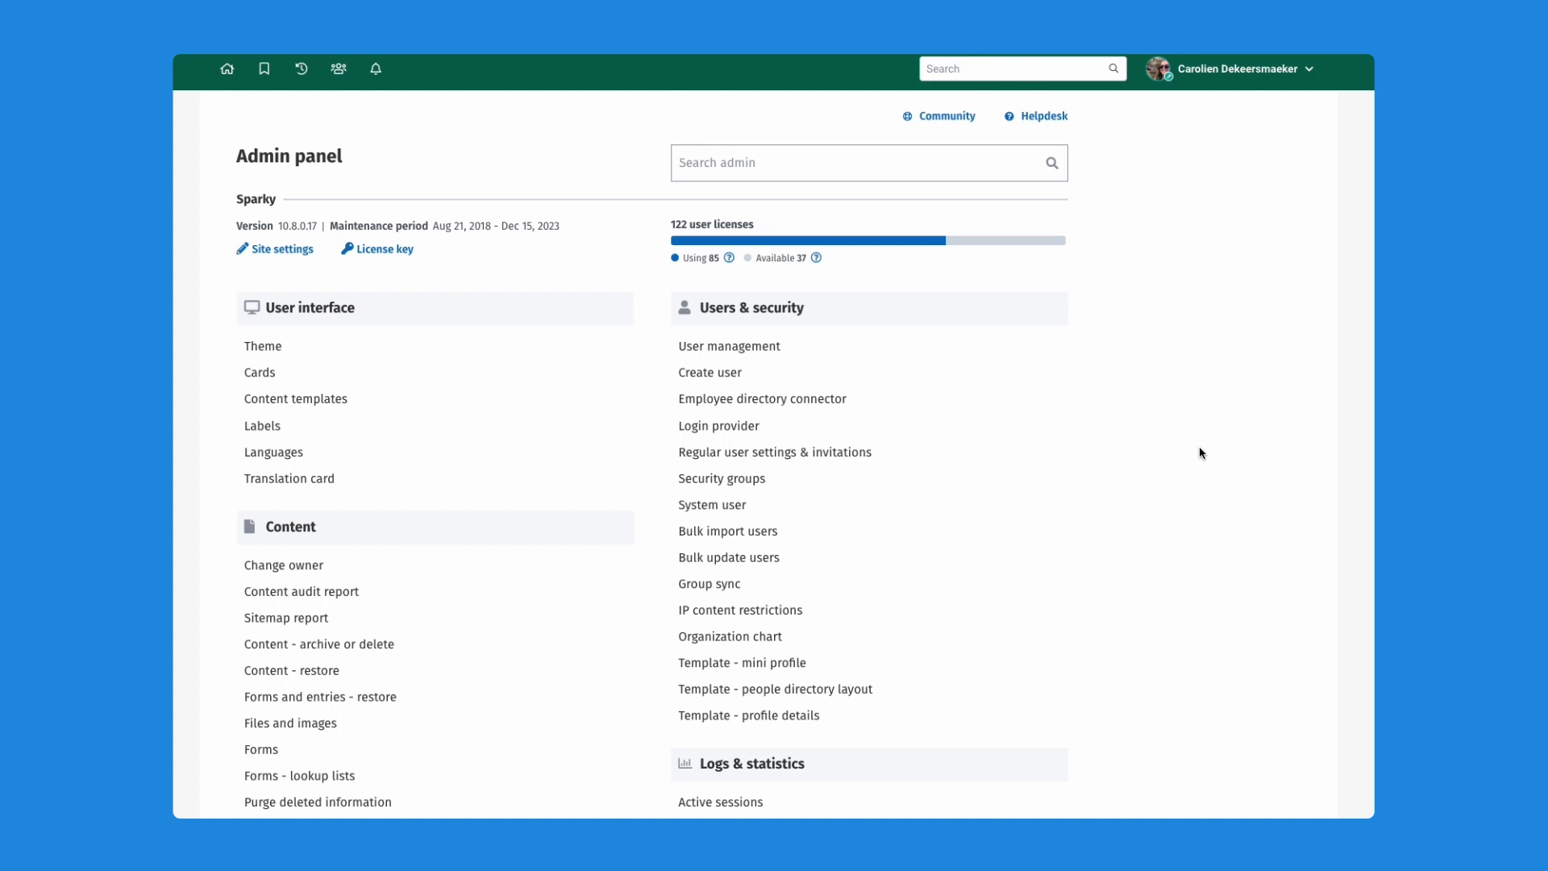
mouse_move(1165, 464)
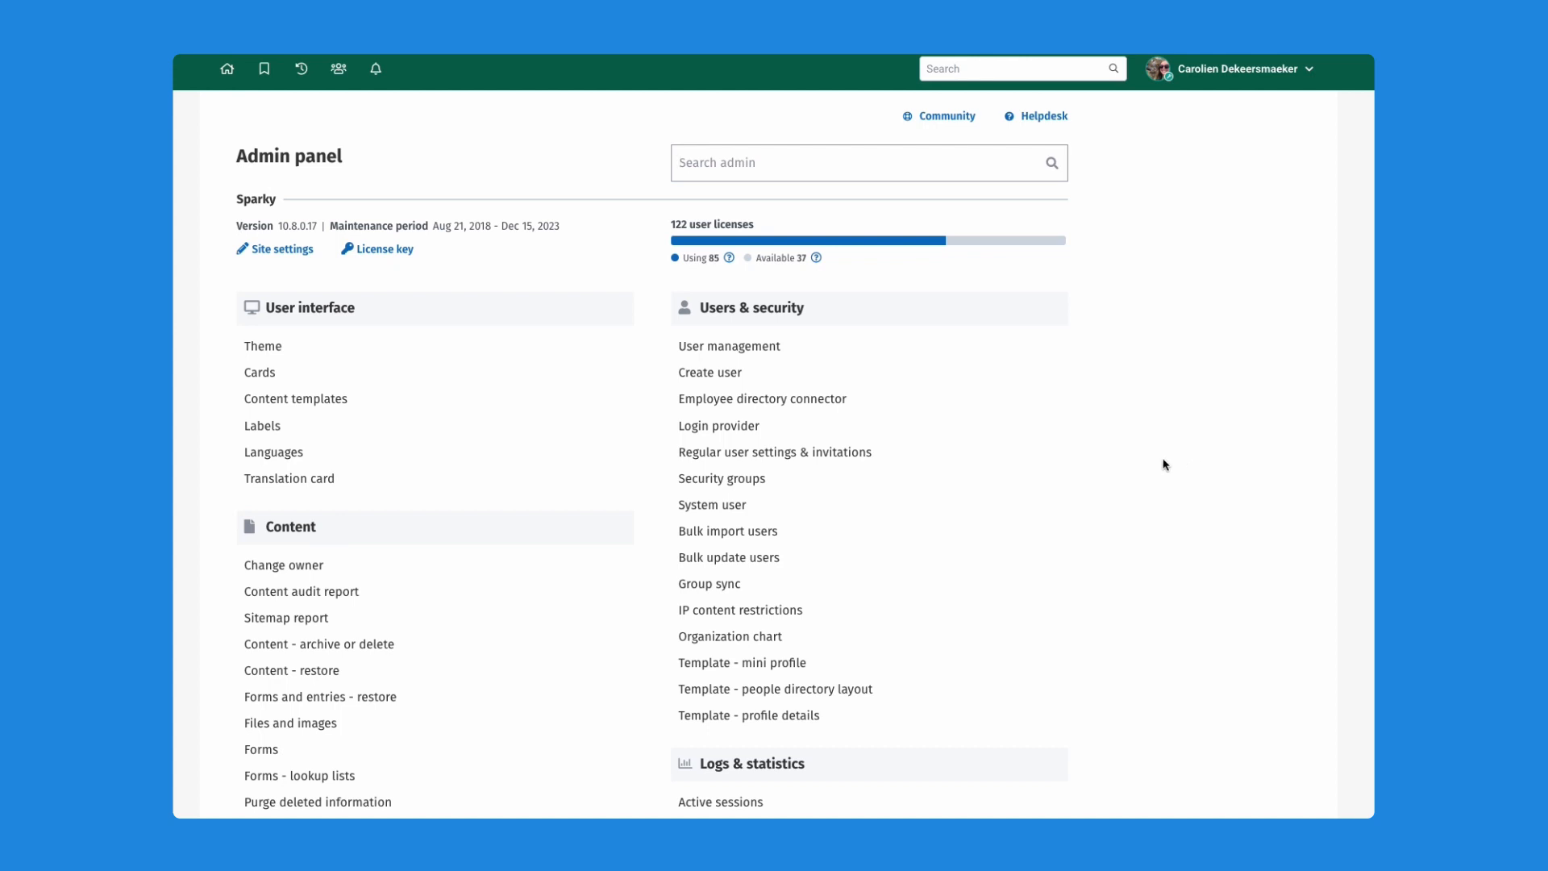
scroll("down", 3)
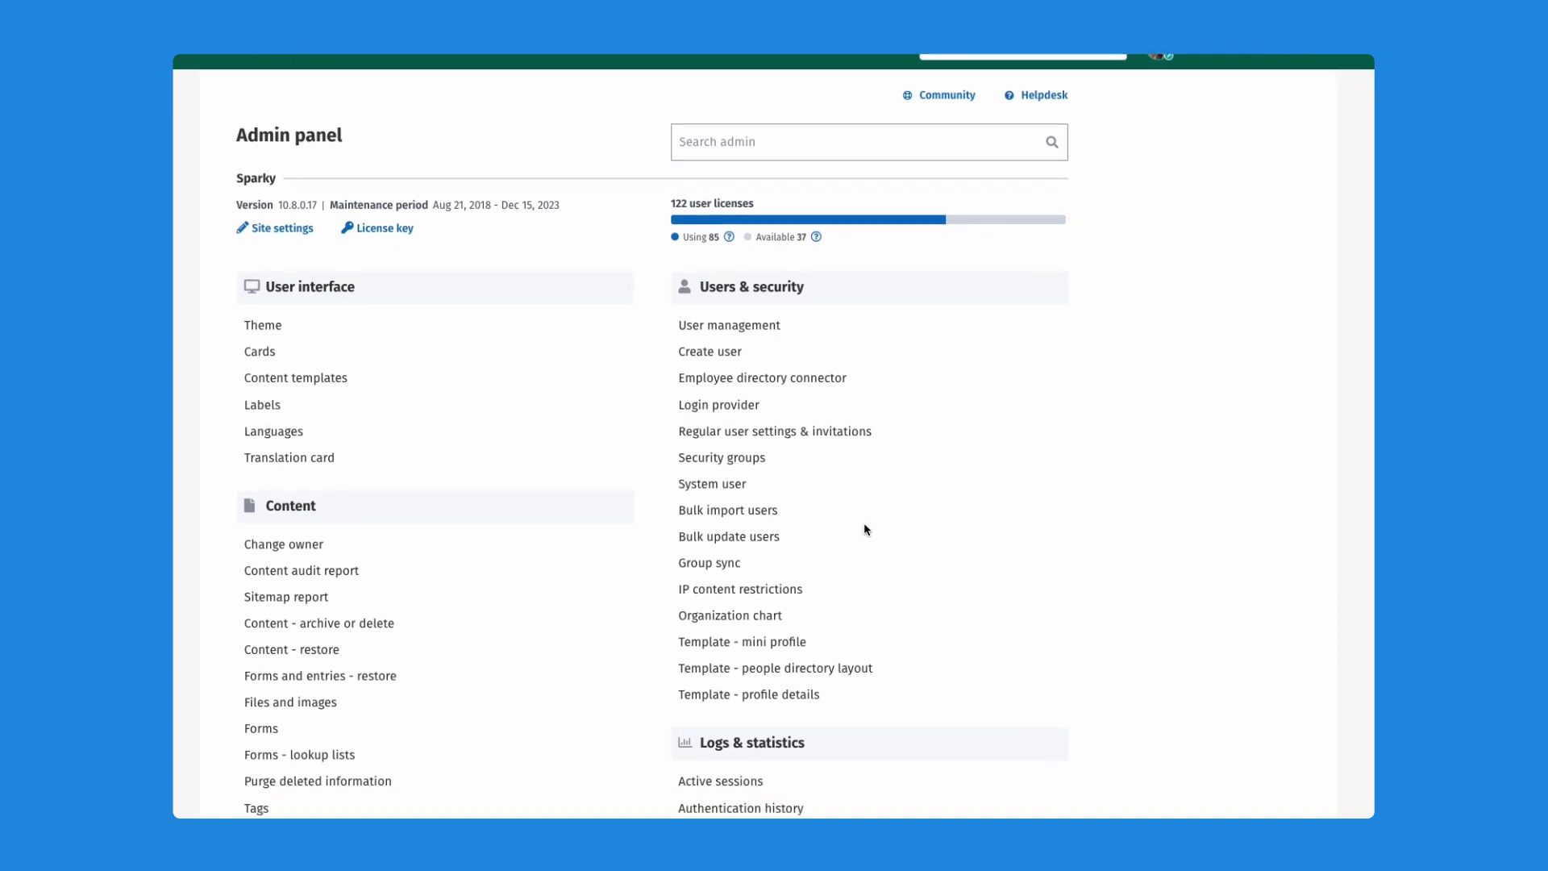
scroll("down", 3)
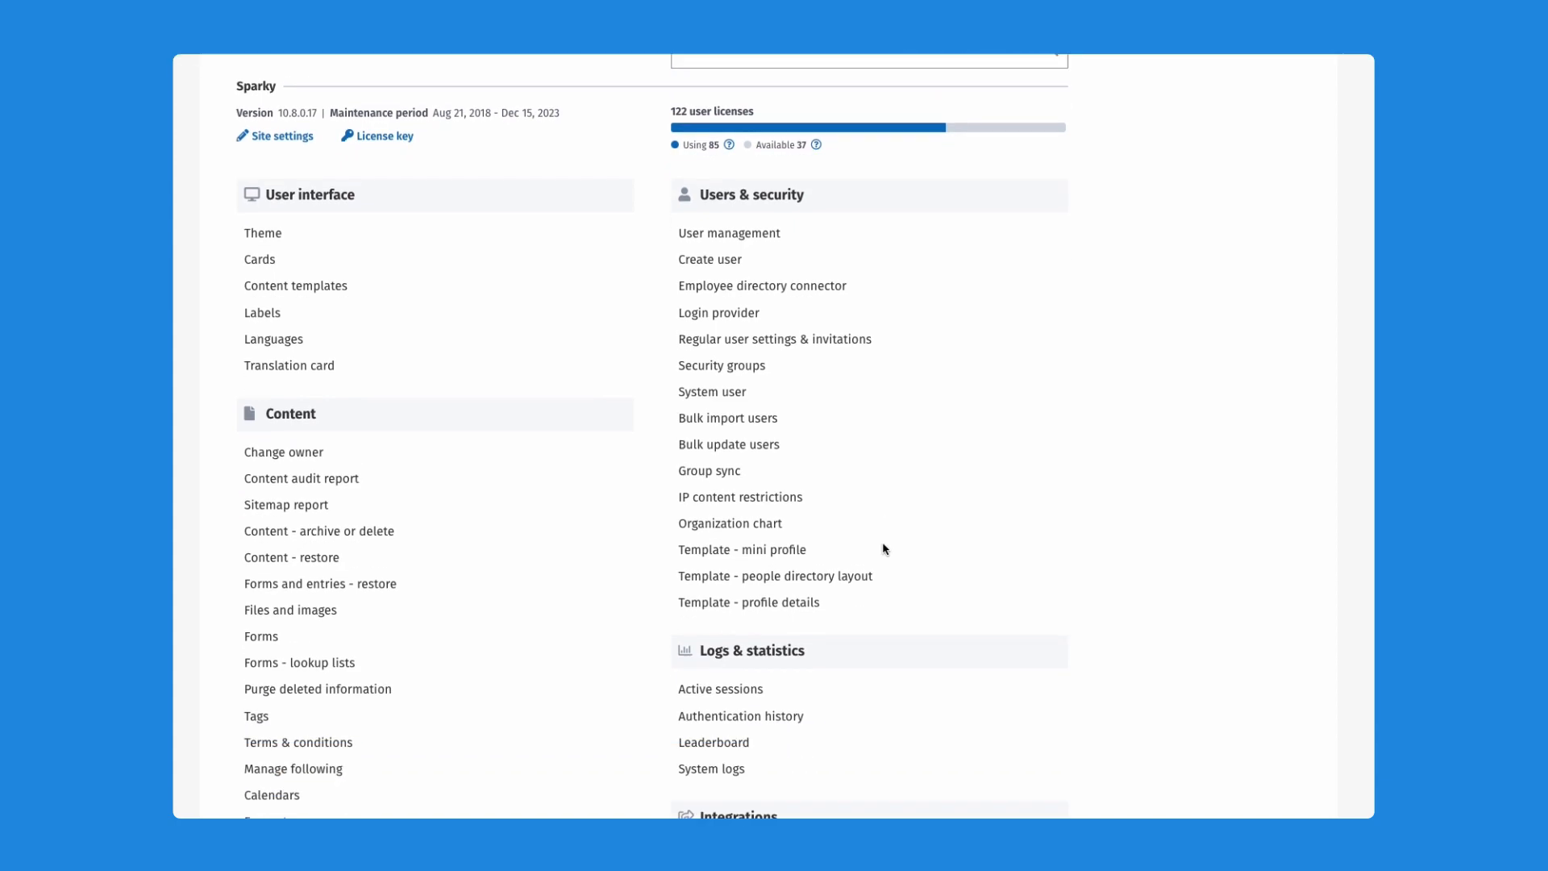
scroll("down", 3)
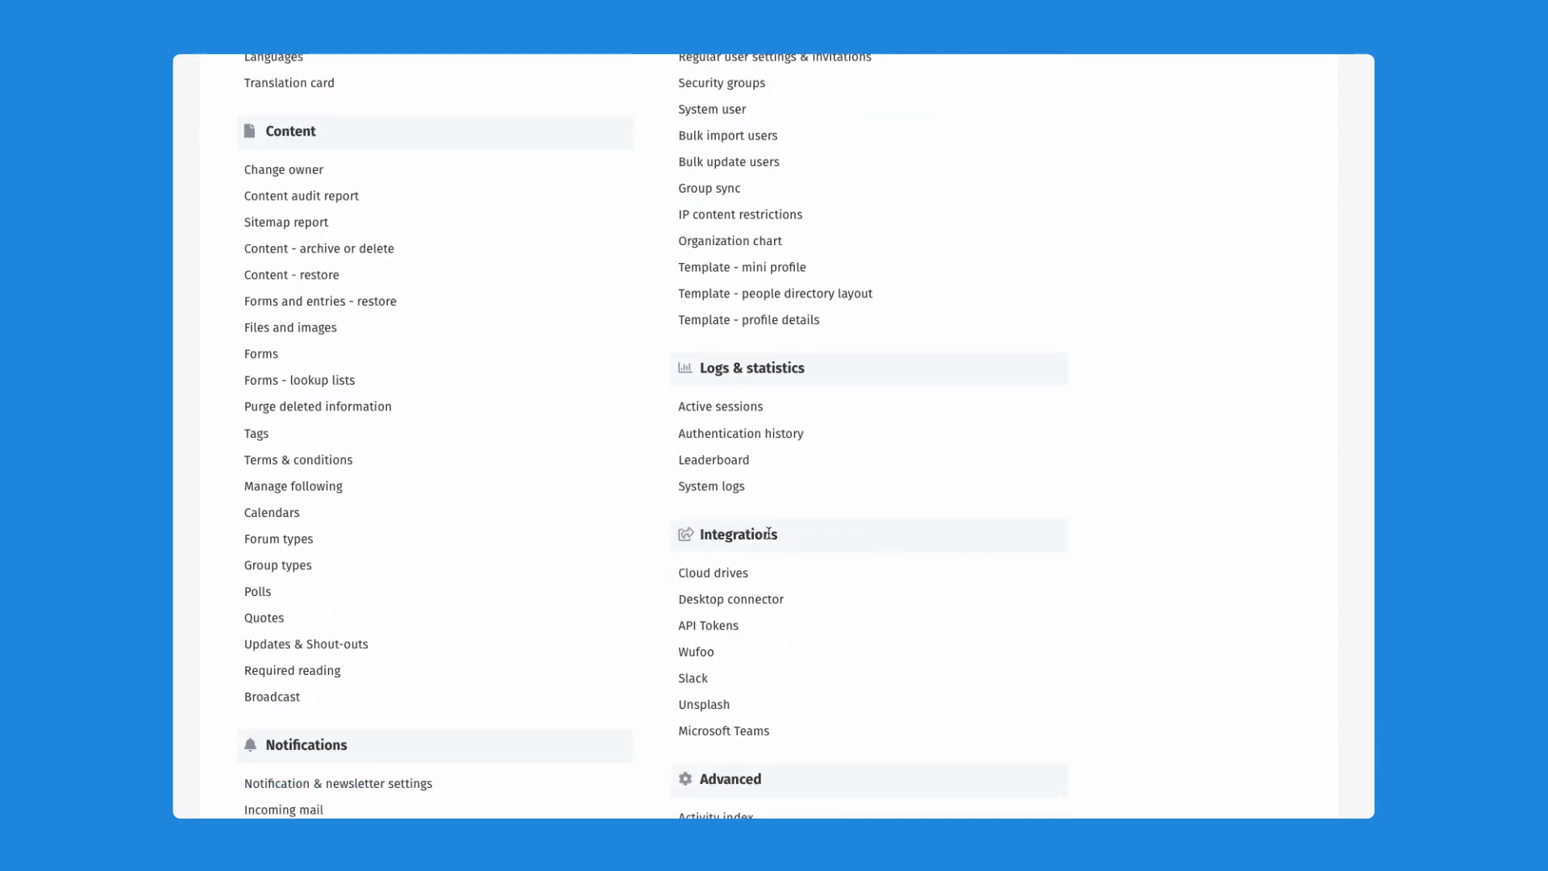
left_click(722, 730)
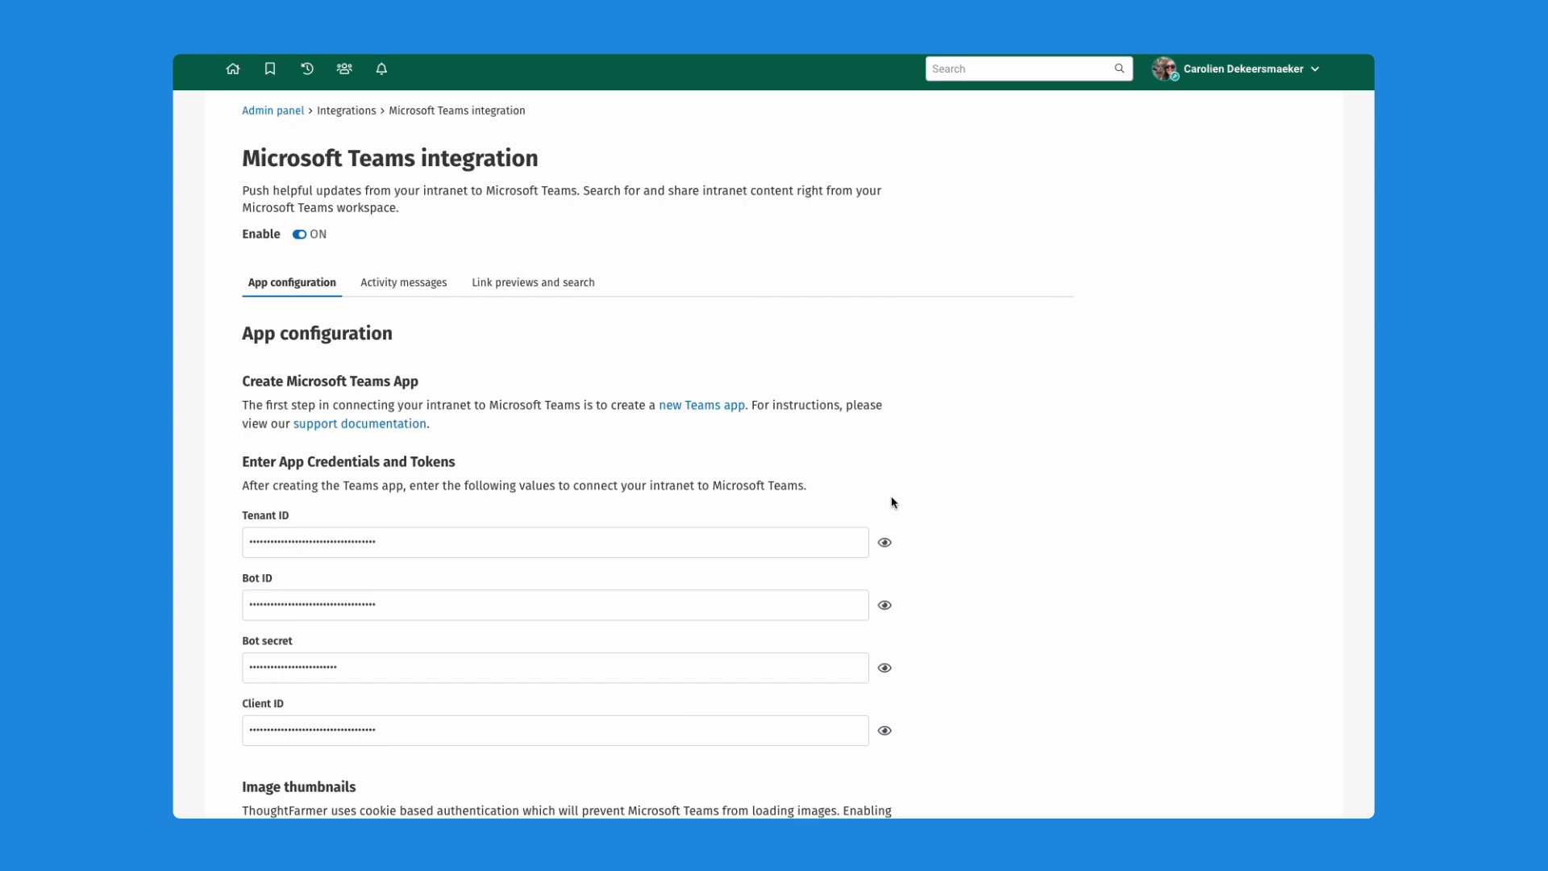
mouse_move(401, 292)
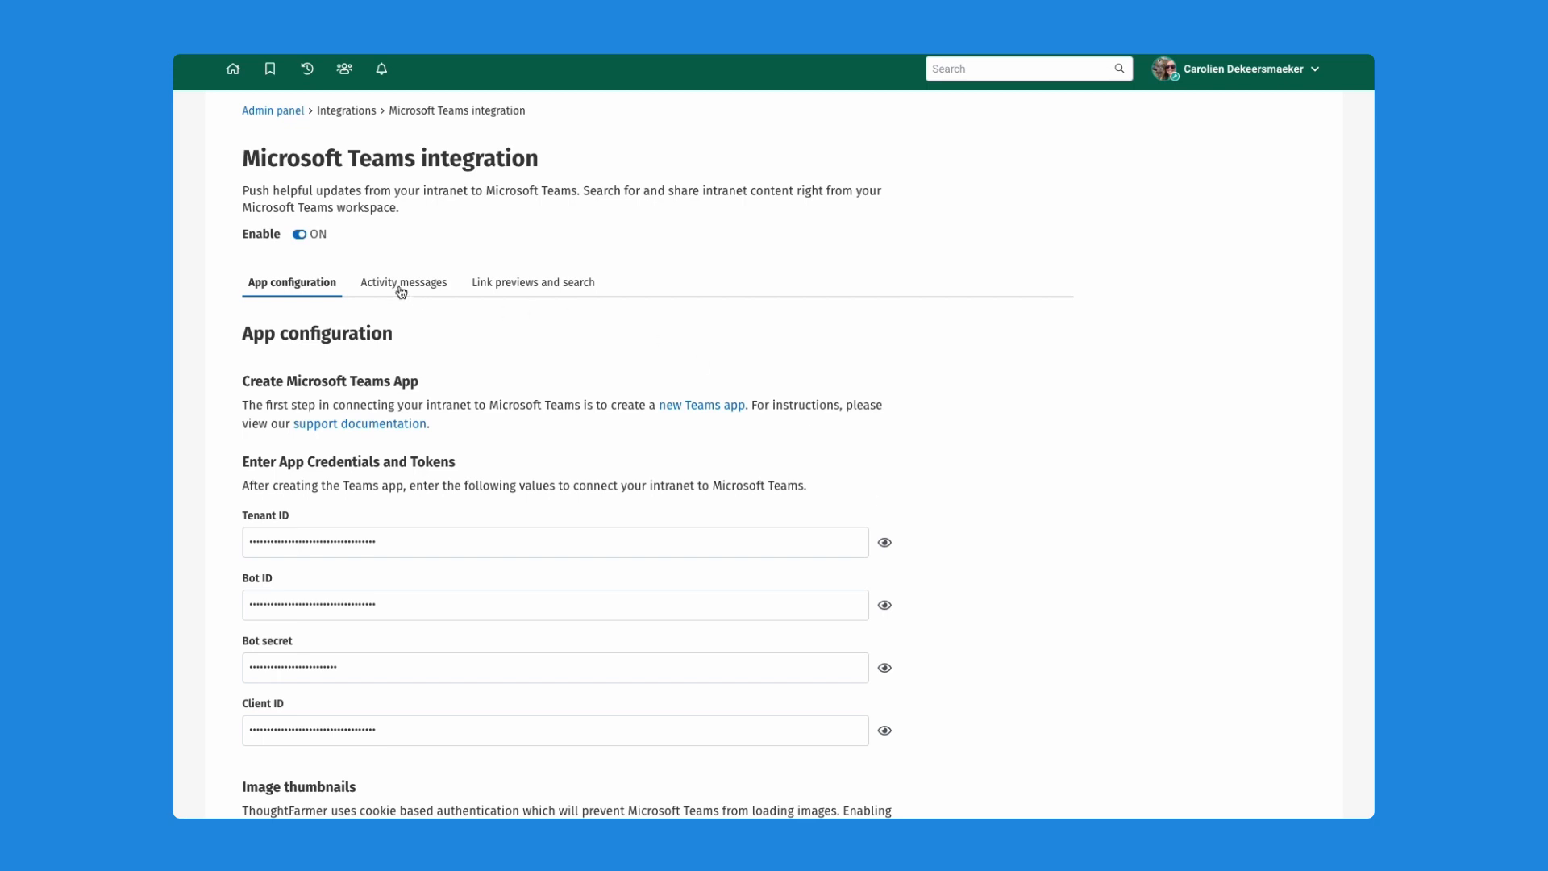
Step: Show the Activity messages list of the Teams integration
left_click(403, 284)
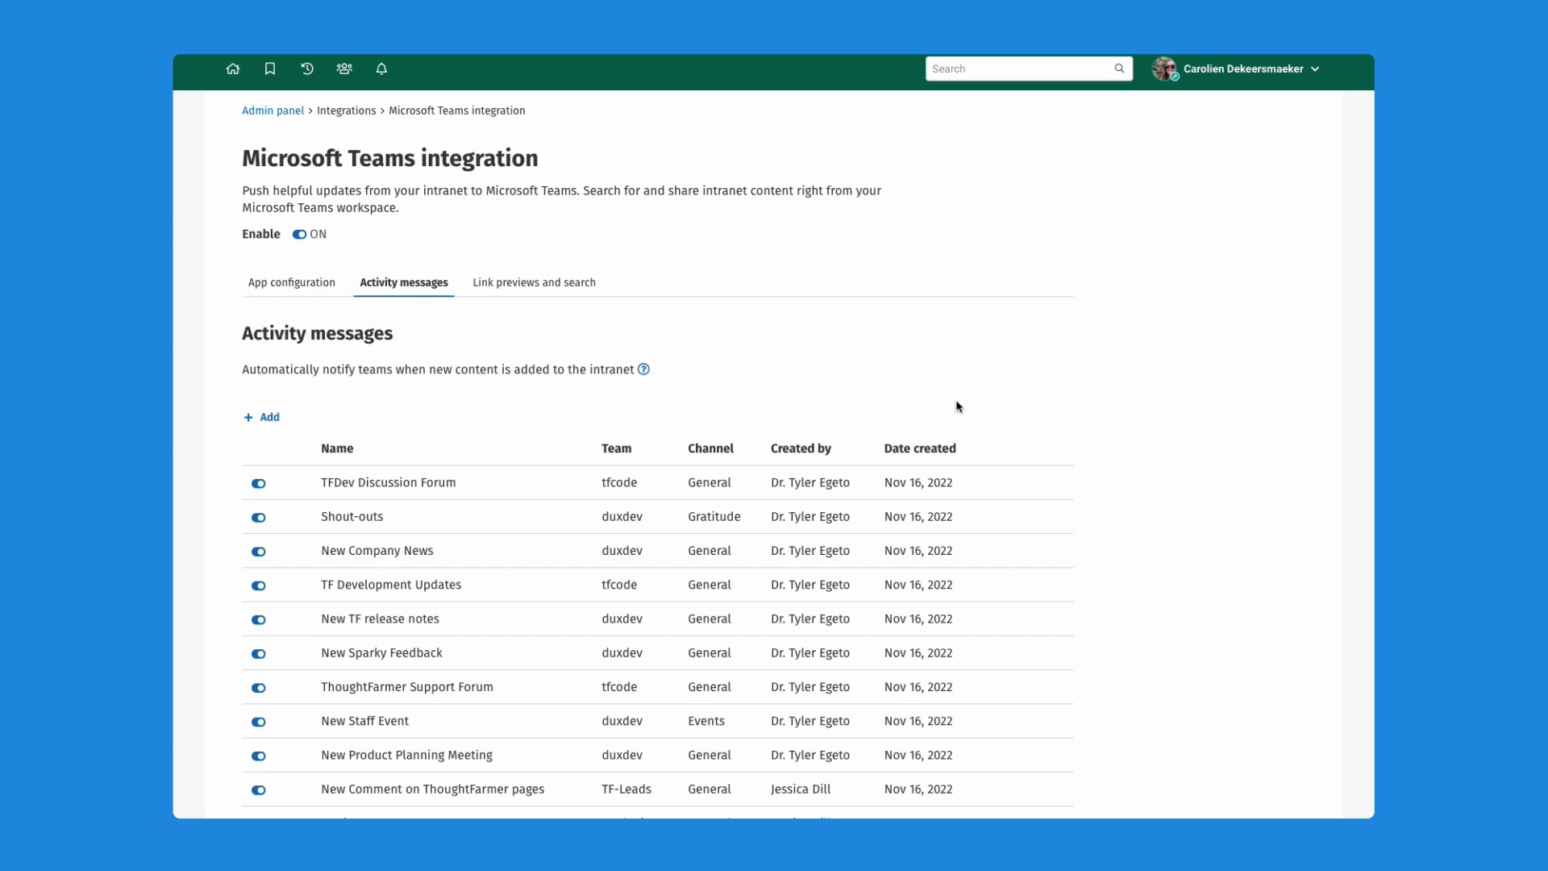
mouse_move(939, 403)
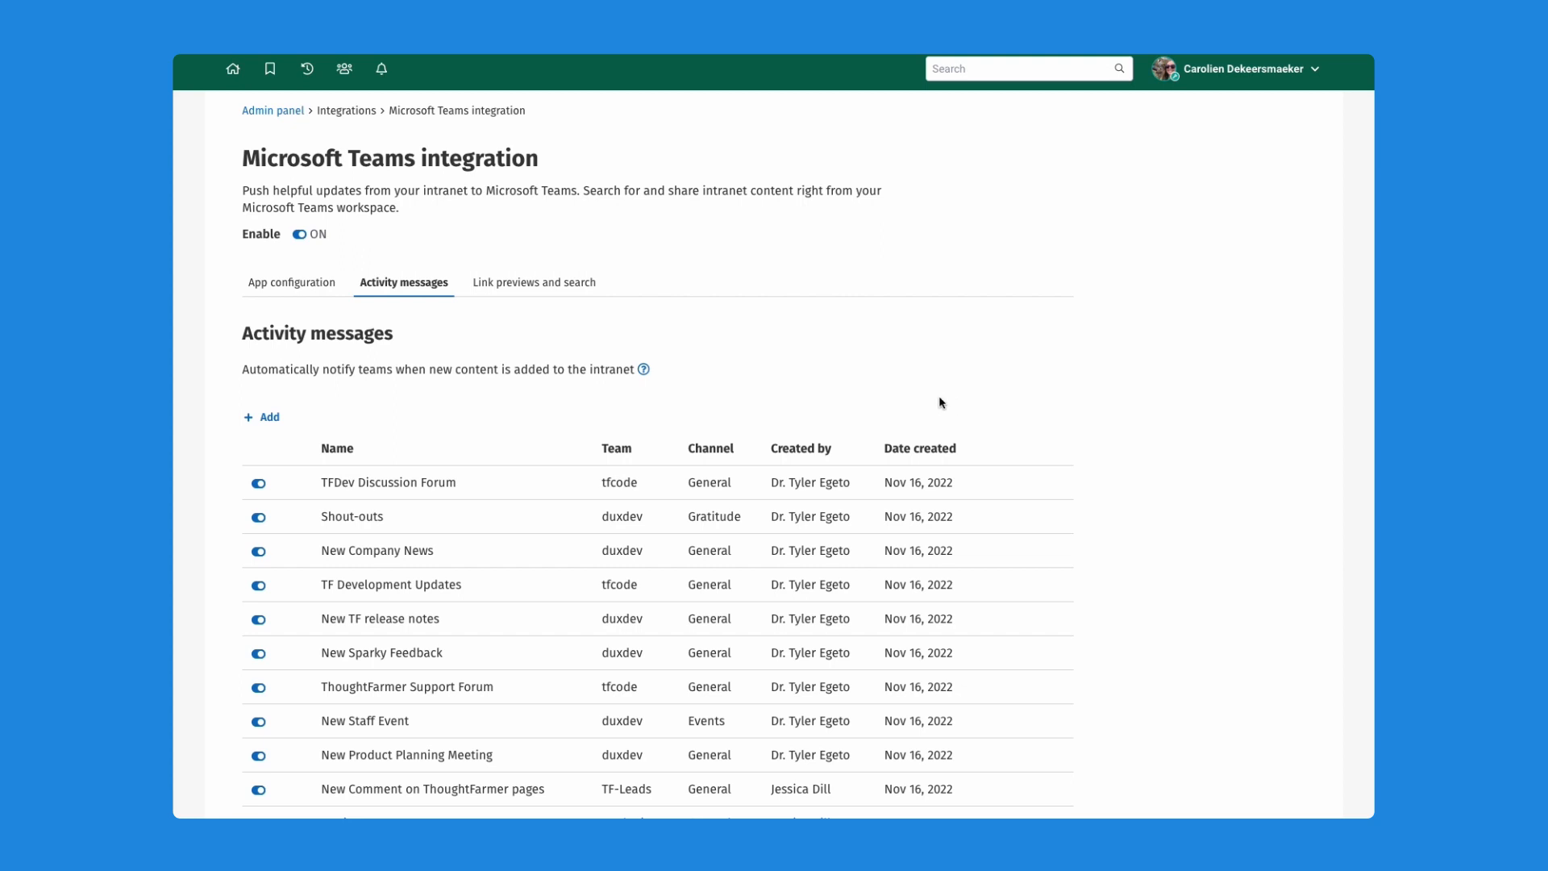
mouse_move(903, 405)
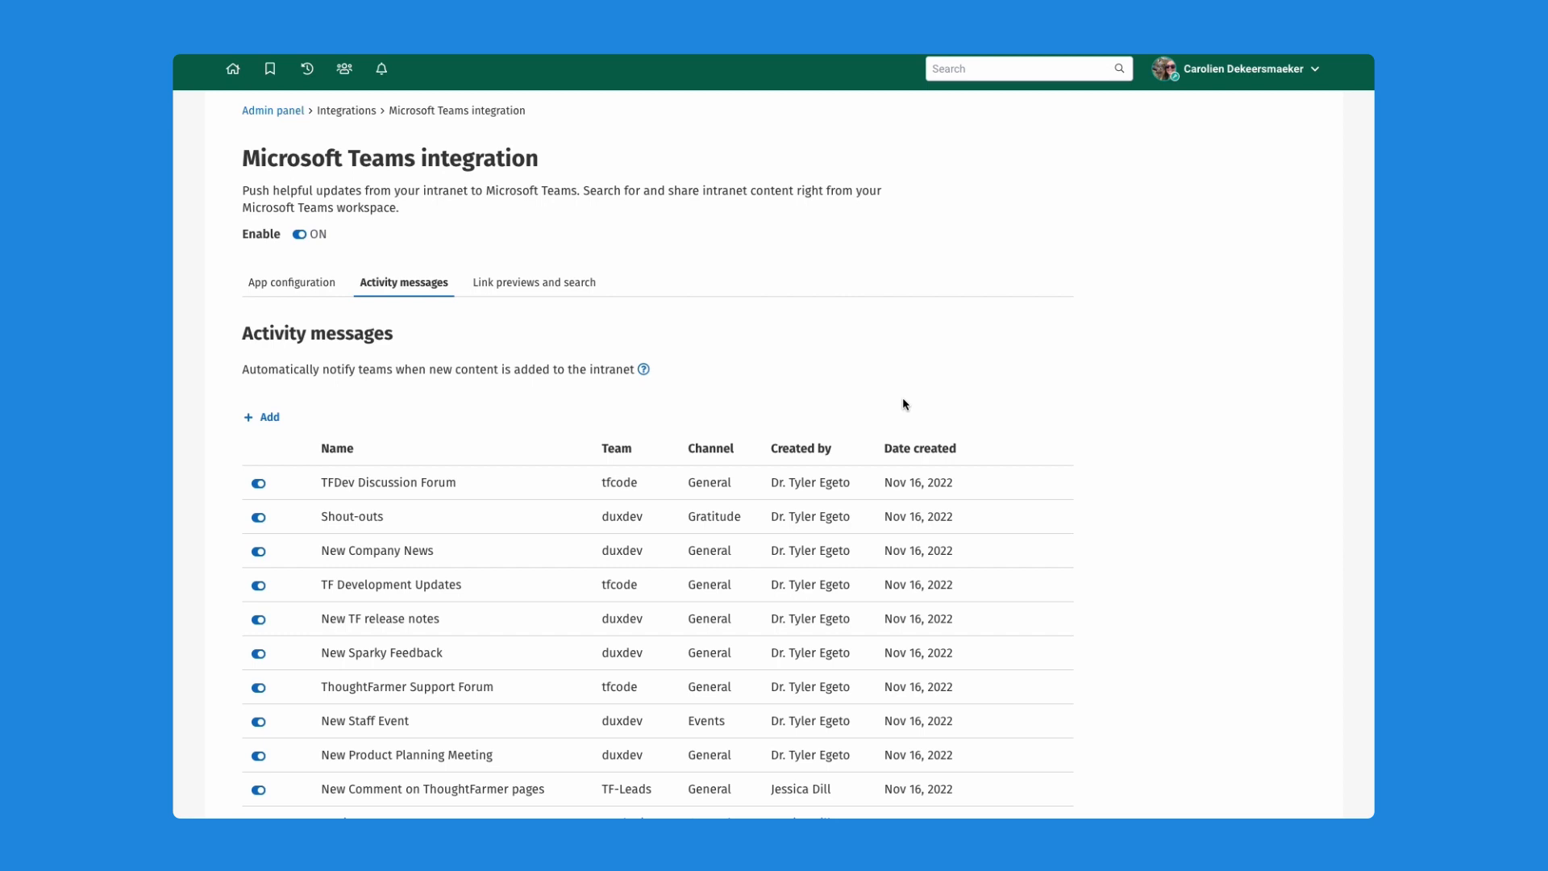
mouse_move(855, 416)
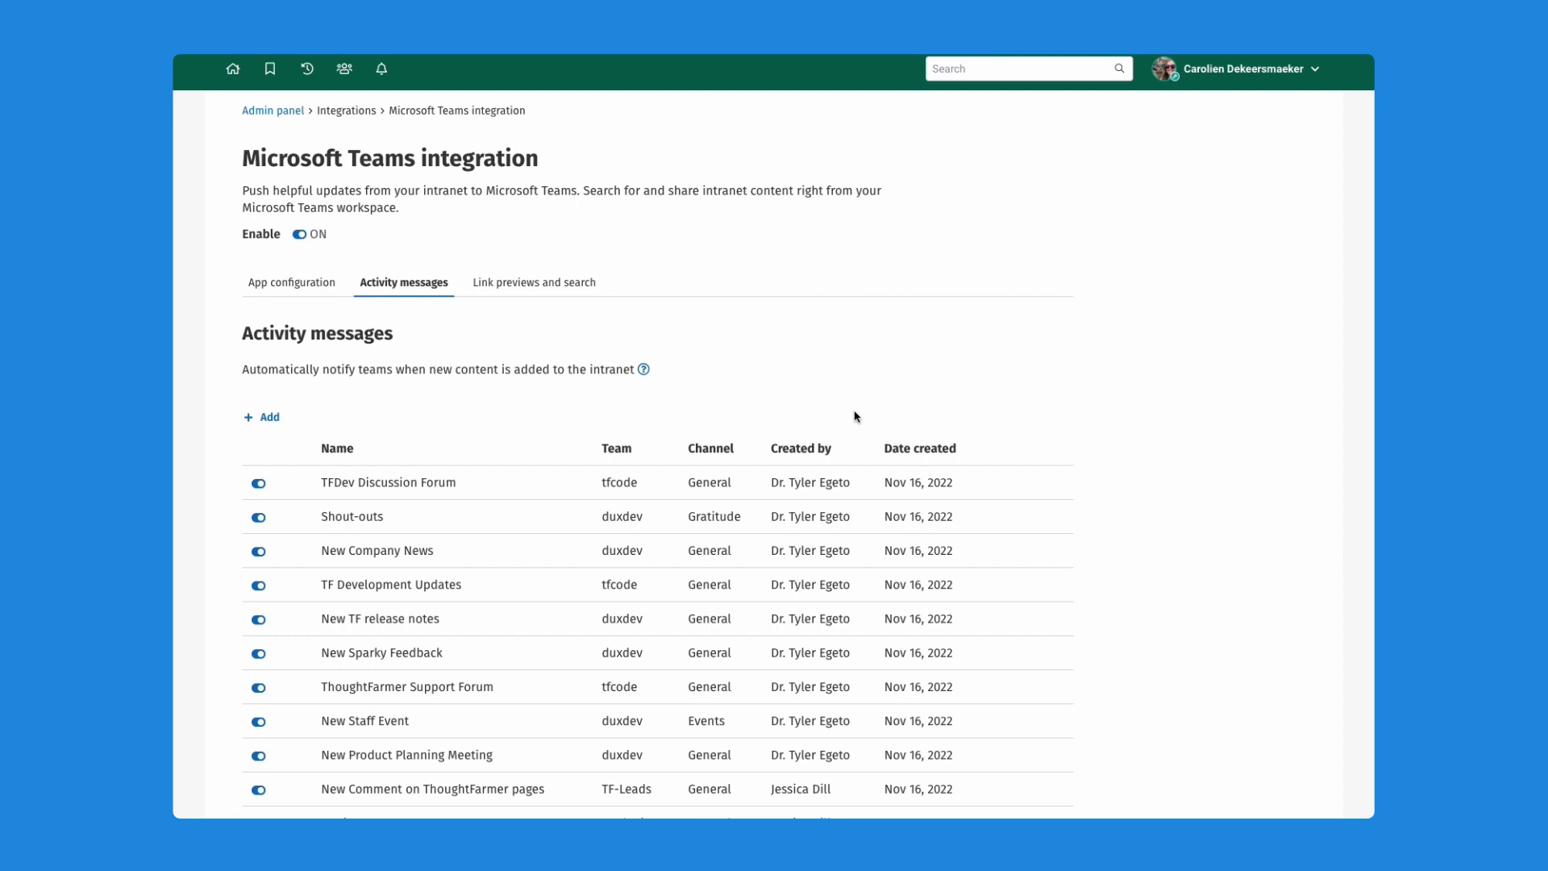
mouse_move(469, 427)
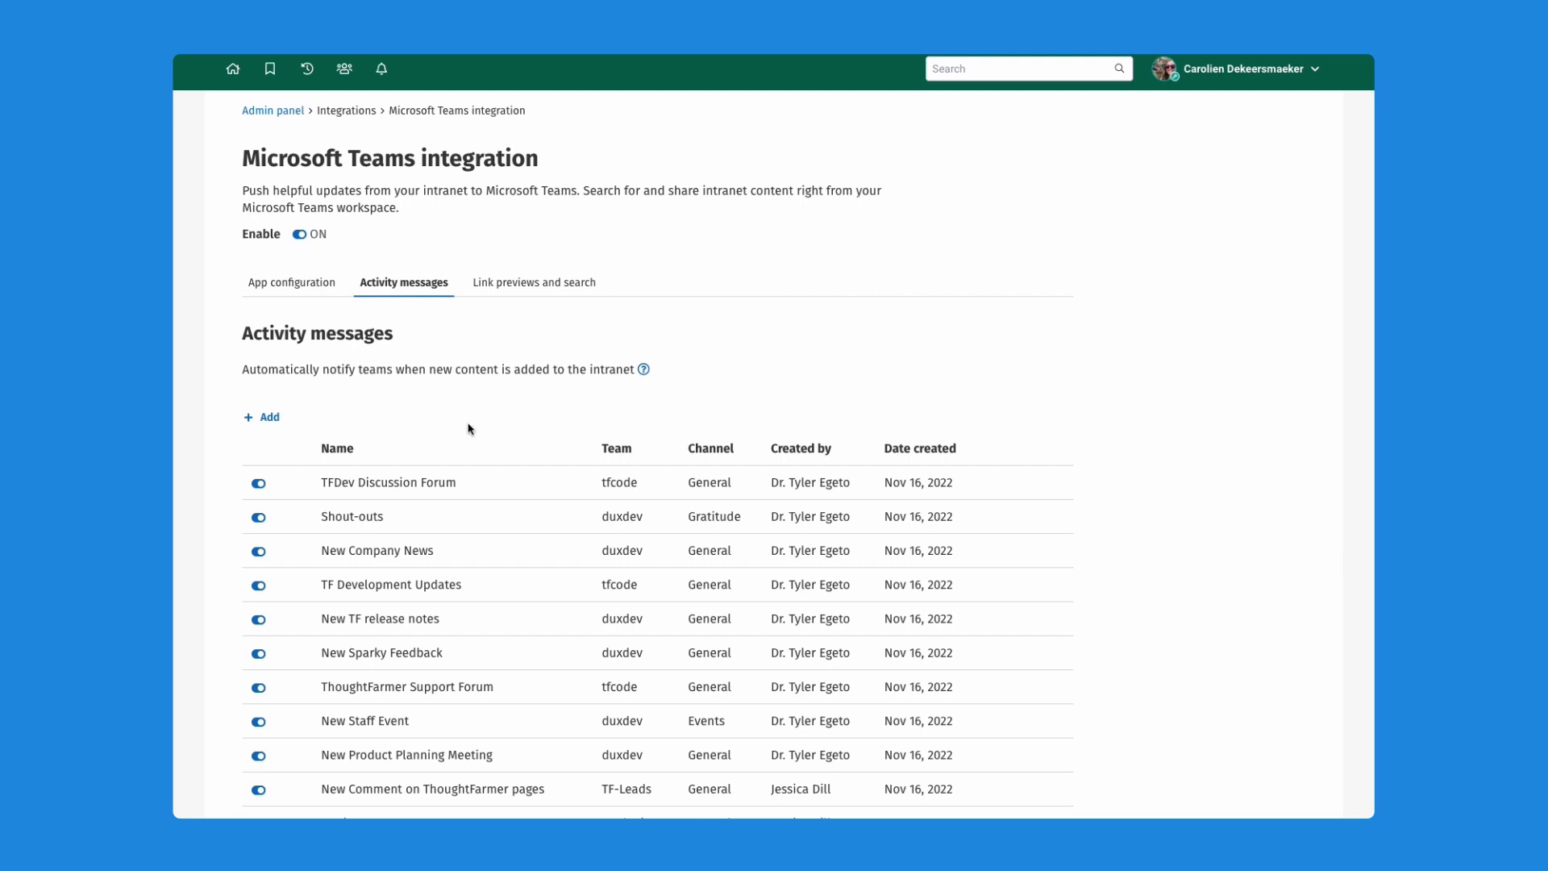
mouse_move(267, 421)
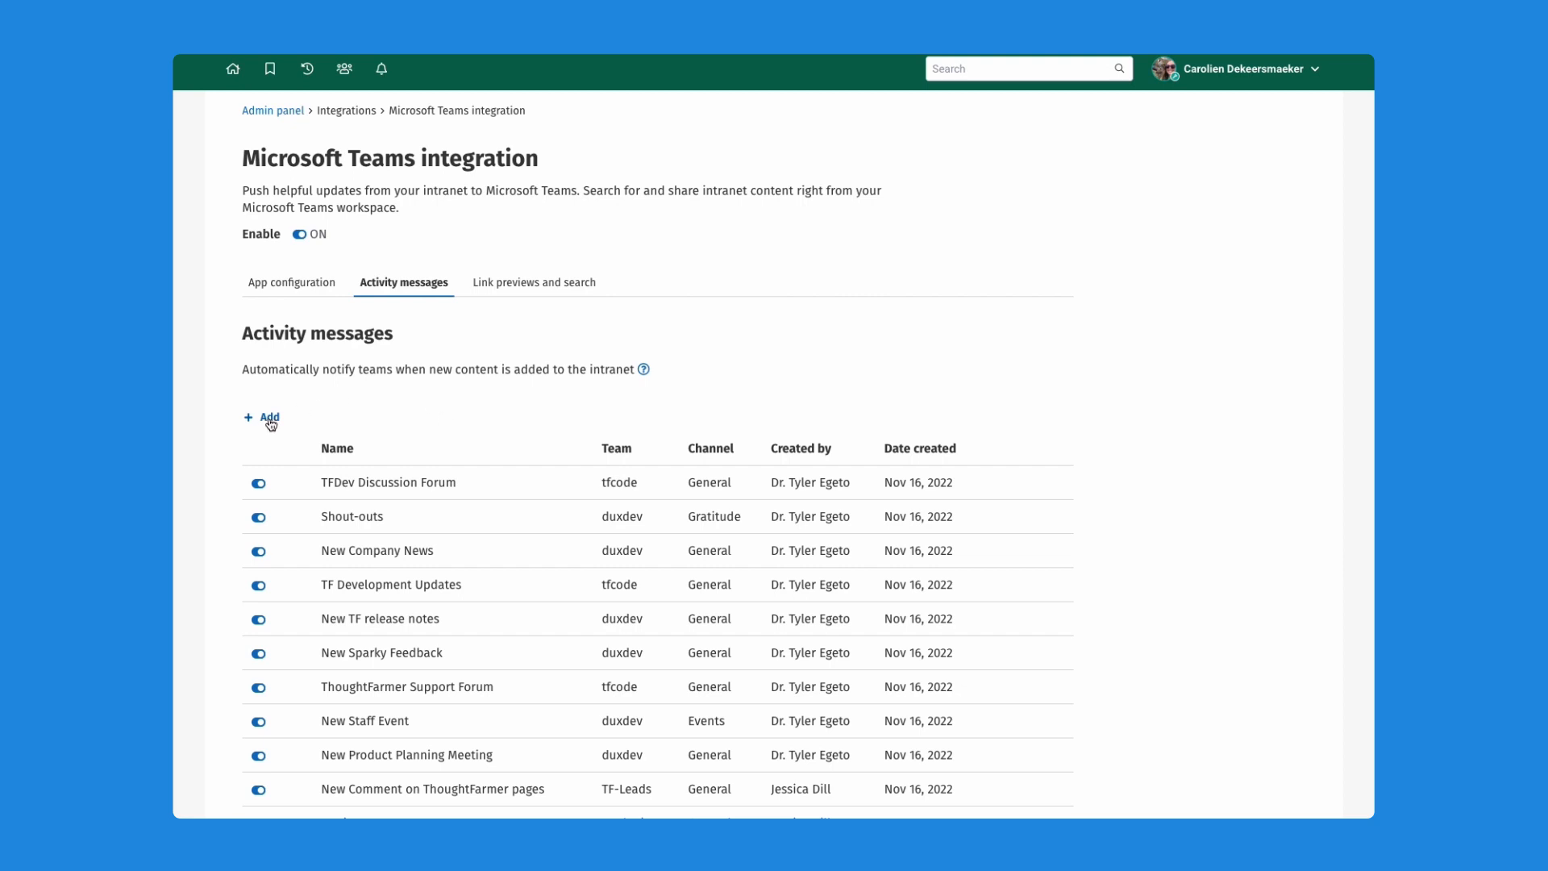
Step: Start a new activity message named CSM watching any page in the CSM Check-In Meetings section
left_click(268, 416)
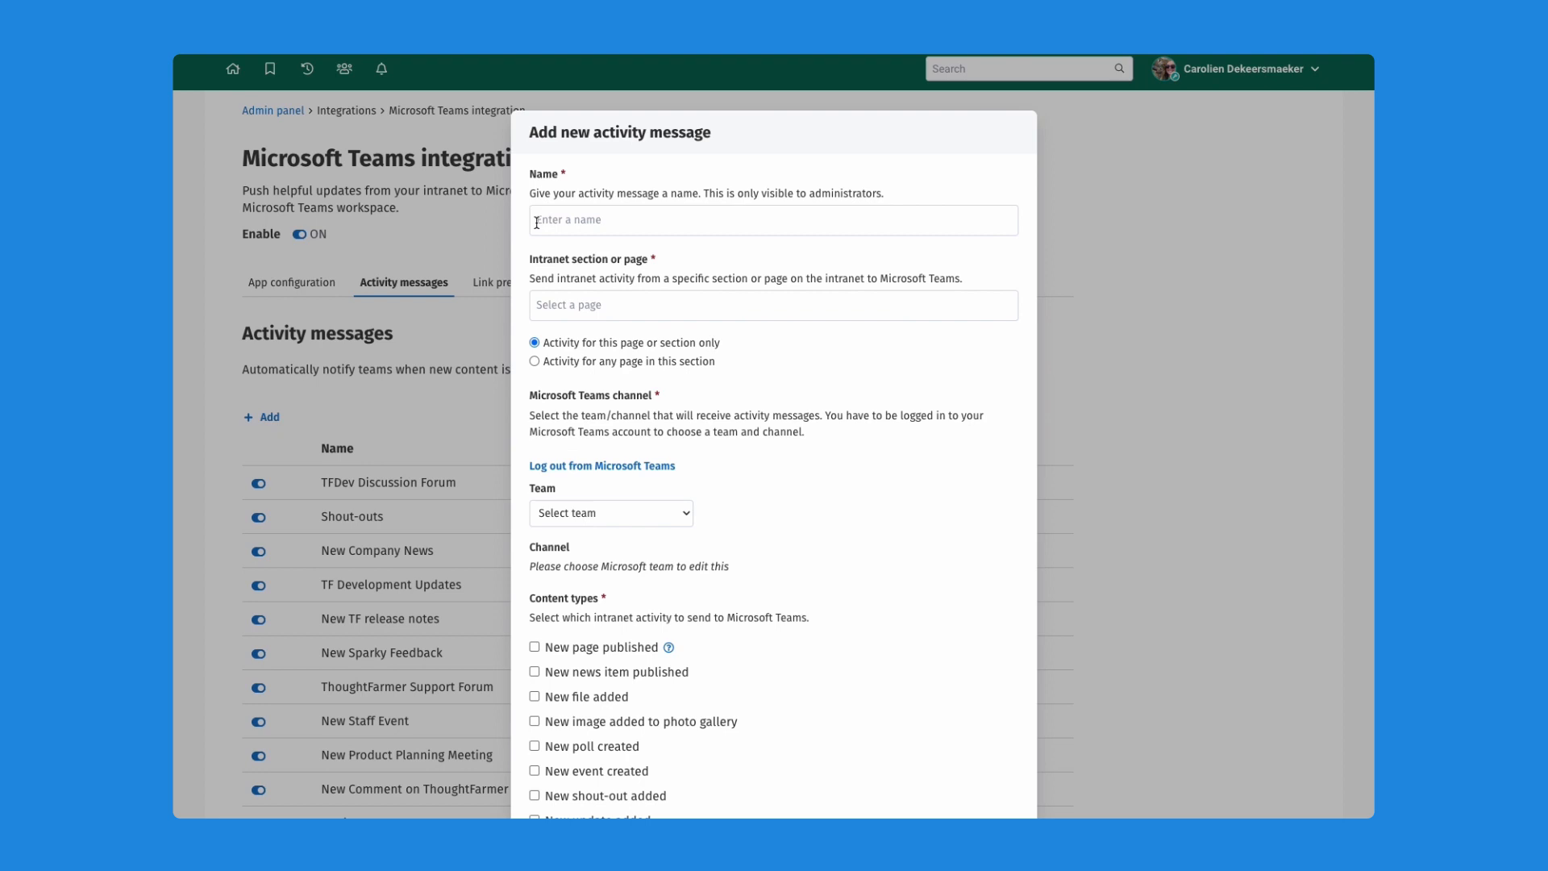
type("CSM meeting minutes")
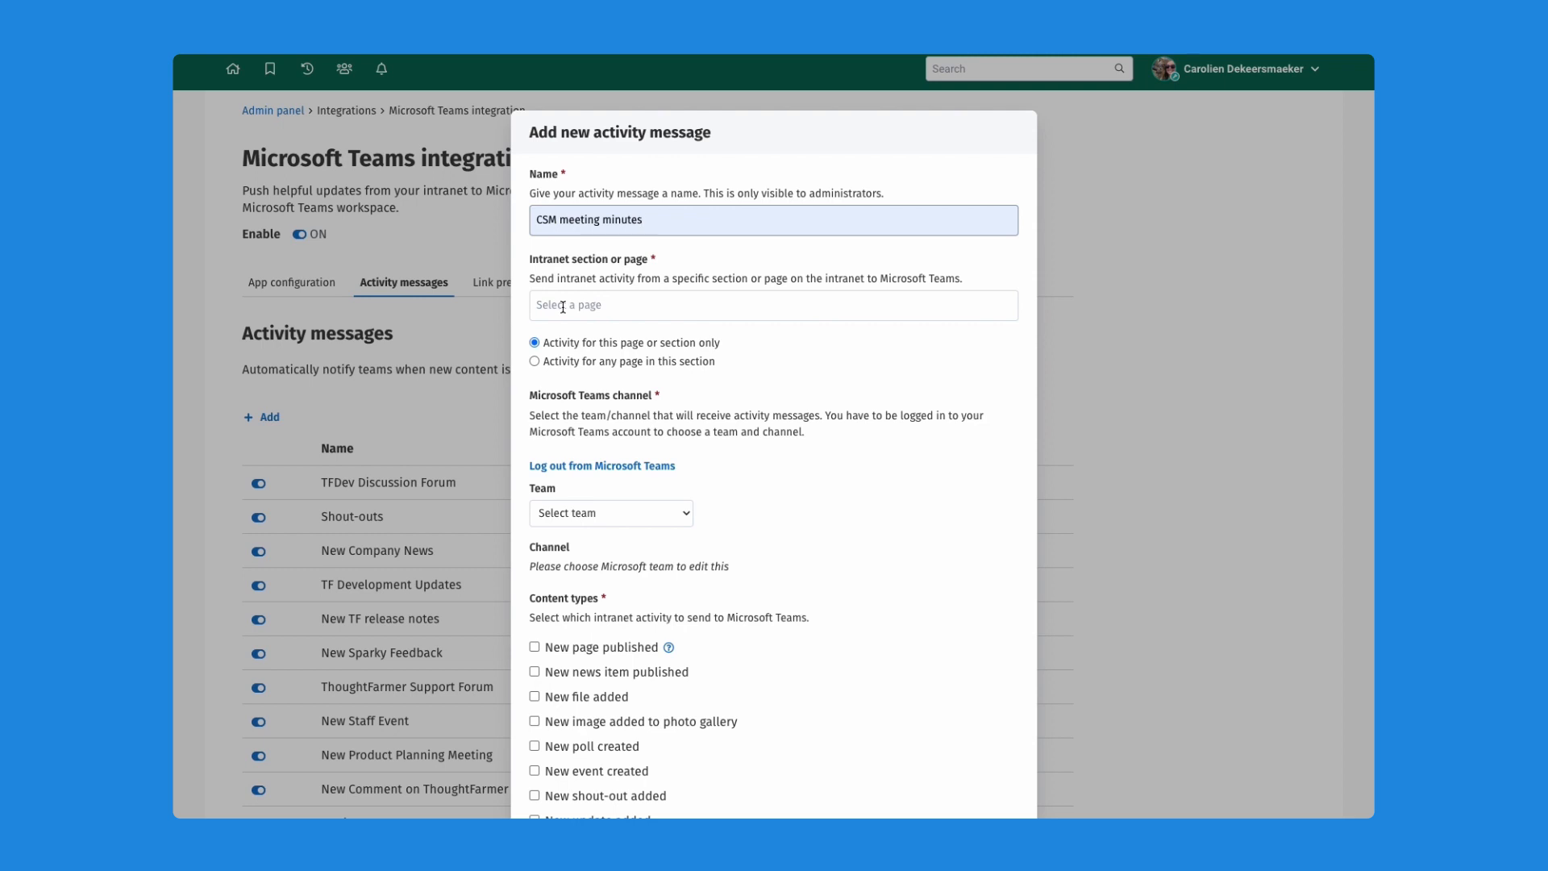
left_click(772, 305)
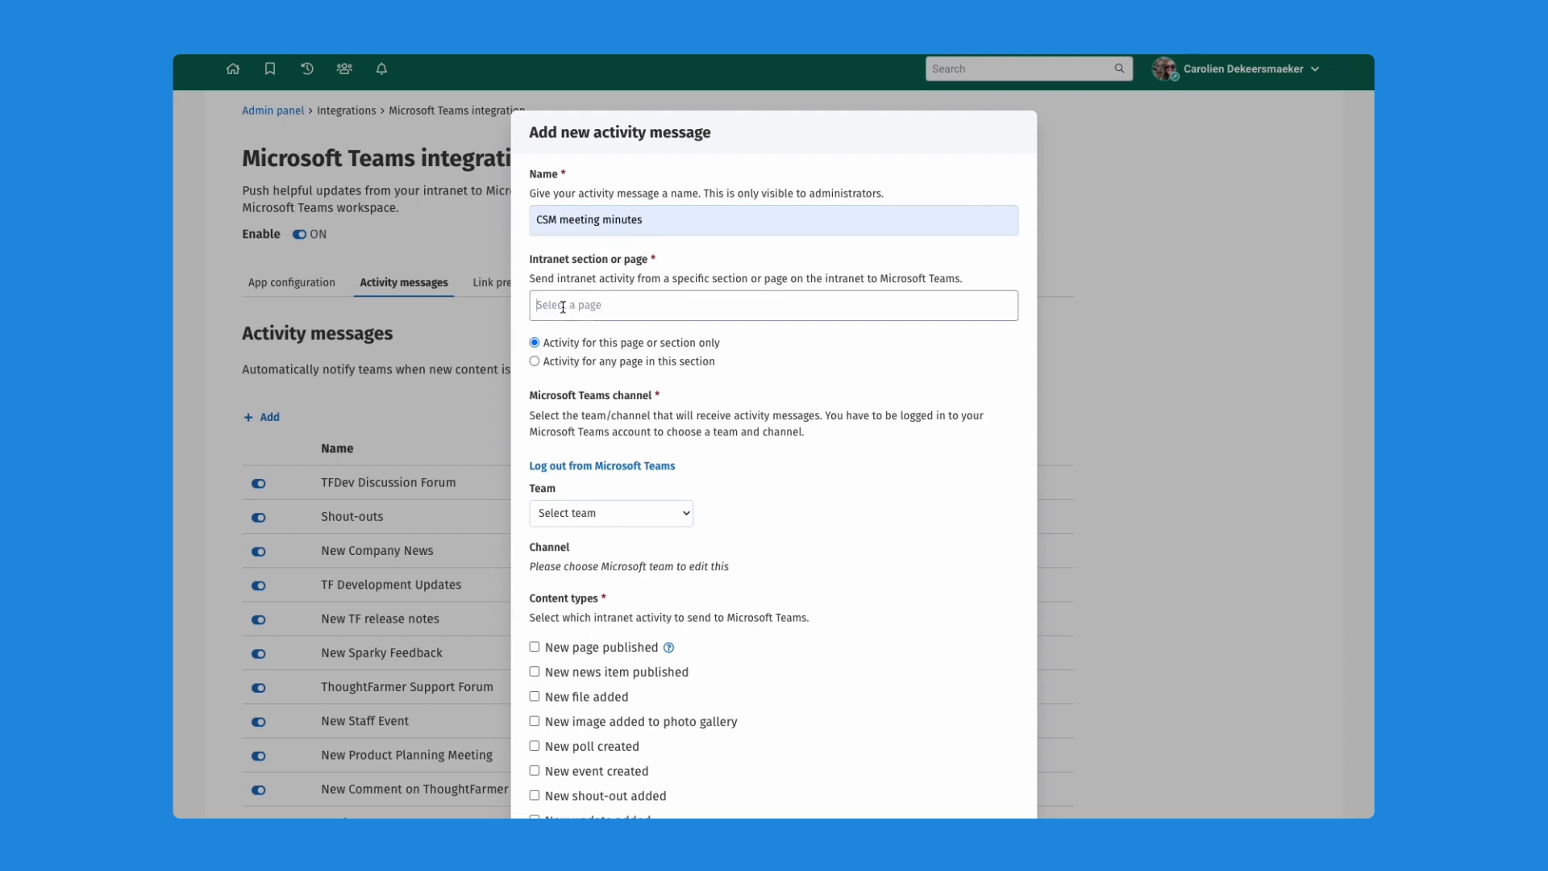
type("c")
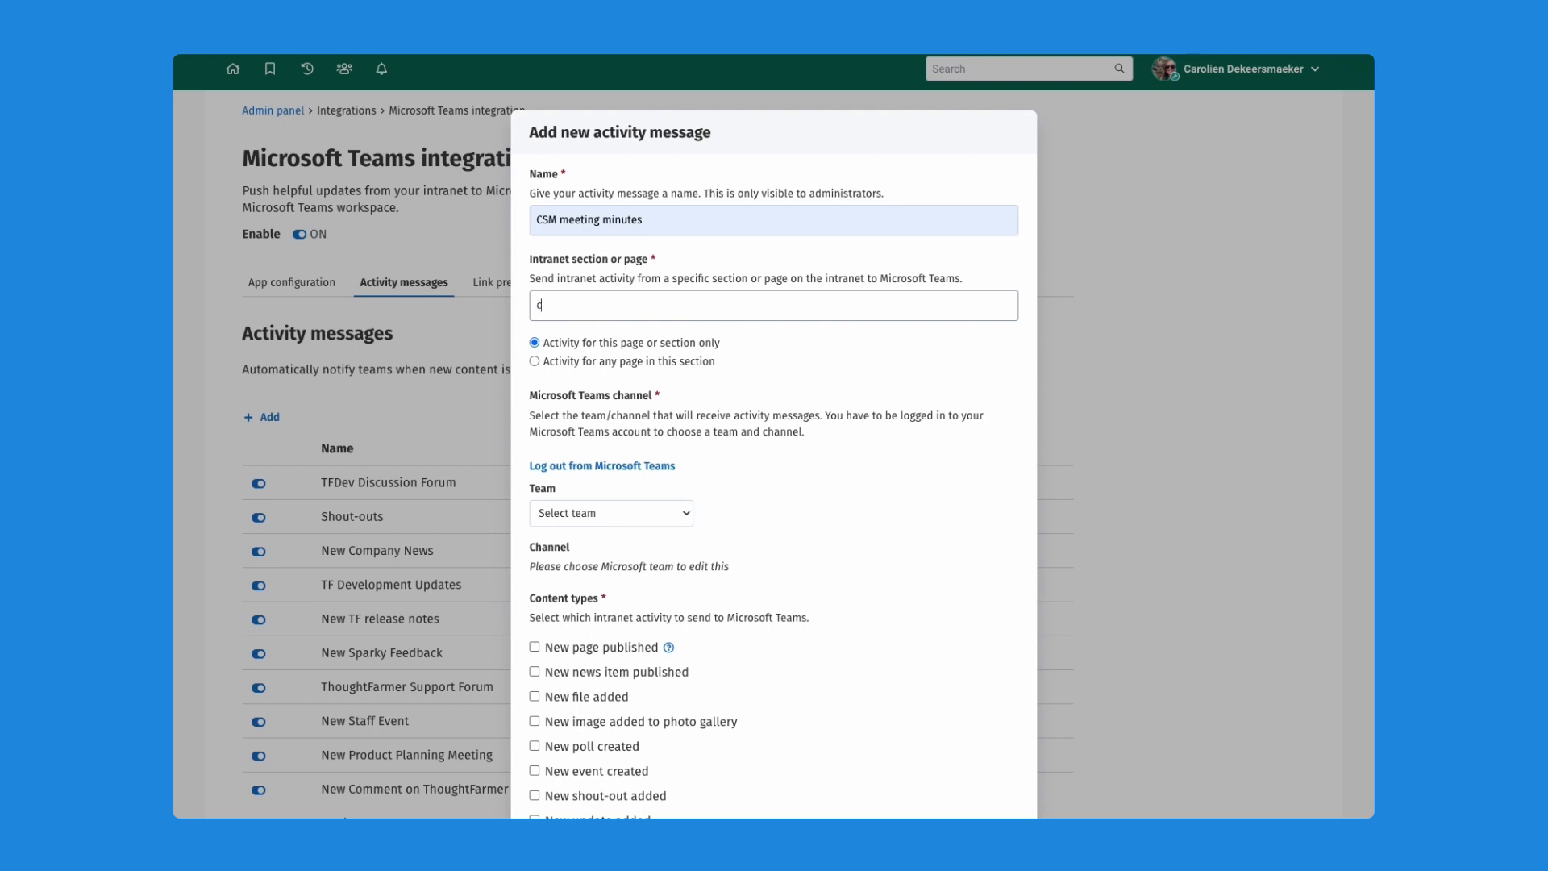
type("checkin")
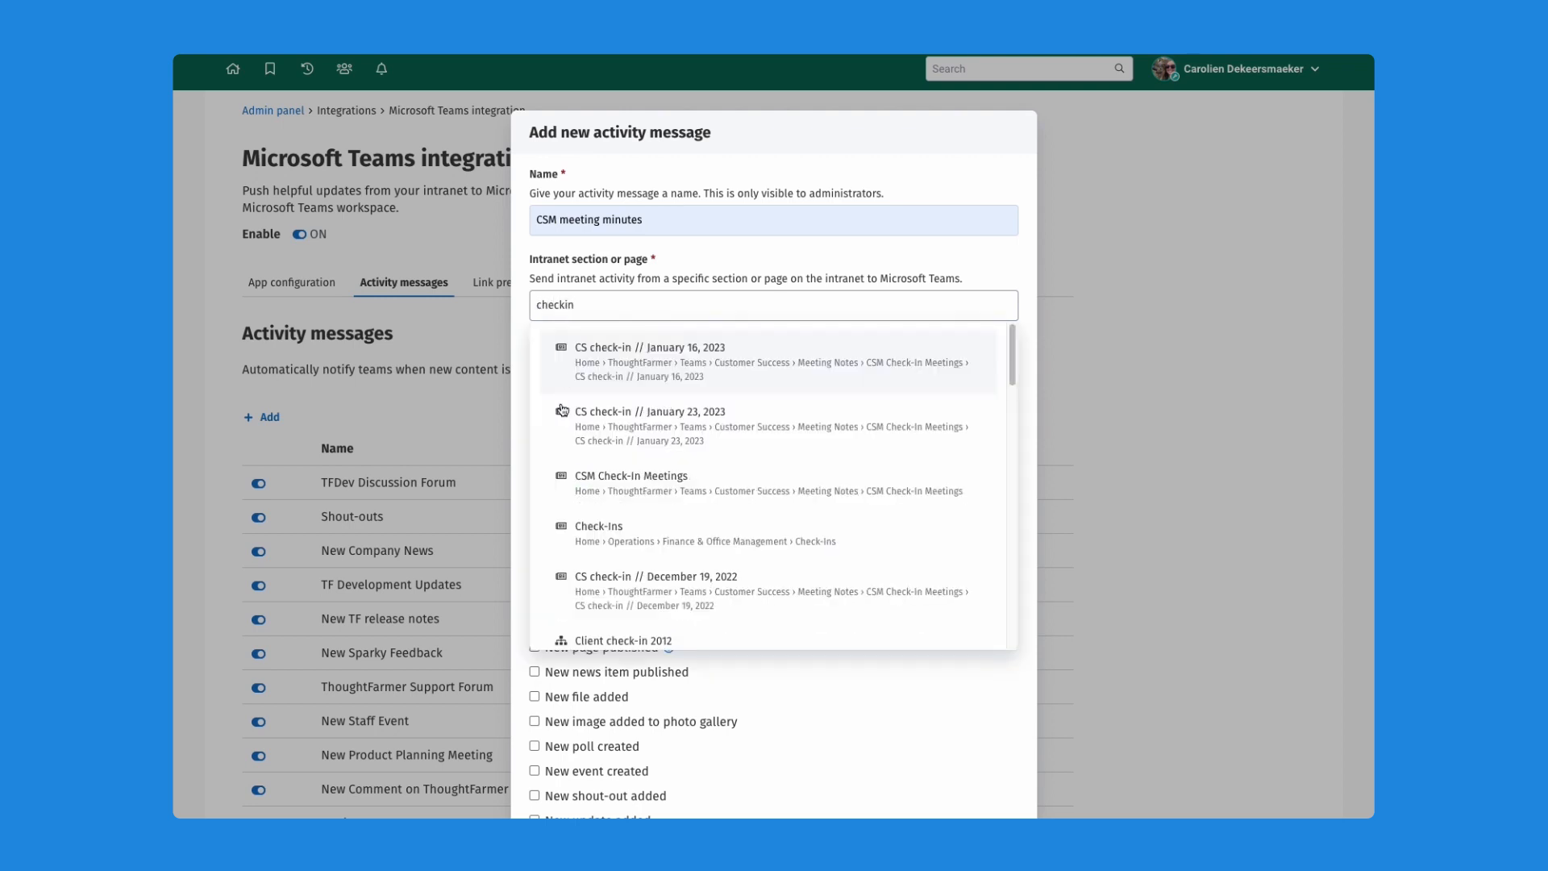
mouse_move(712, 490)
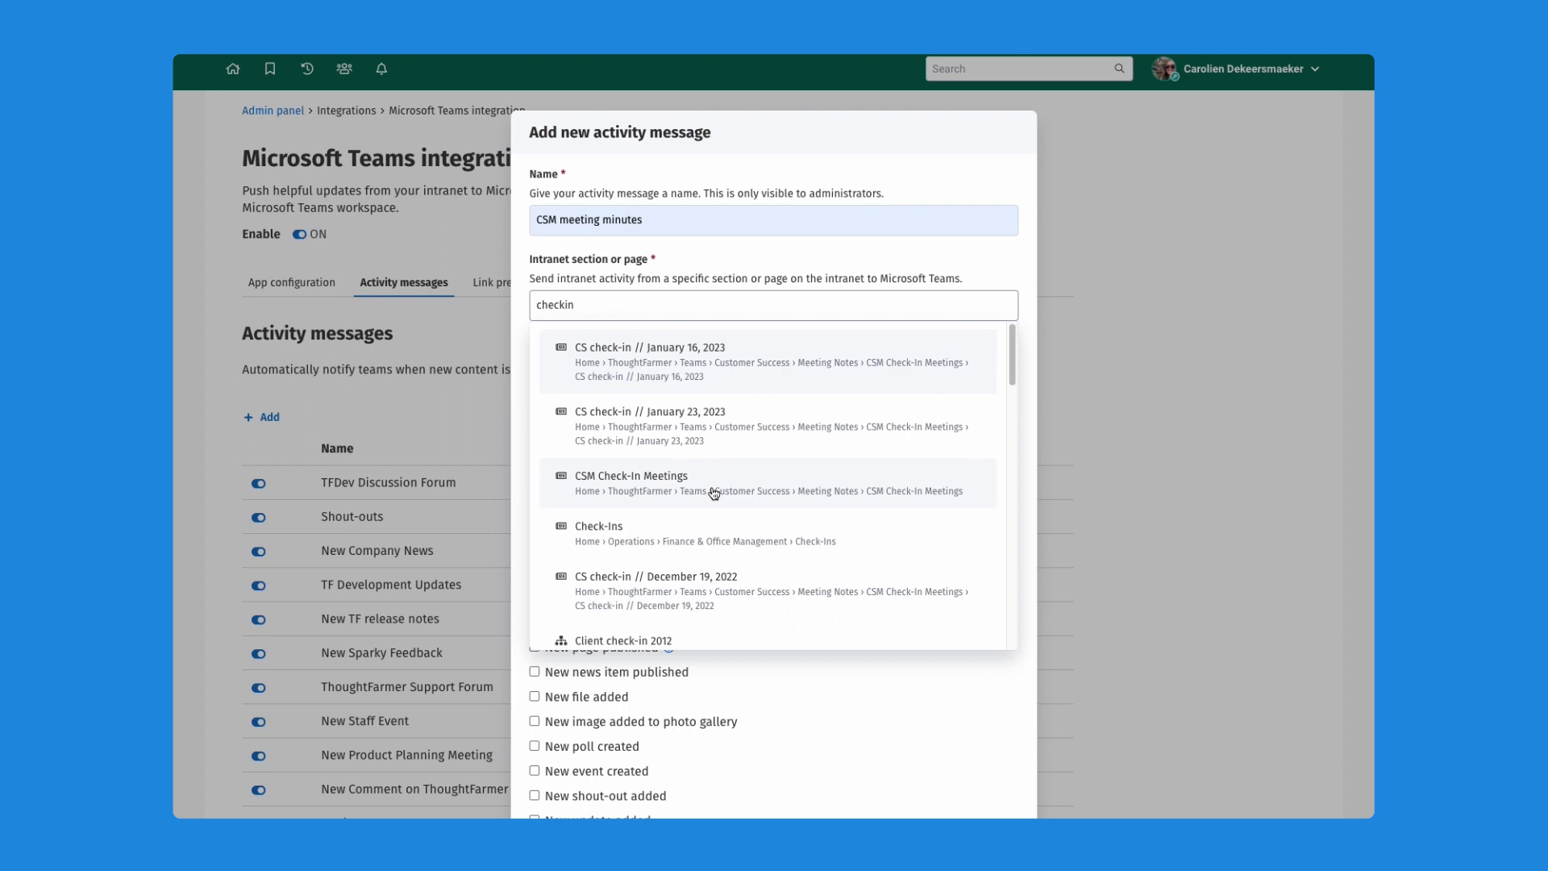
left_click(630, 476)
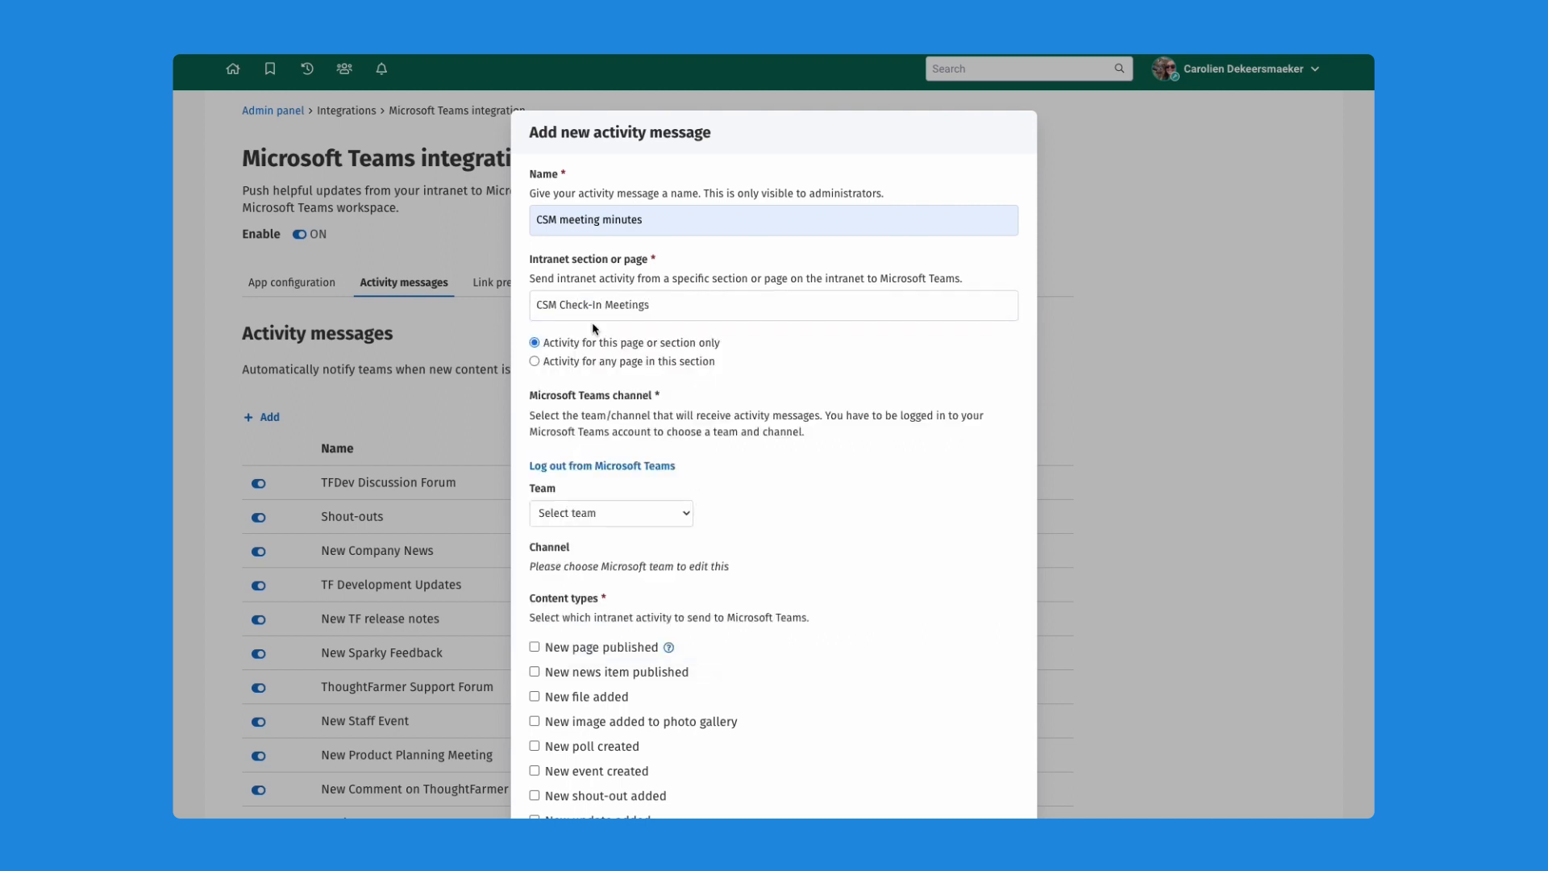
mouse_move(544, 358)
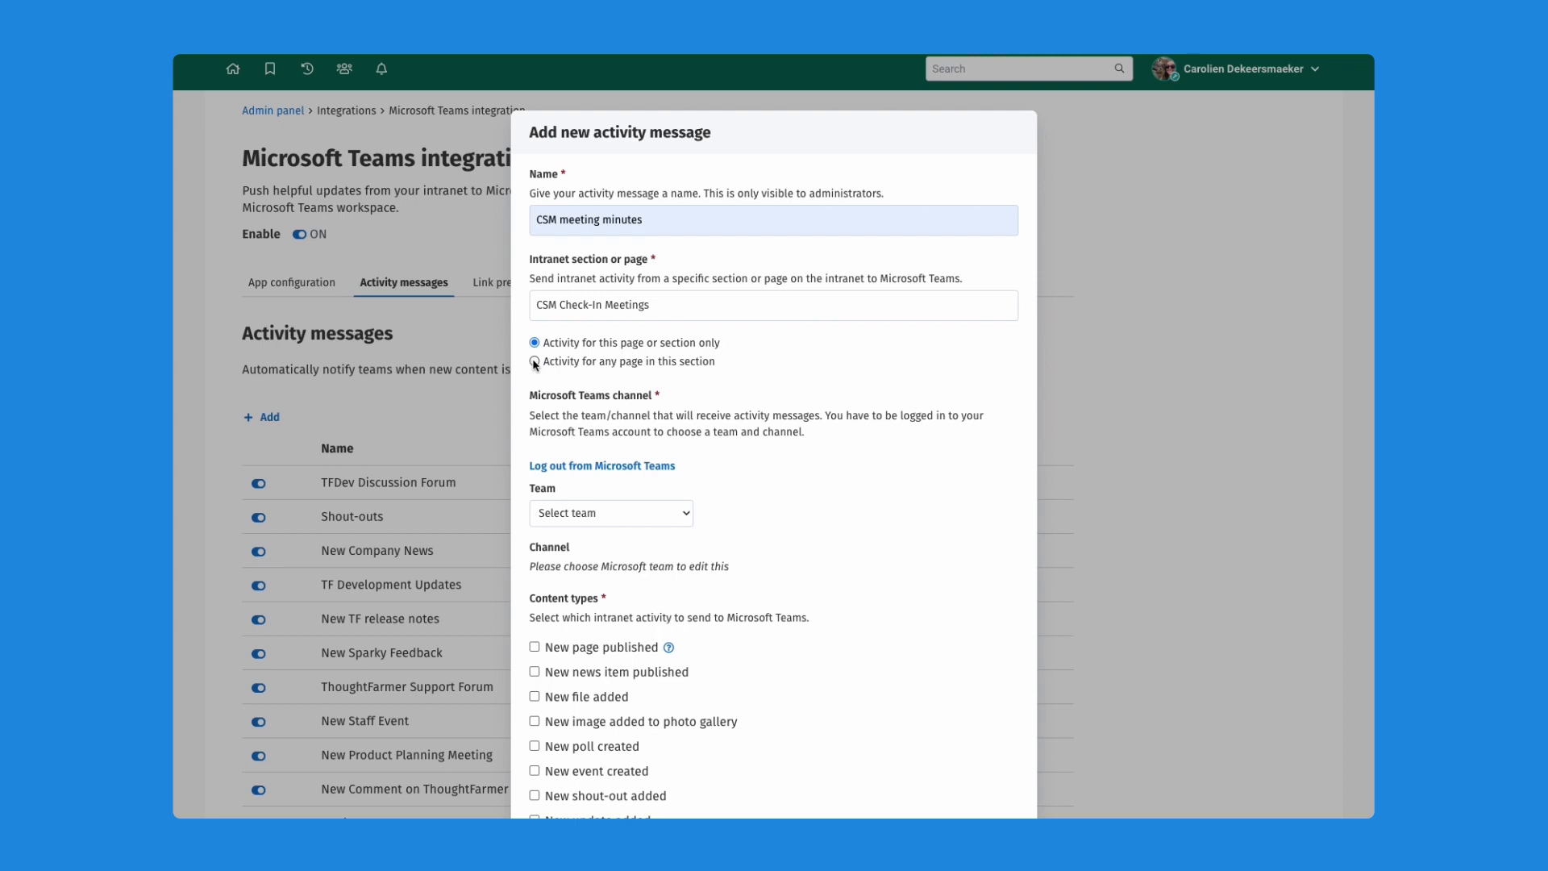
left_click(534, 360)
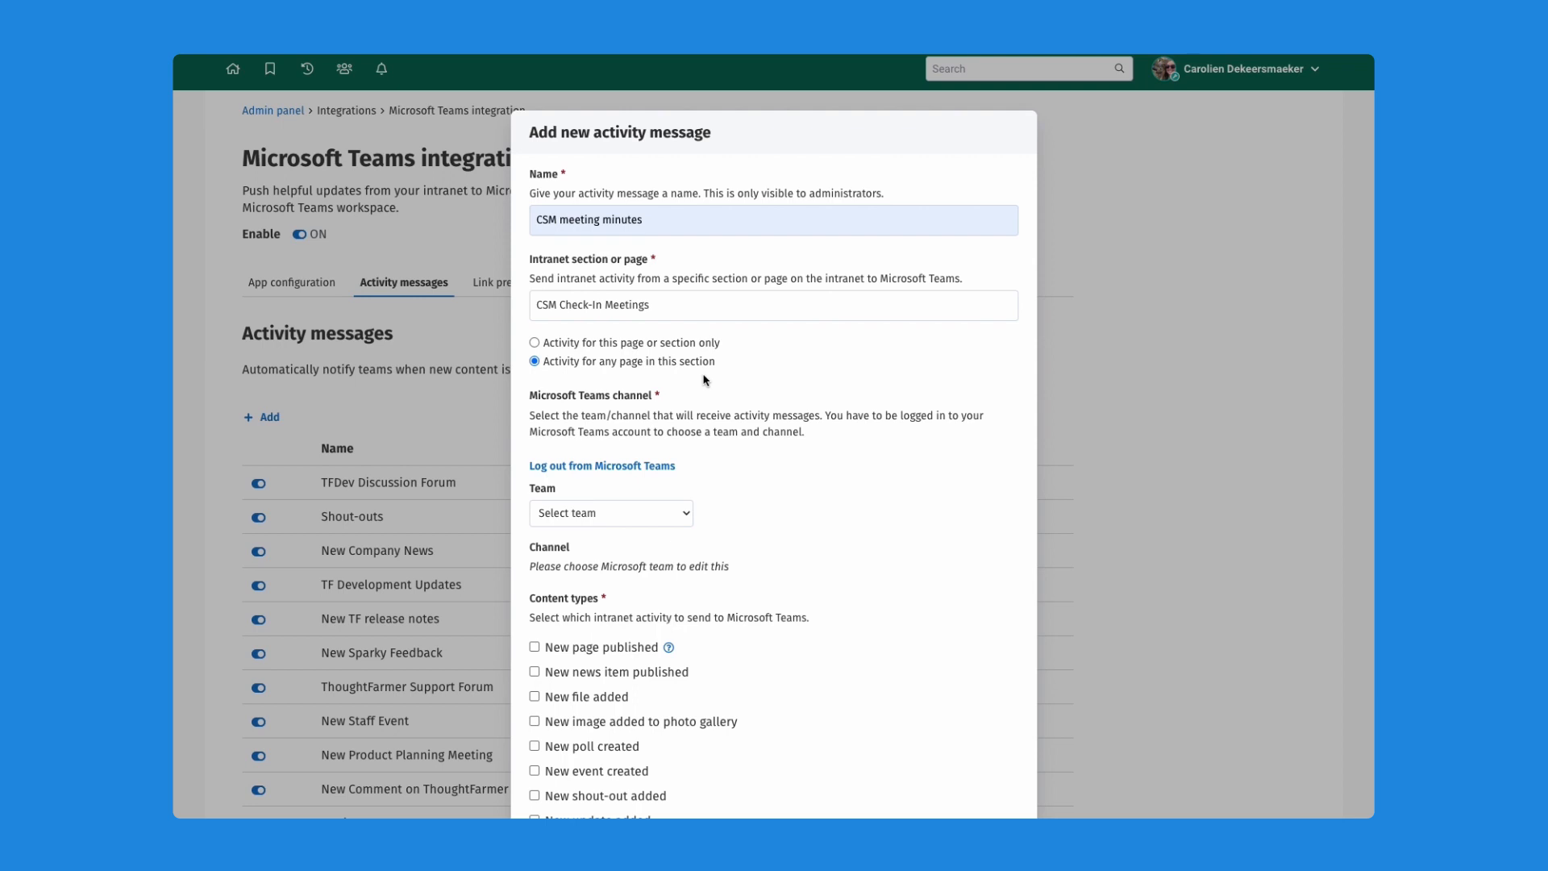
mouse_move(673, 474)
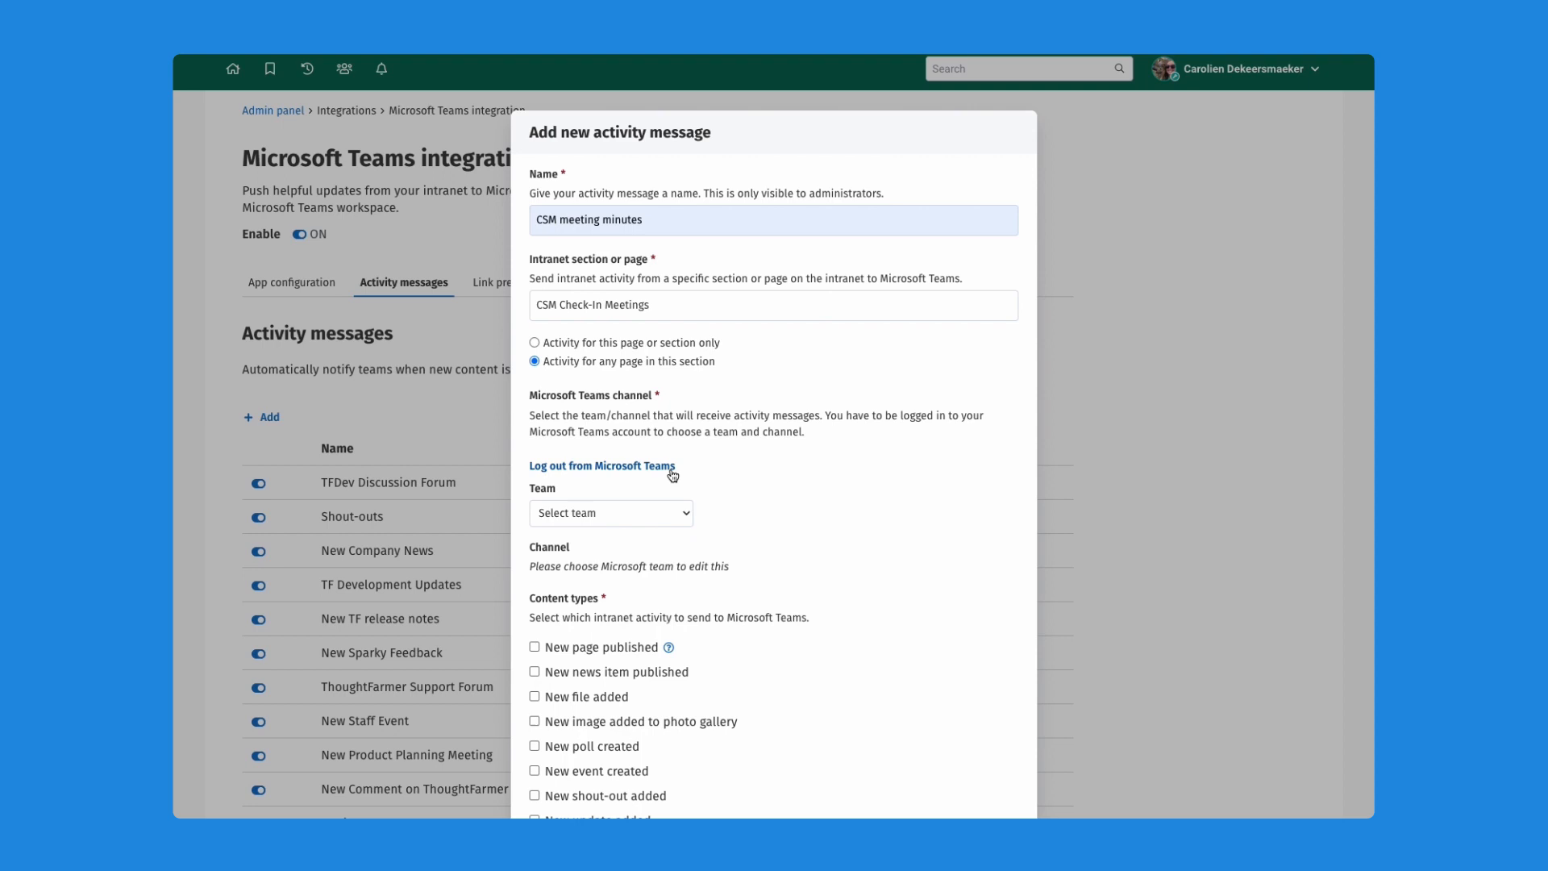
mouse_move(704, 468)
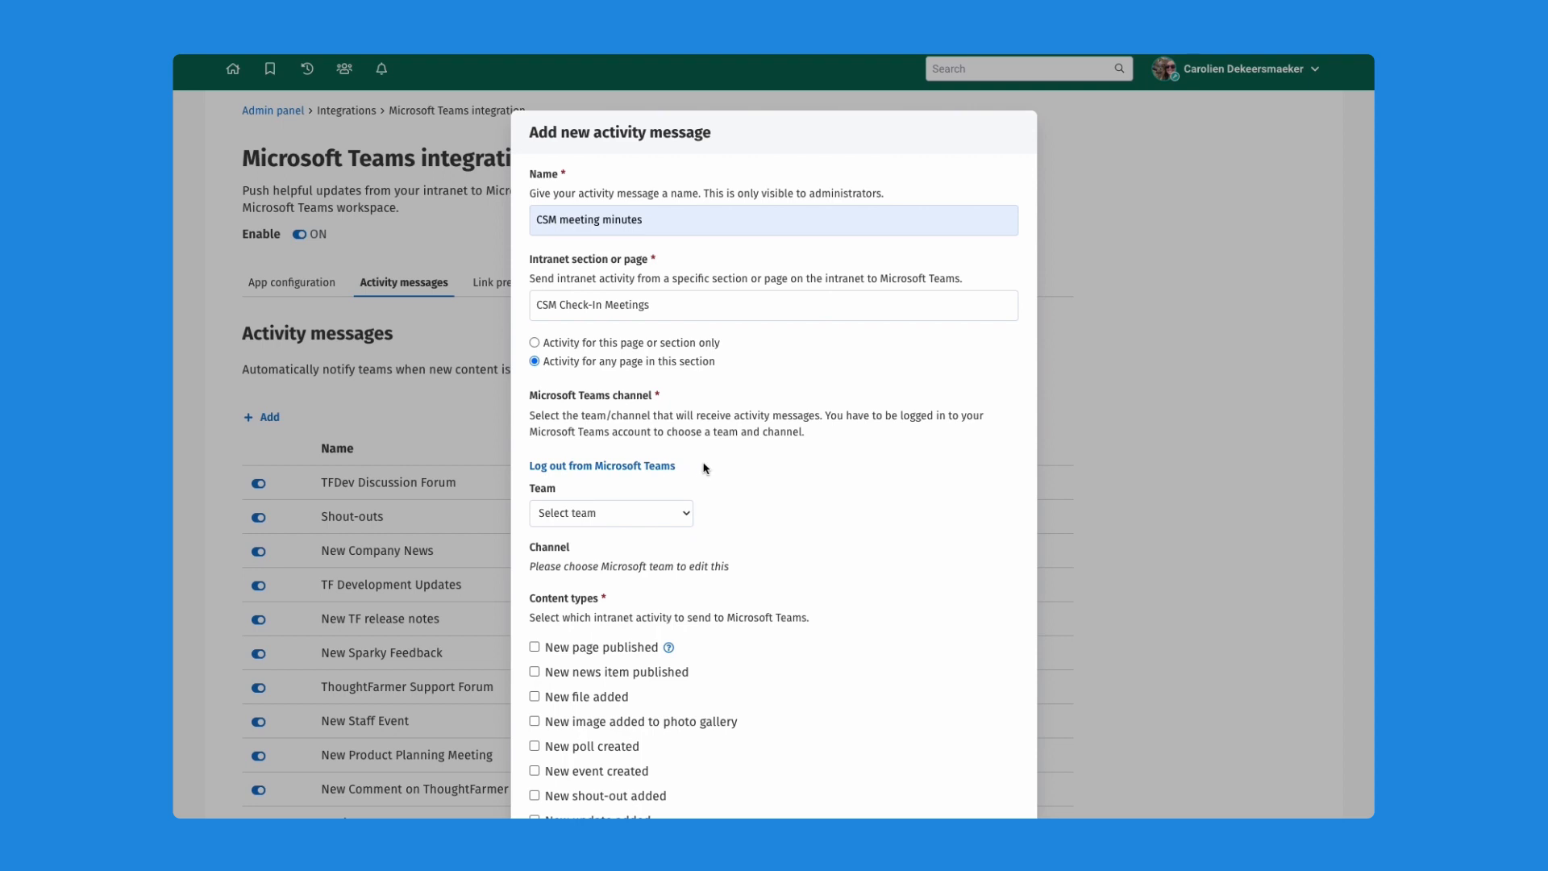
mouse_move(574, 529)
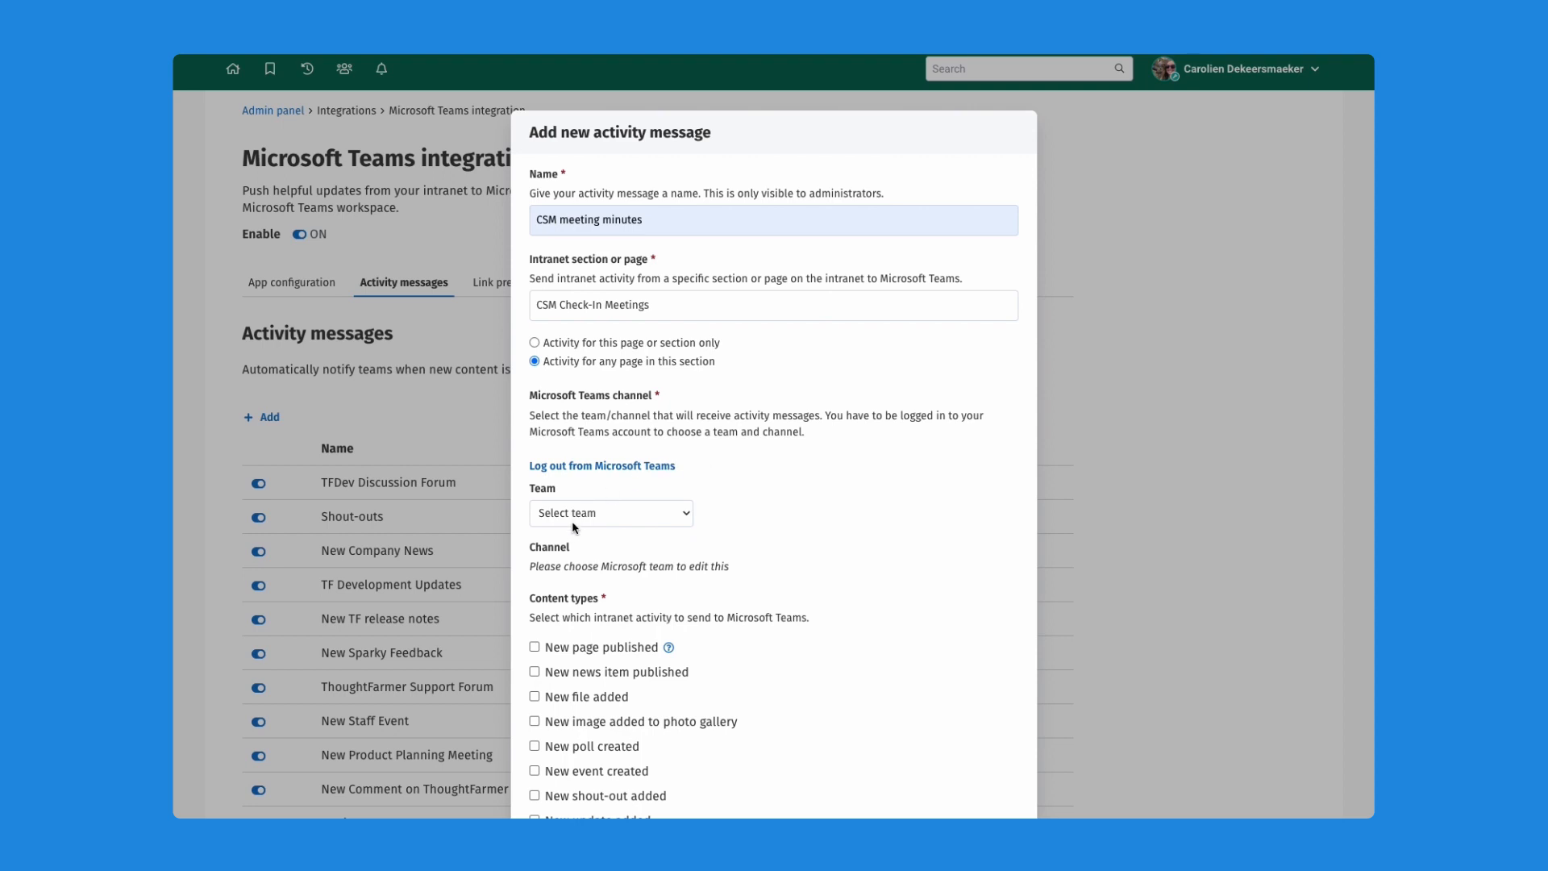
Step: Send it to Customer Success's Meeting notes channel for new news items and new comments
left_click(609, 513)
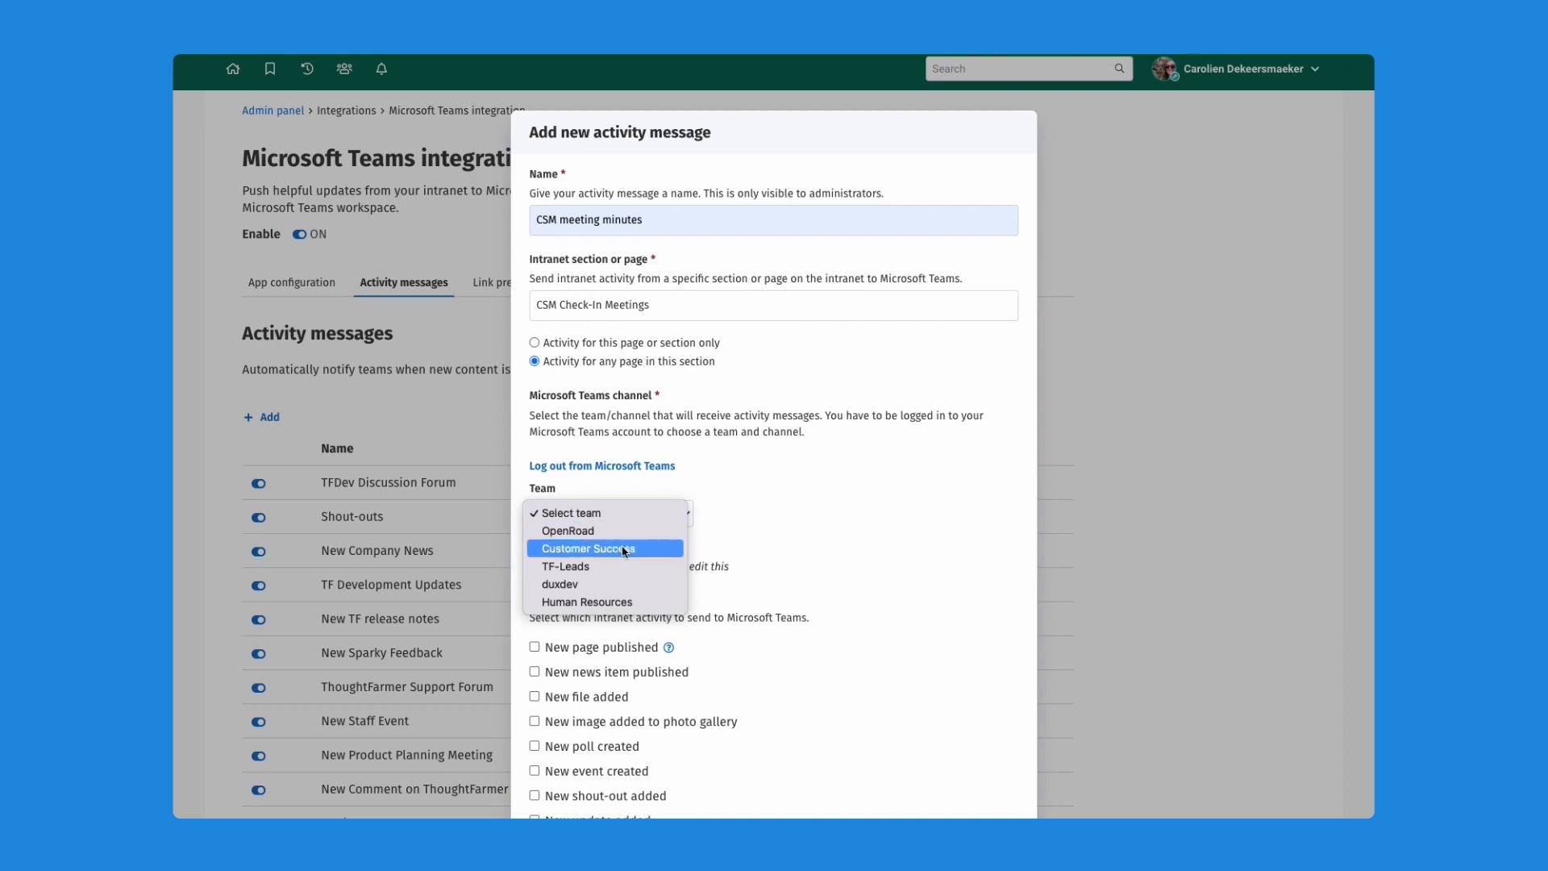
mouse_move(624, 555)
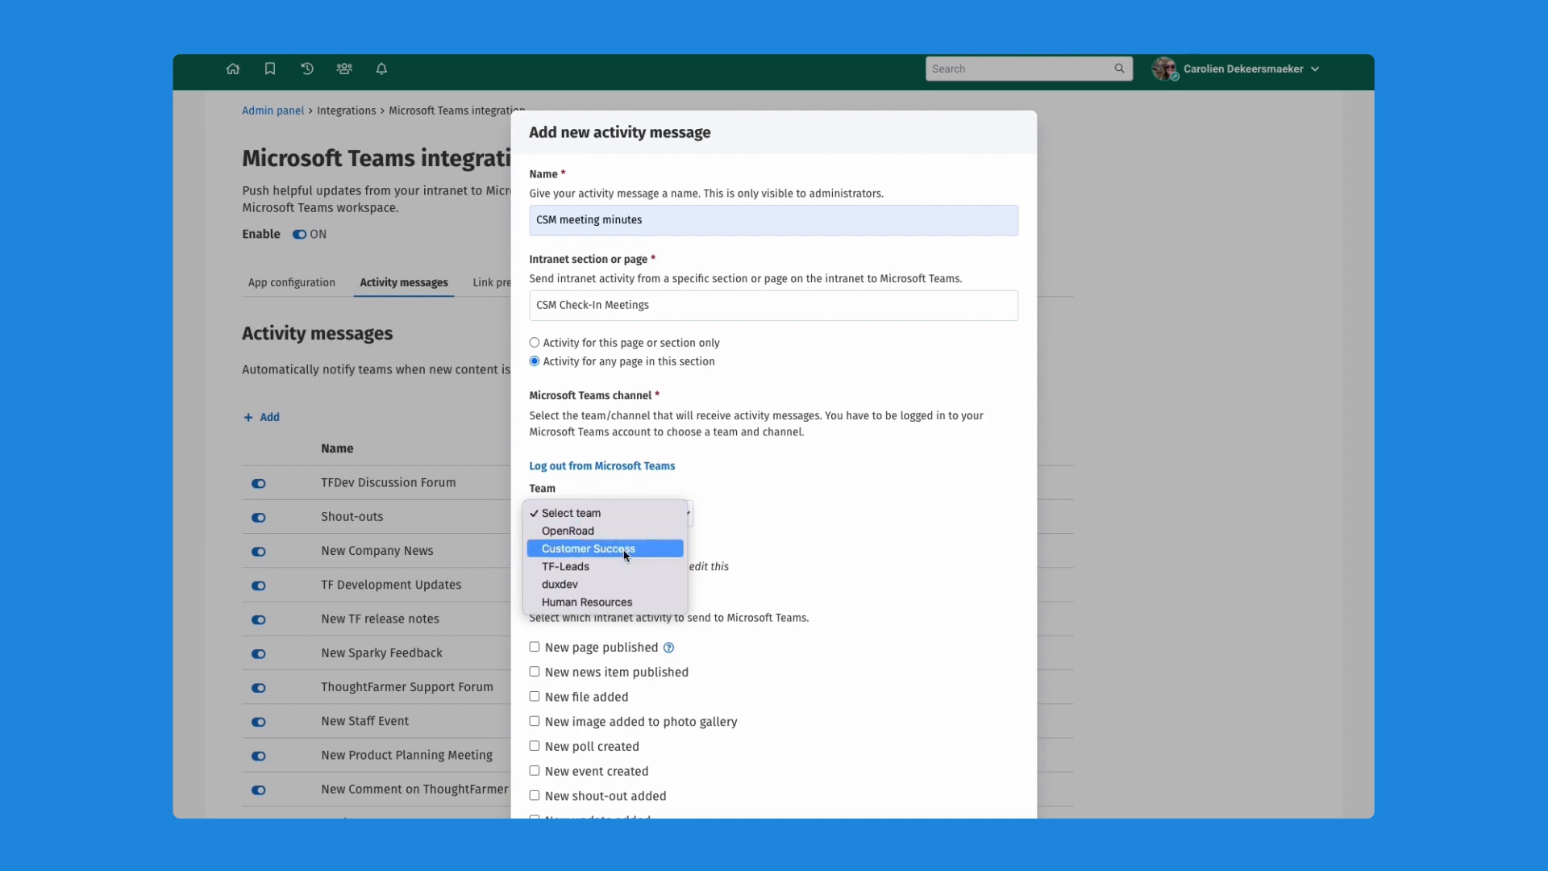
left_click(589, 548)
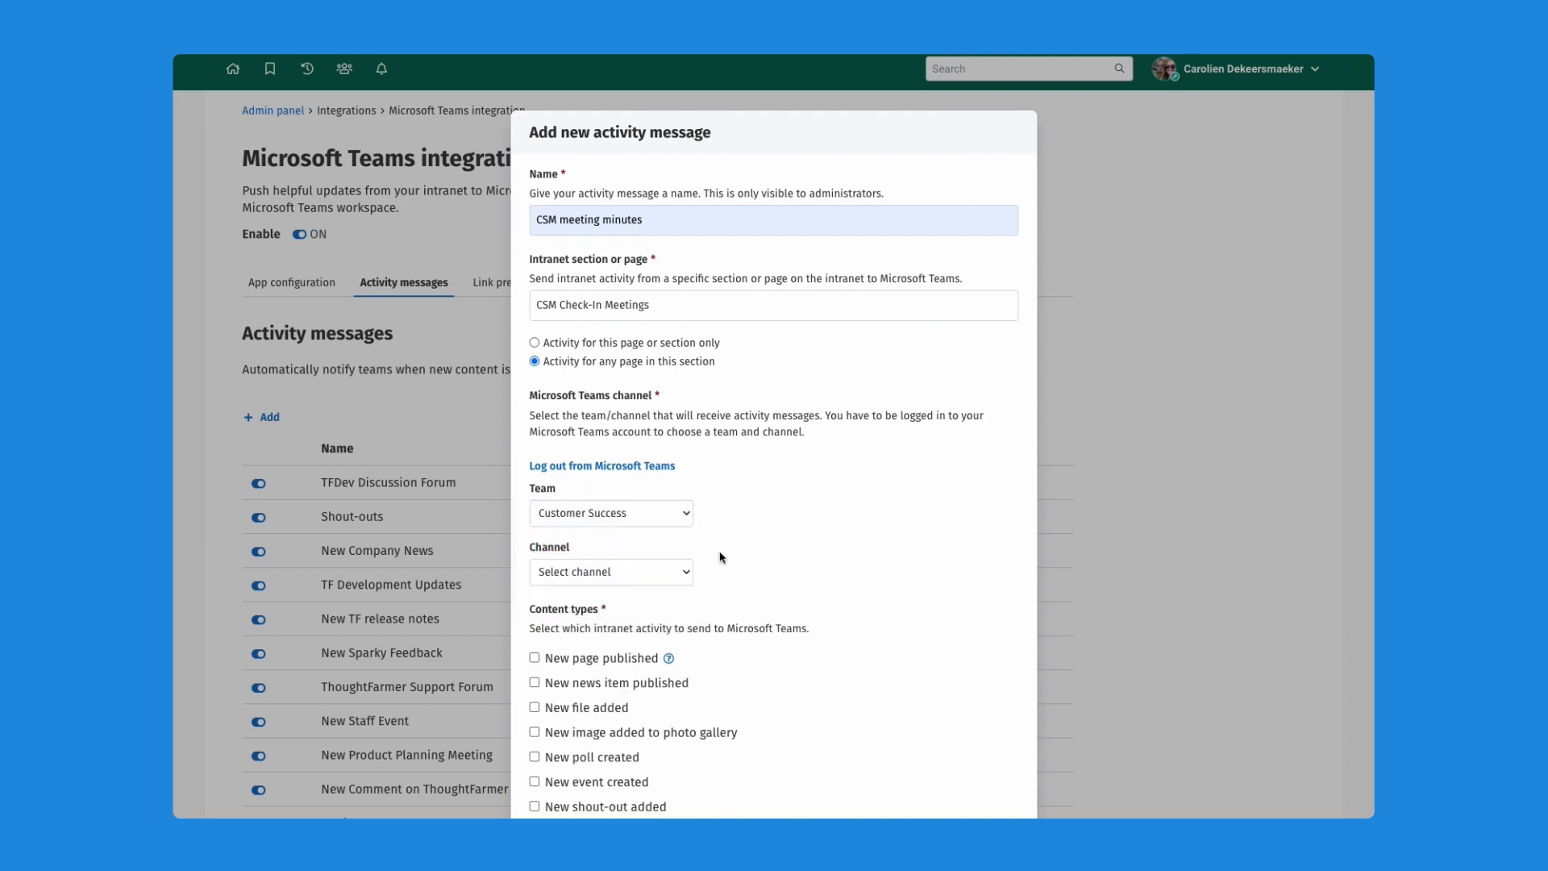
left_click(609, 570)
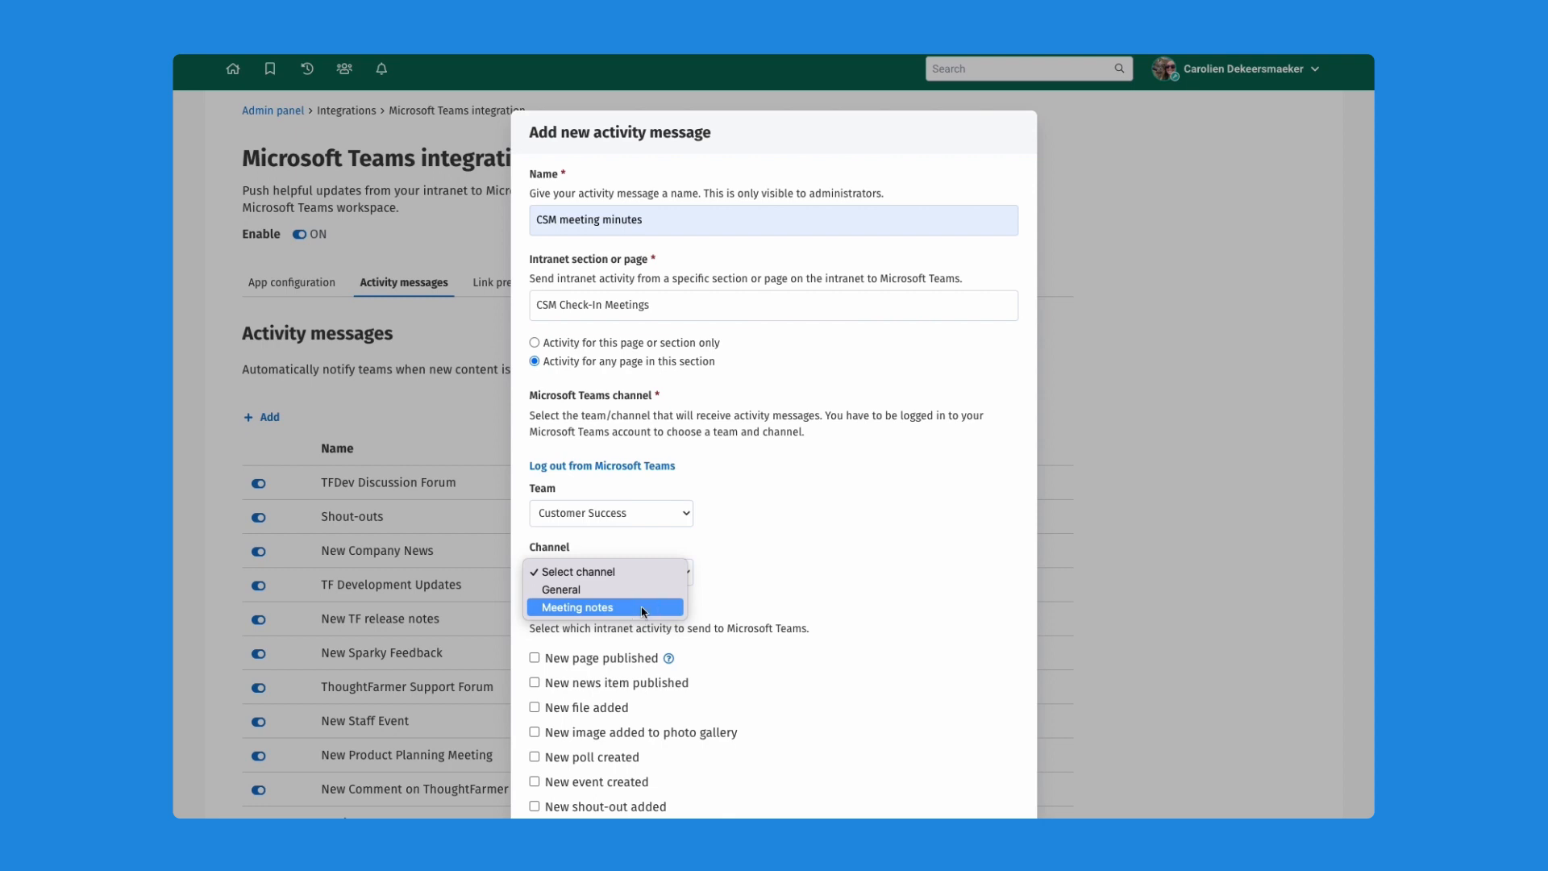
left_click(610, 608)
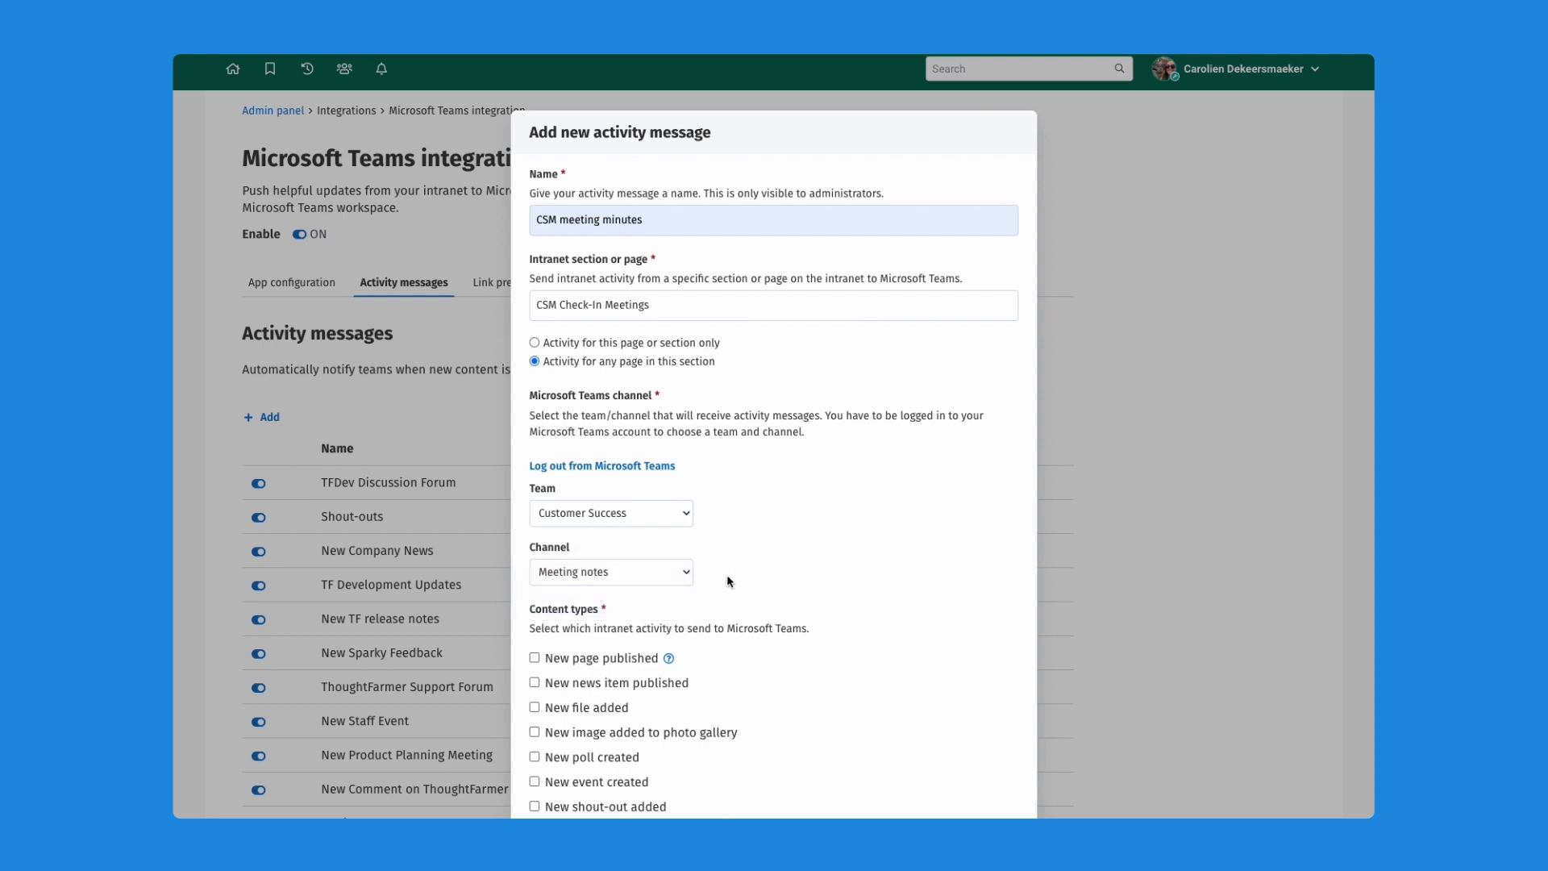
mouse_move(550, 626)
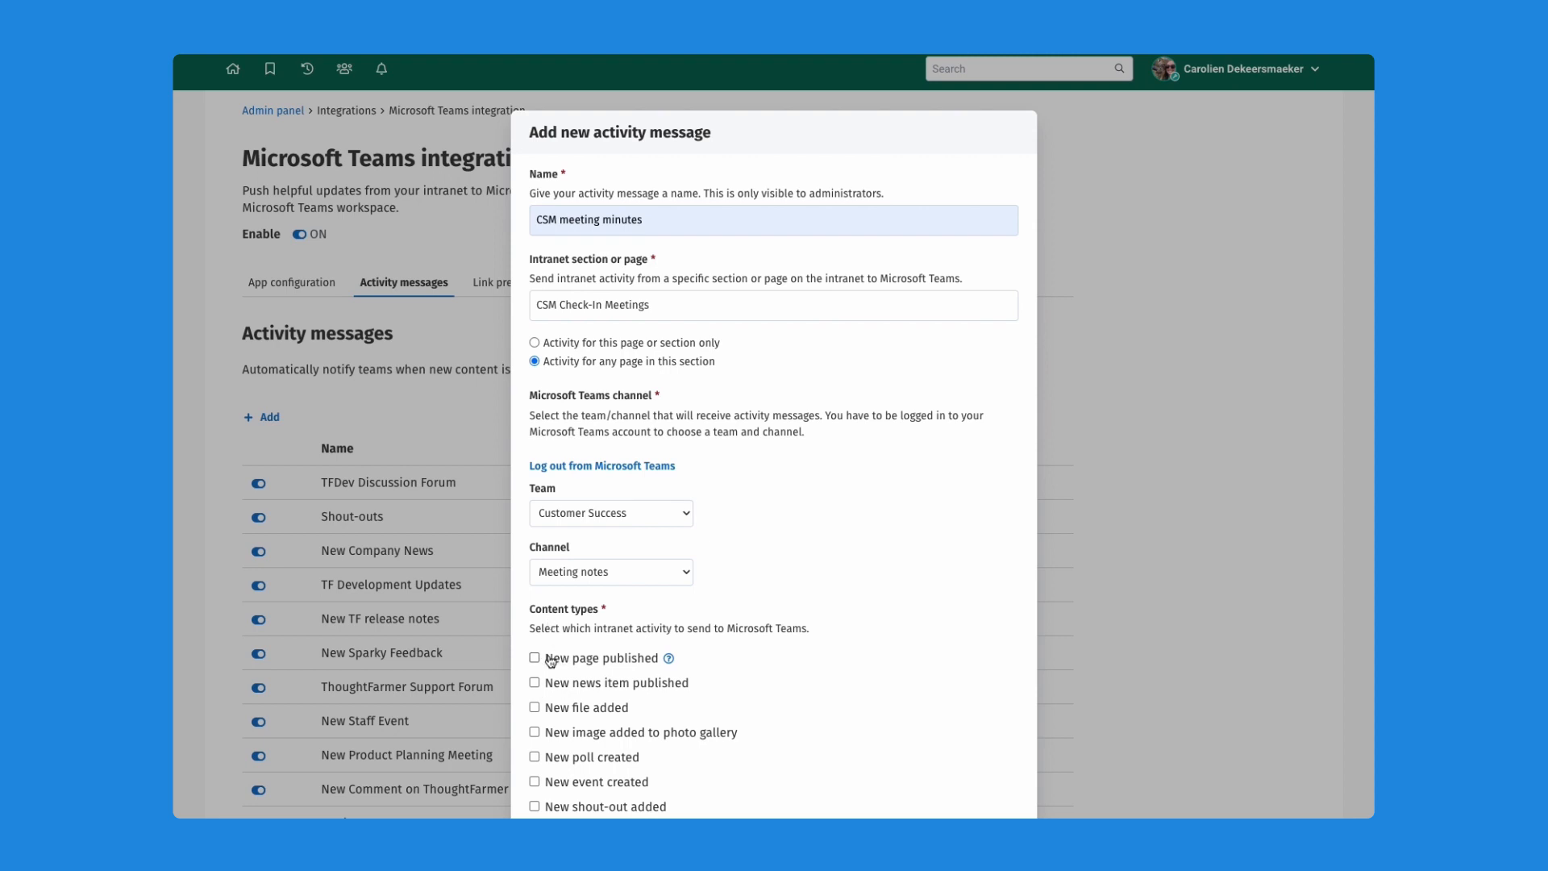
mouse_move(572, 650)
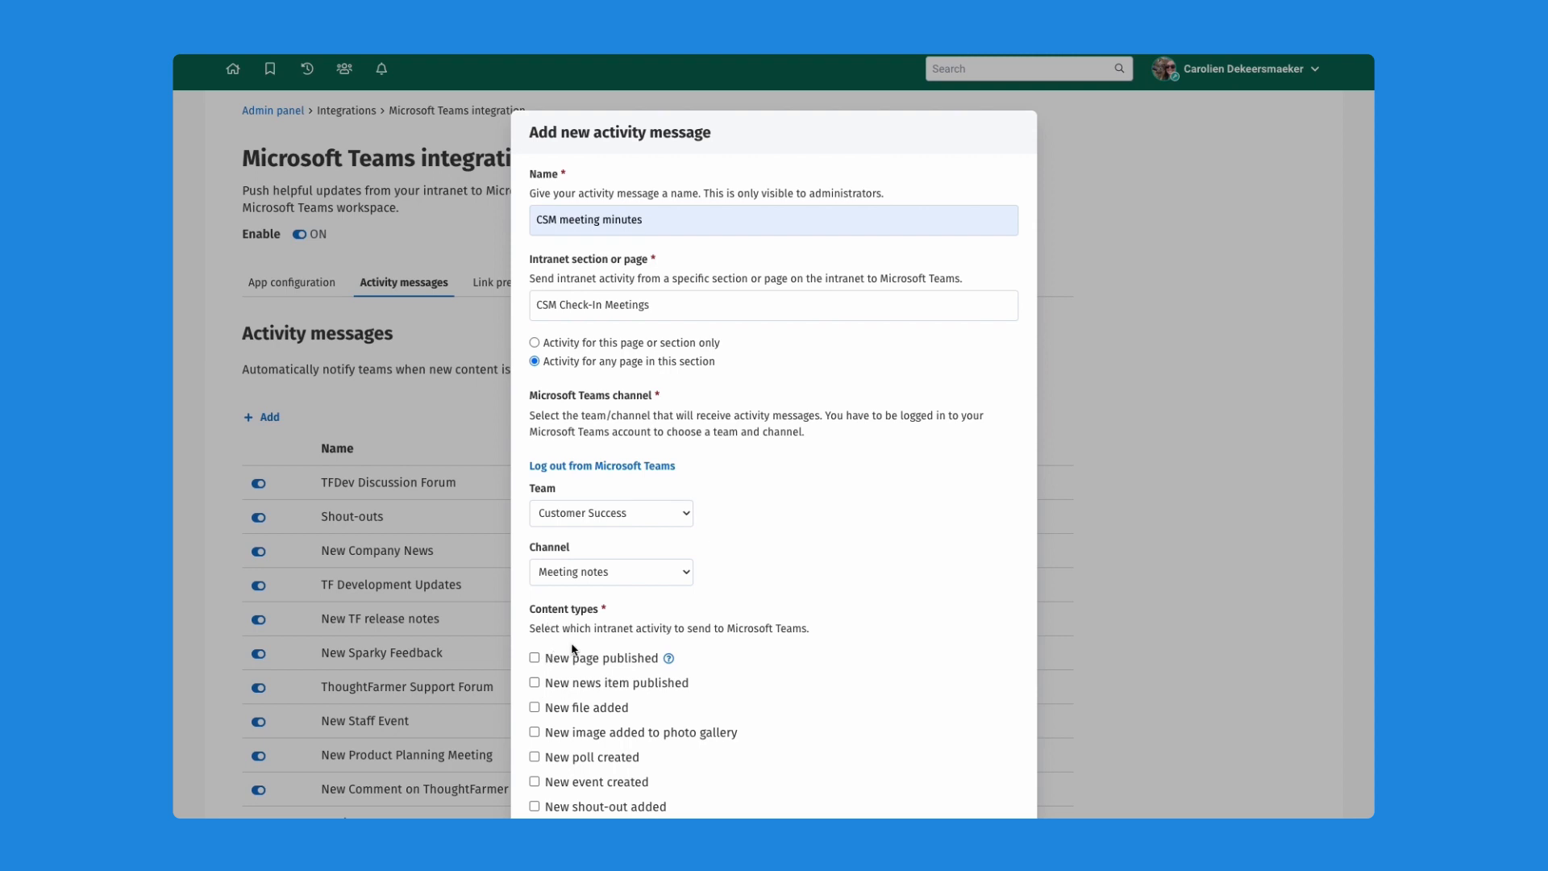
mouse_move(538, 689)
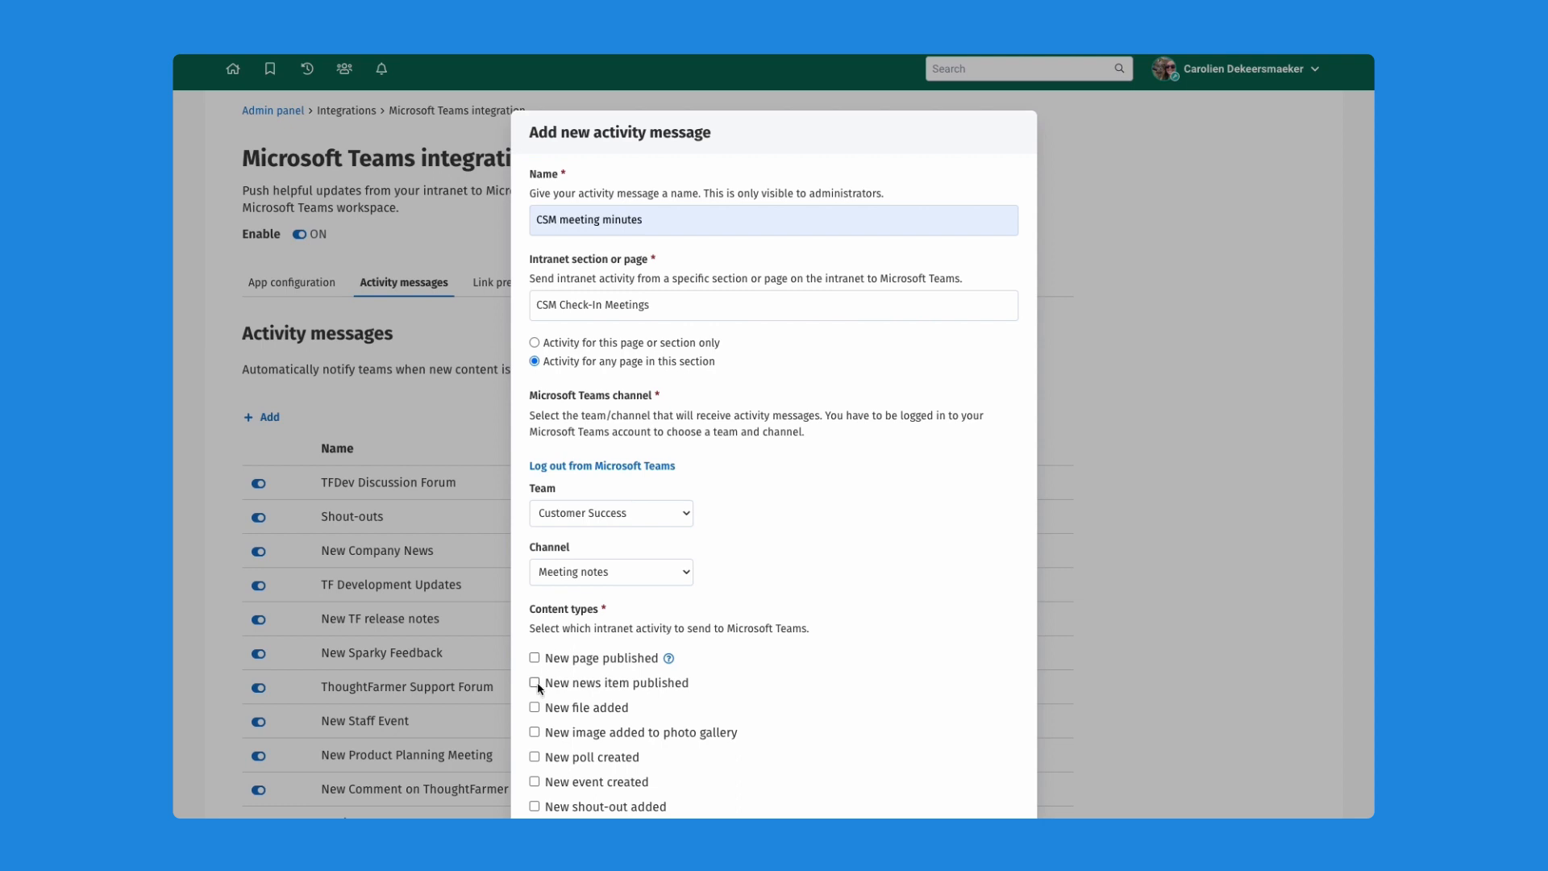
left_click(534, 682)
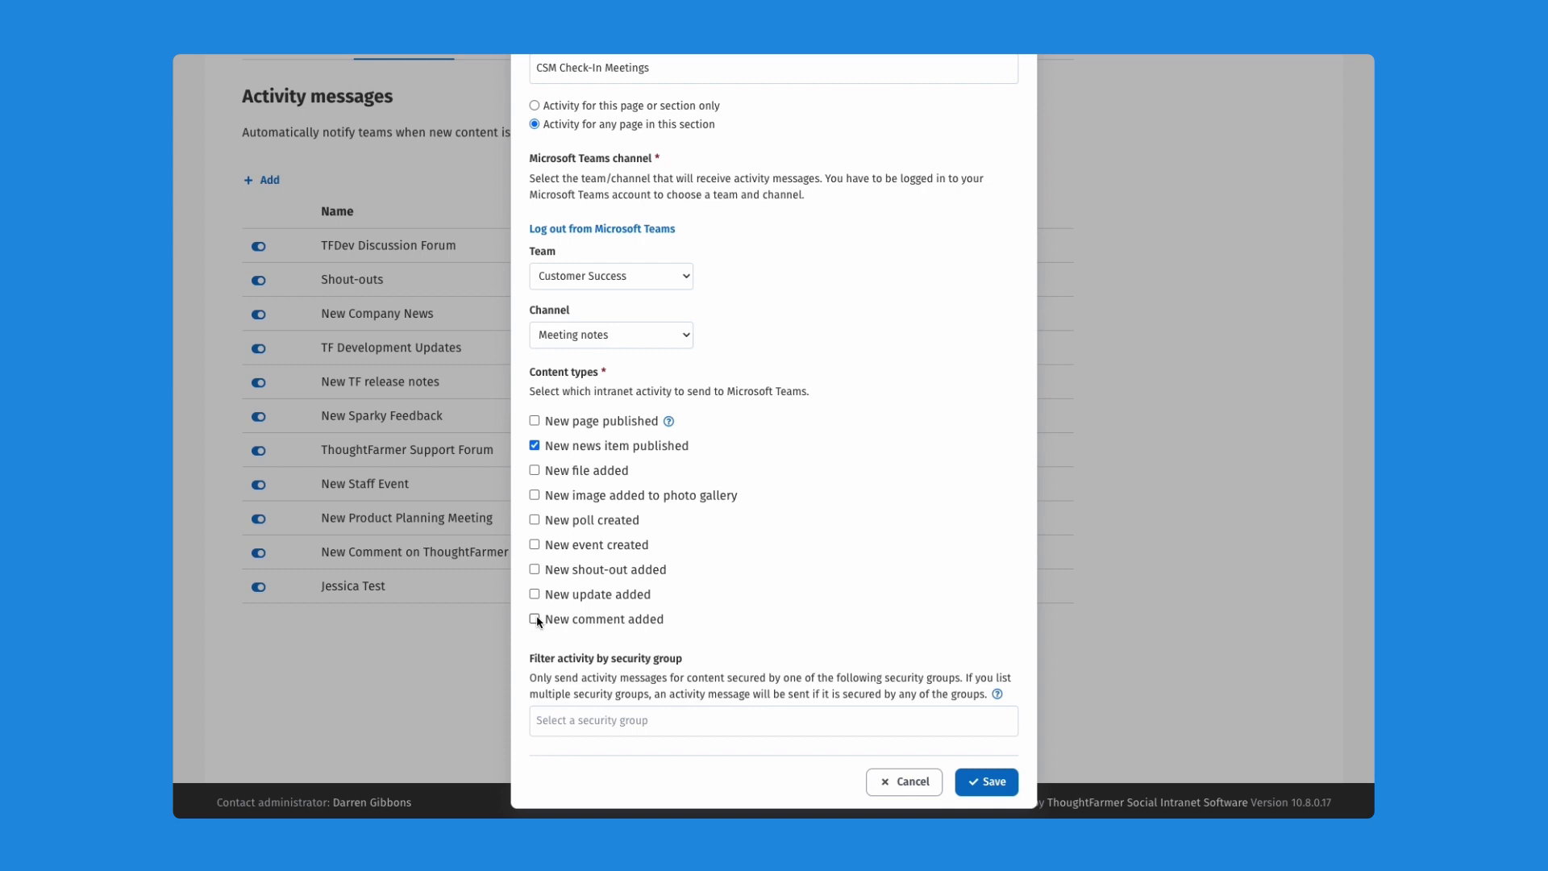
left_click(534, 619)
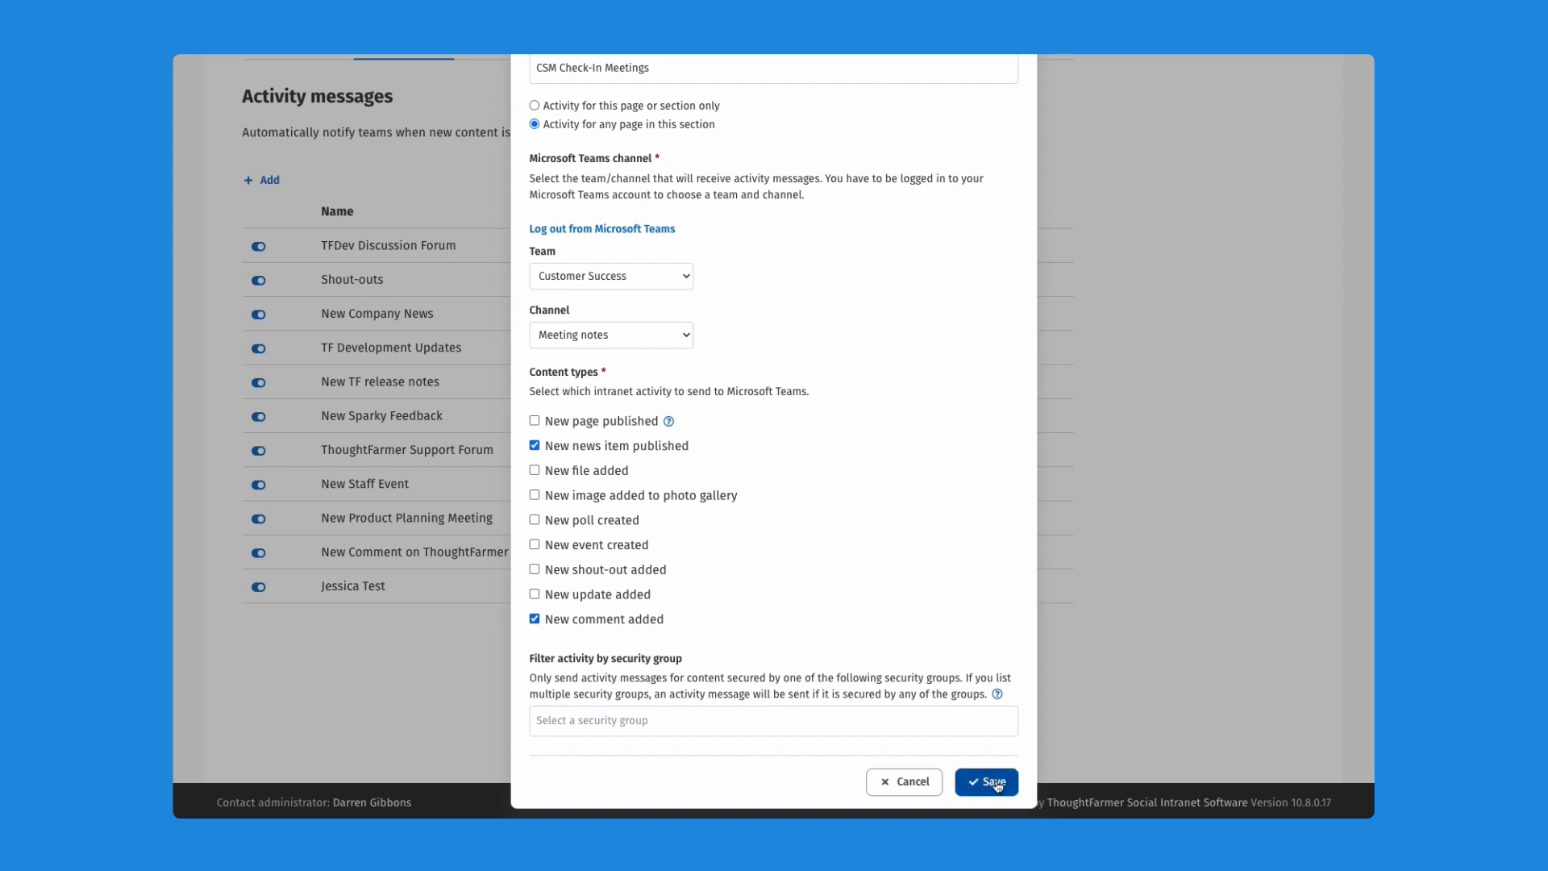
Step: Save the new CSM meeting minutes activity message
left_click(986, 781)
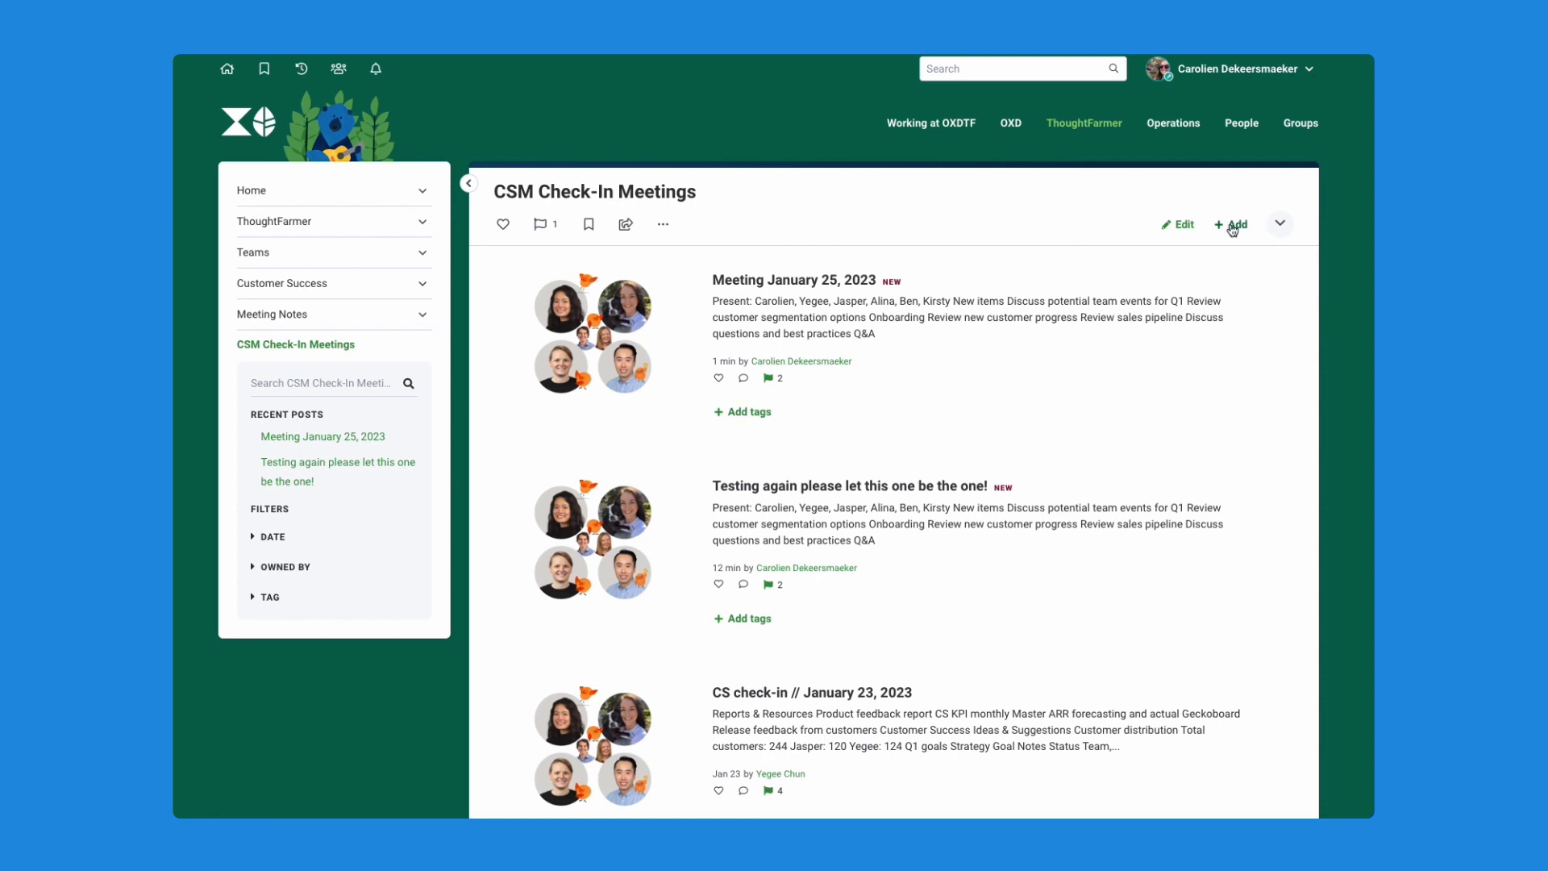
Step: Publish a new CSM Check-In Meetings post titled Meeting January 25, 2023
left_click(1234, 225)
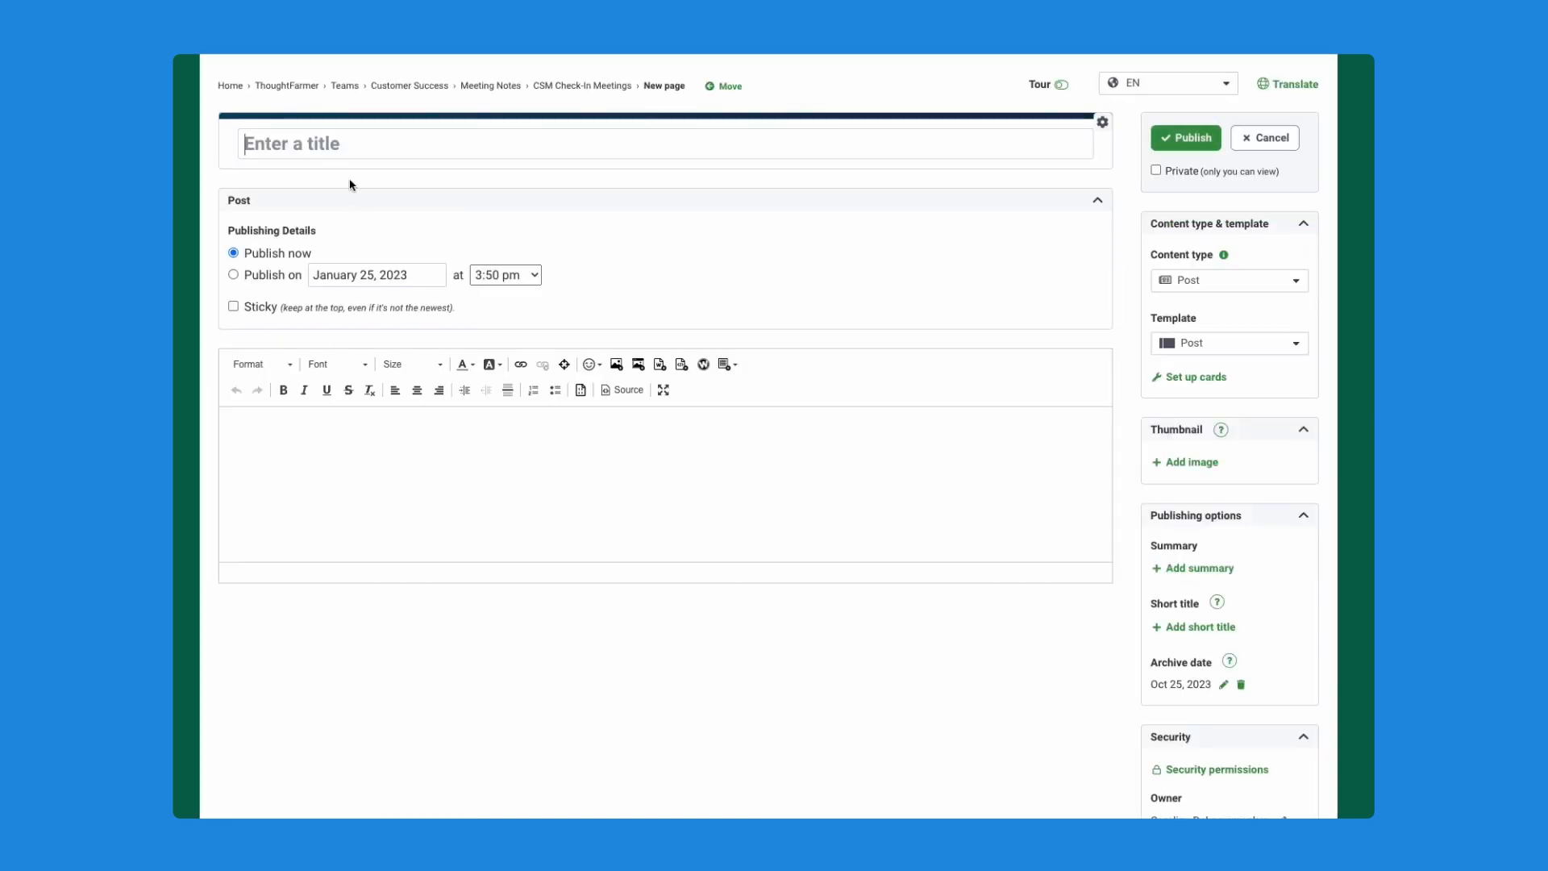
type("Meeting")
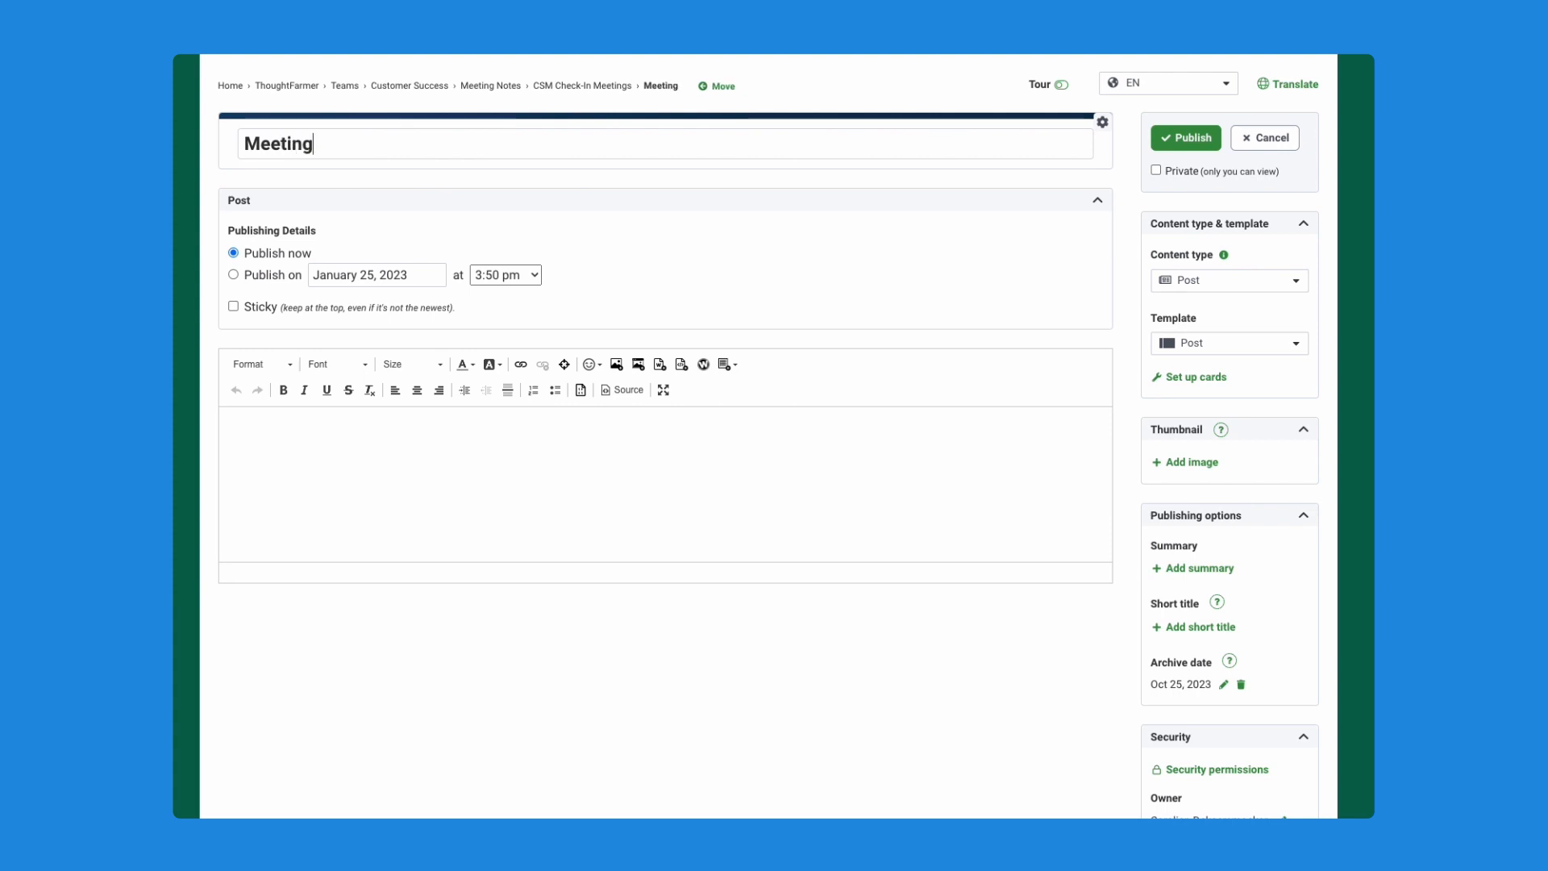
type("January 25")
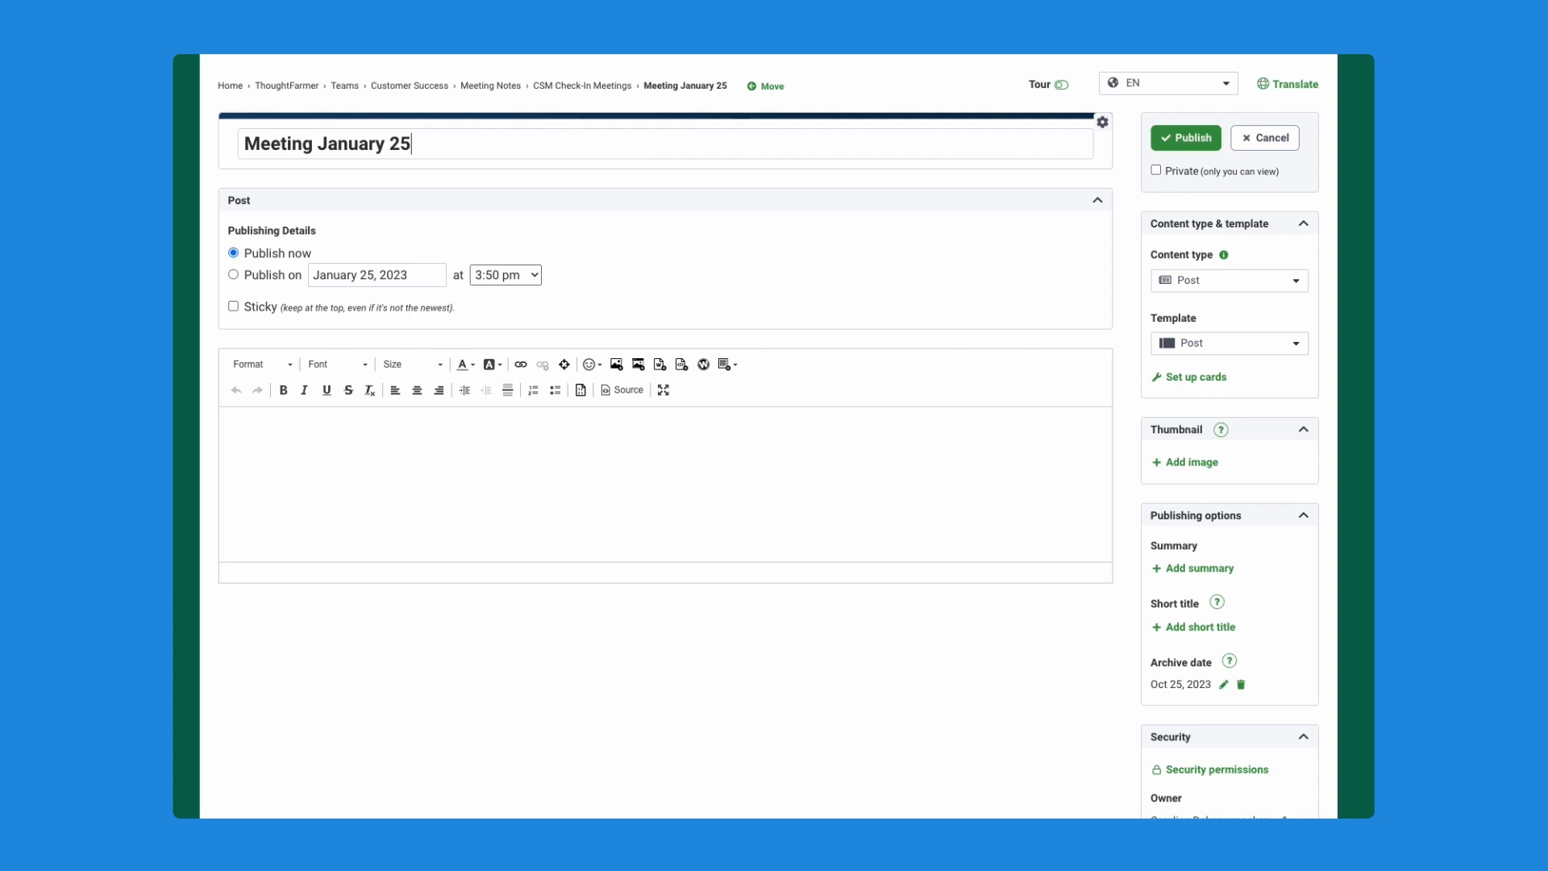
type(", 2023")
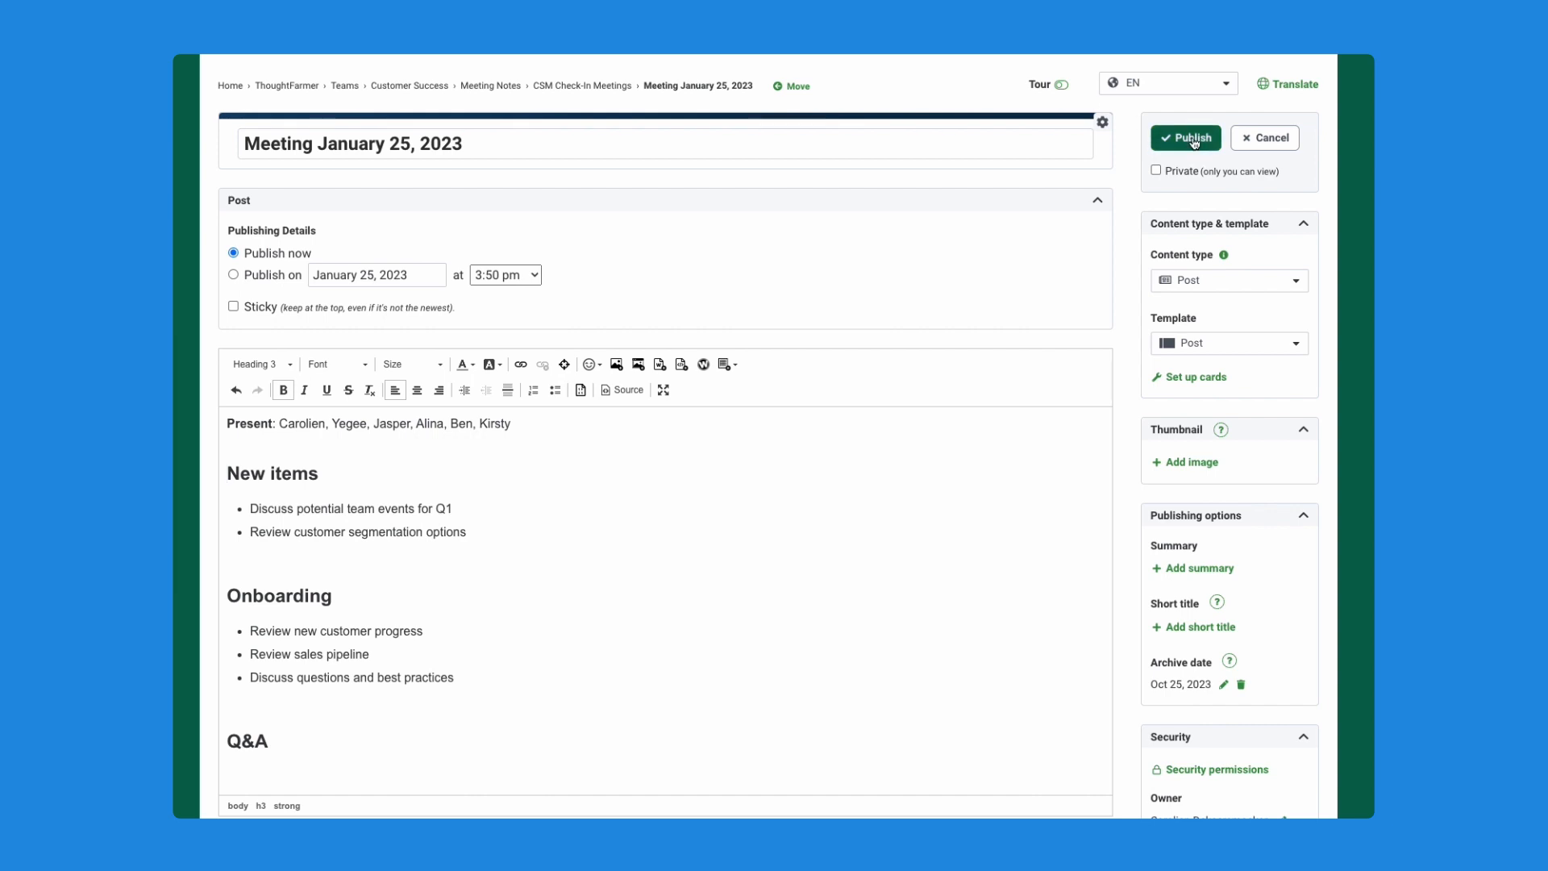
left_click(1185, 137)
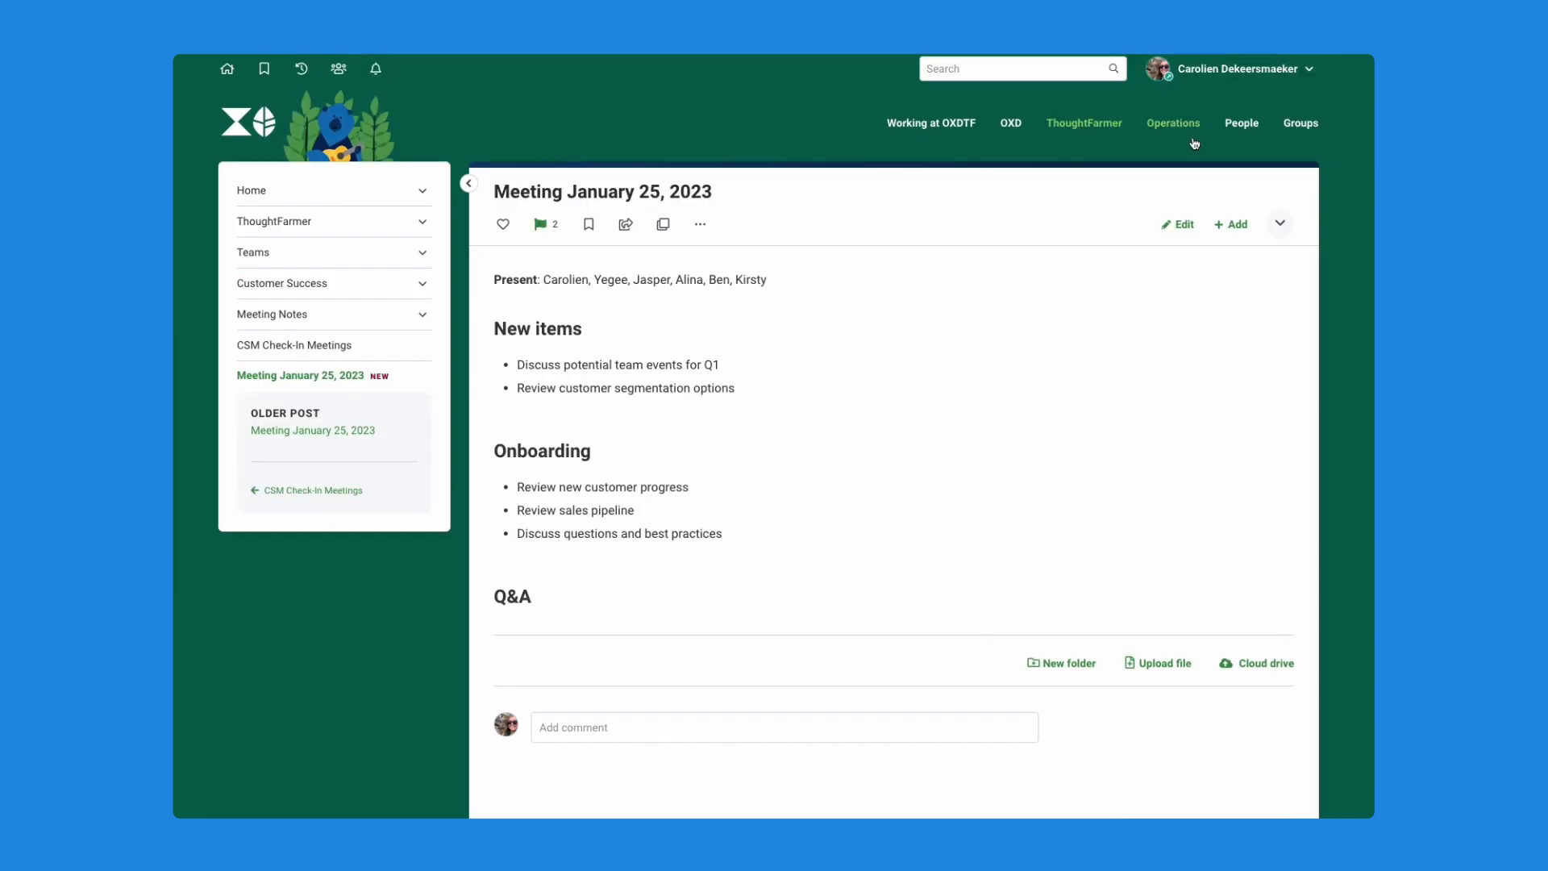
mouse_move(651, 274)
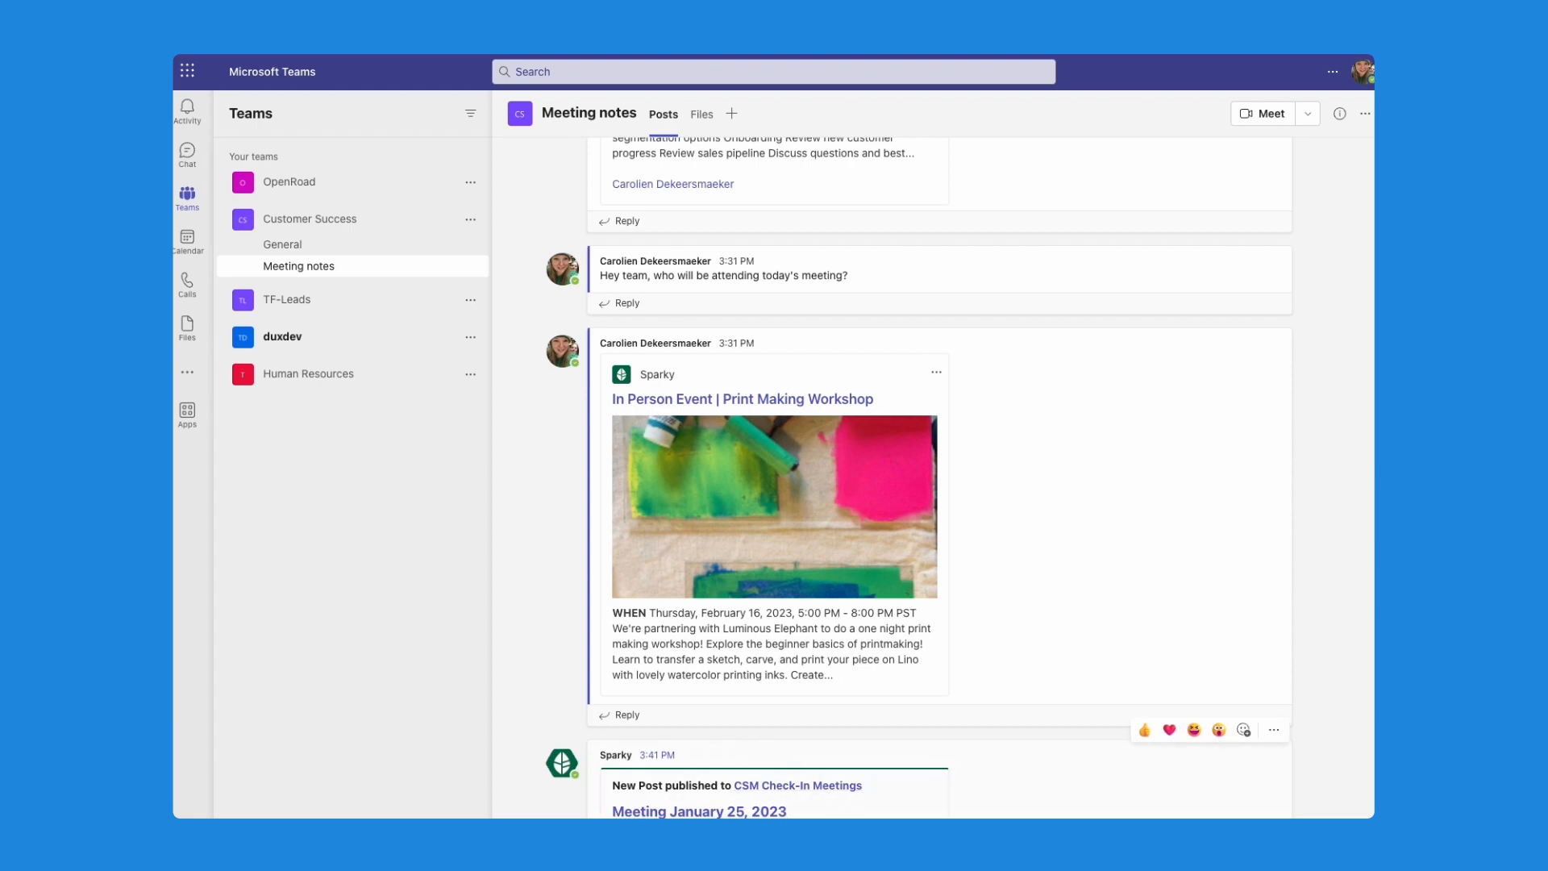
scroll("down", 3)
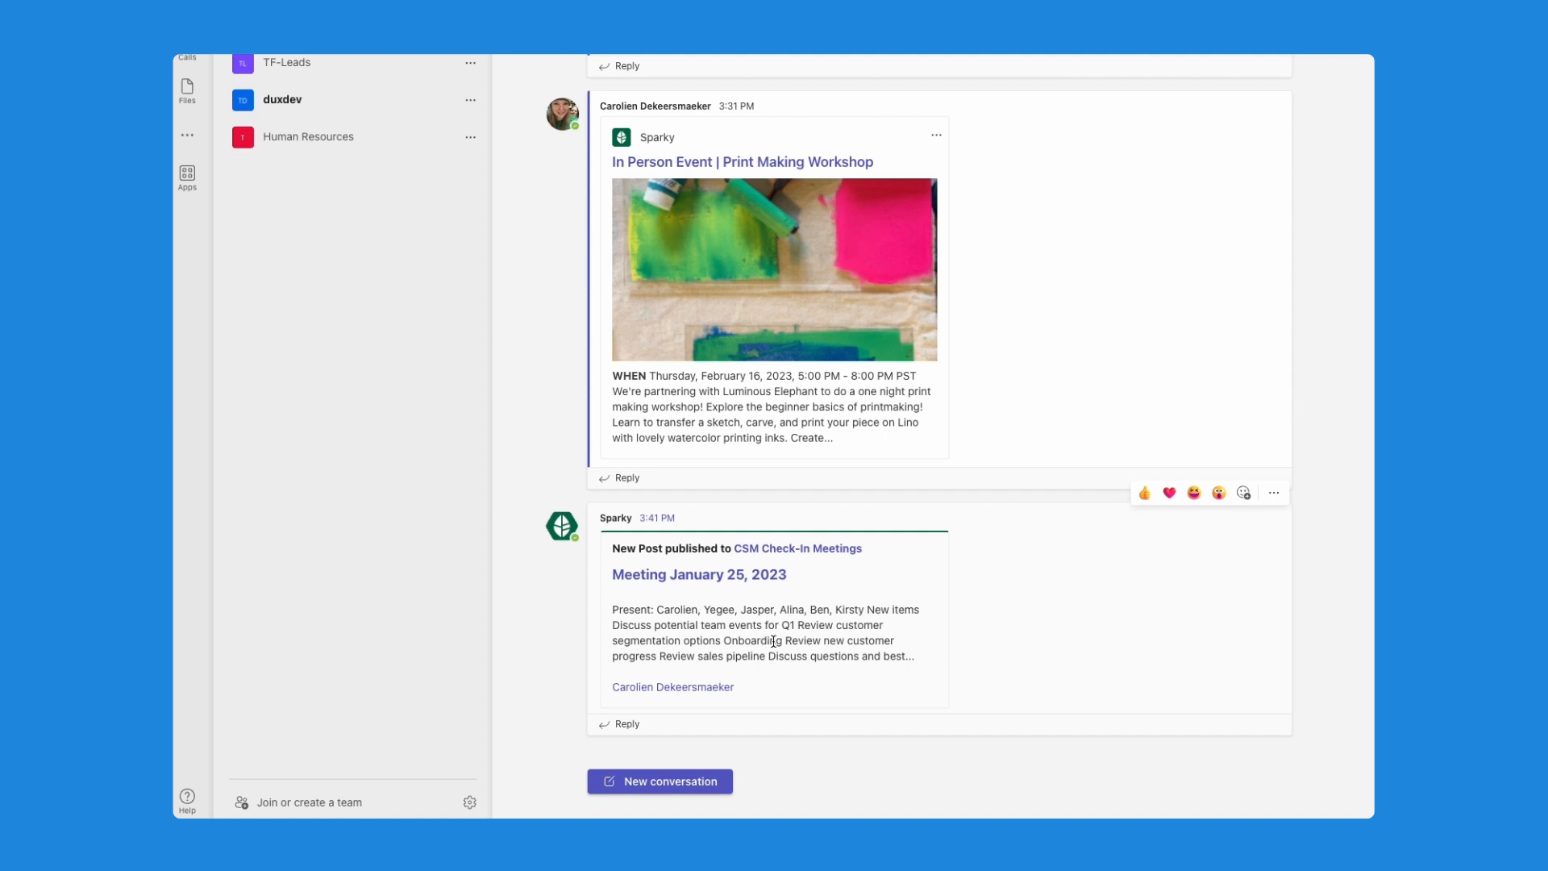
mouse_move(669, 616)
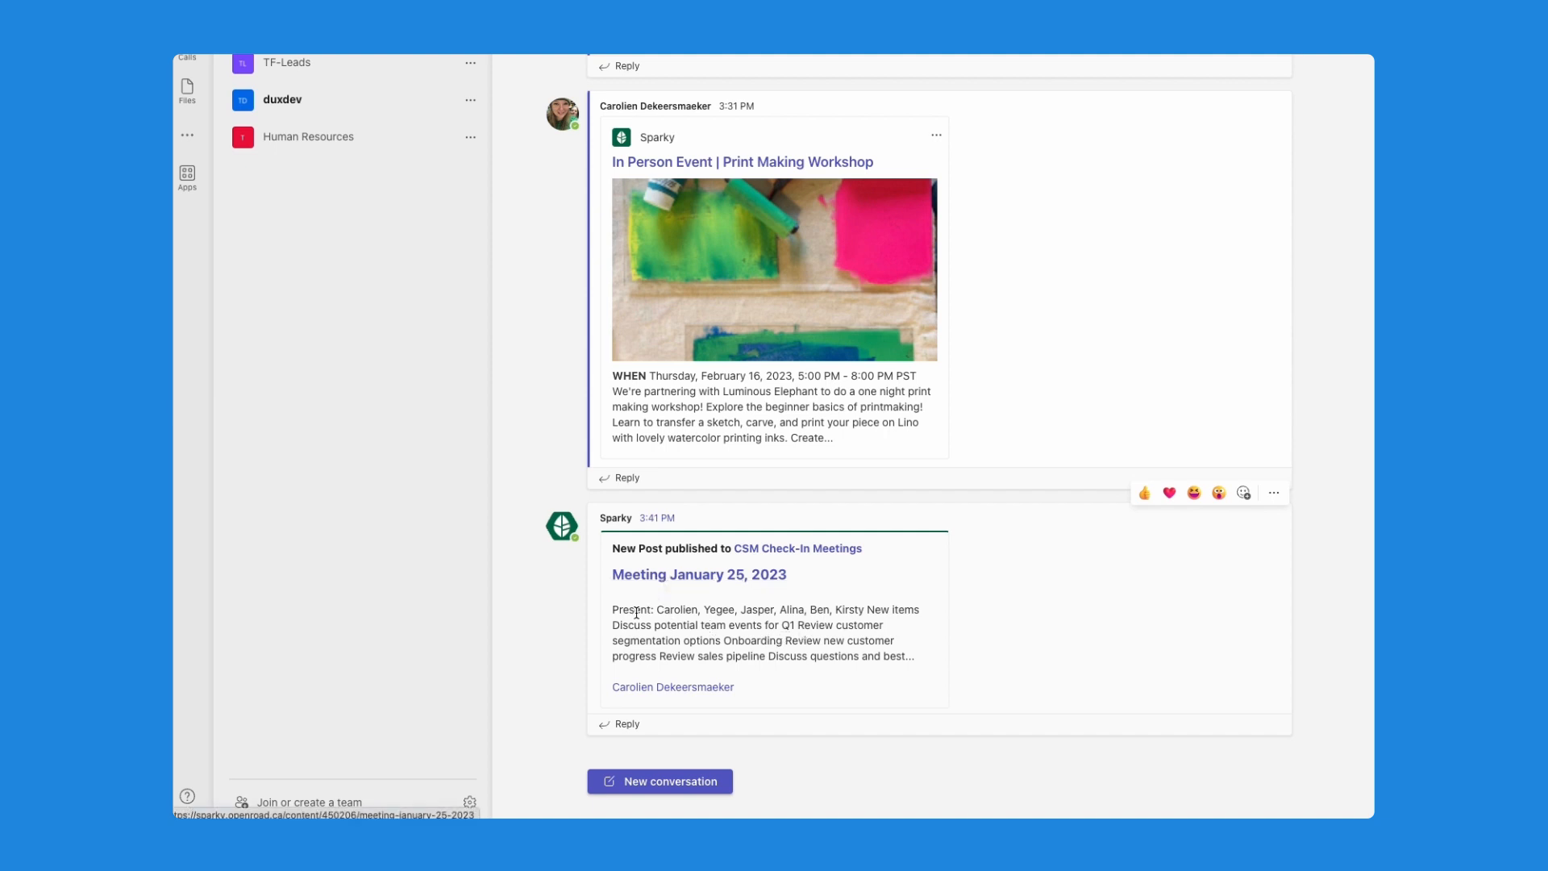
mouse_move(758, 690)
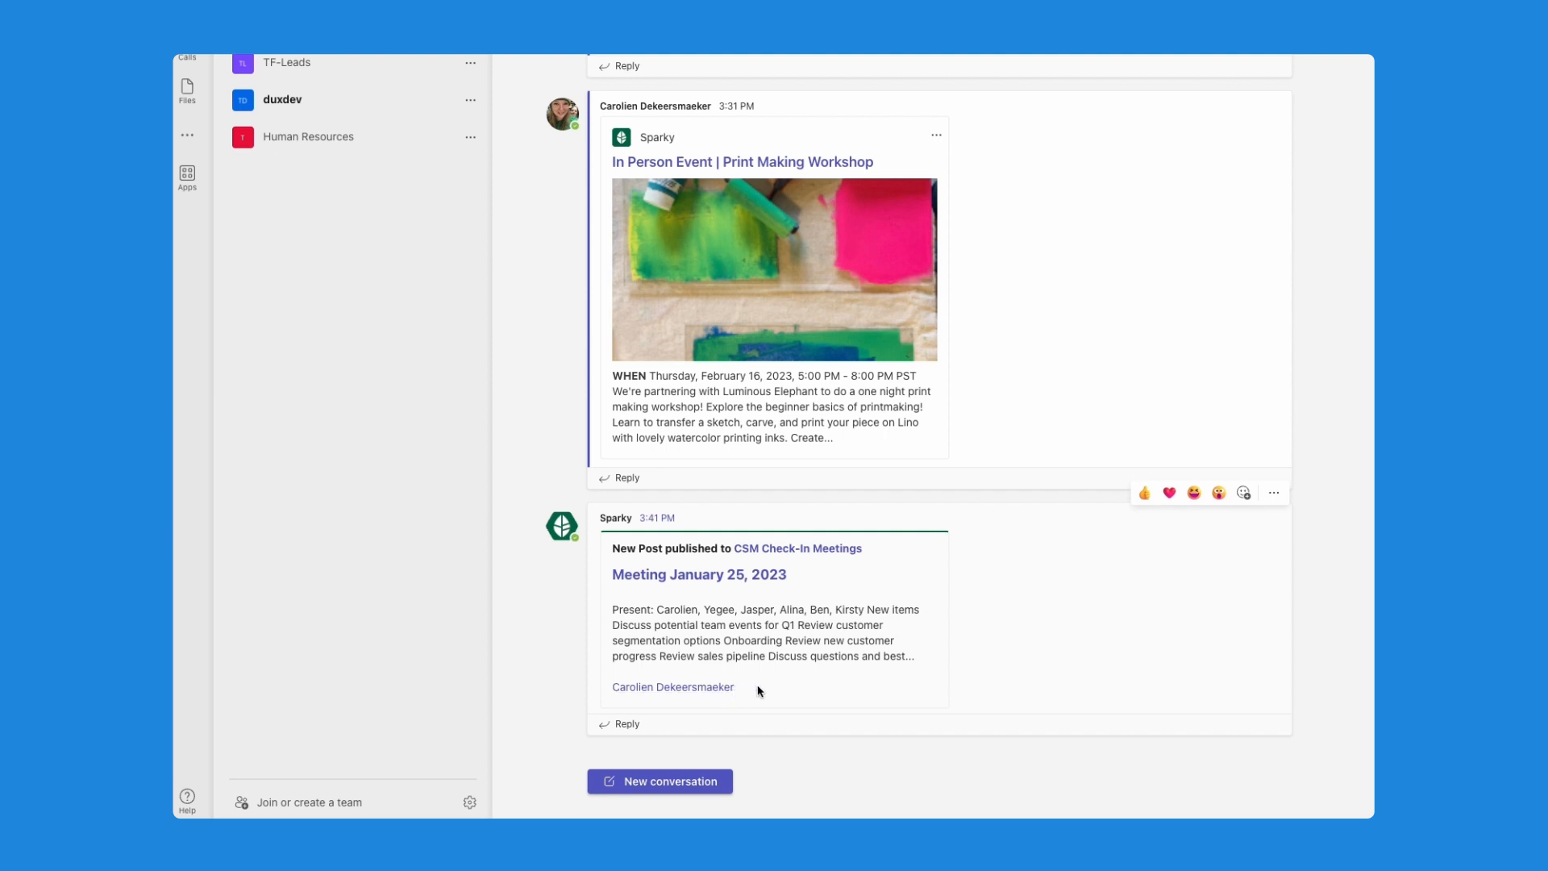
mouse_move(925, 687)
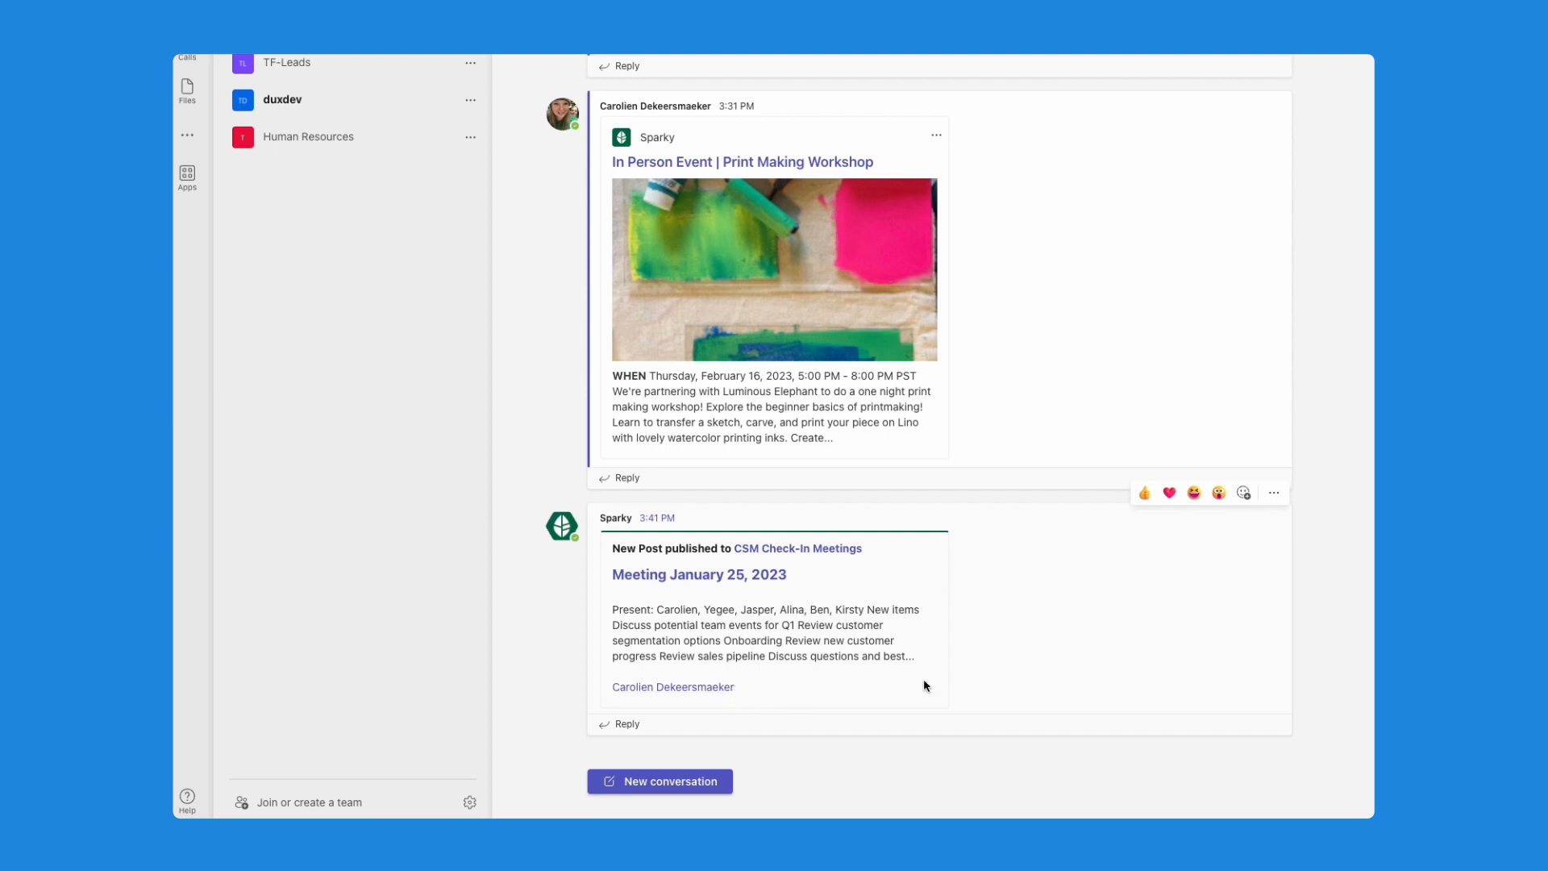
mouse_move(924, 685)
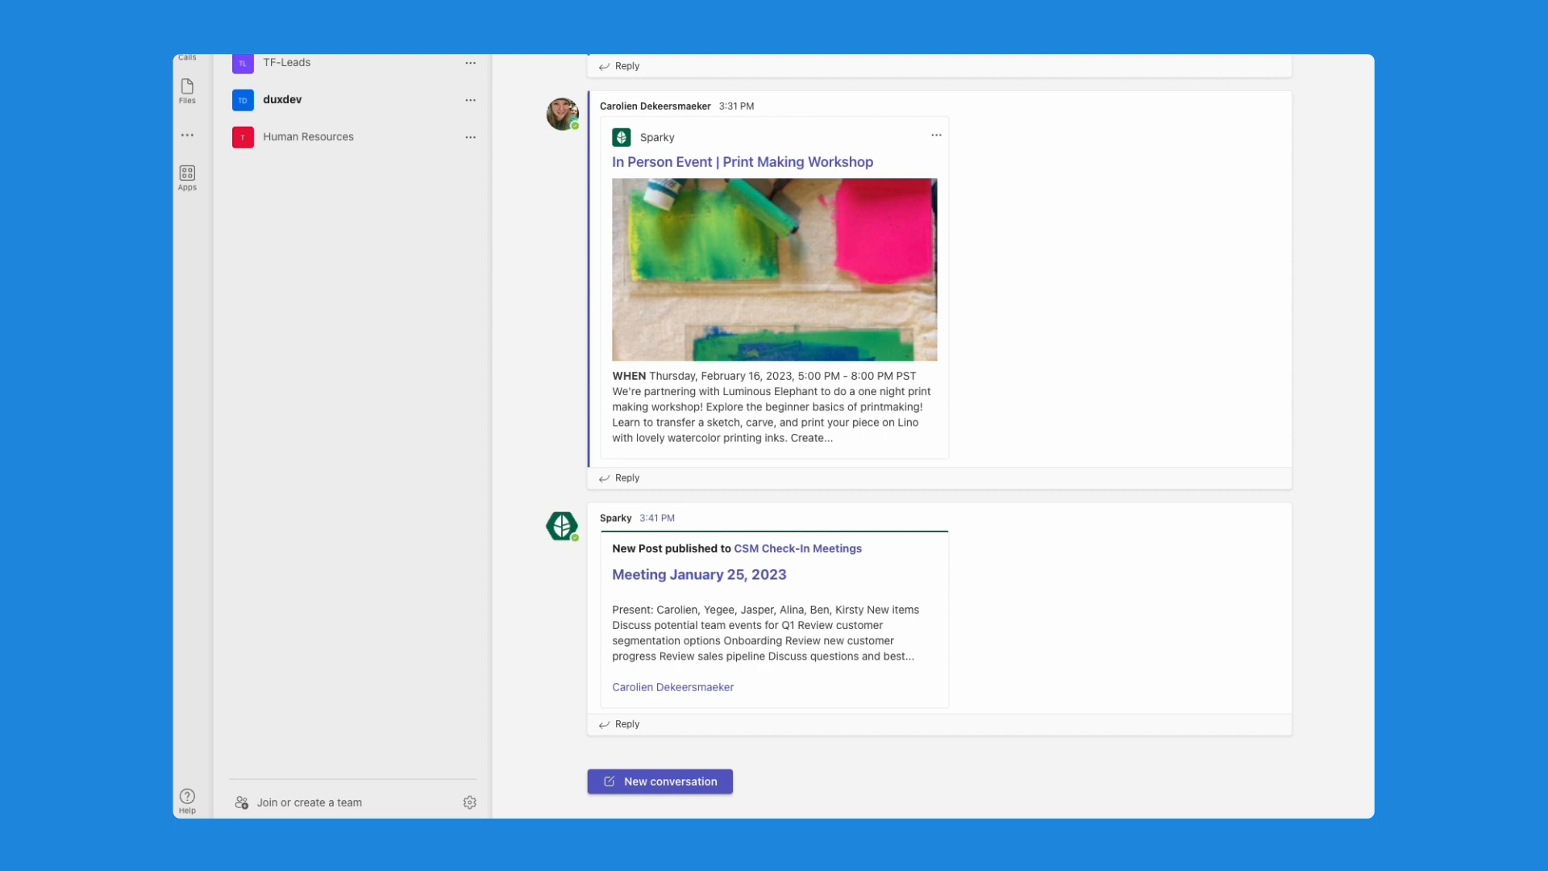
mouse_move(1273, 371)
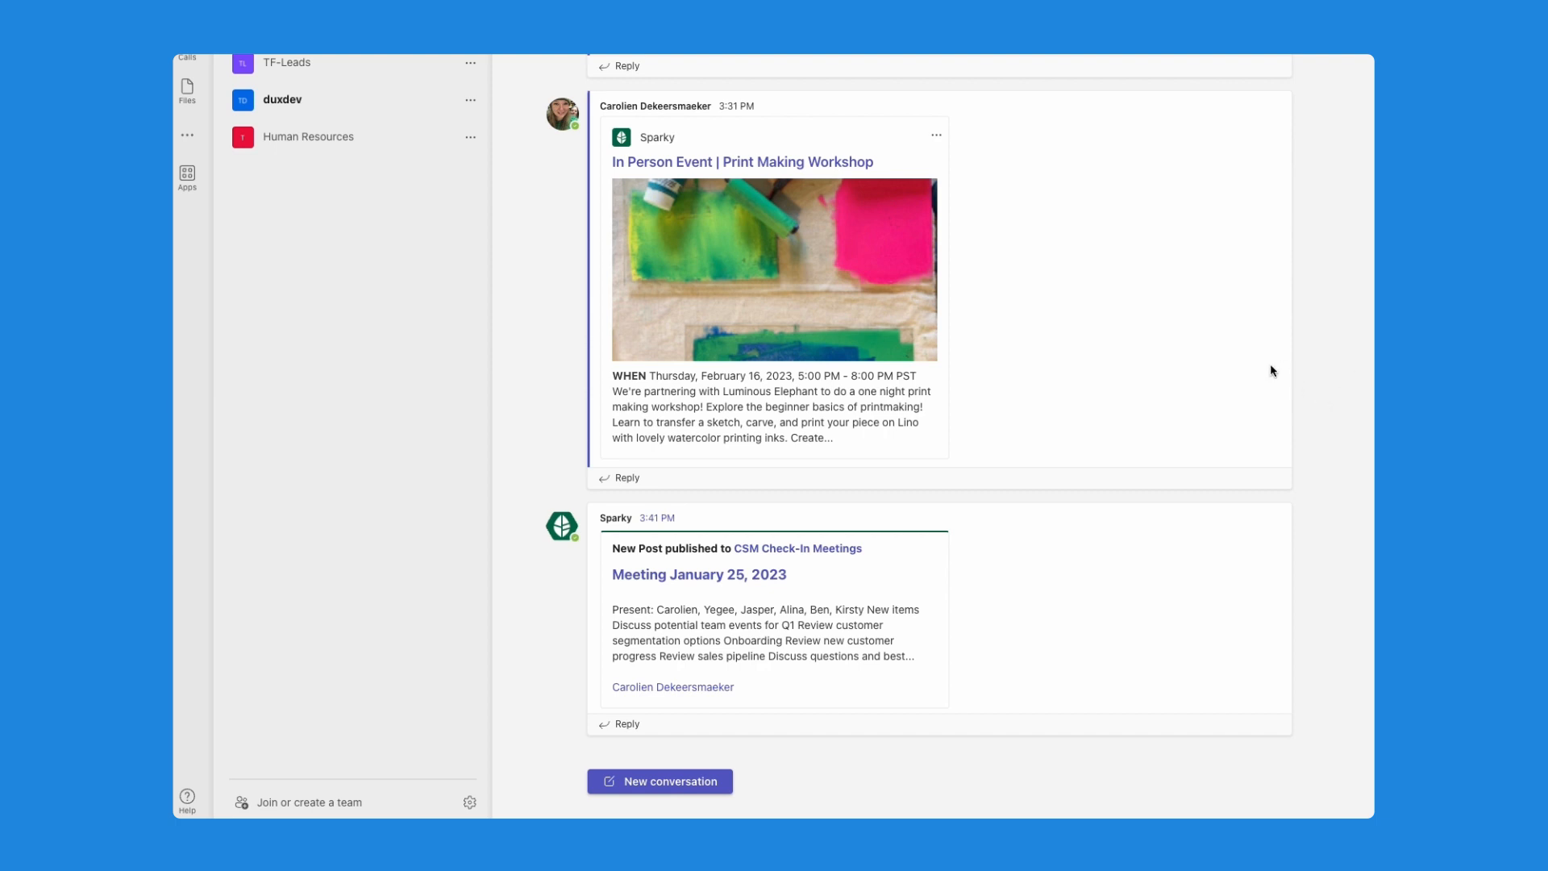
mouse_move(1226, 608)
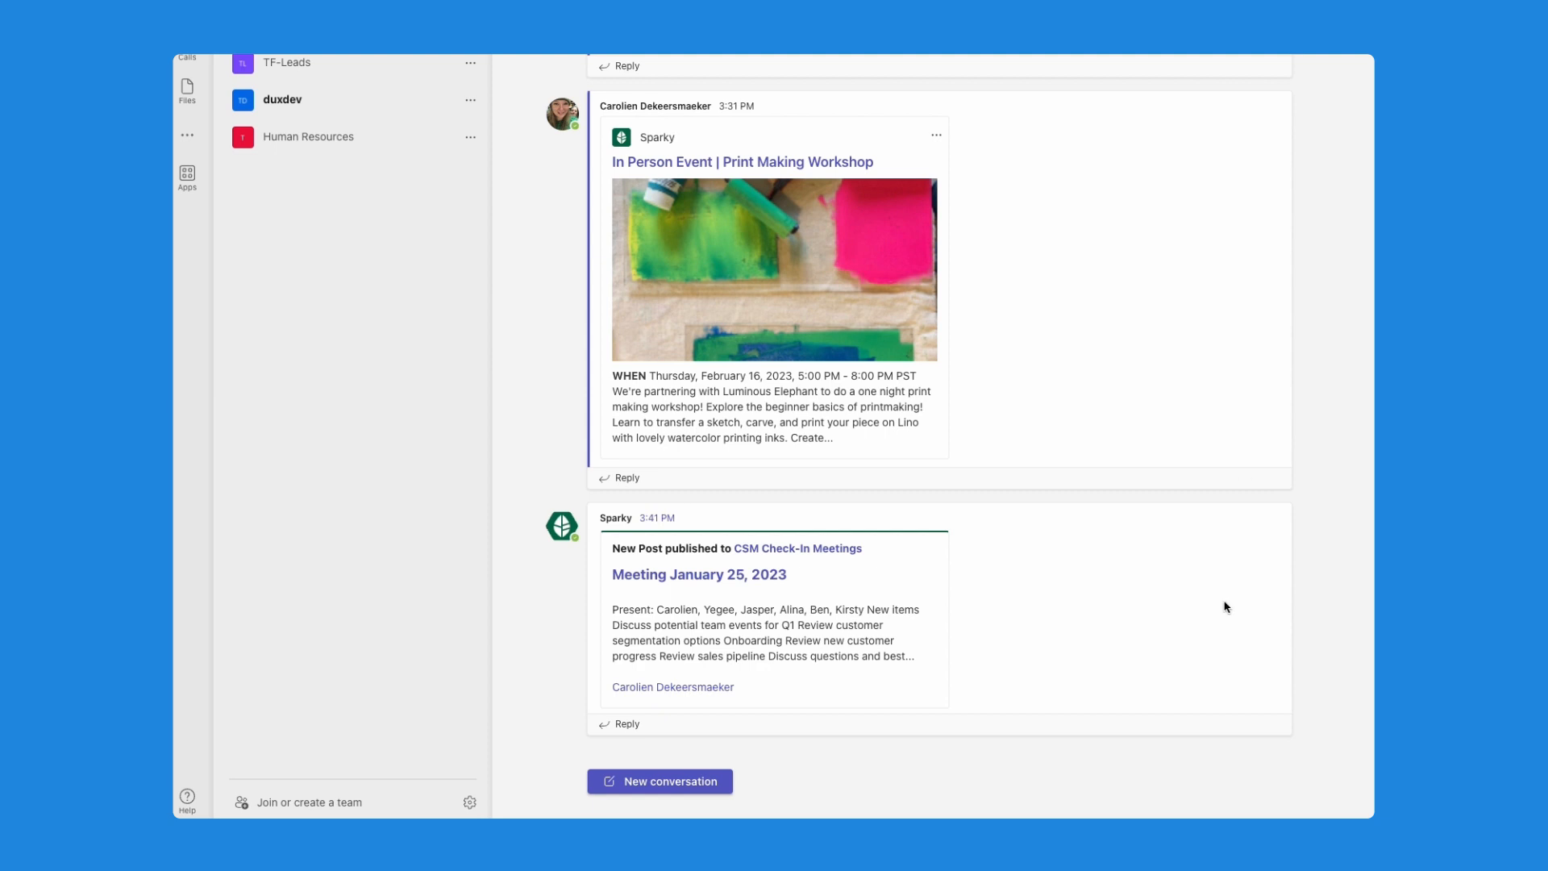
mouse_move(1231, 631)
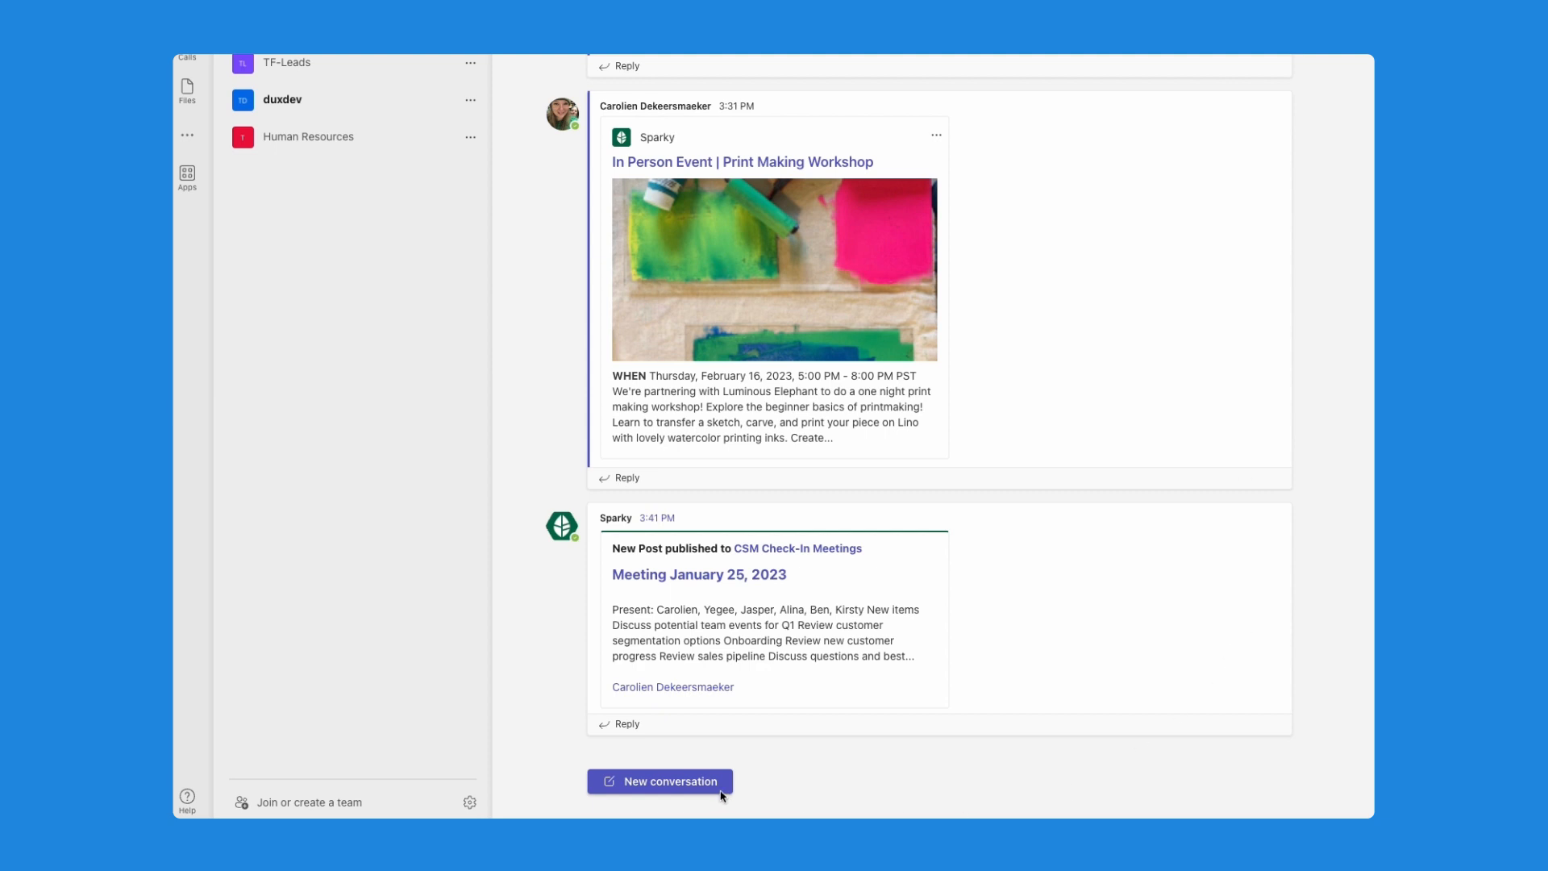
mouse_move(658, 780)
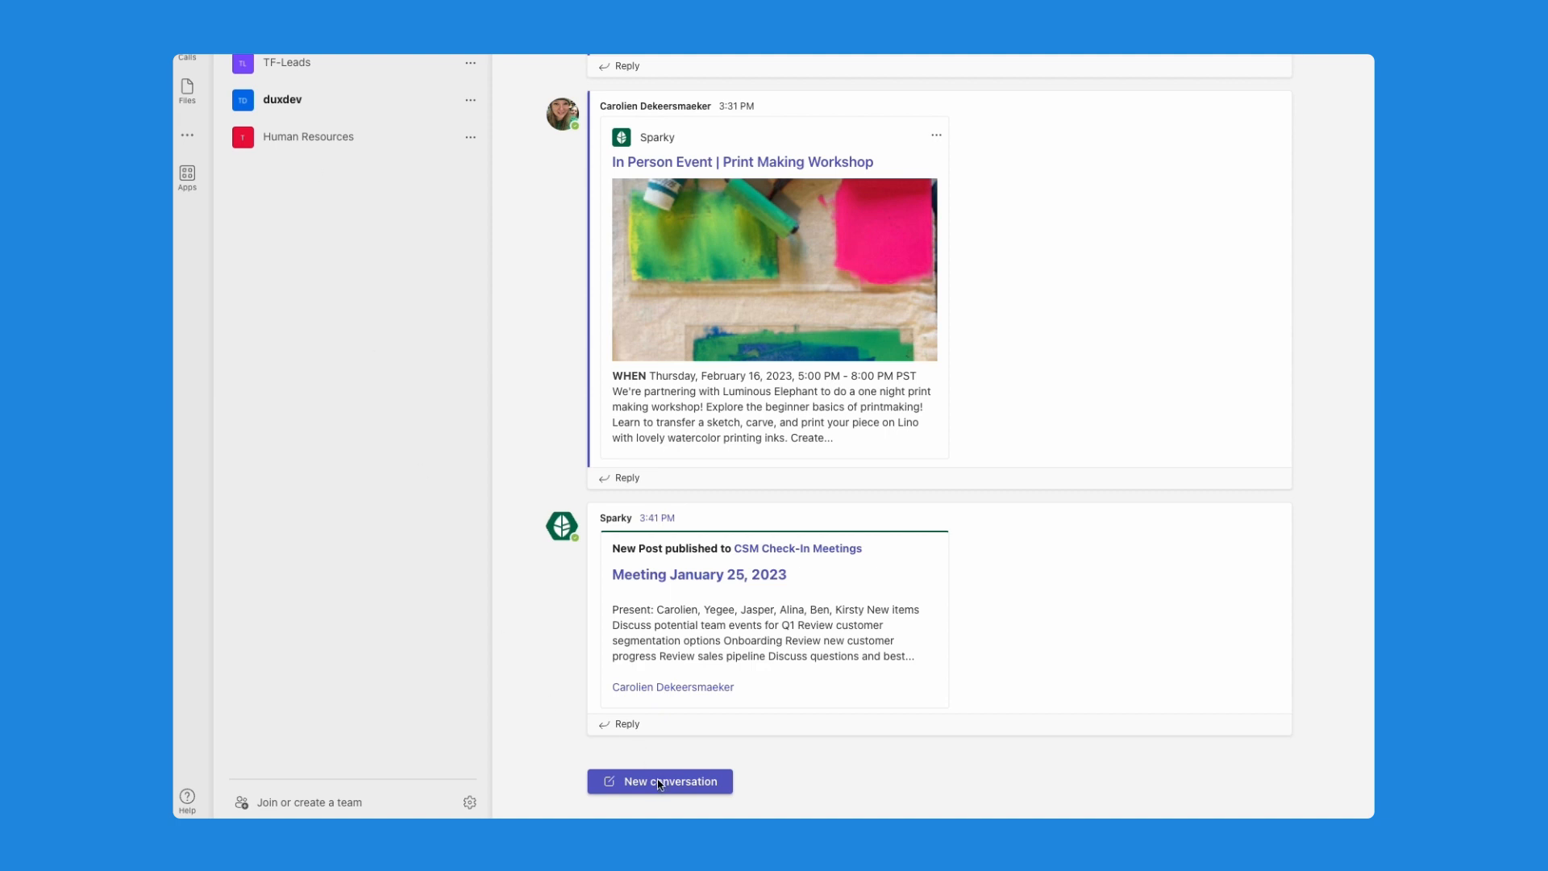
Step: Start a new General channel conversation and bring up the Sparky message app
left_click(658, 780)
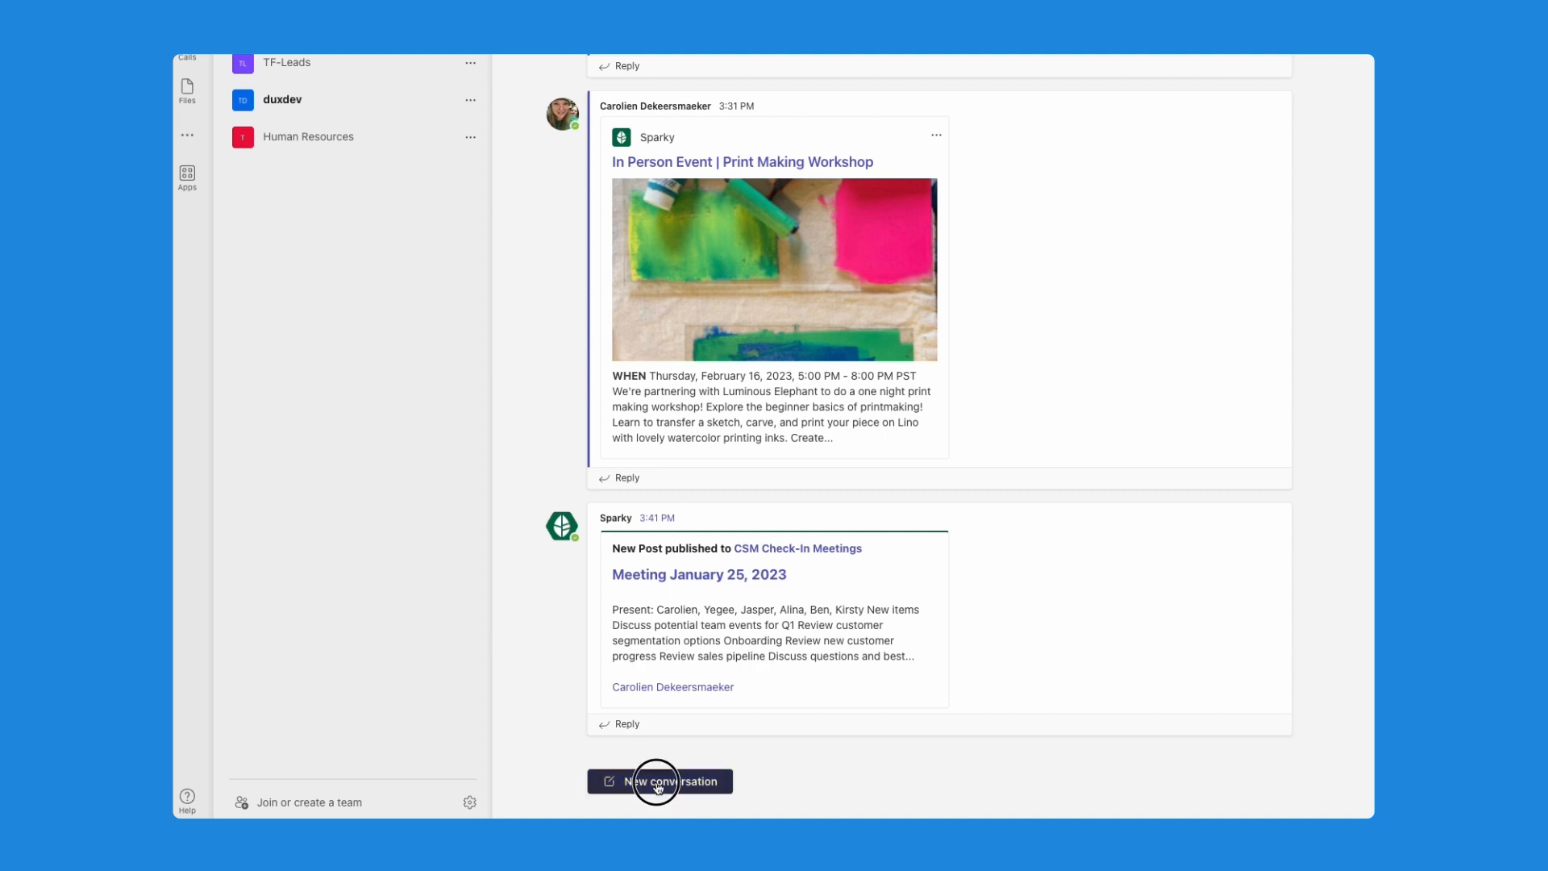
left_click(658, 781)
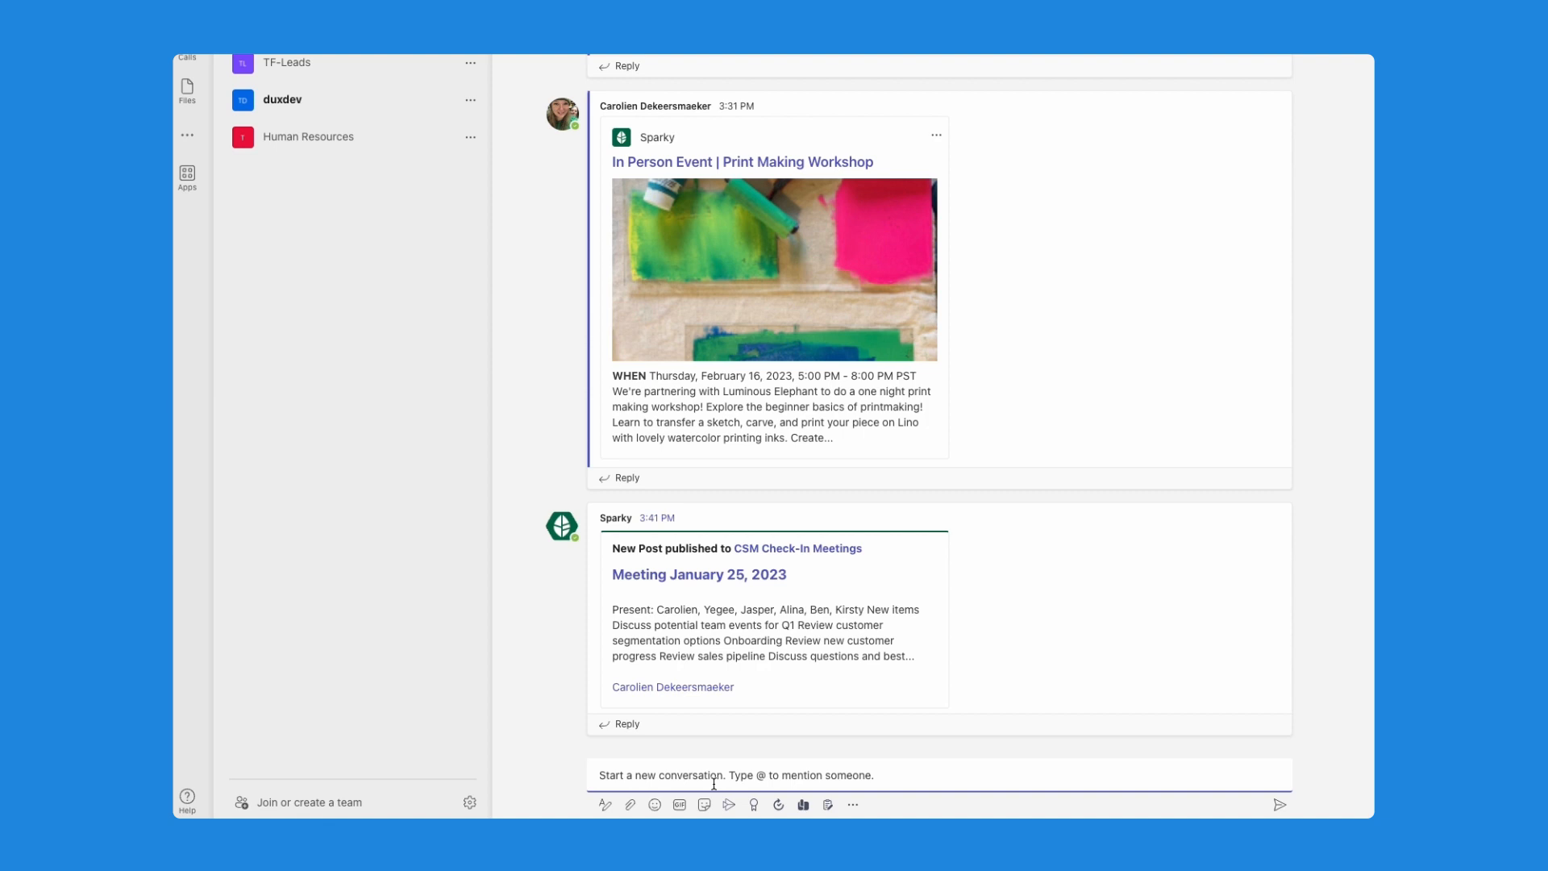
mouse_move(853, 807)
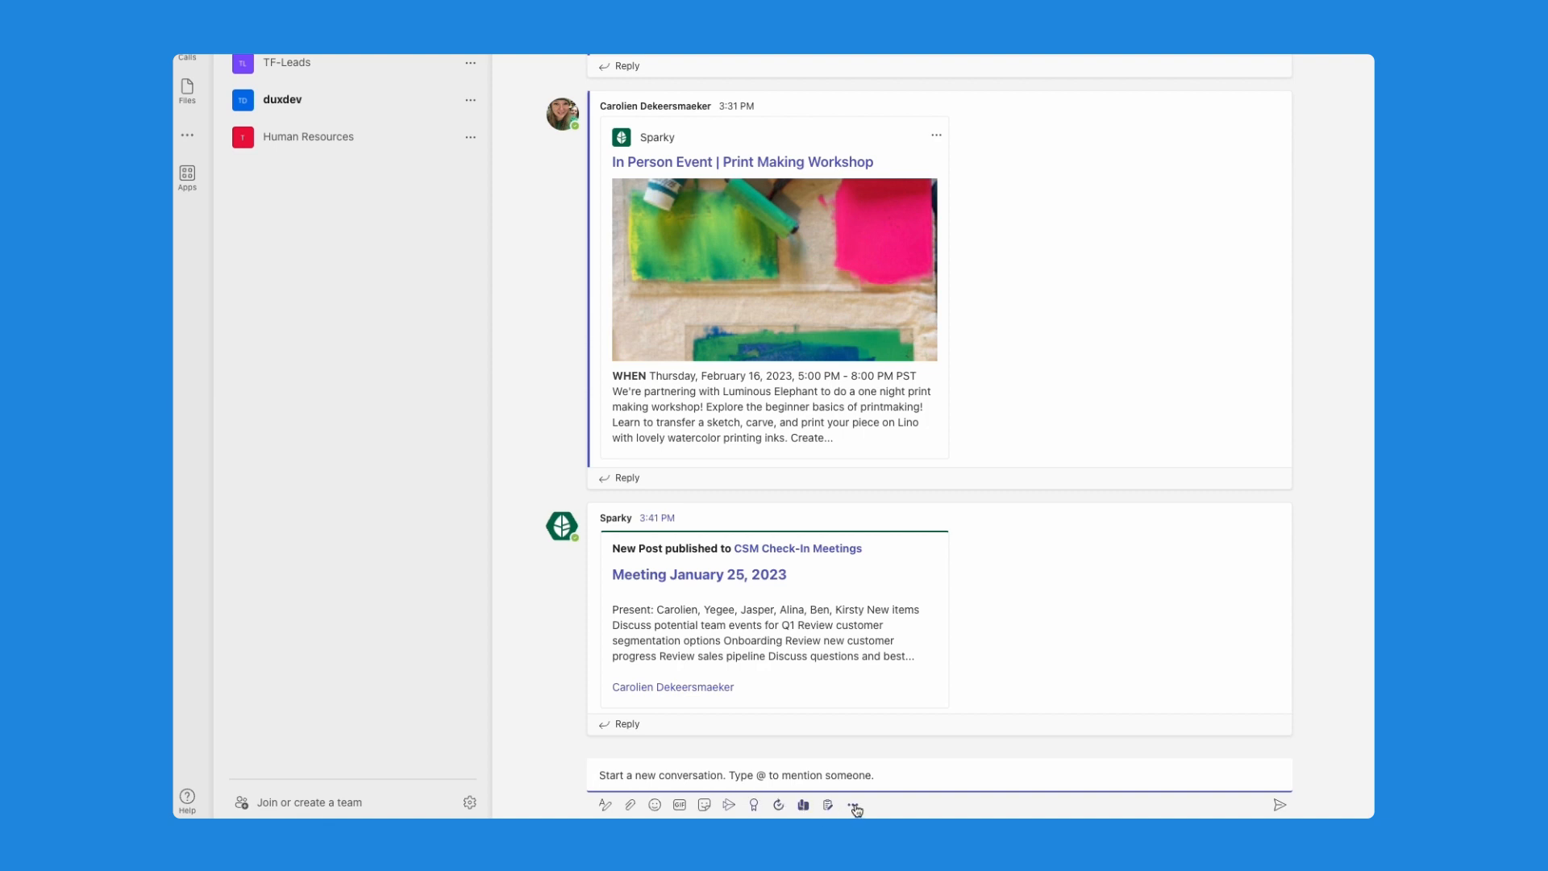
left_click(853, 807)
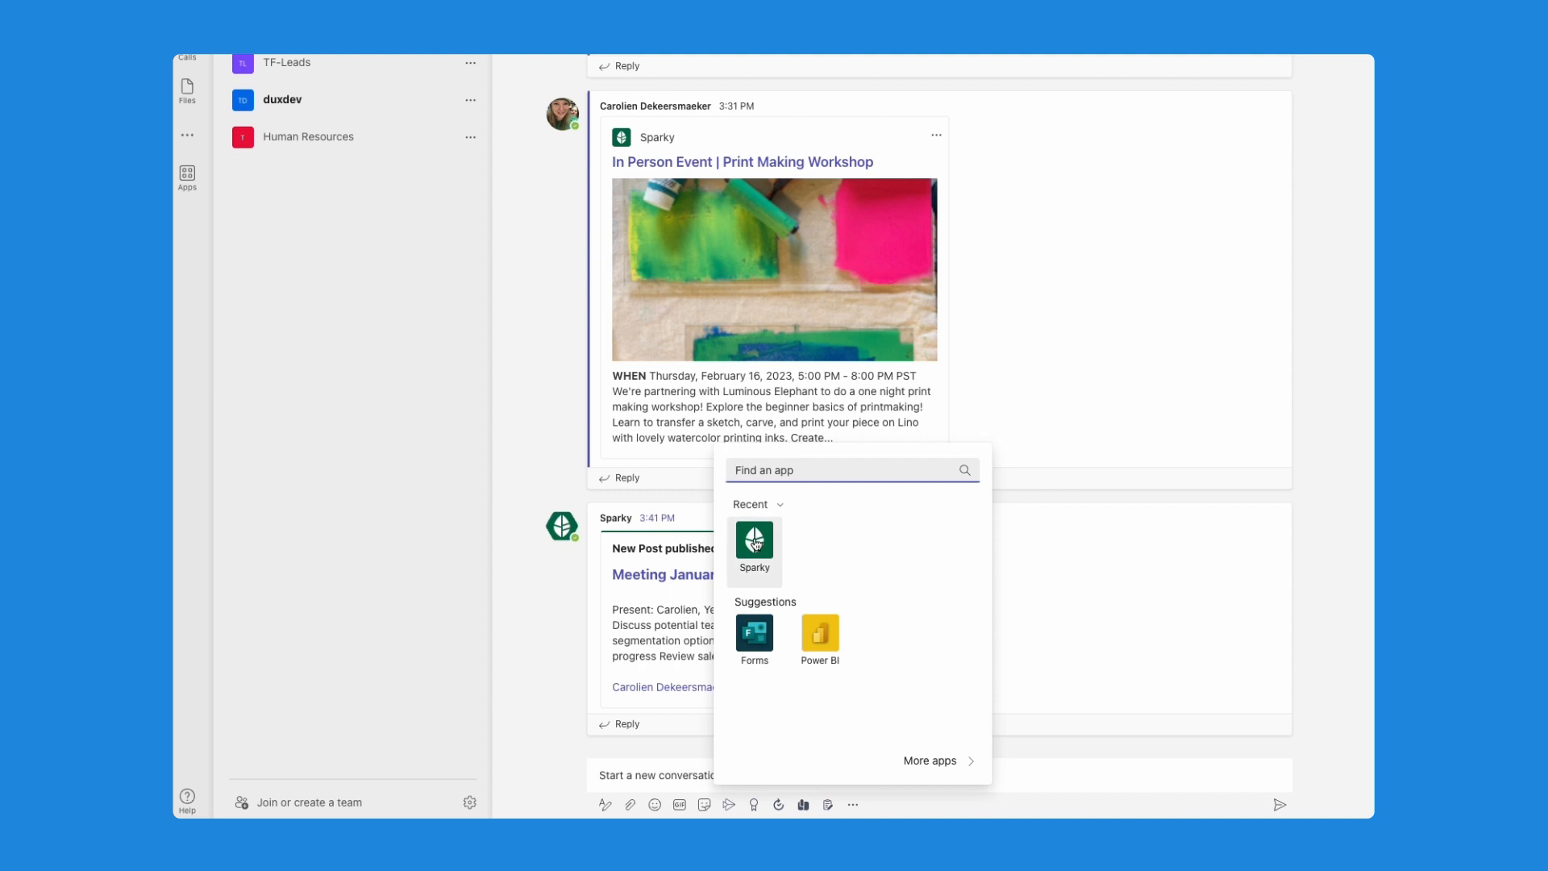
mouse_move(754, 543)
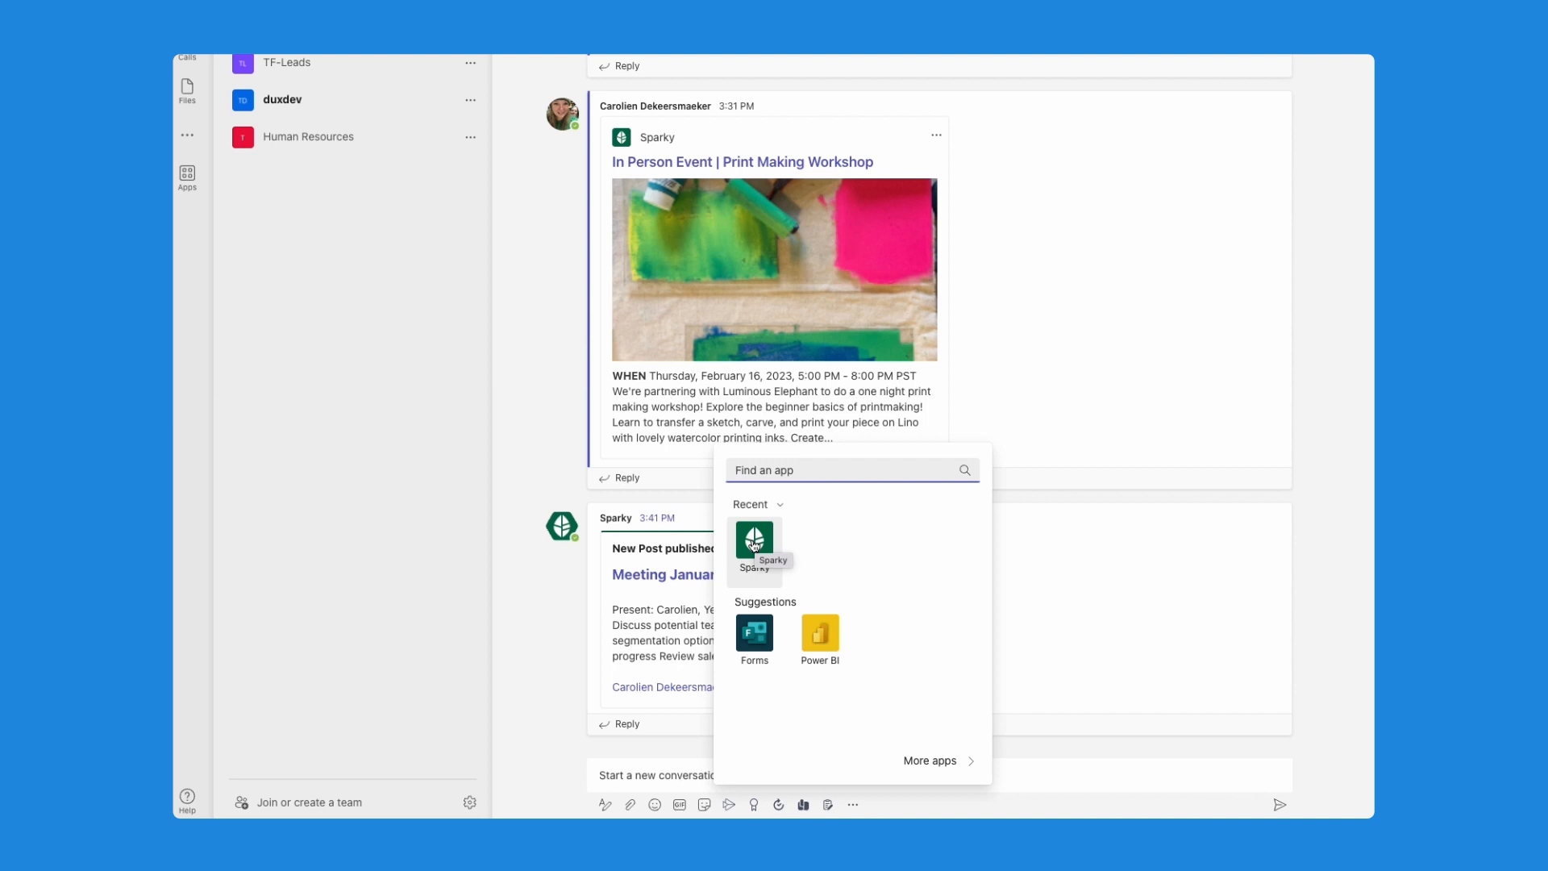
left_click(753, 542)
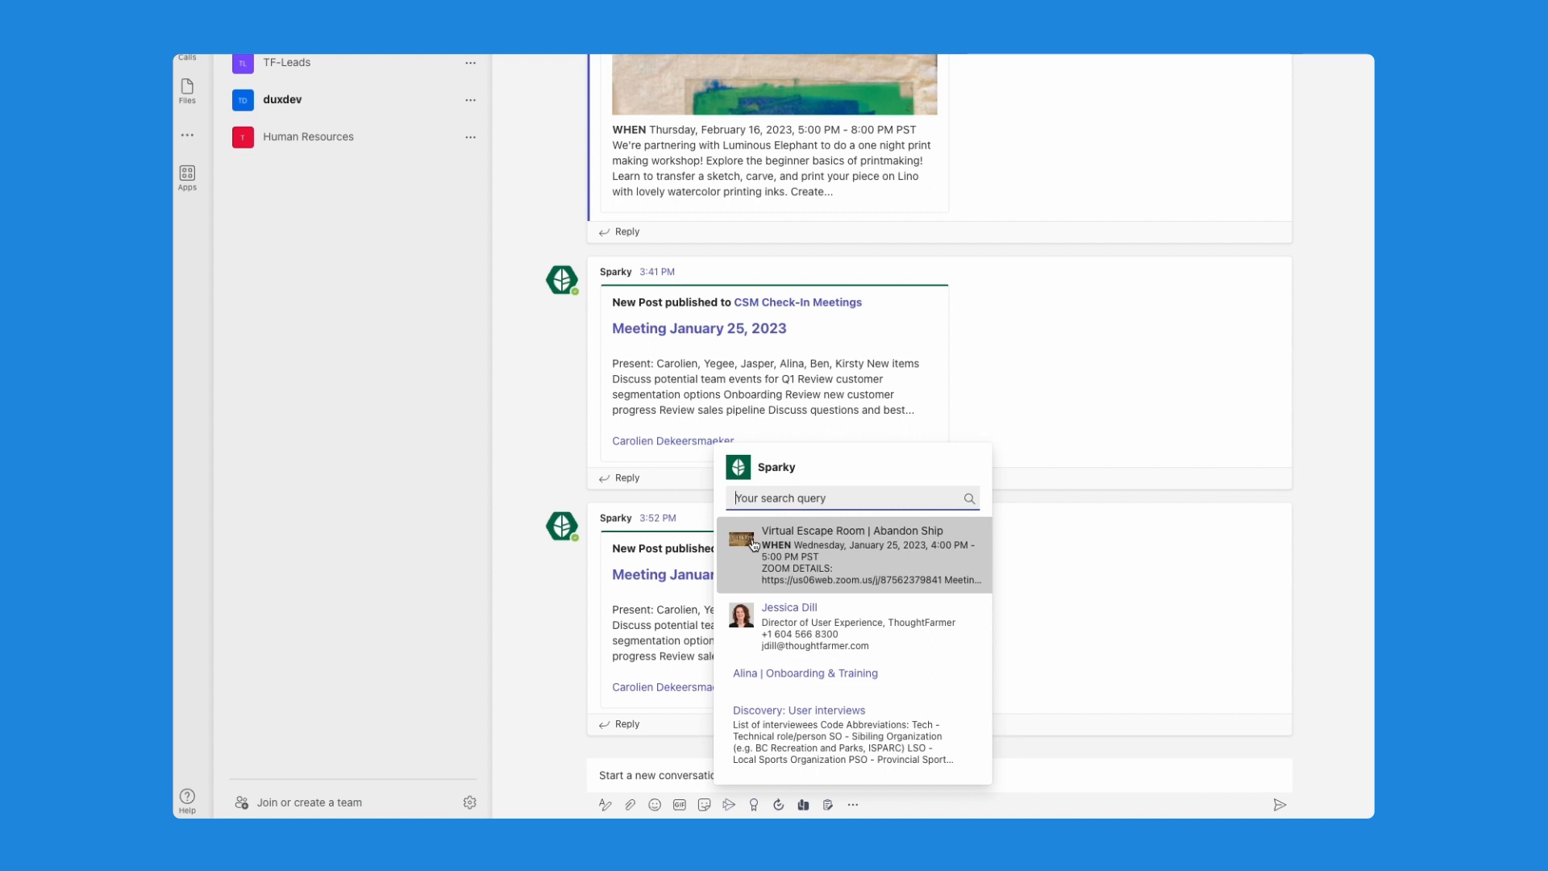
Step: Search Sparky for customer success and insert the Customer Success page card
type("customer c")
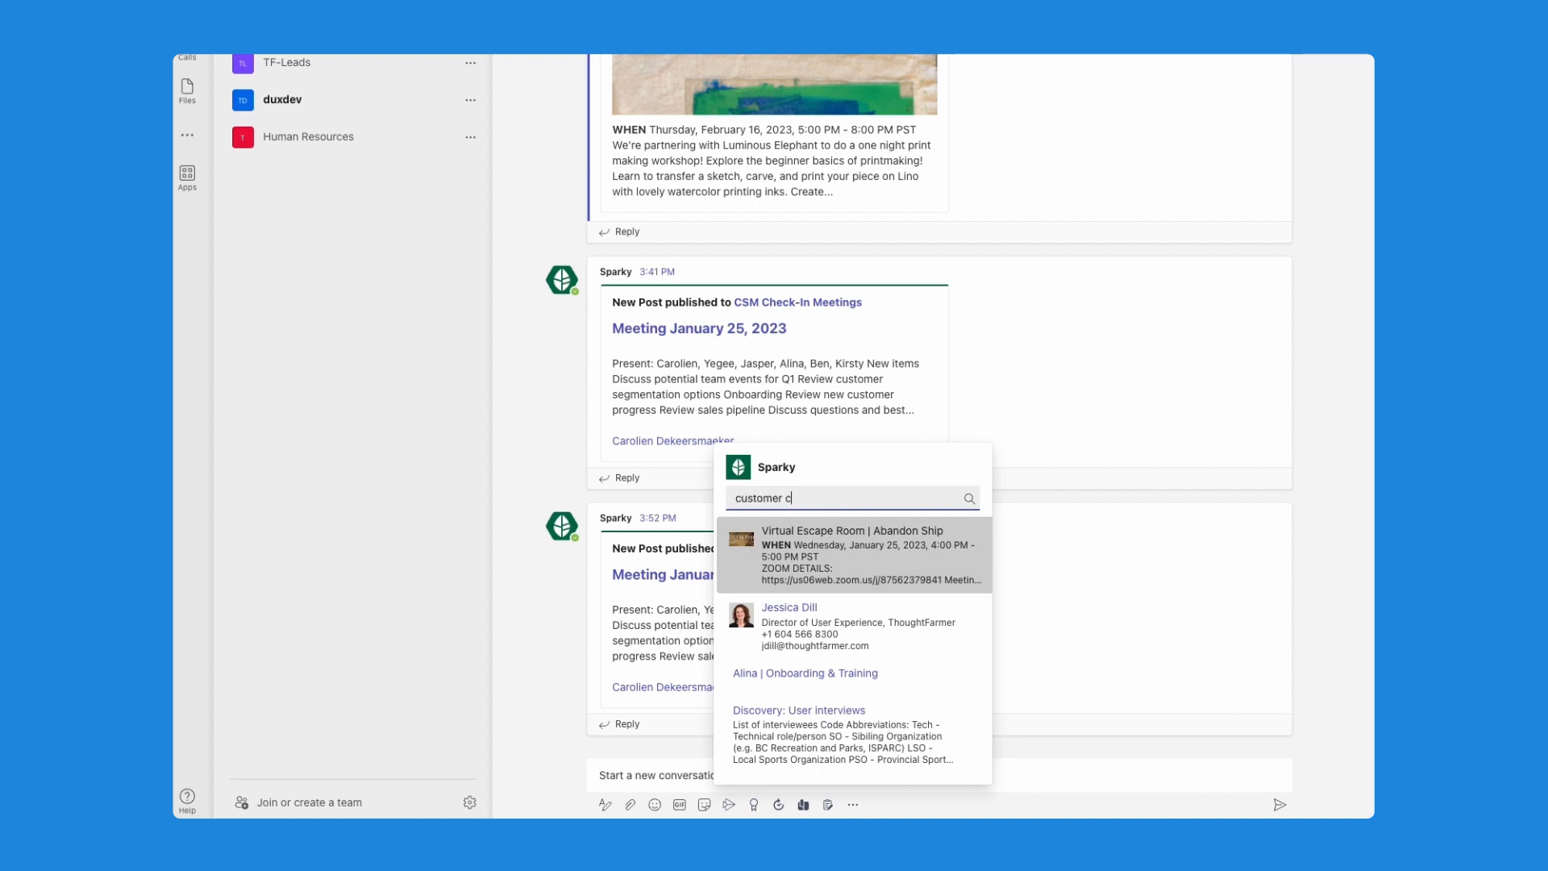
type("ustomer success")
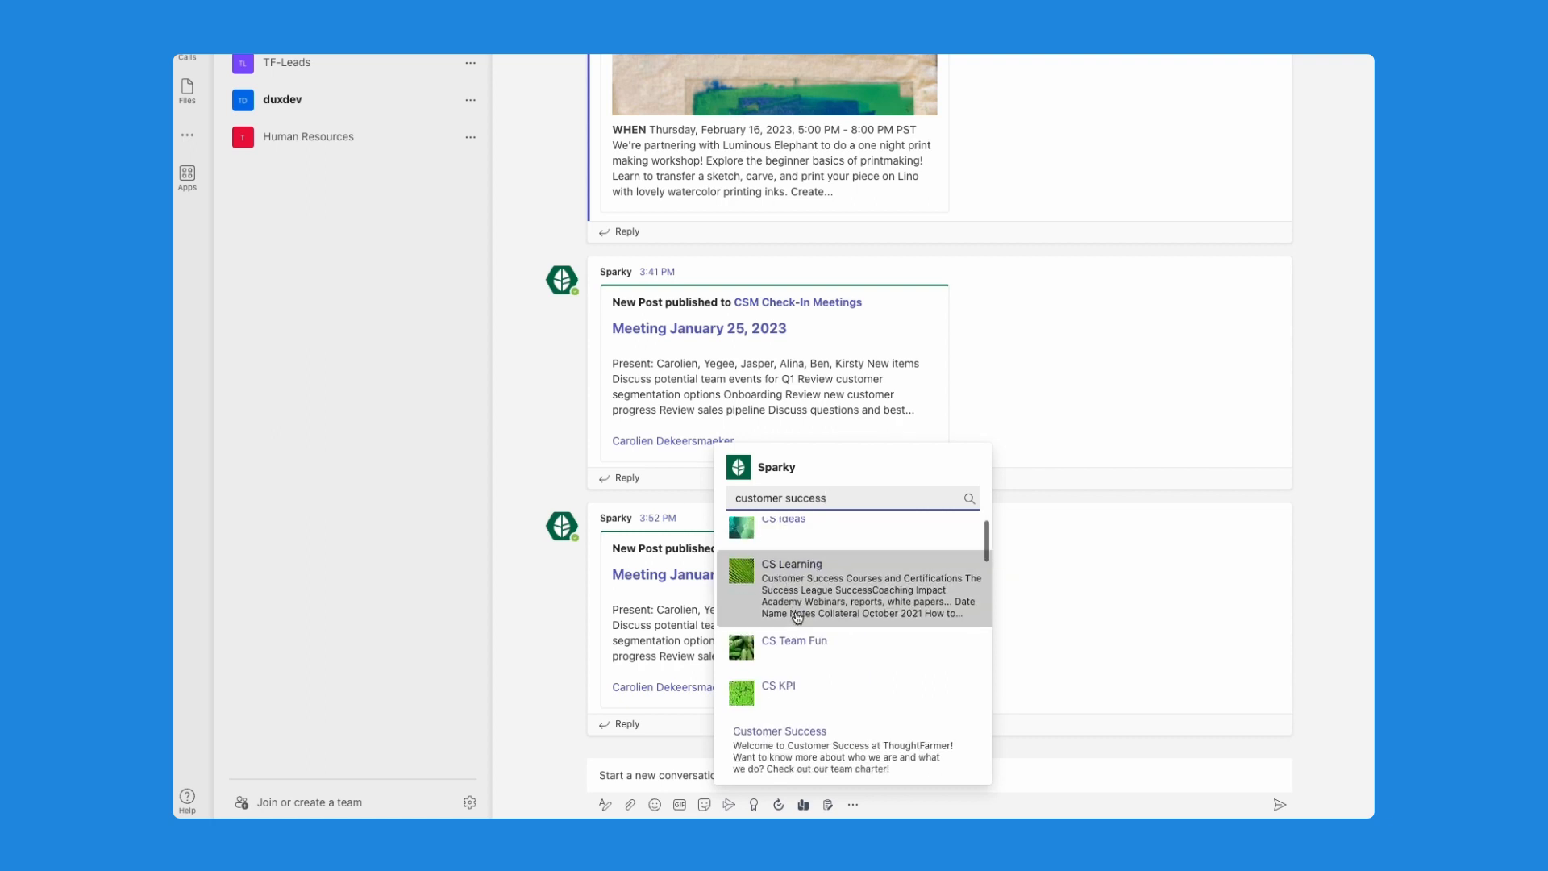
scroll("down", 3)
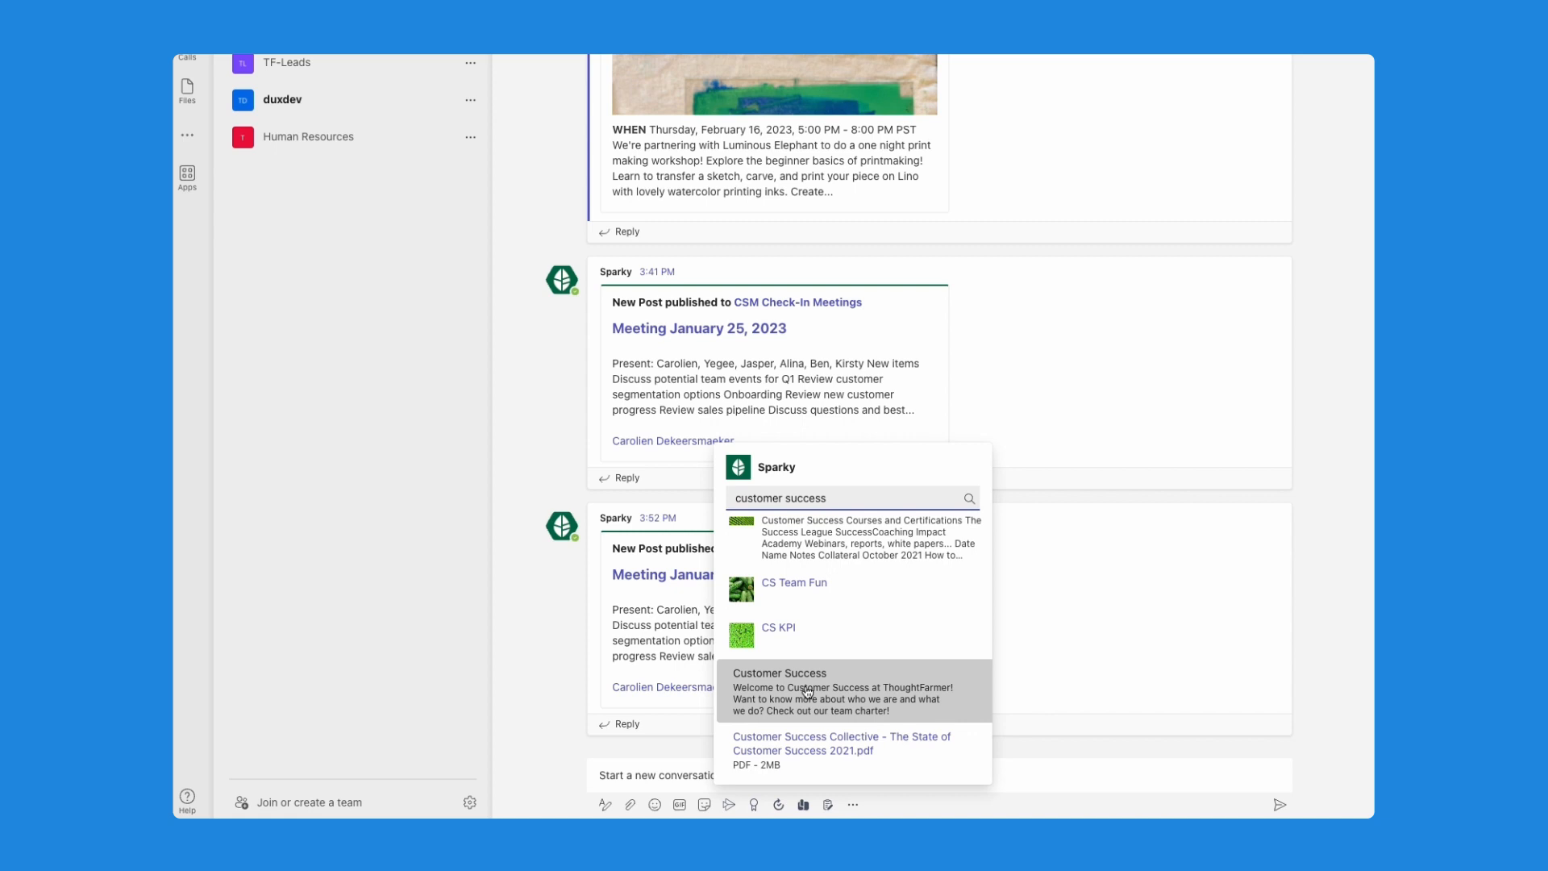
left_click(803, 692)
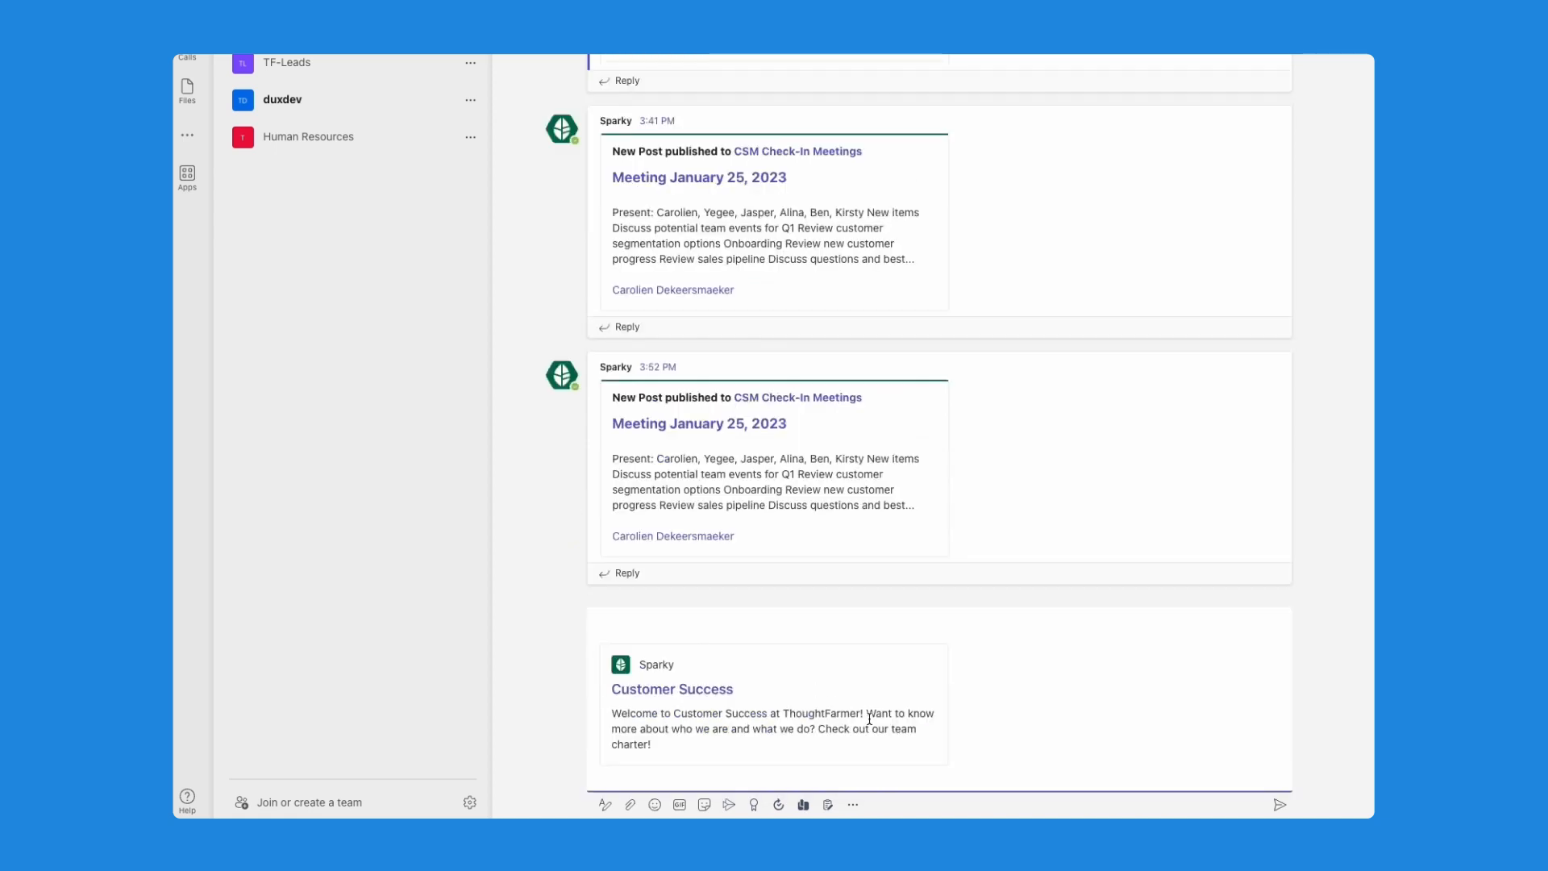
mouse_move(1278, 808)
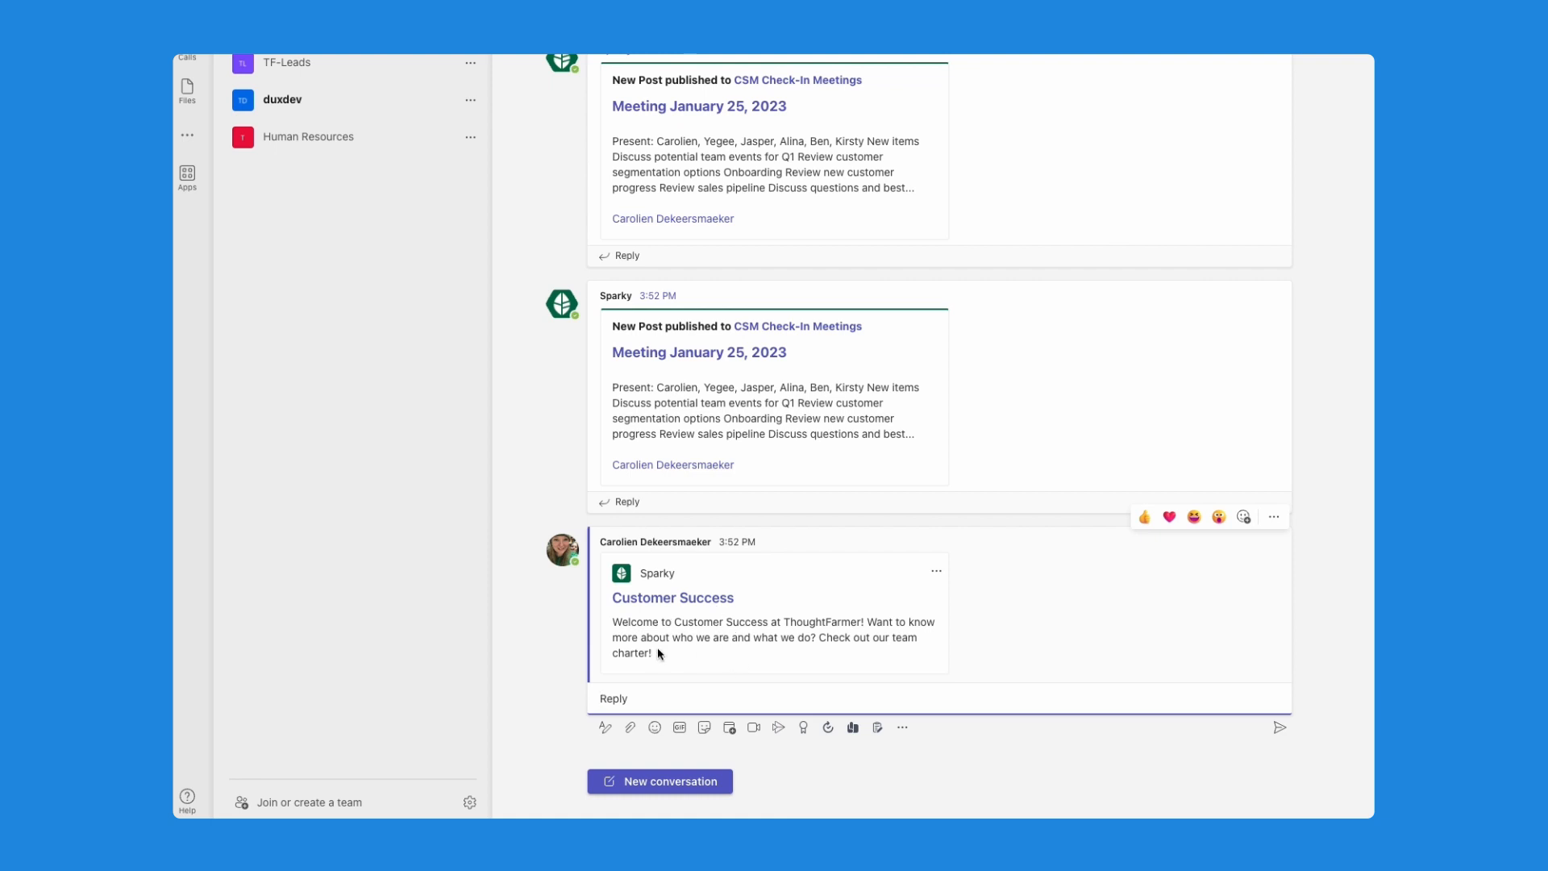
mouse_move(641, 647)
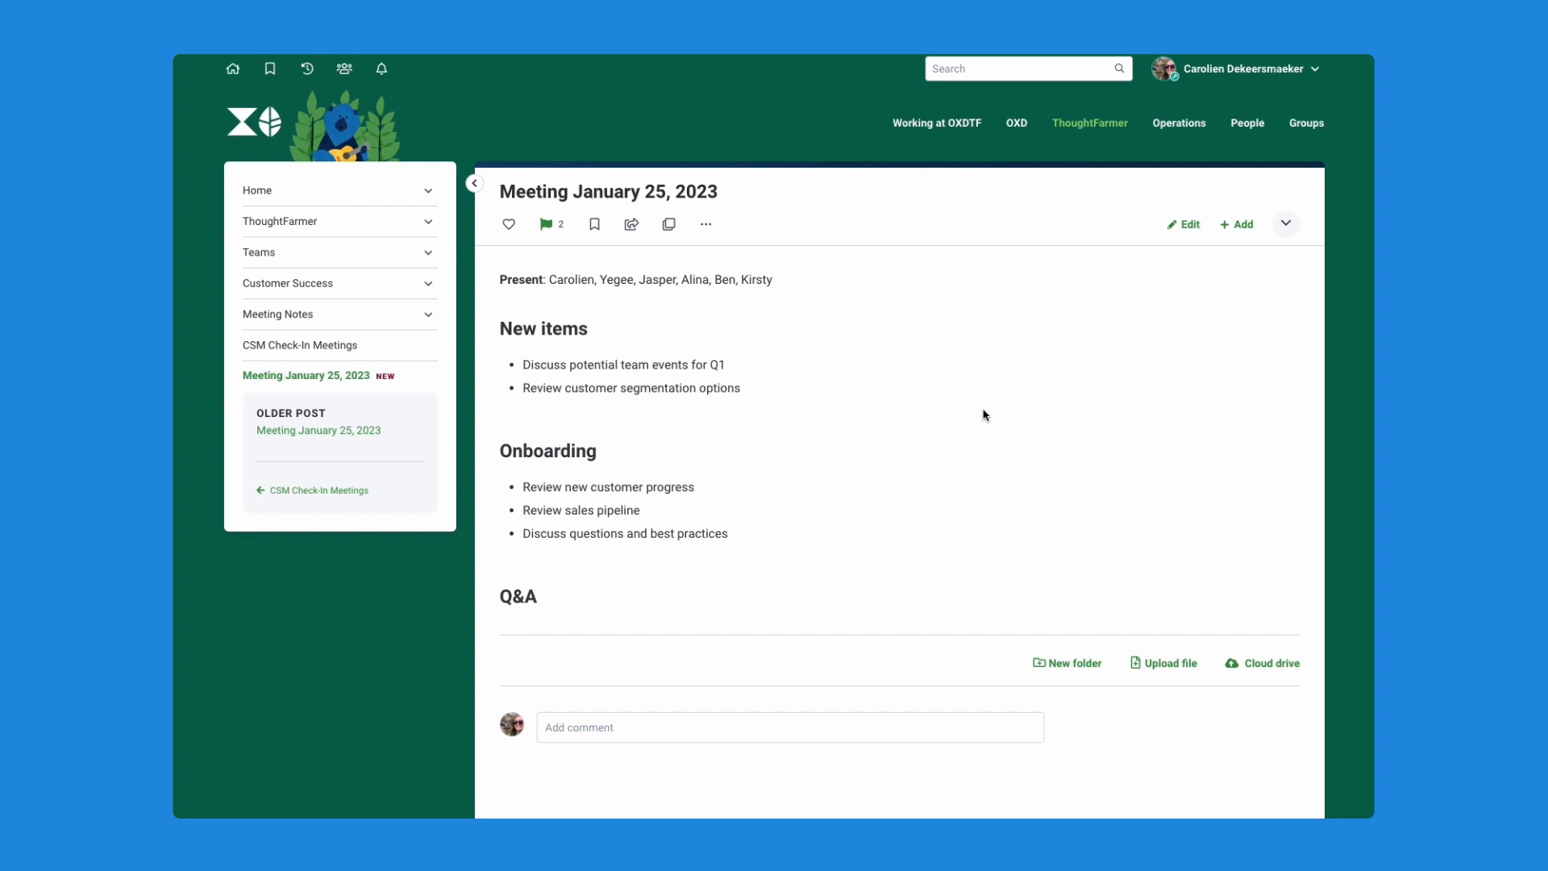
mouse_move(735, 397)
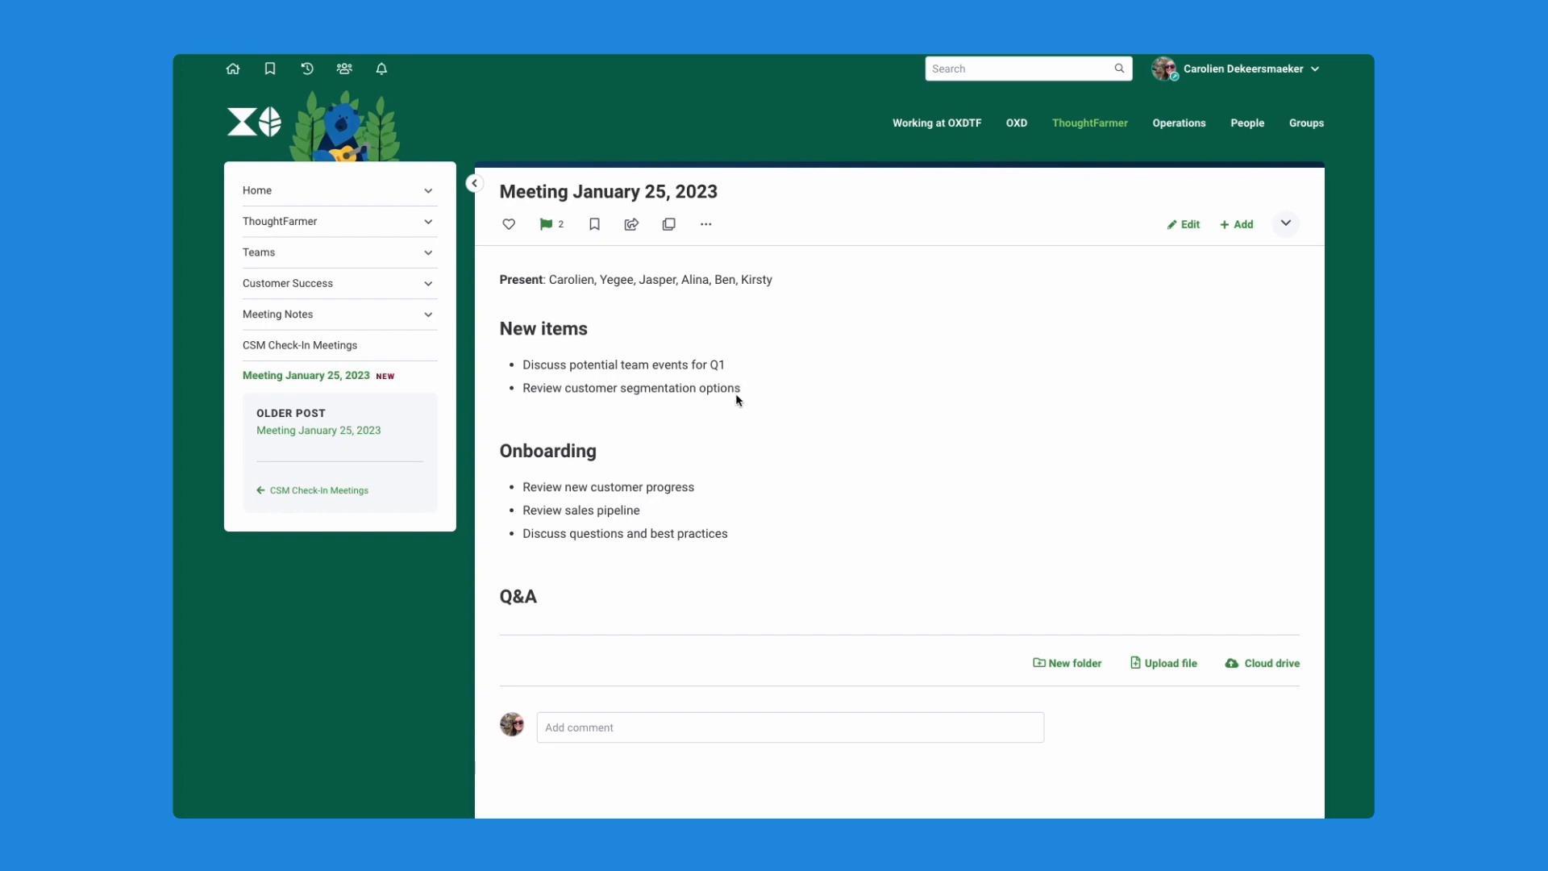
mouse_move(713, 269)
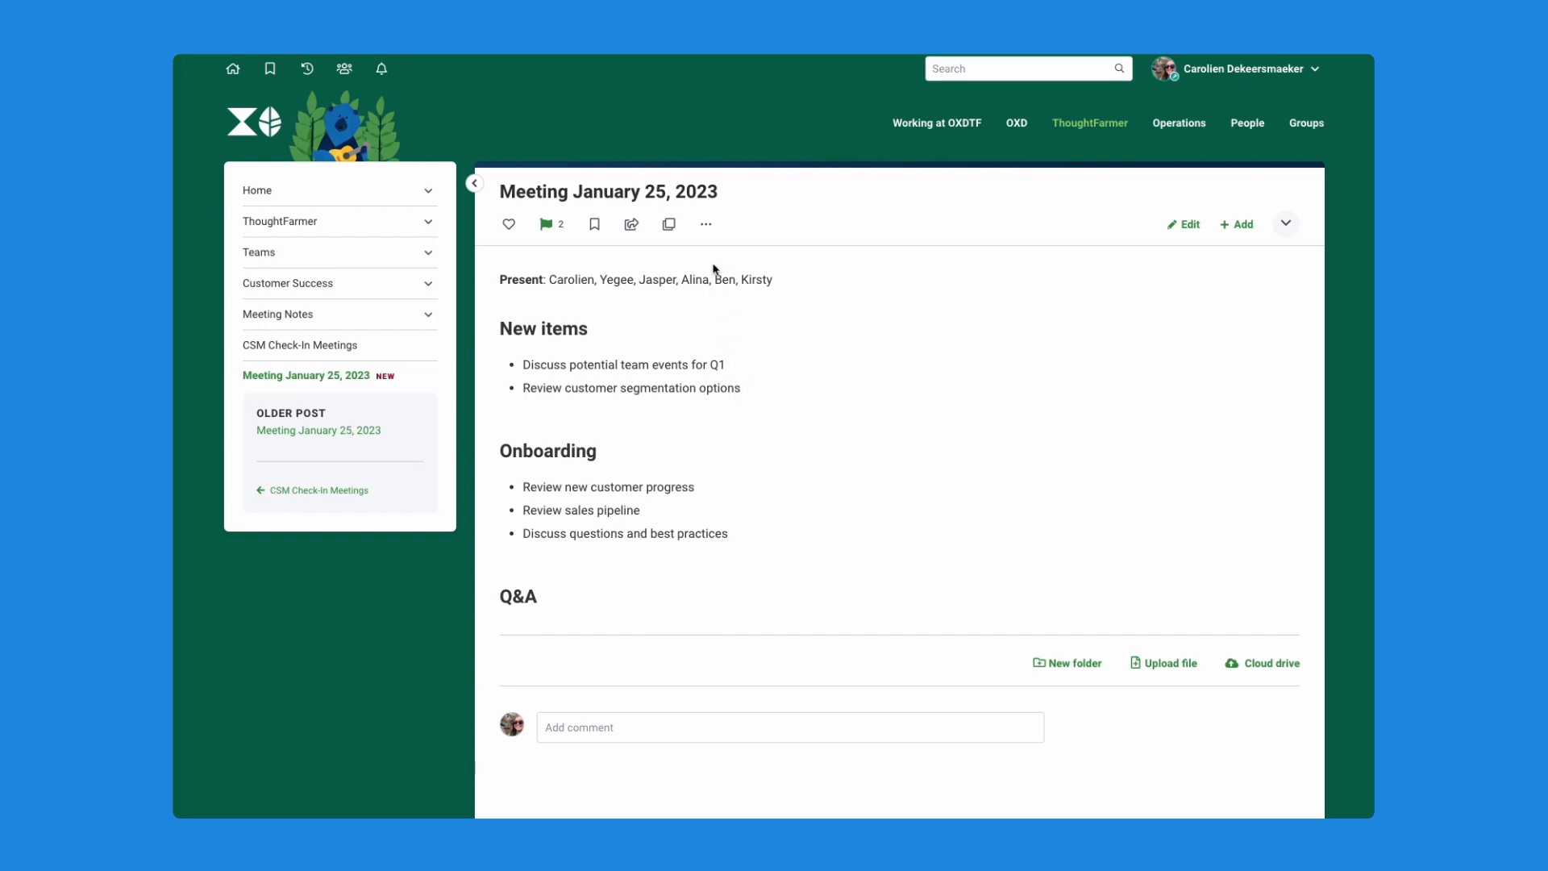
mouse_move(705, 224)
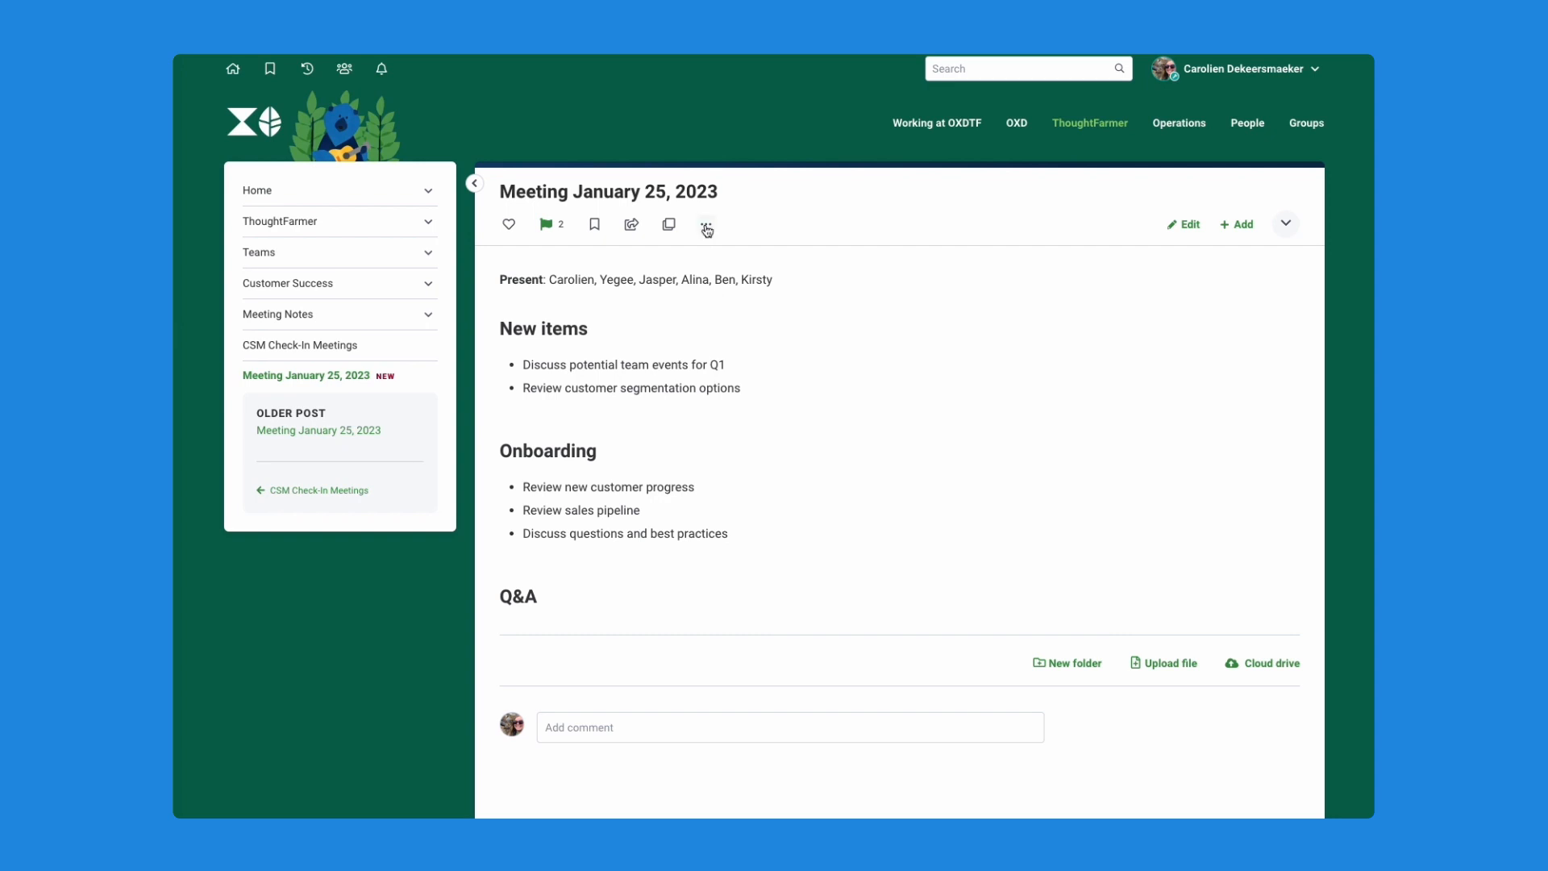
Step: Choose Broadcast from the meeting page's ⋯ actions menu
left_click(705, 224)
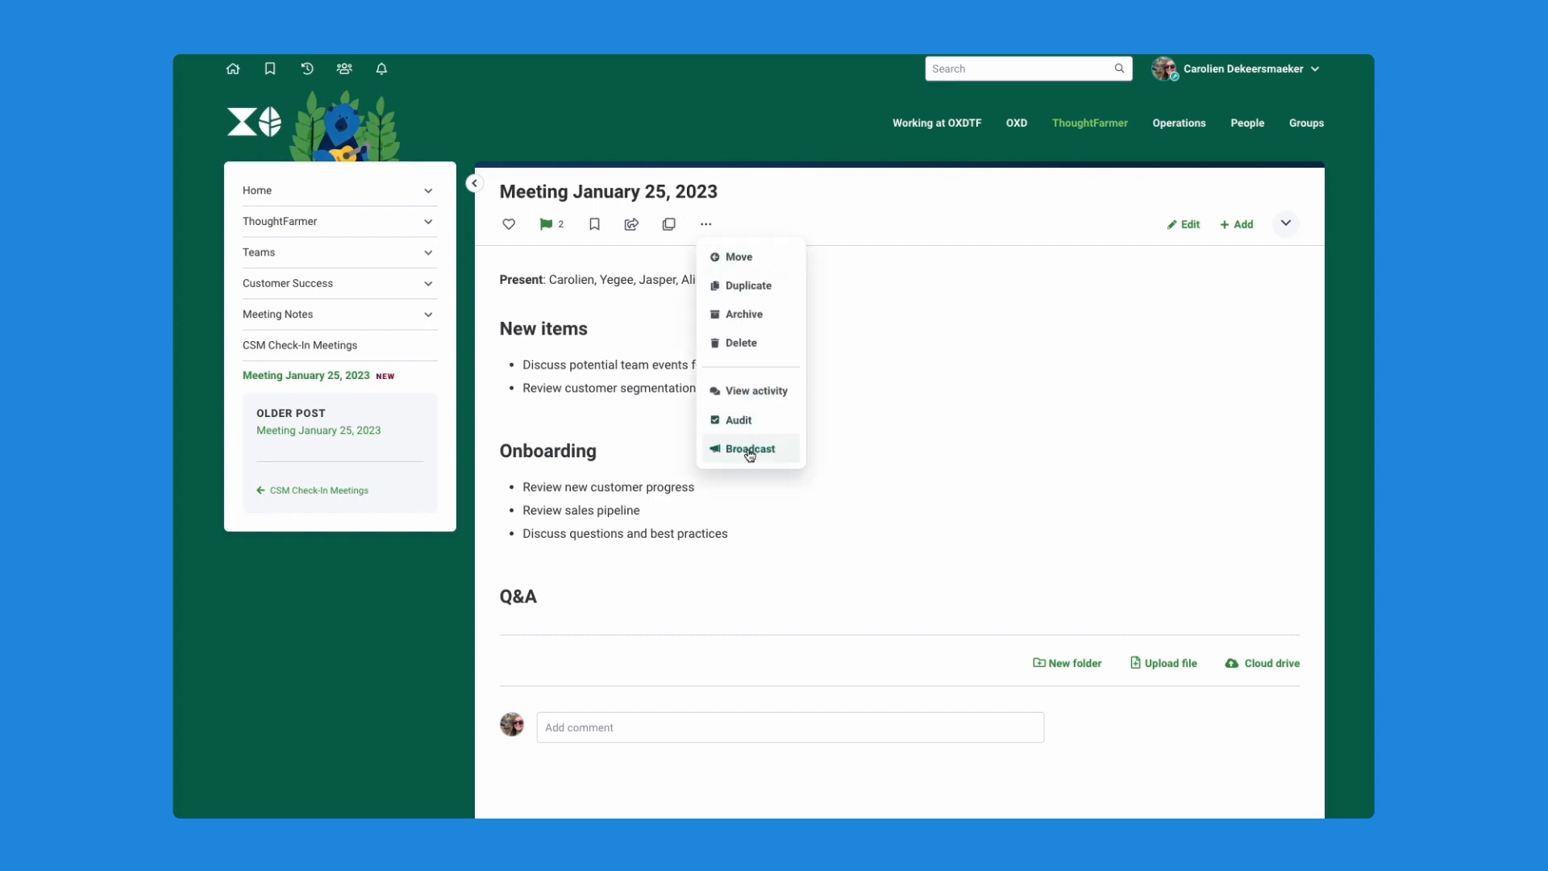
left_click(749, 449)
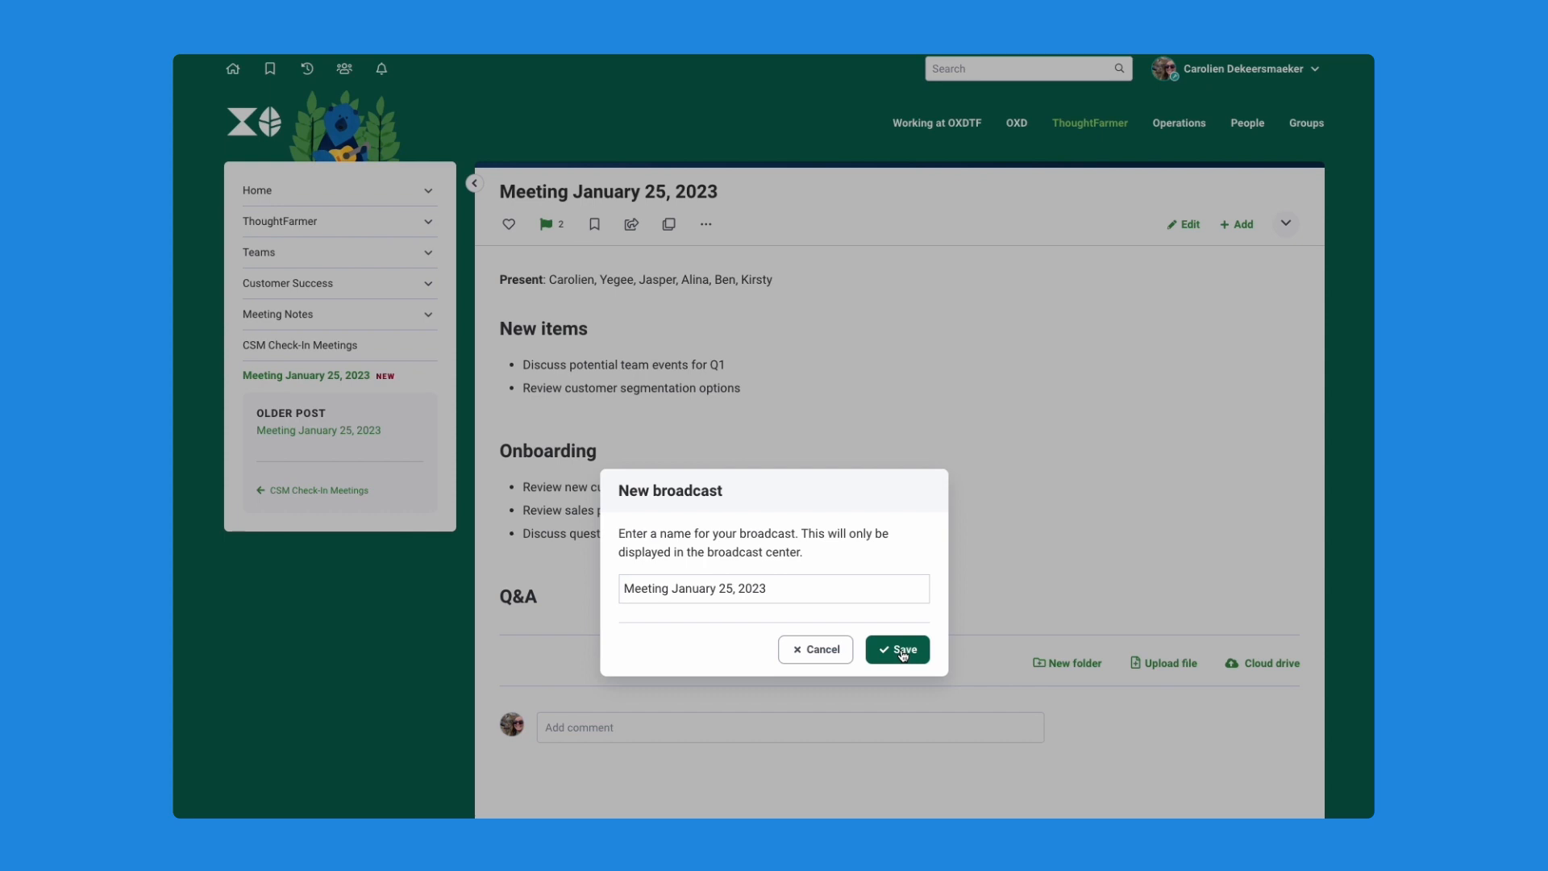
Step: Keep the broadcast name, then enter subject 'Please review this page' and text 'It contains very important information.'
left_click(895, 650)
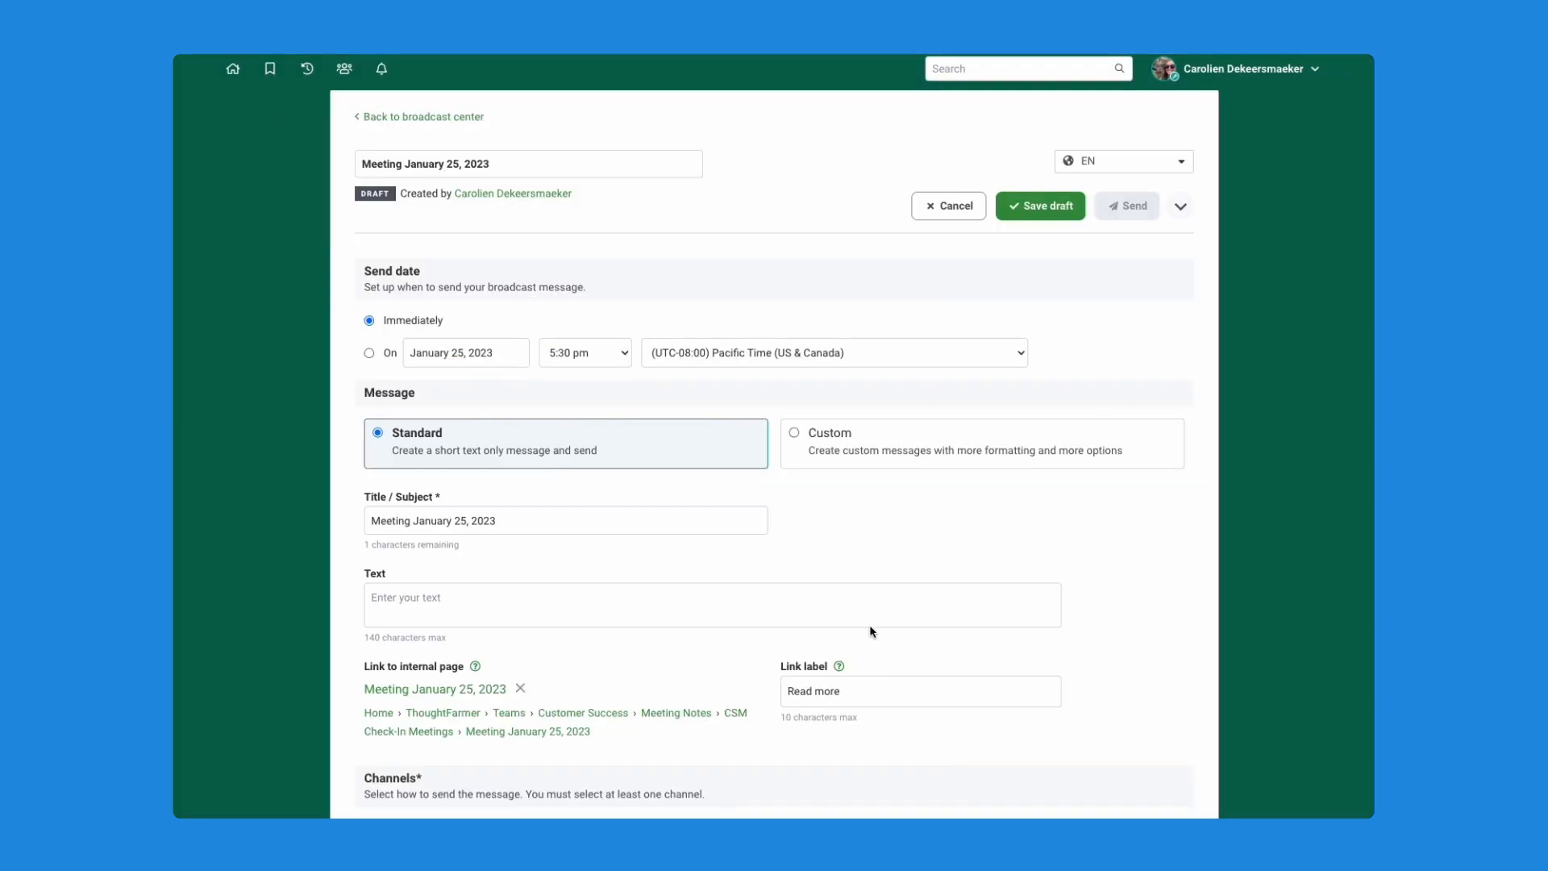
mouse_move(503, 227)
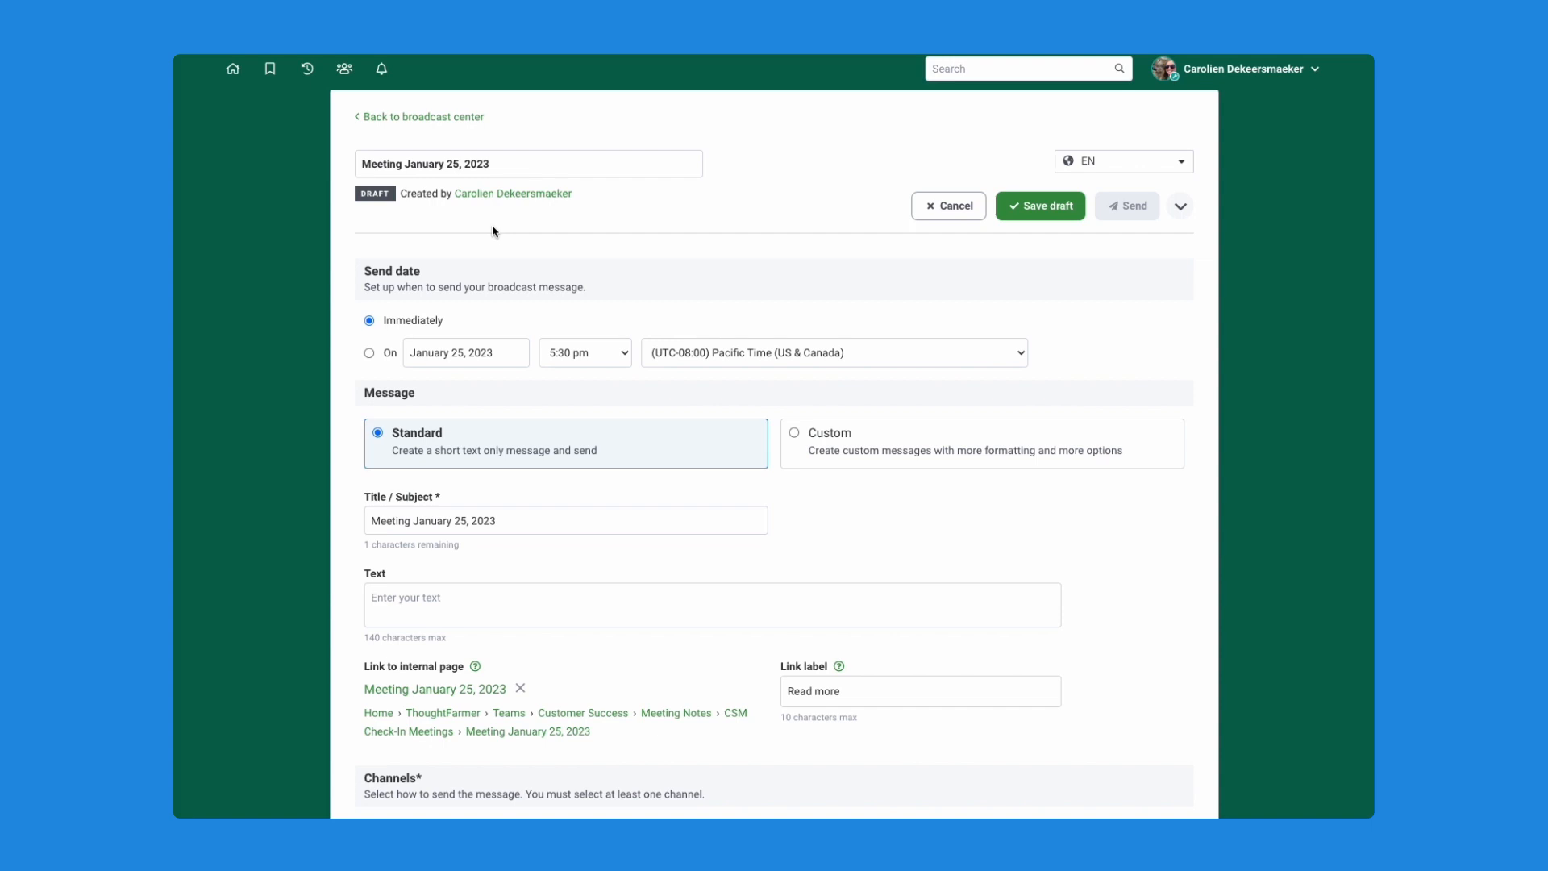
mouse_move(701, 310)
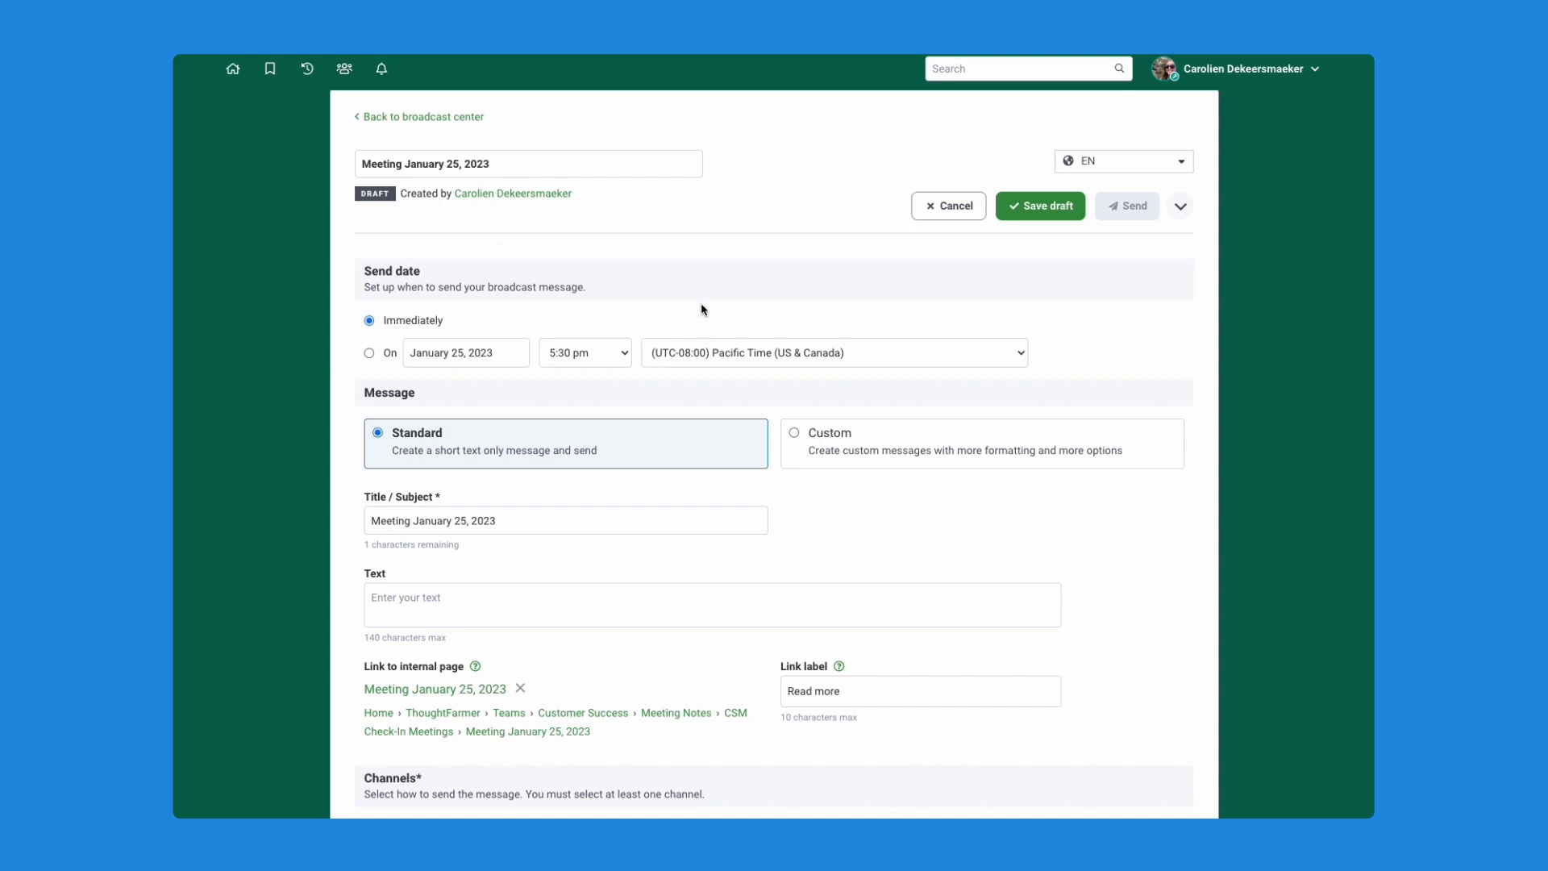
mouse_move(758, 321)
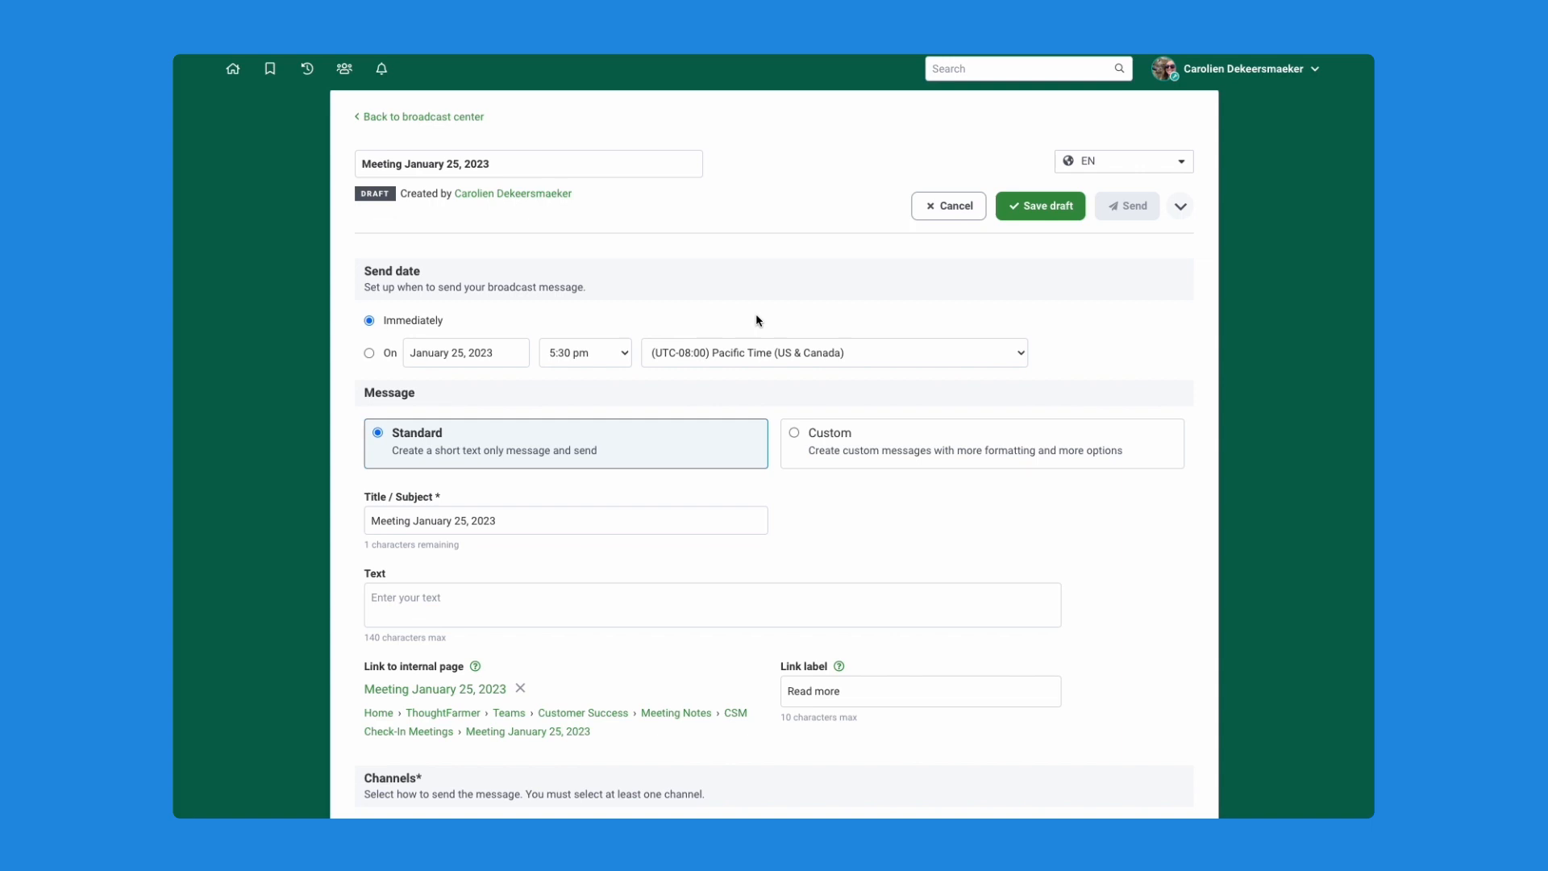
mouse_move(772, 309)
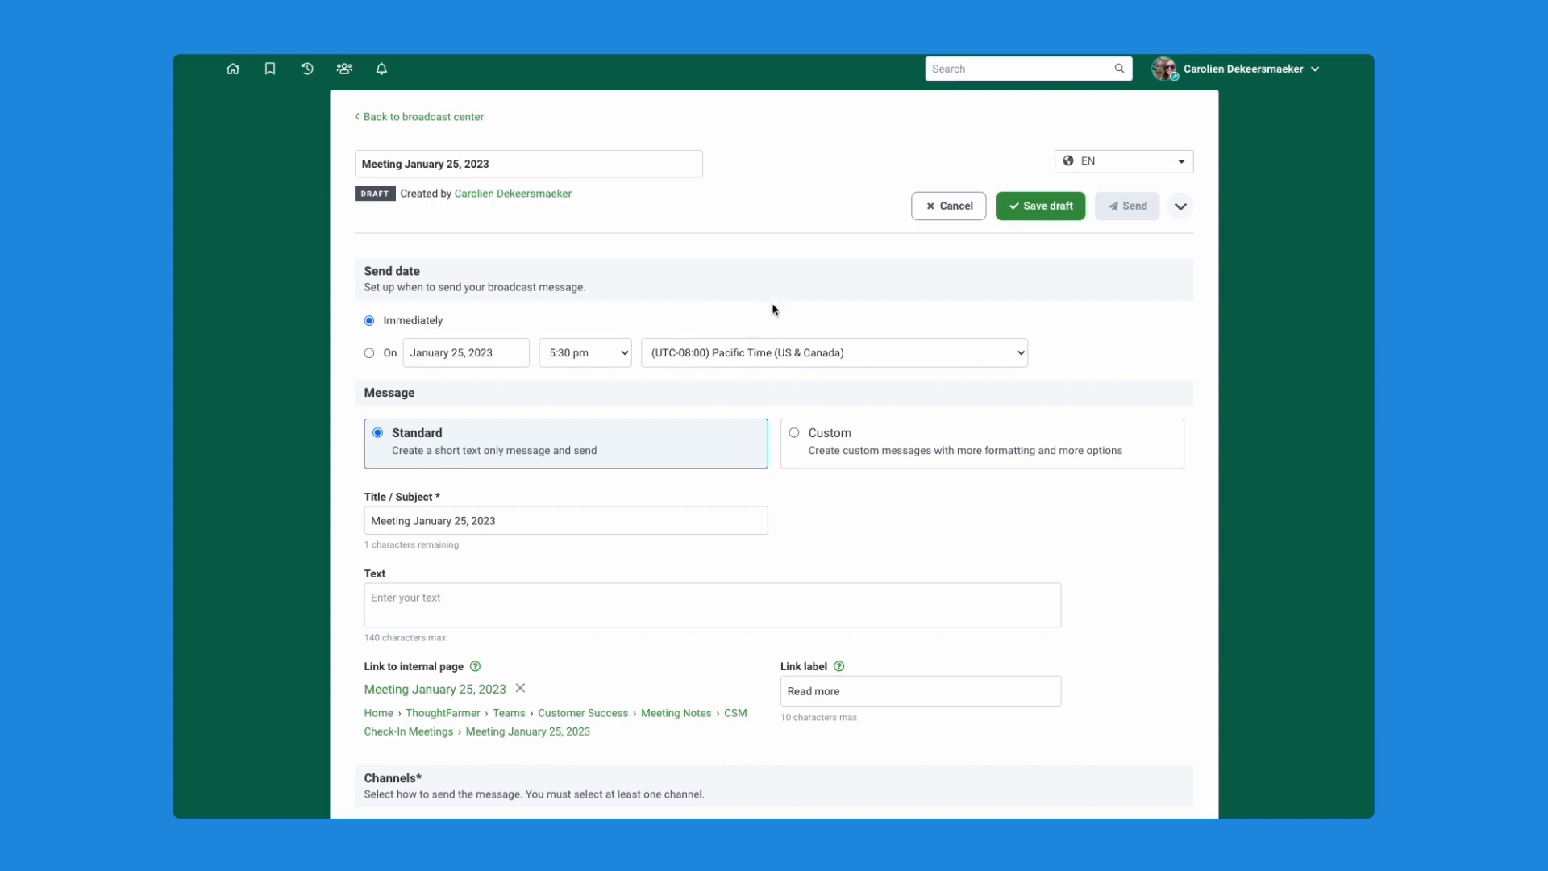
mouse_move(758, 307)
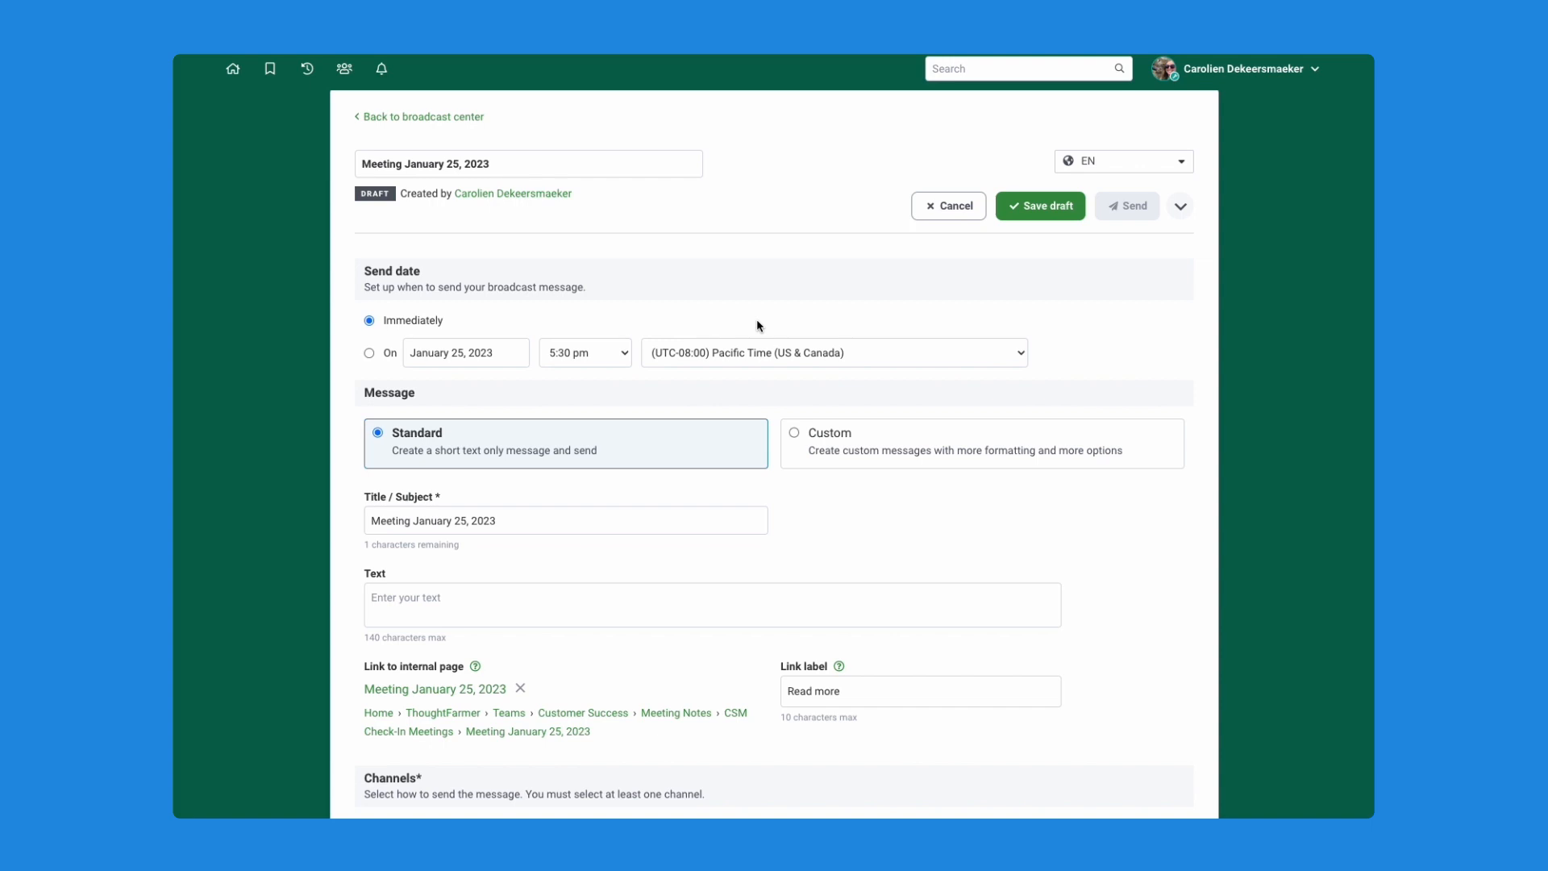
mouse_move(729, 332)
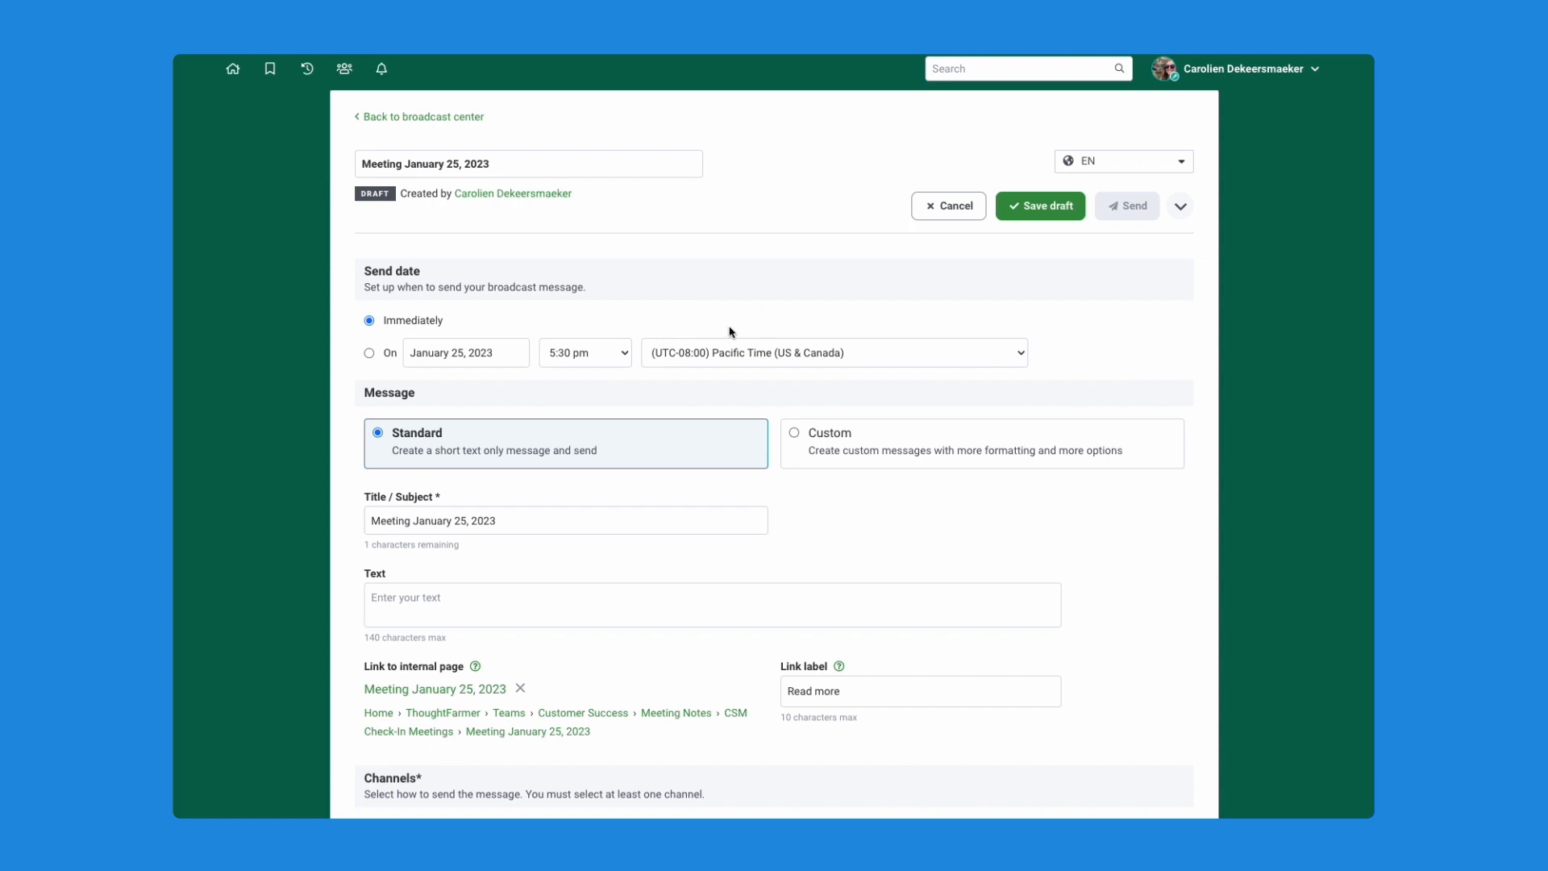
scroll("down", 3)
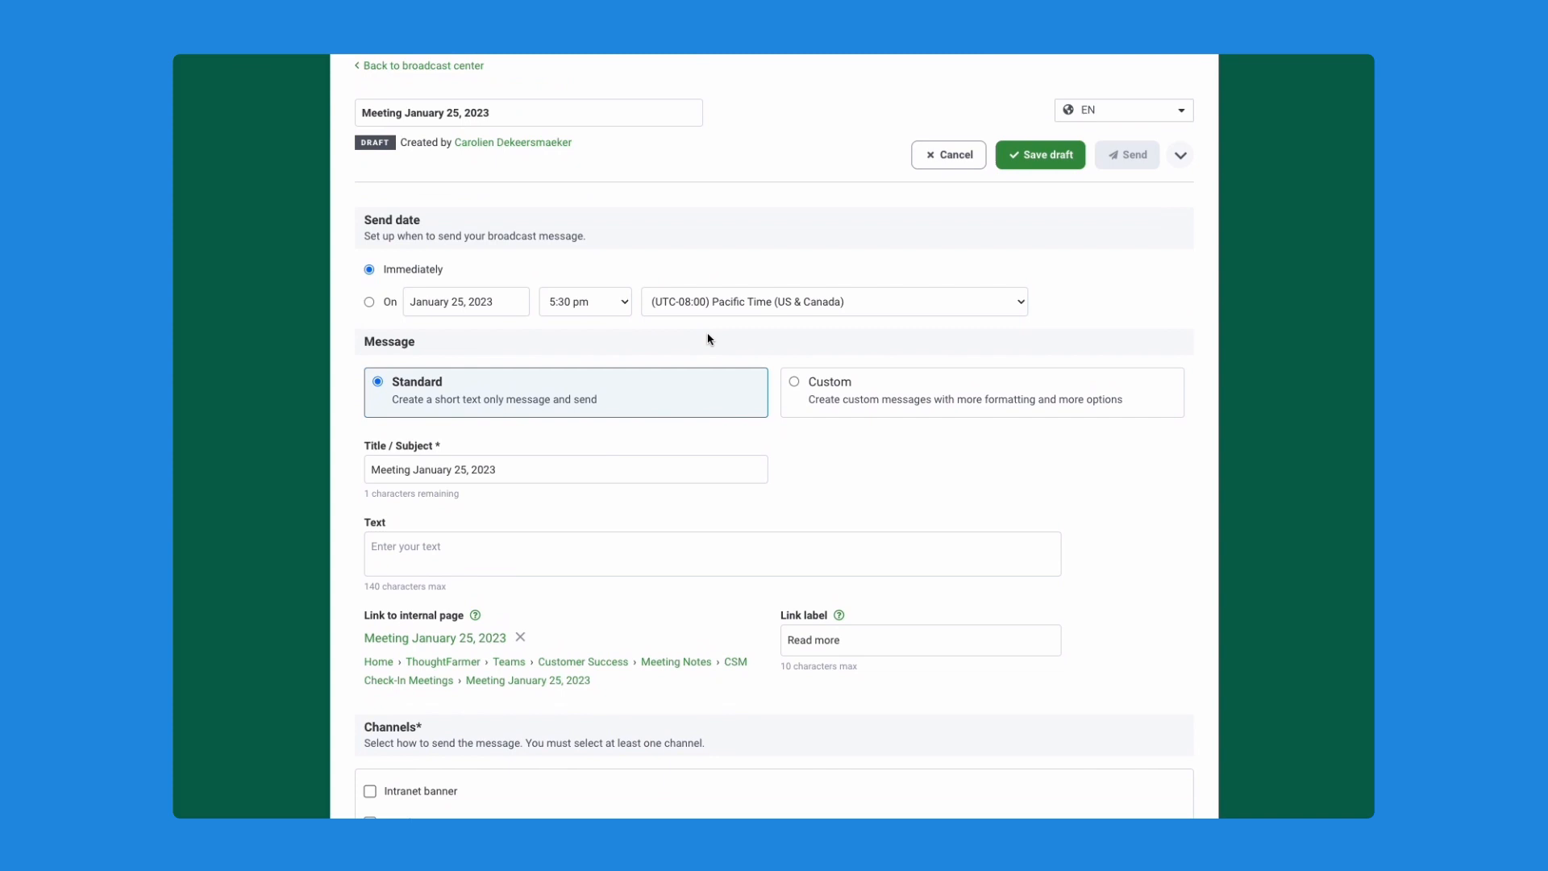
scroll("down", 3)
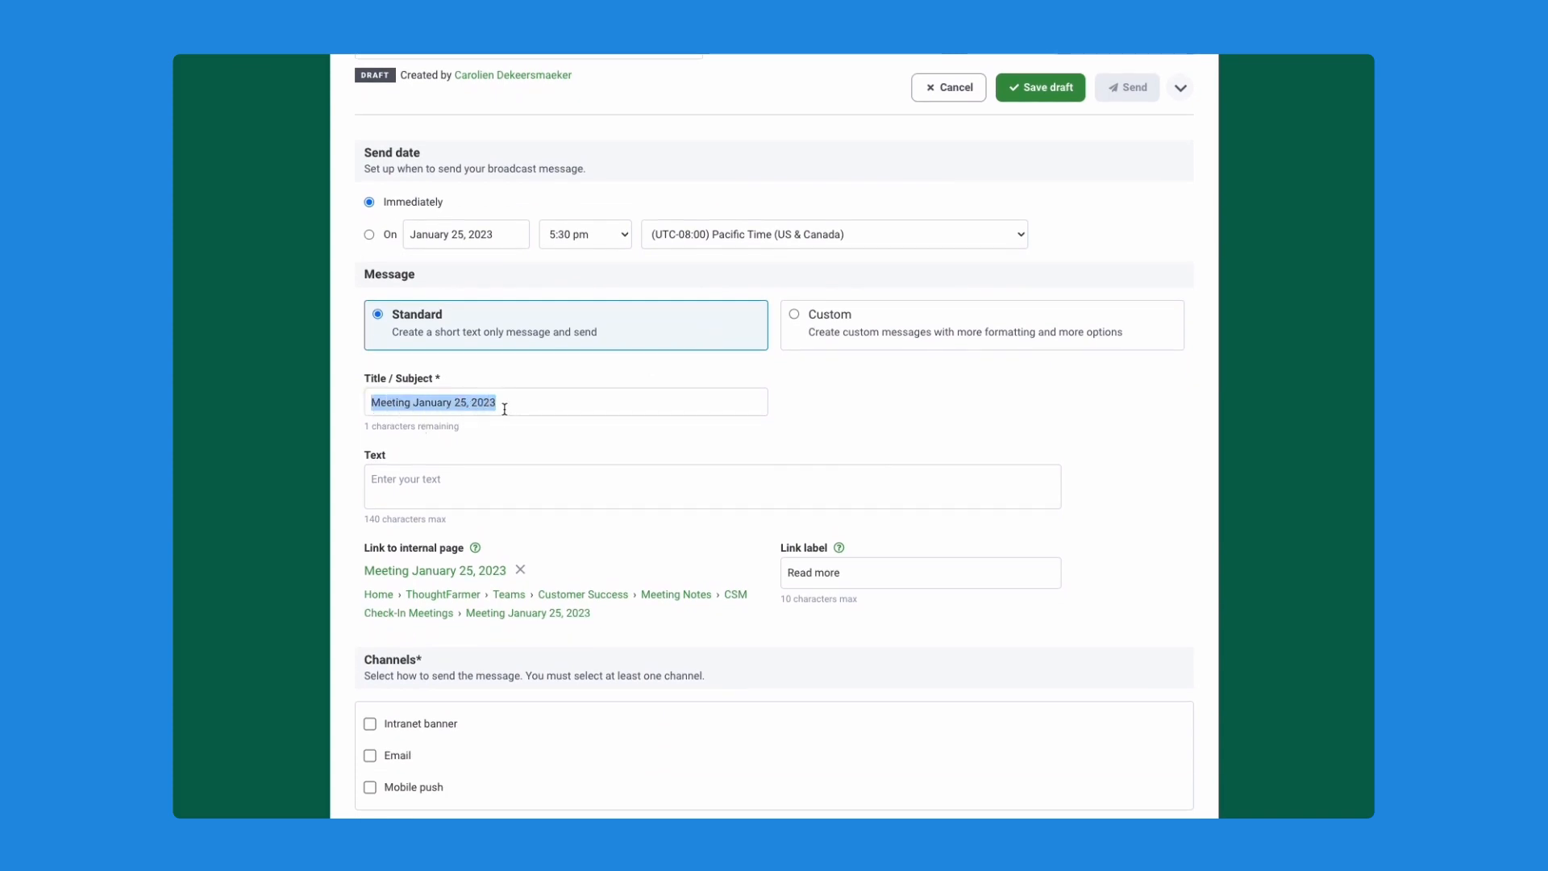
type("PL")
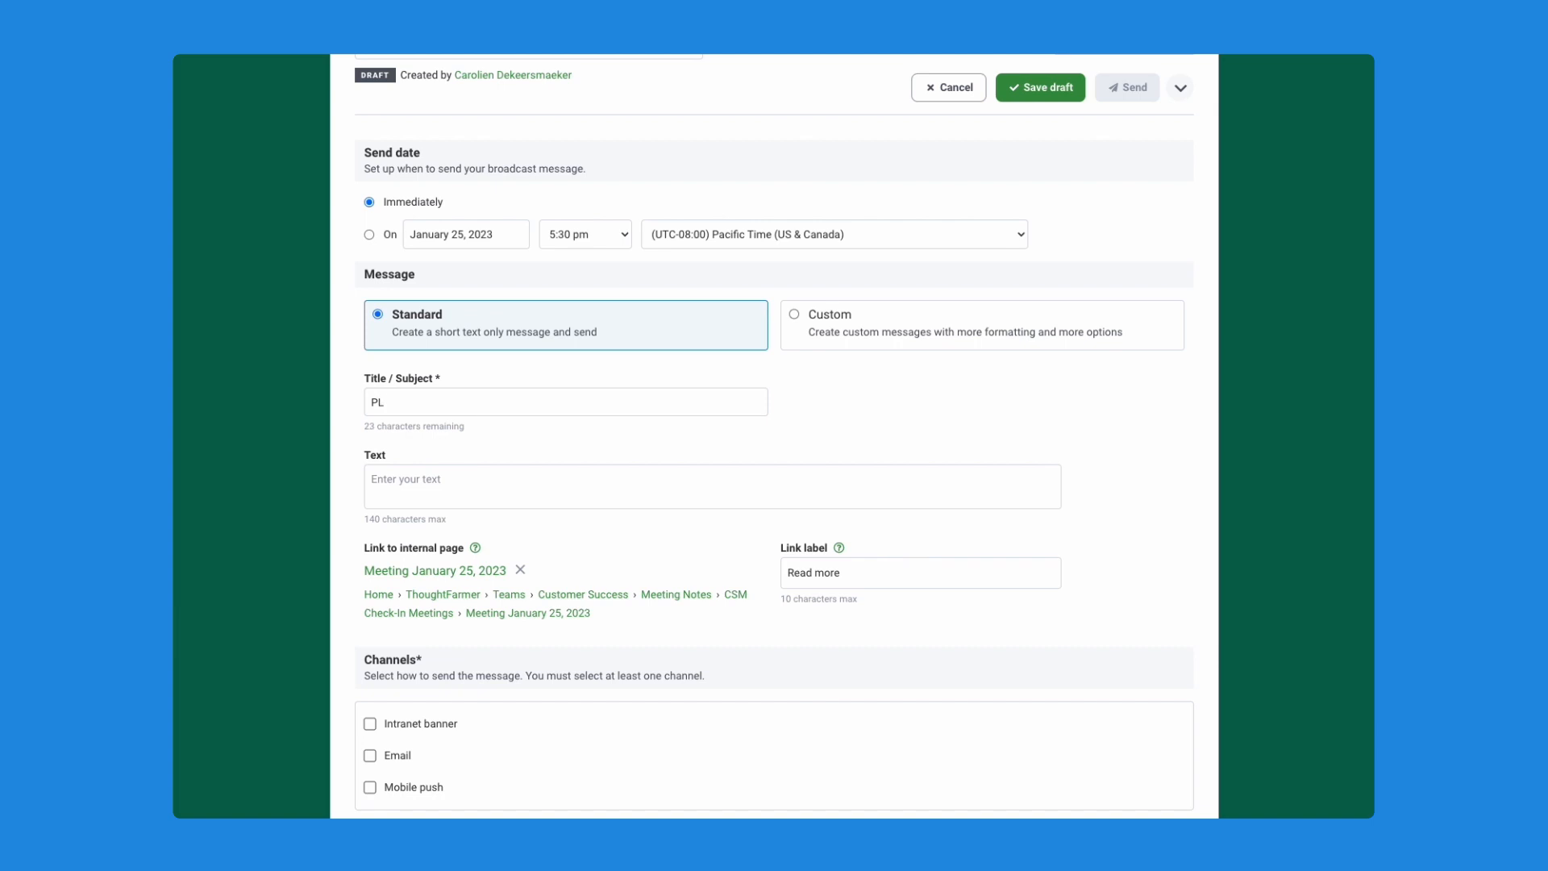
type("Please review th")
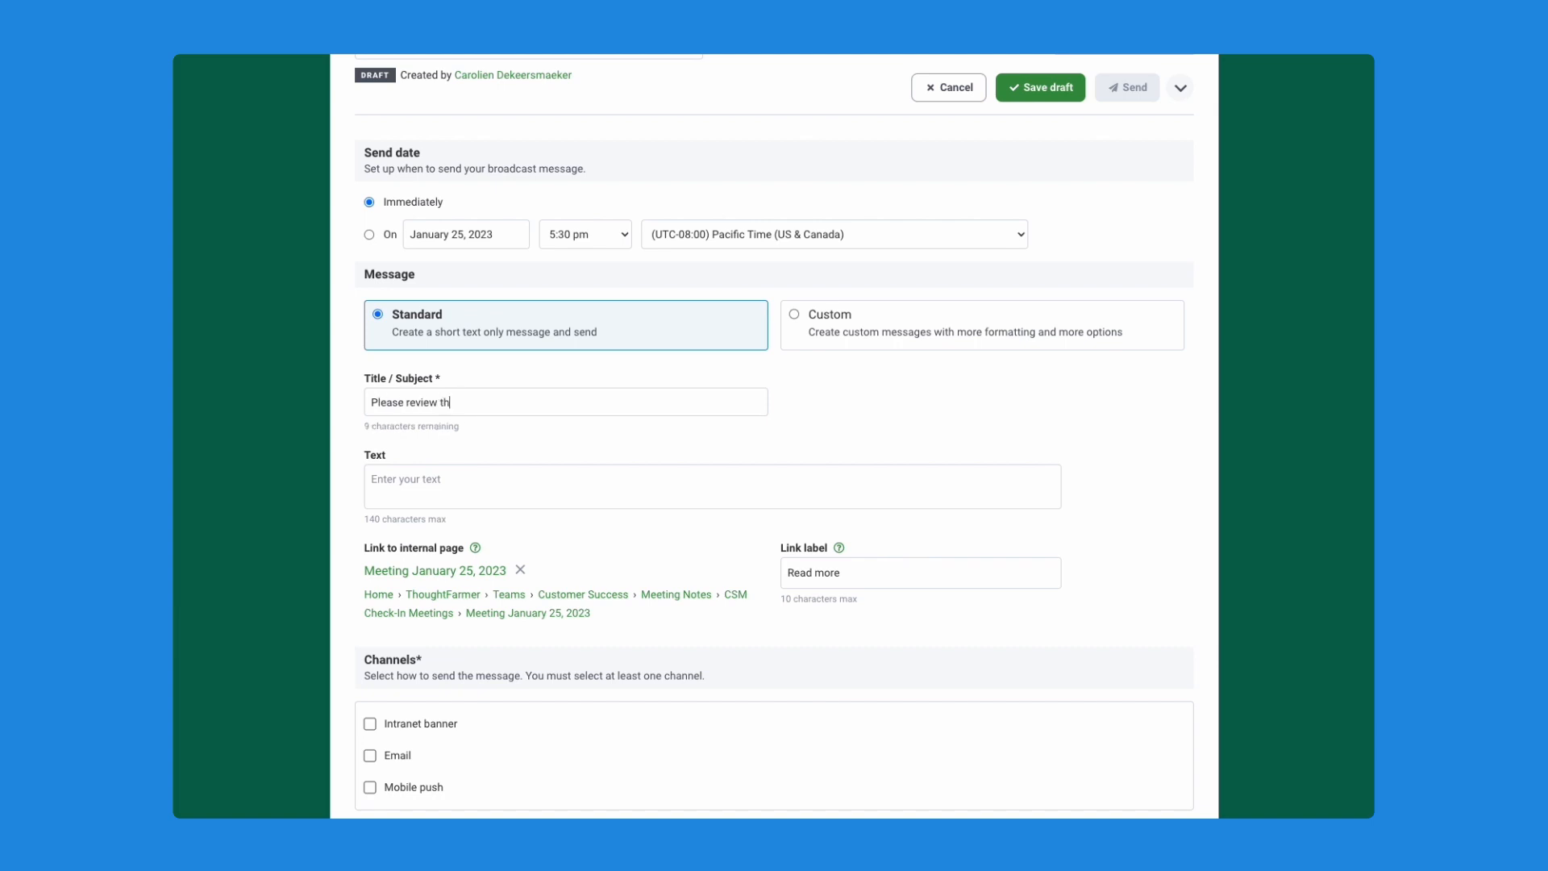
type("is impo")
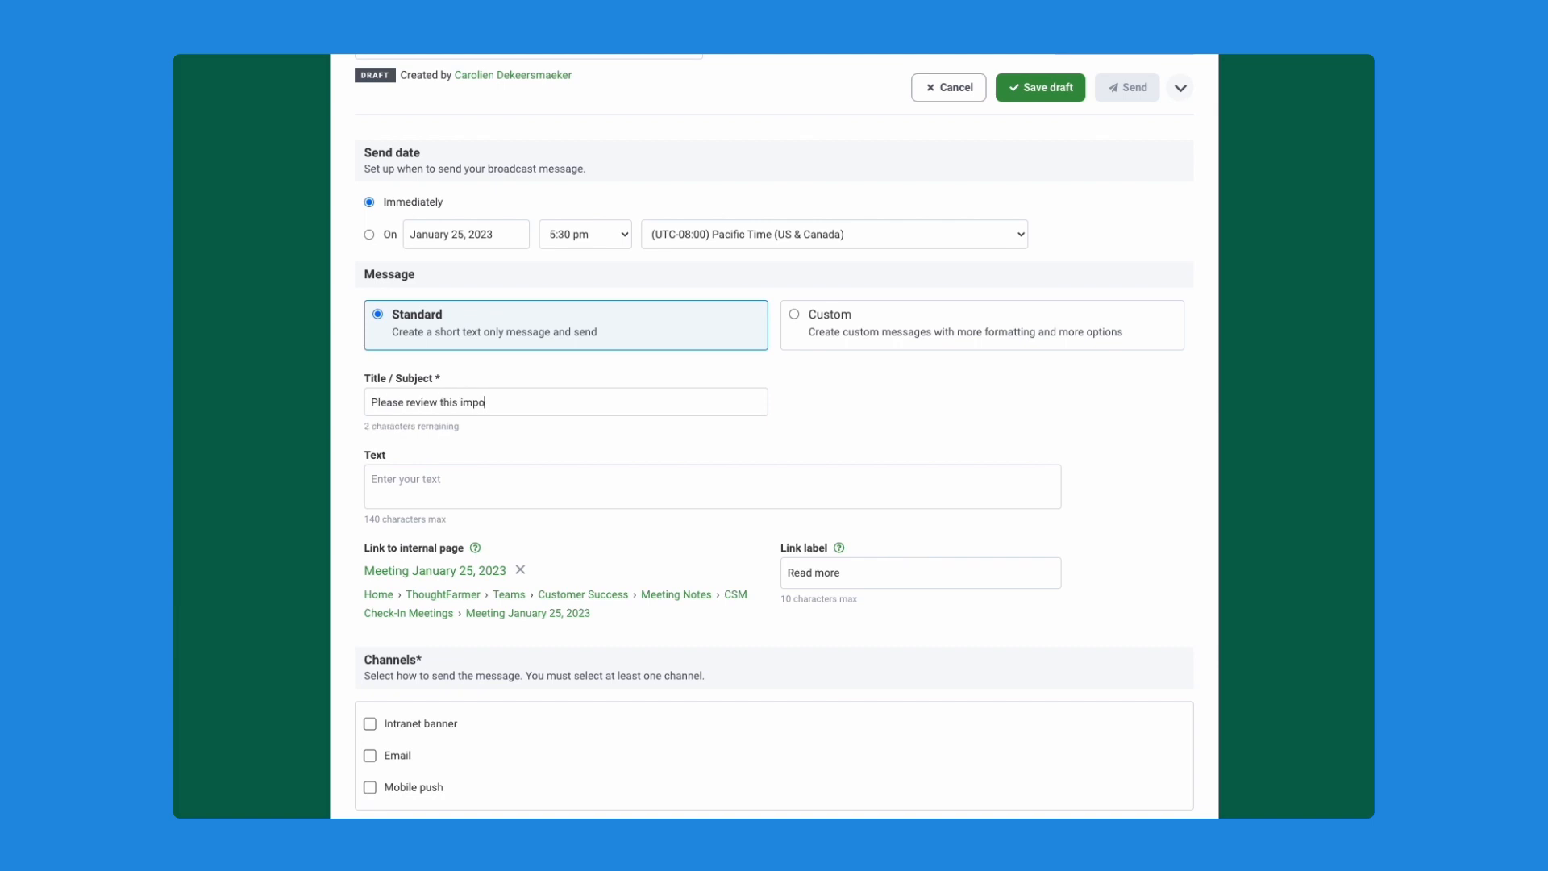
type("r")
left_click(713, 486)
type("I")
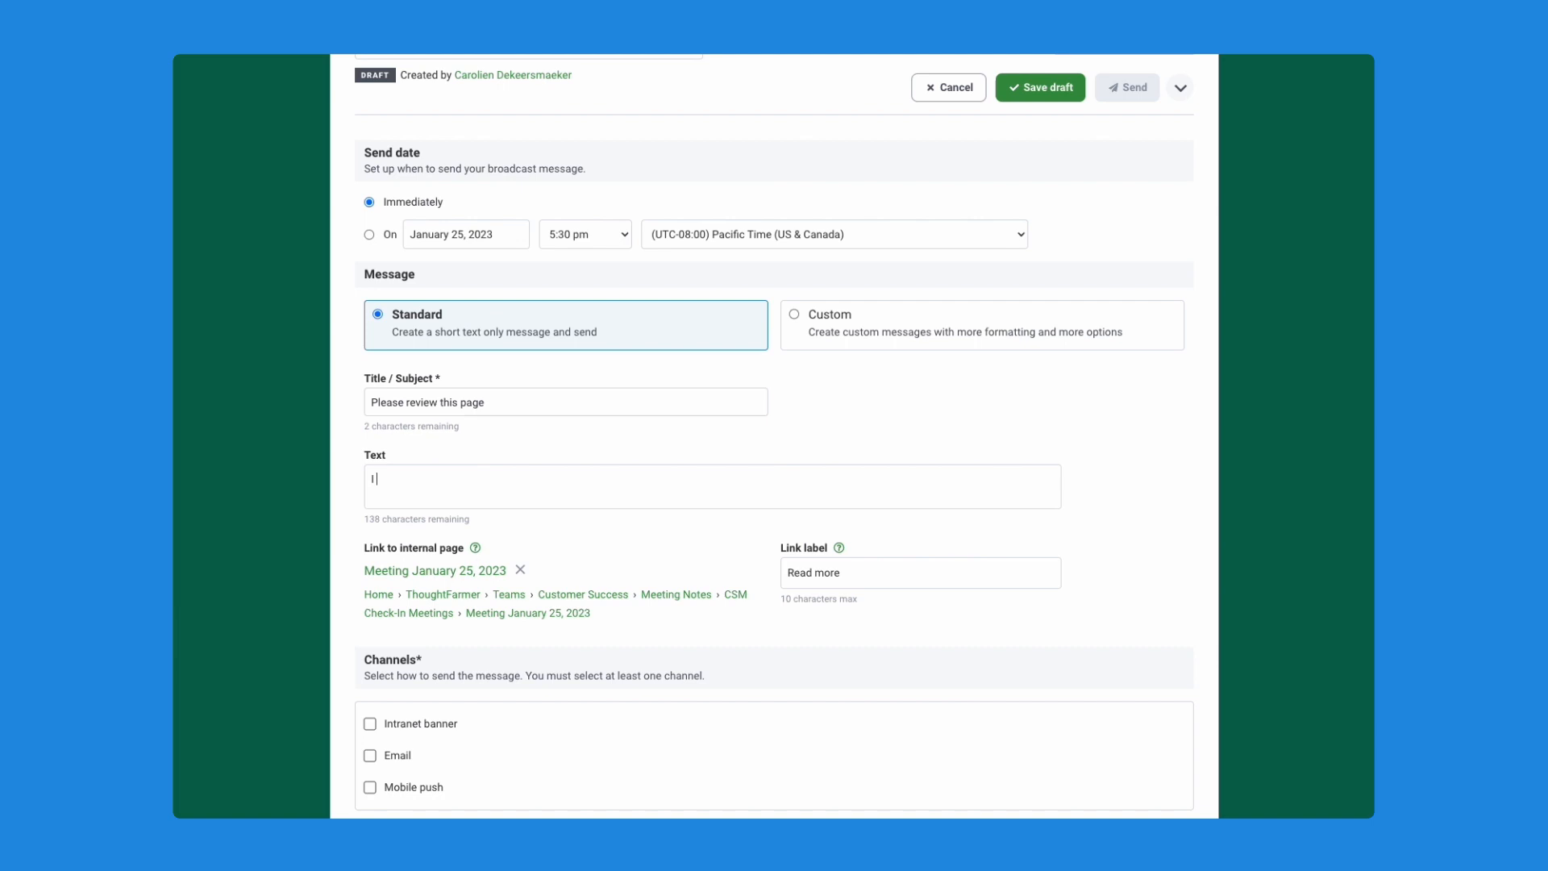
type("t")
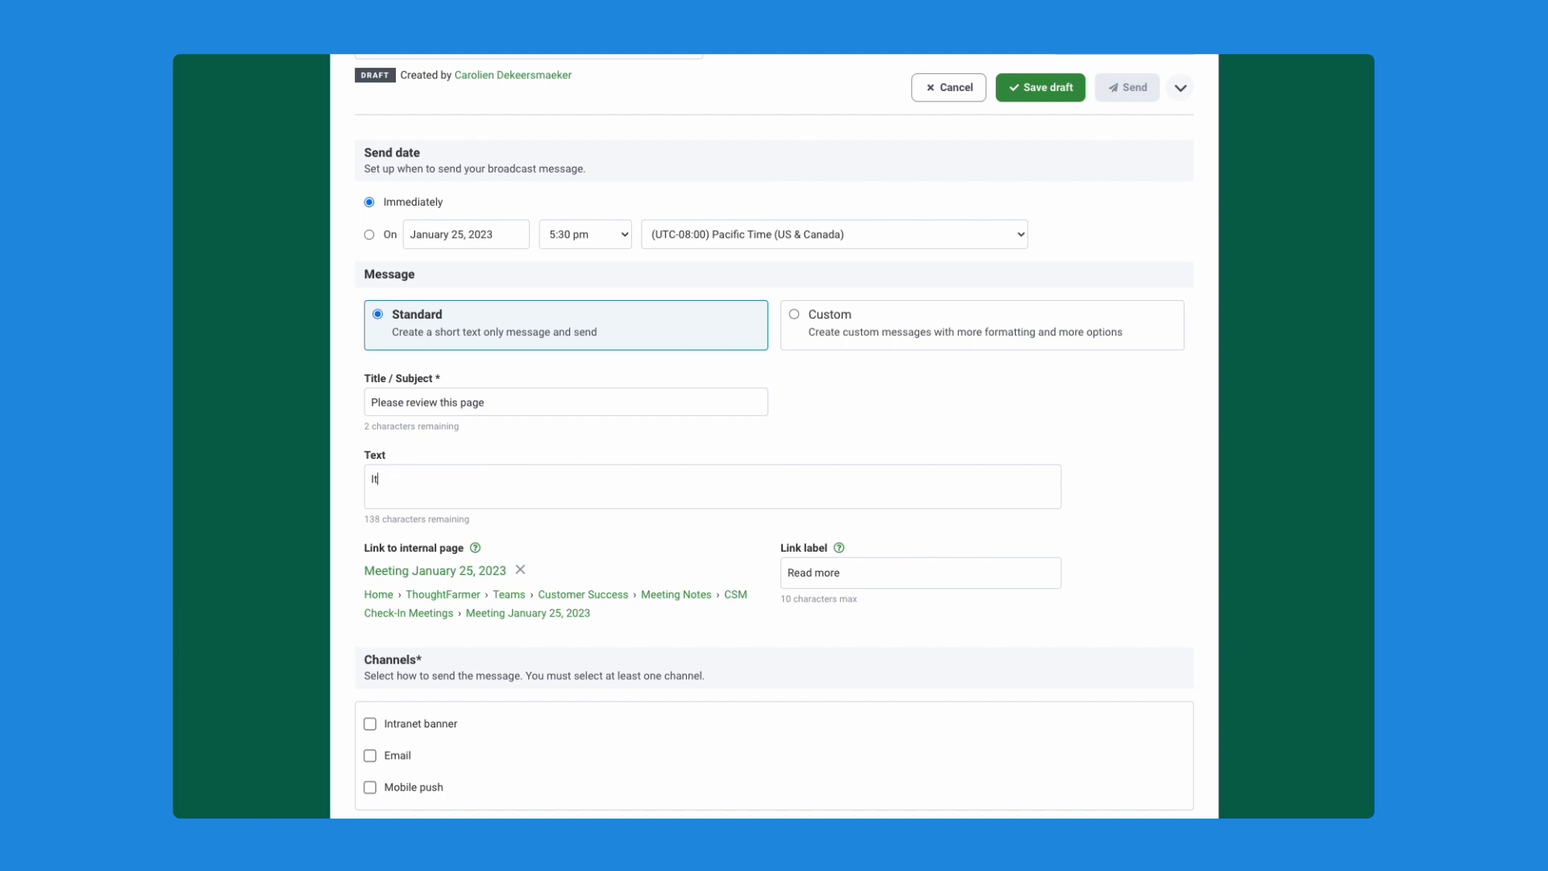
type("contans very im")
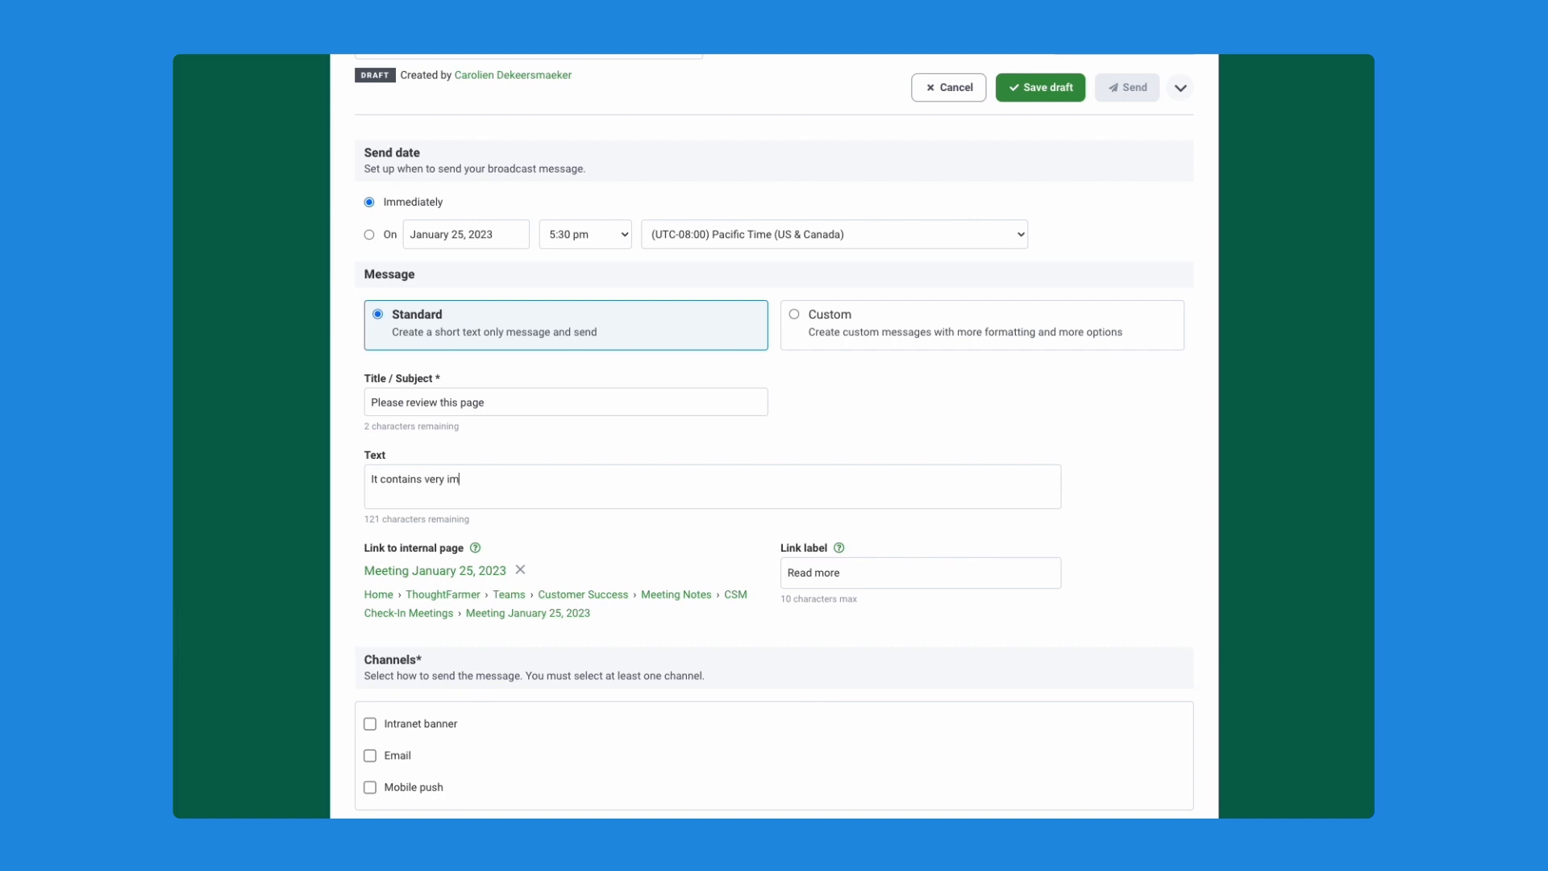
type("portant information")
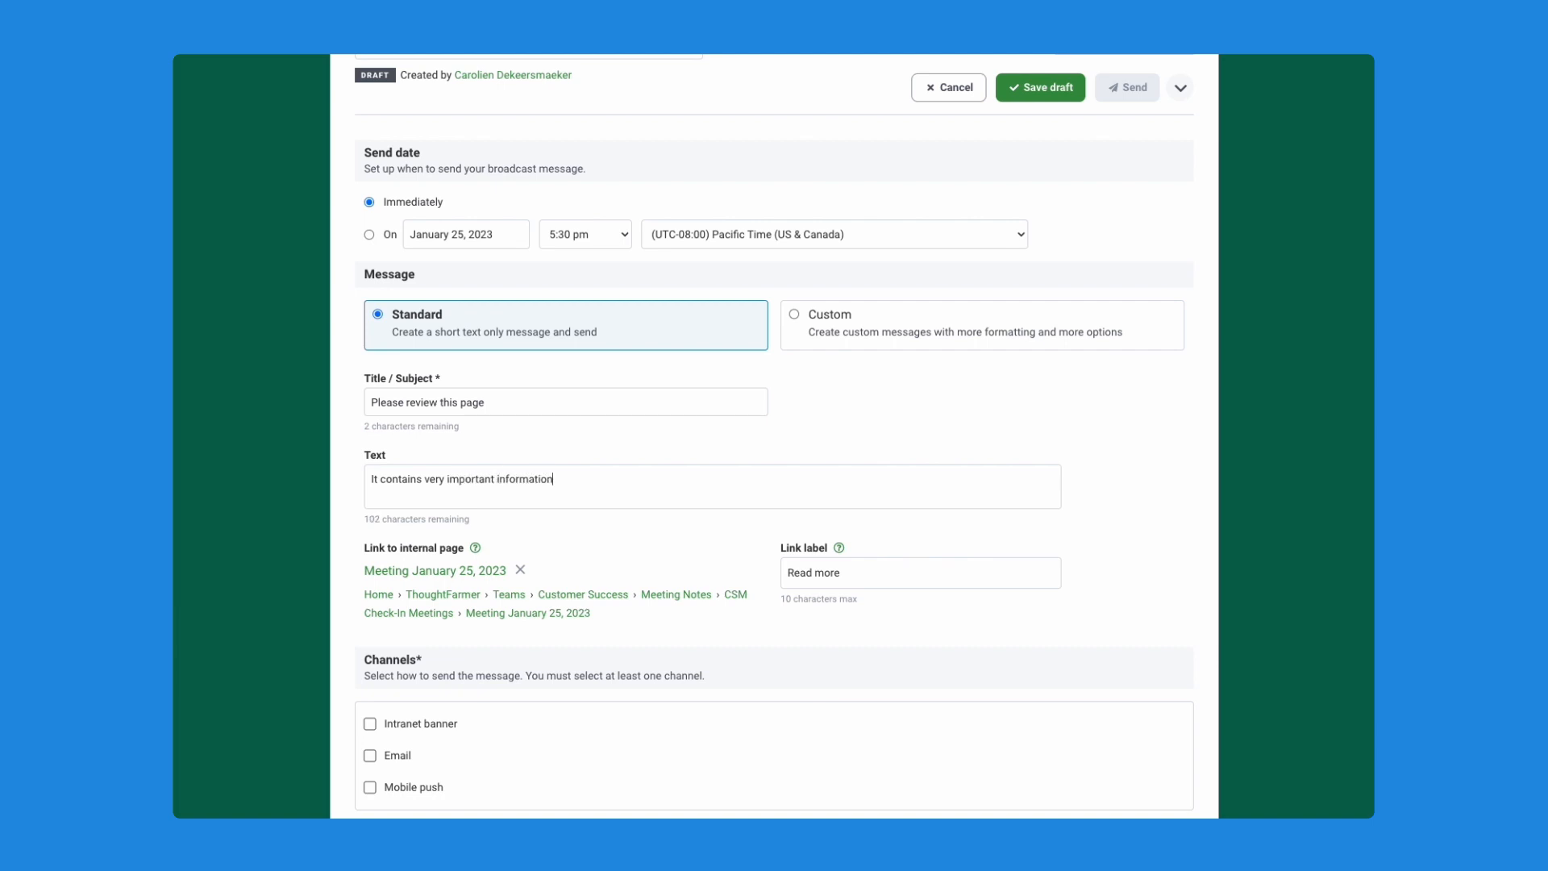
type(".")
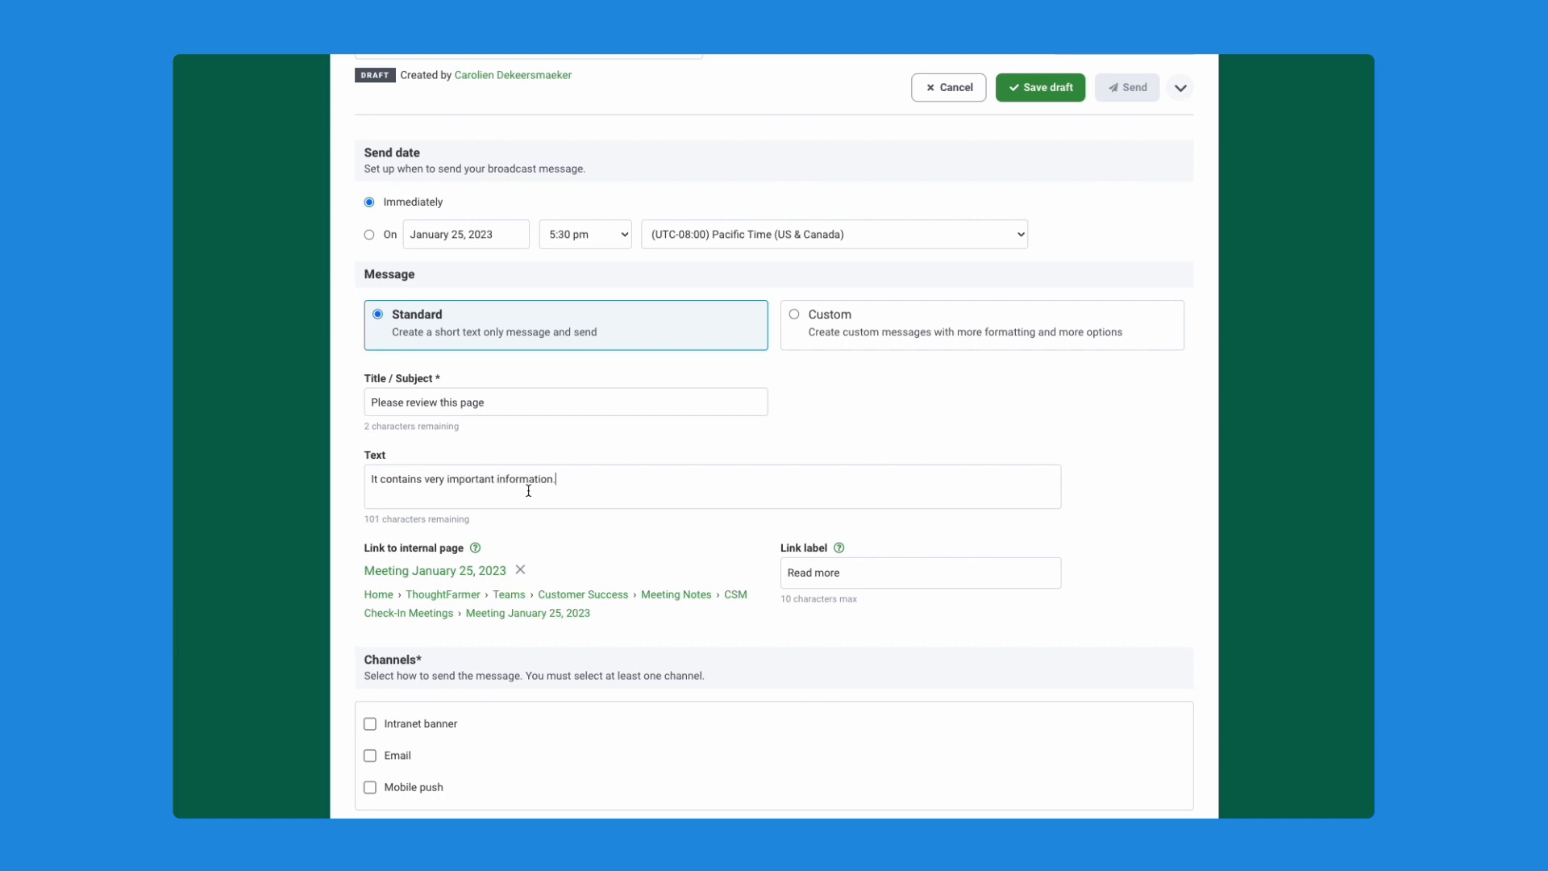
mouse_move(419, 555)
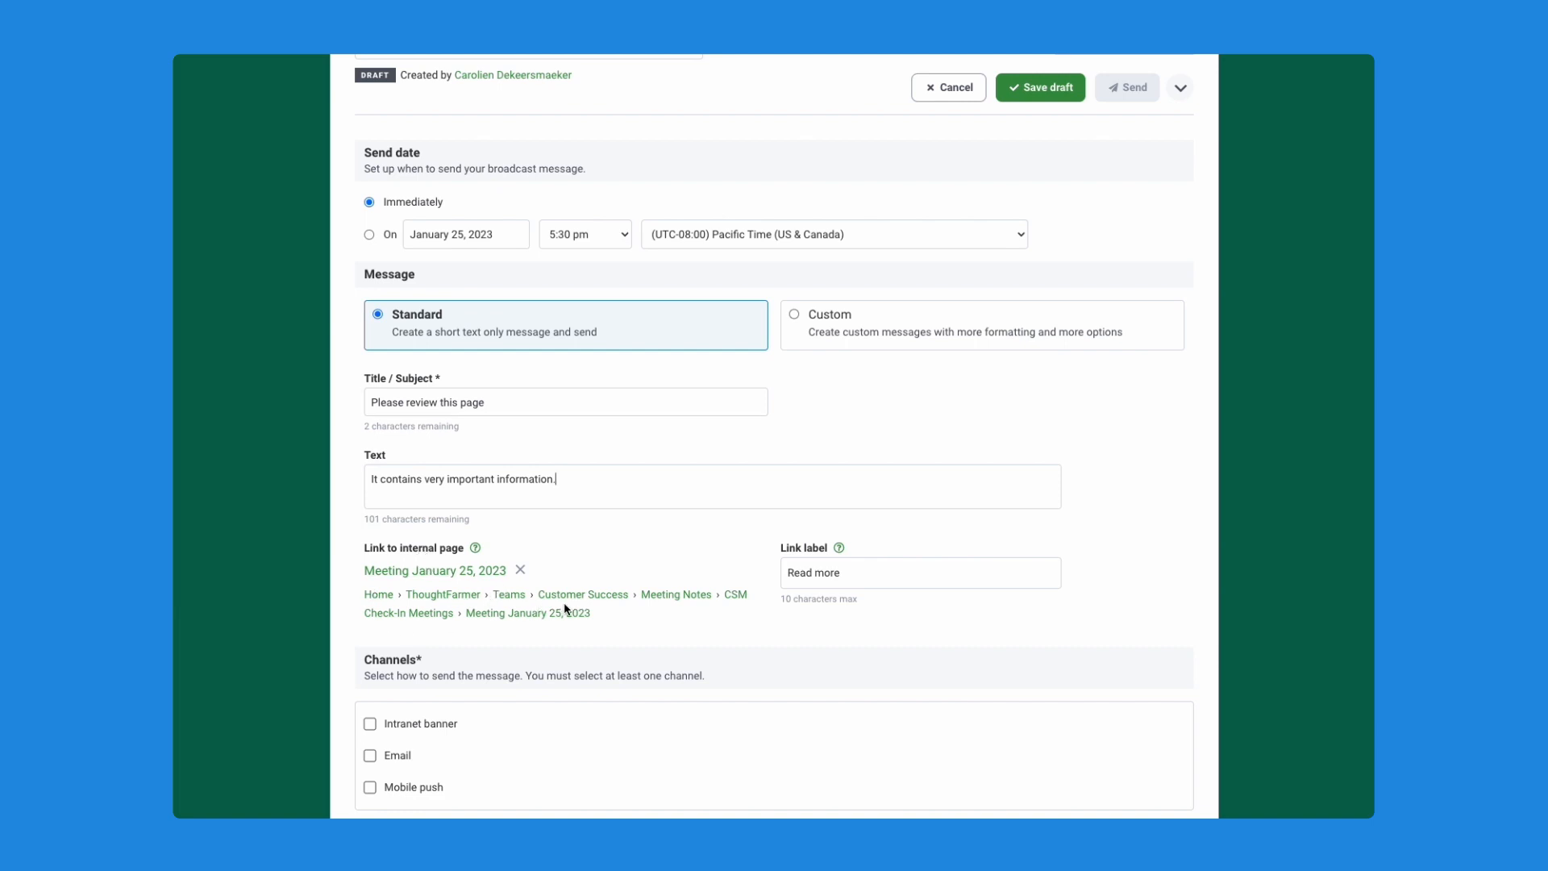
mouse_move(594, 619)
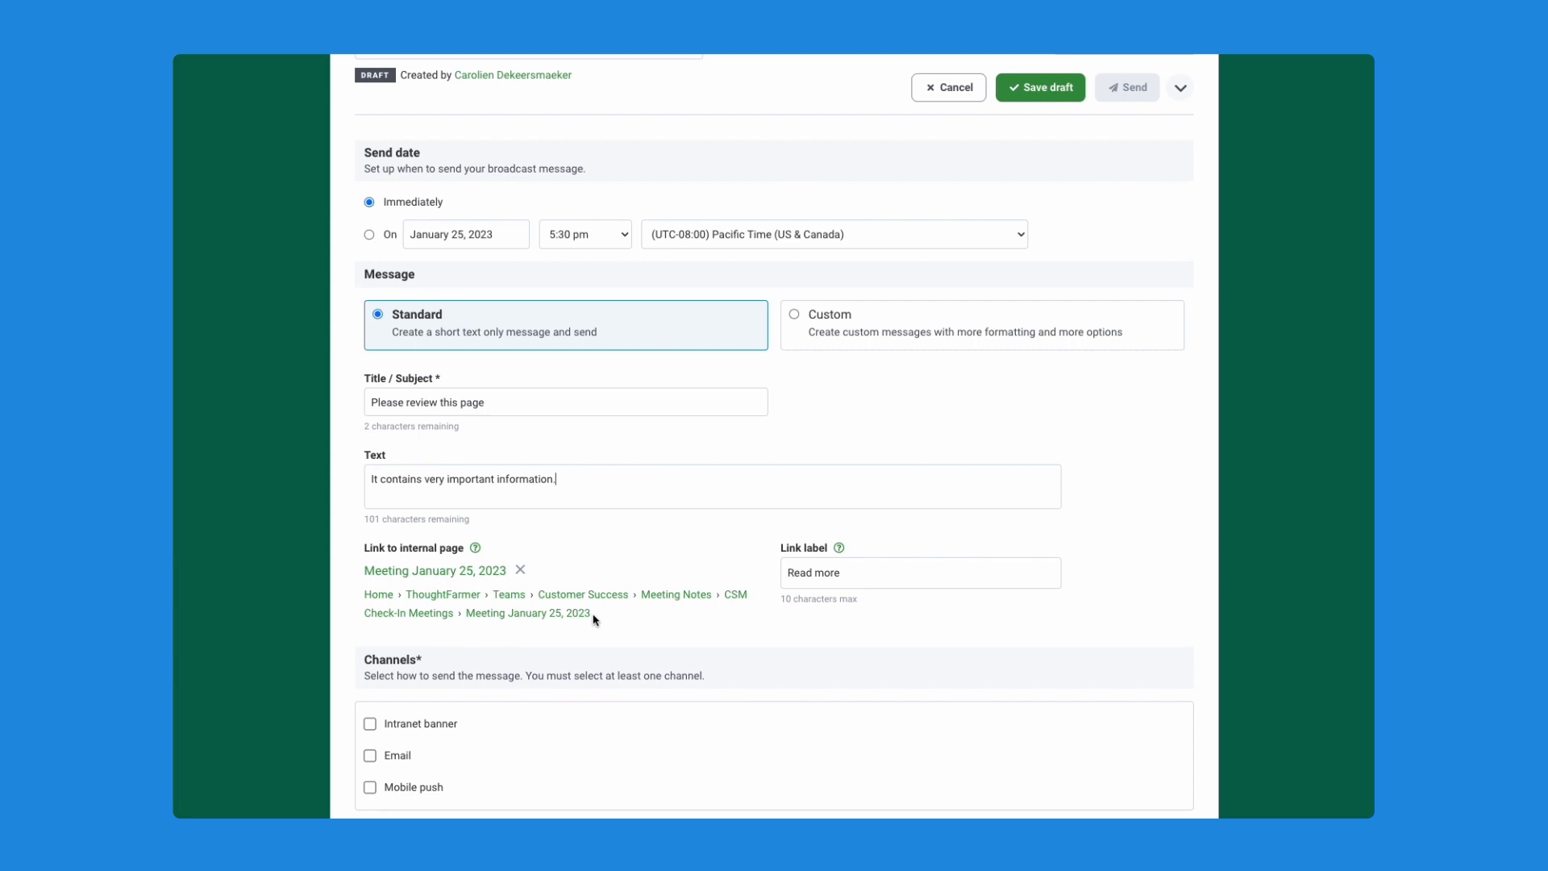
Step: Select Microsoft Teams and Slack as the broadcast's delivery channels
scroll("down", 3)
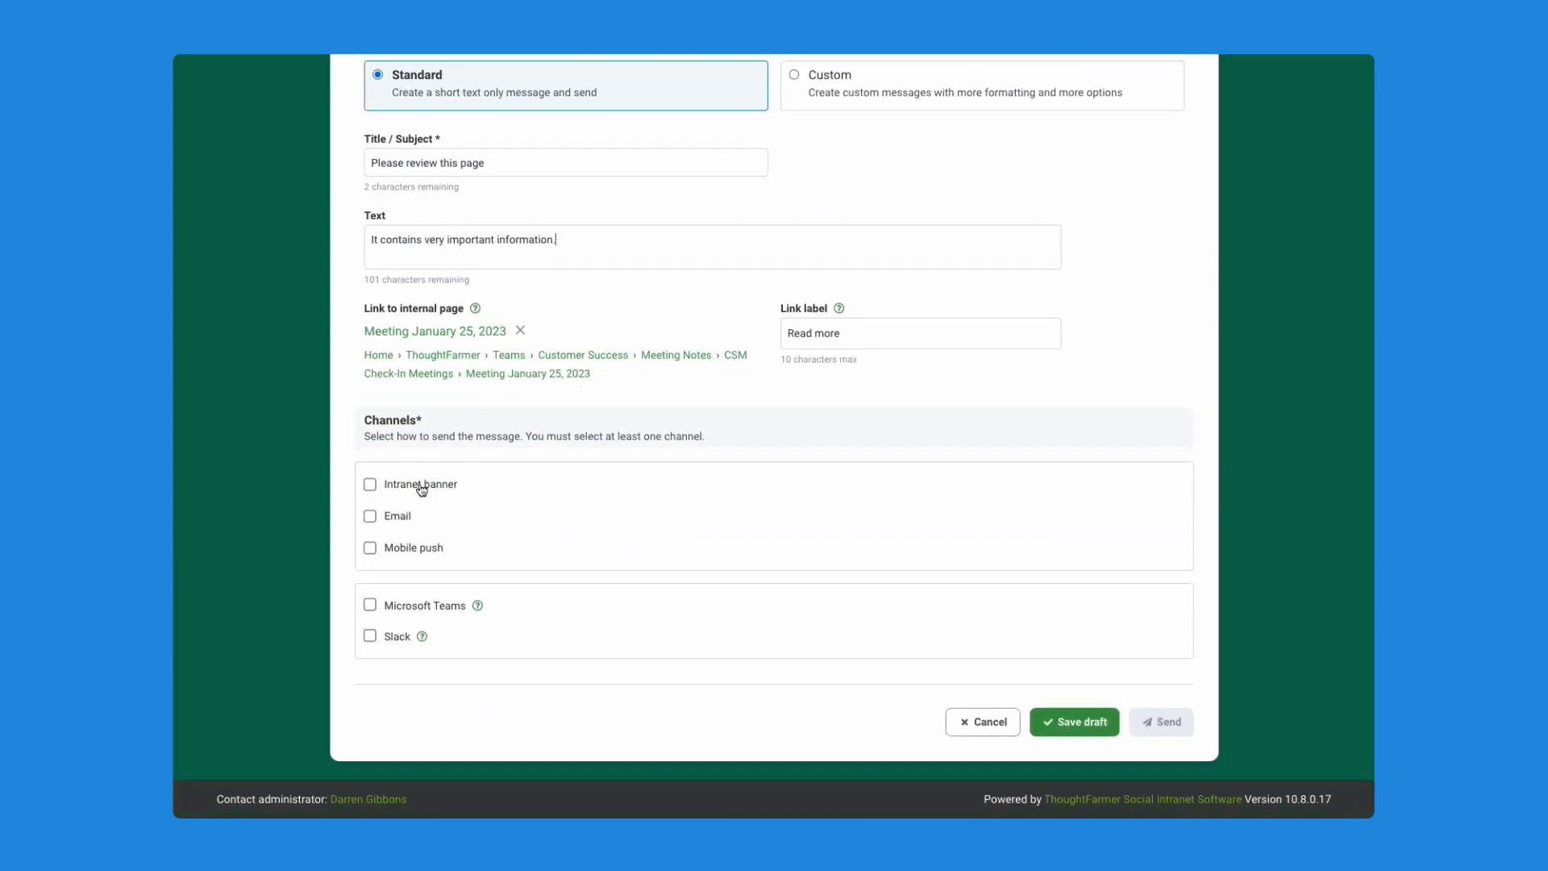
mouse_move(369, 512)
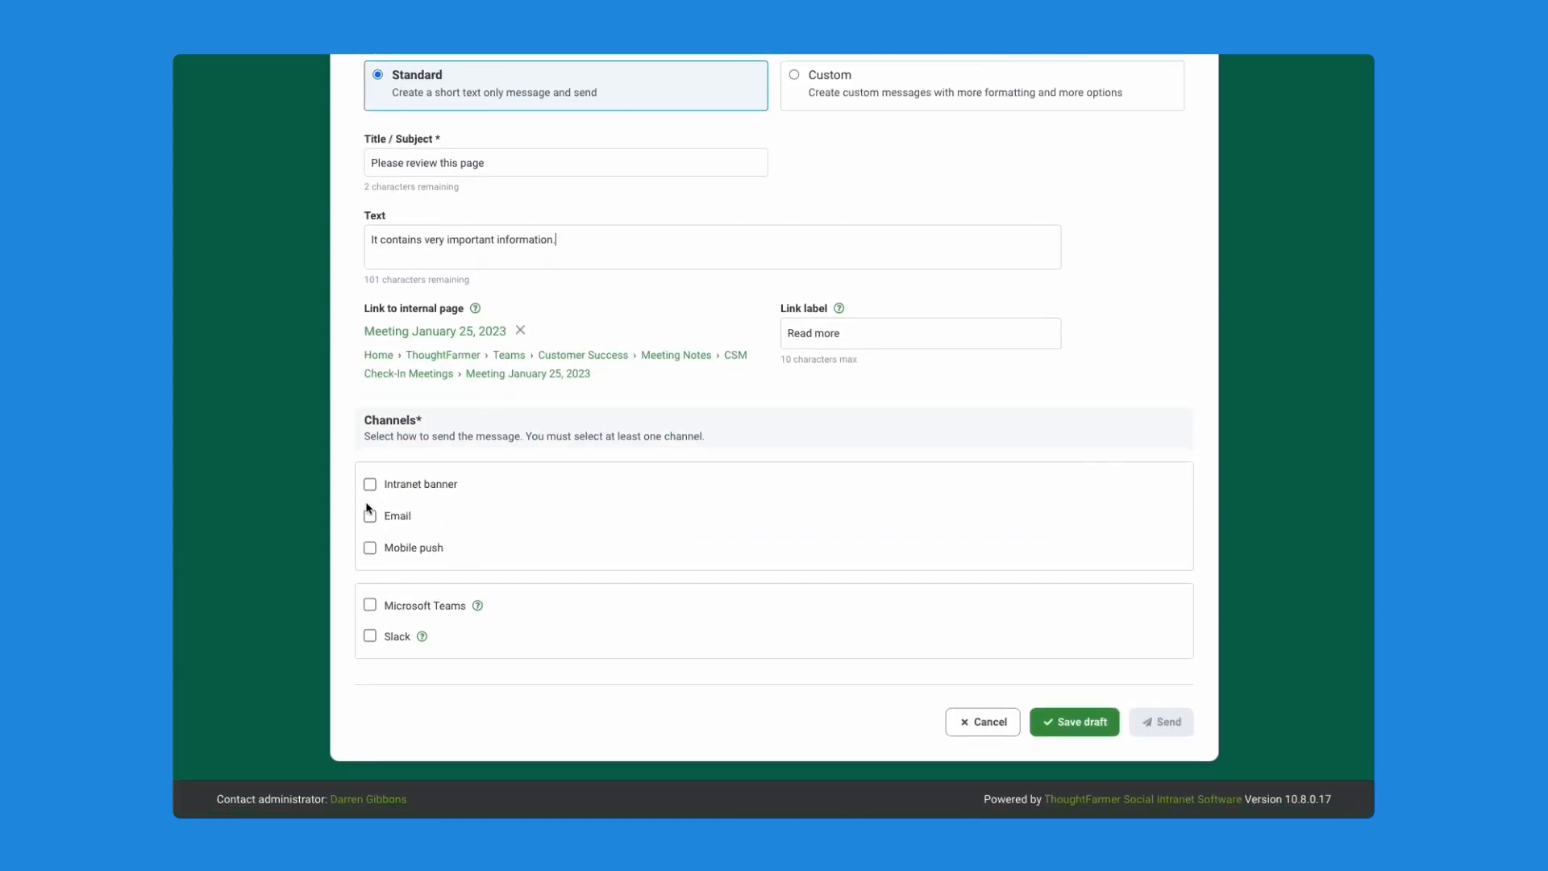
mouse_move(370, 556)
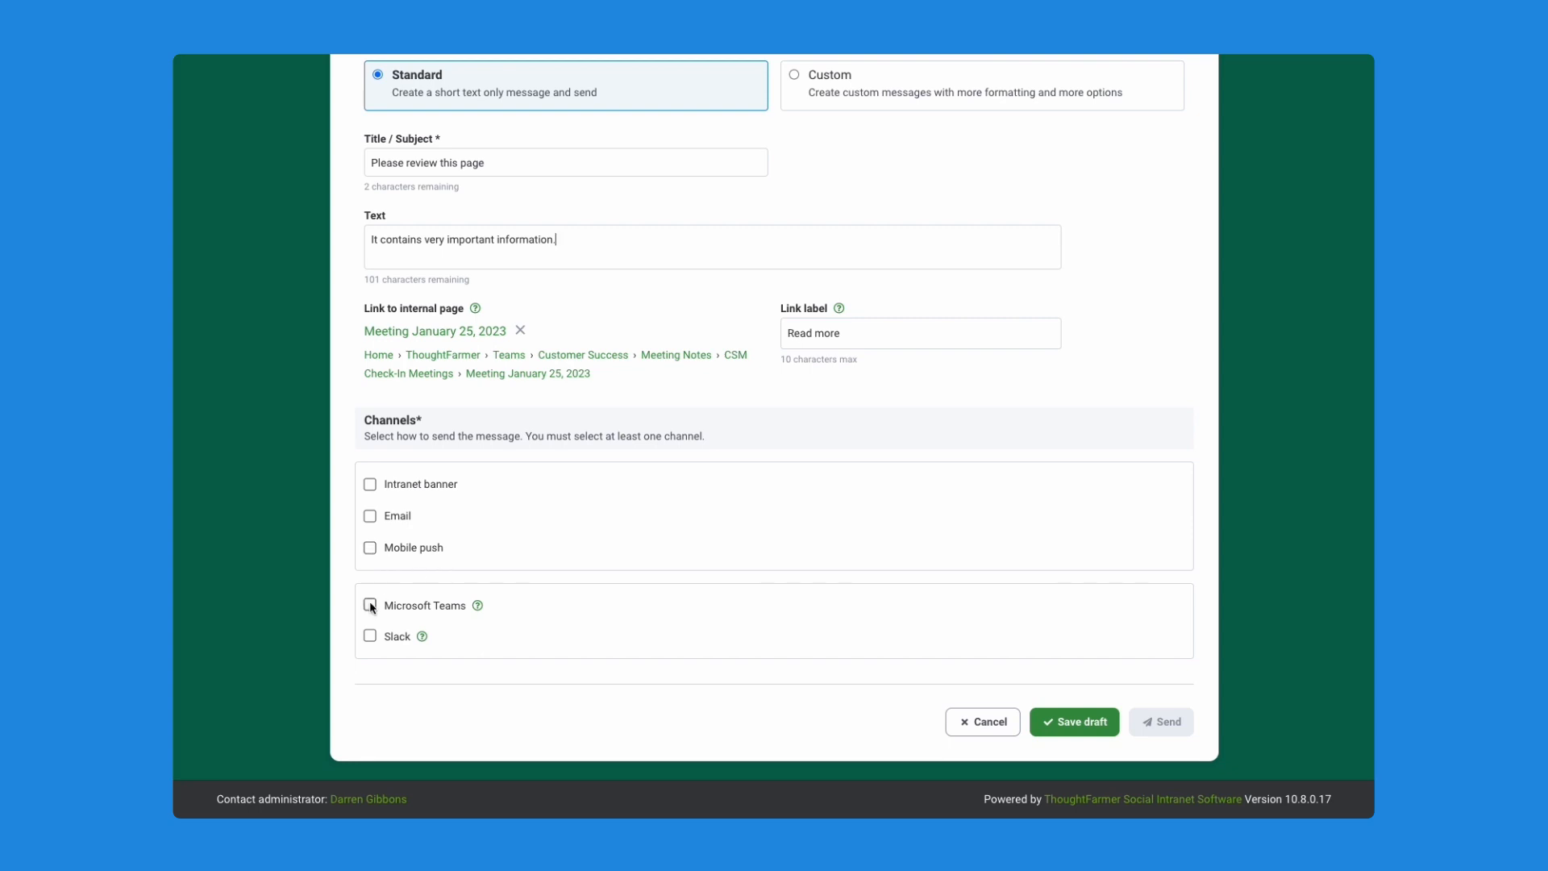
left_click(371, 604)
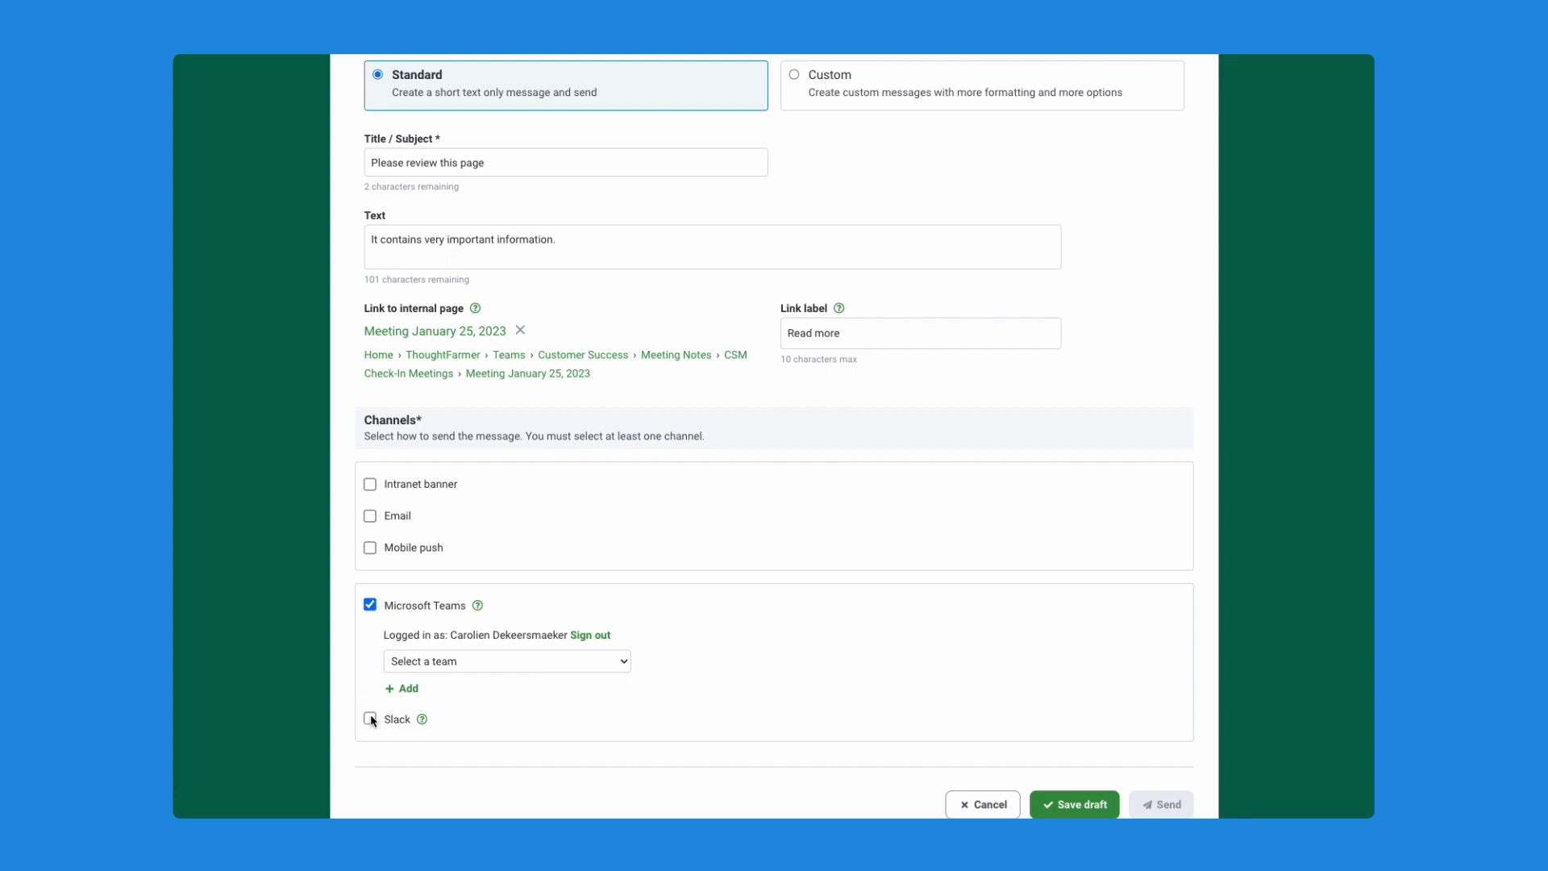
left_click(371, 719)
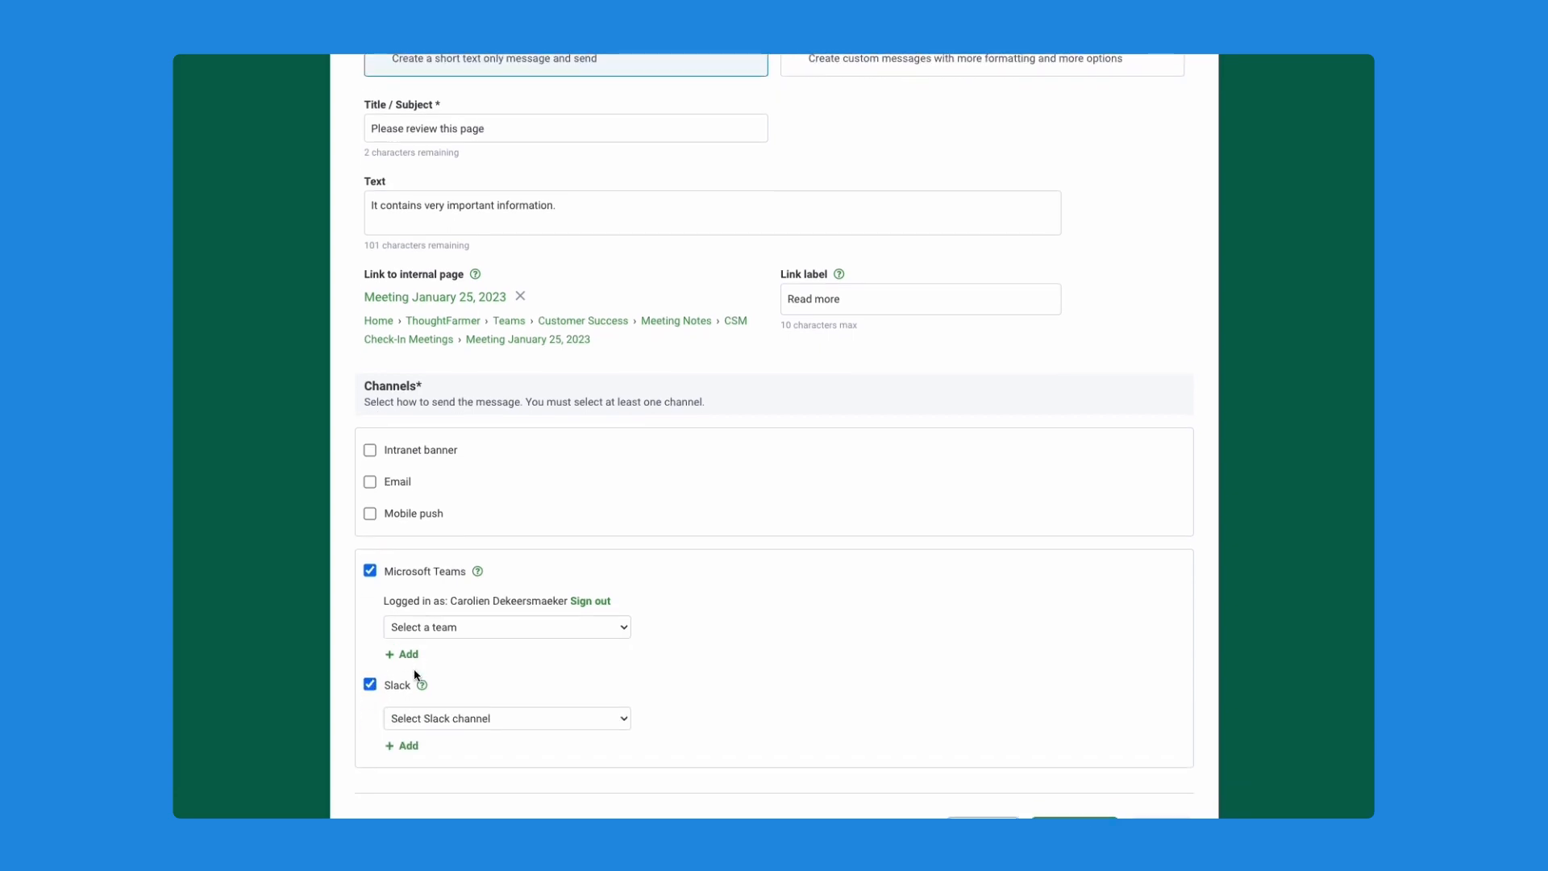
scroll("down", 3)
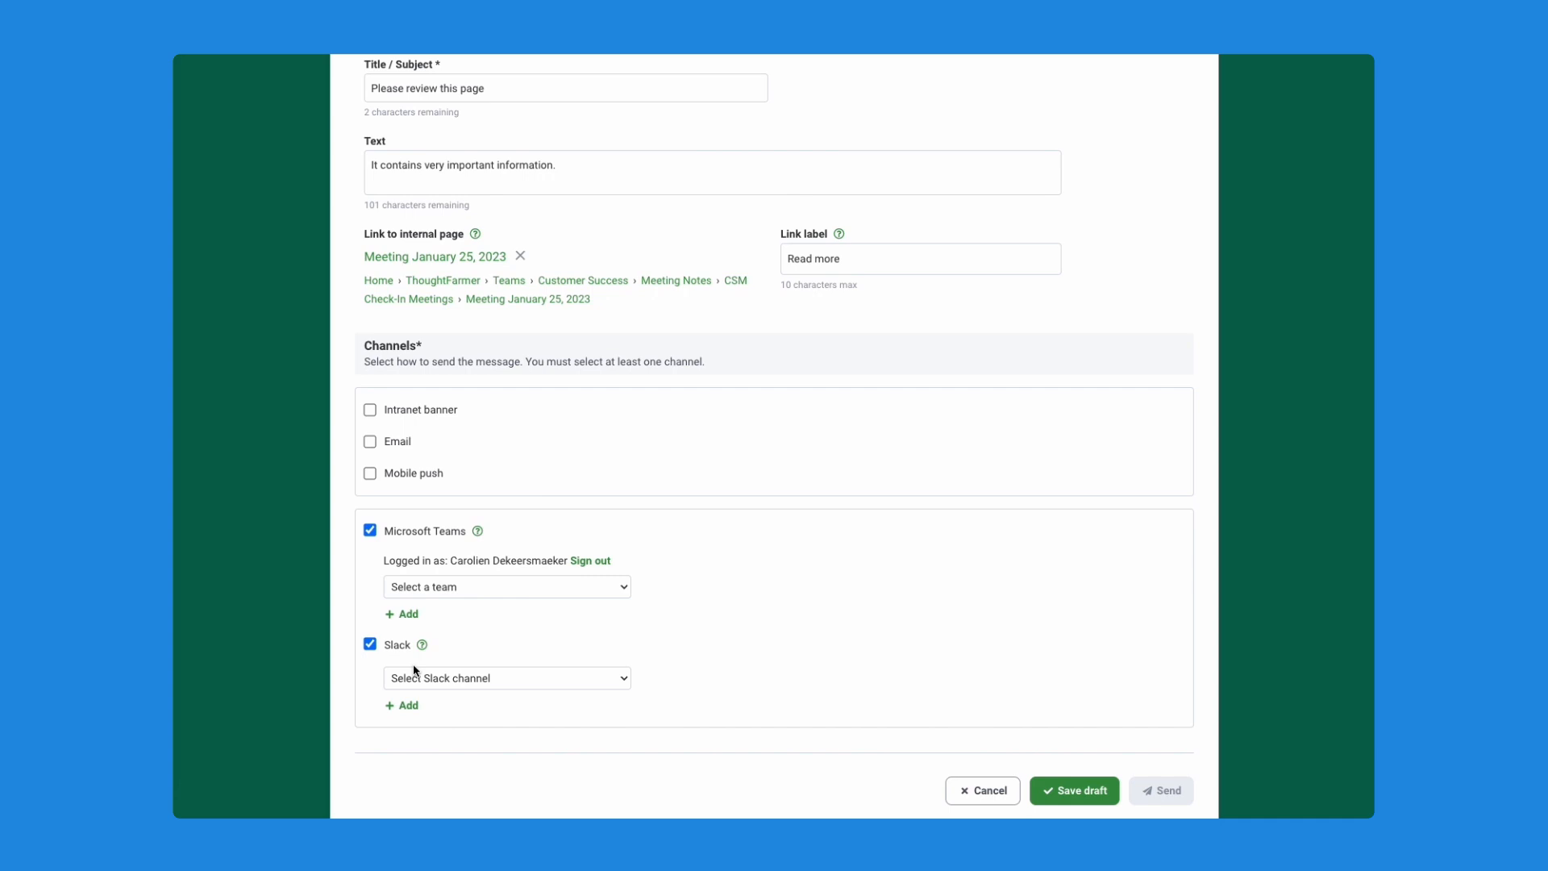
mouse_move(439, 594)
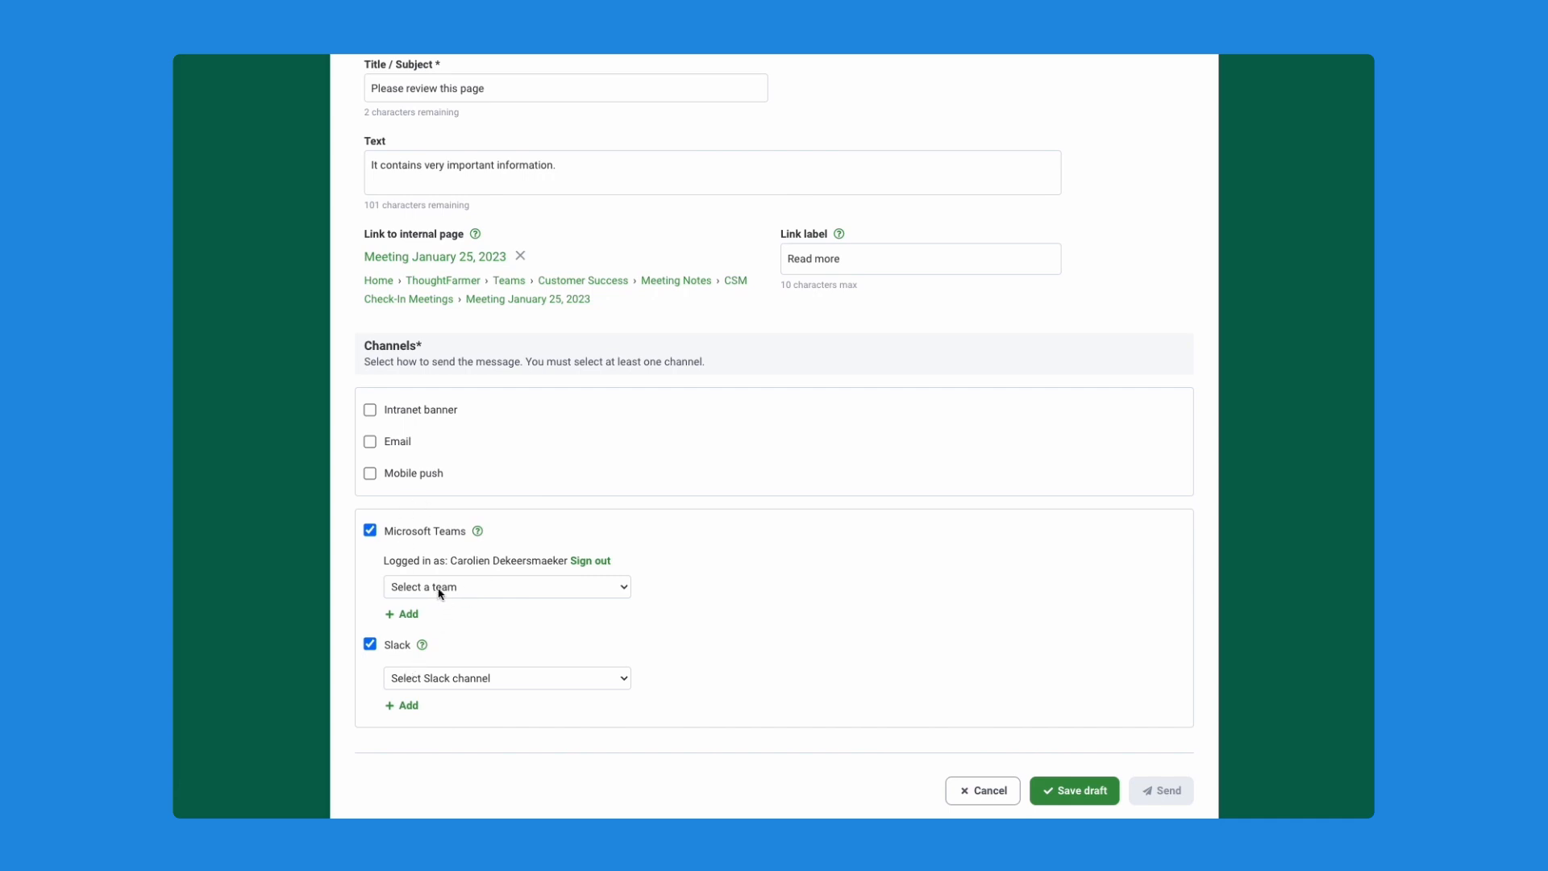
mouse_move(431, 632)
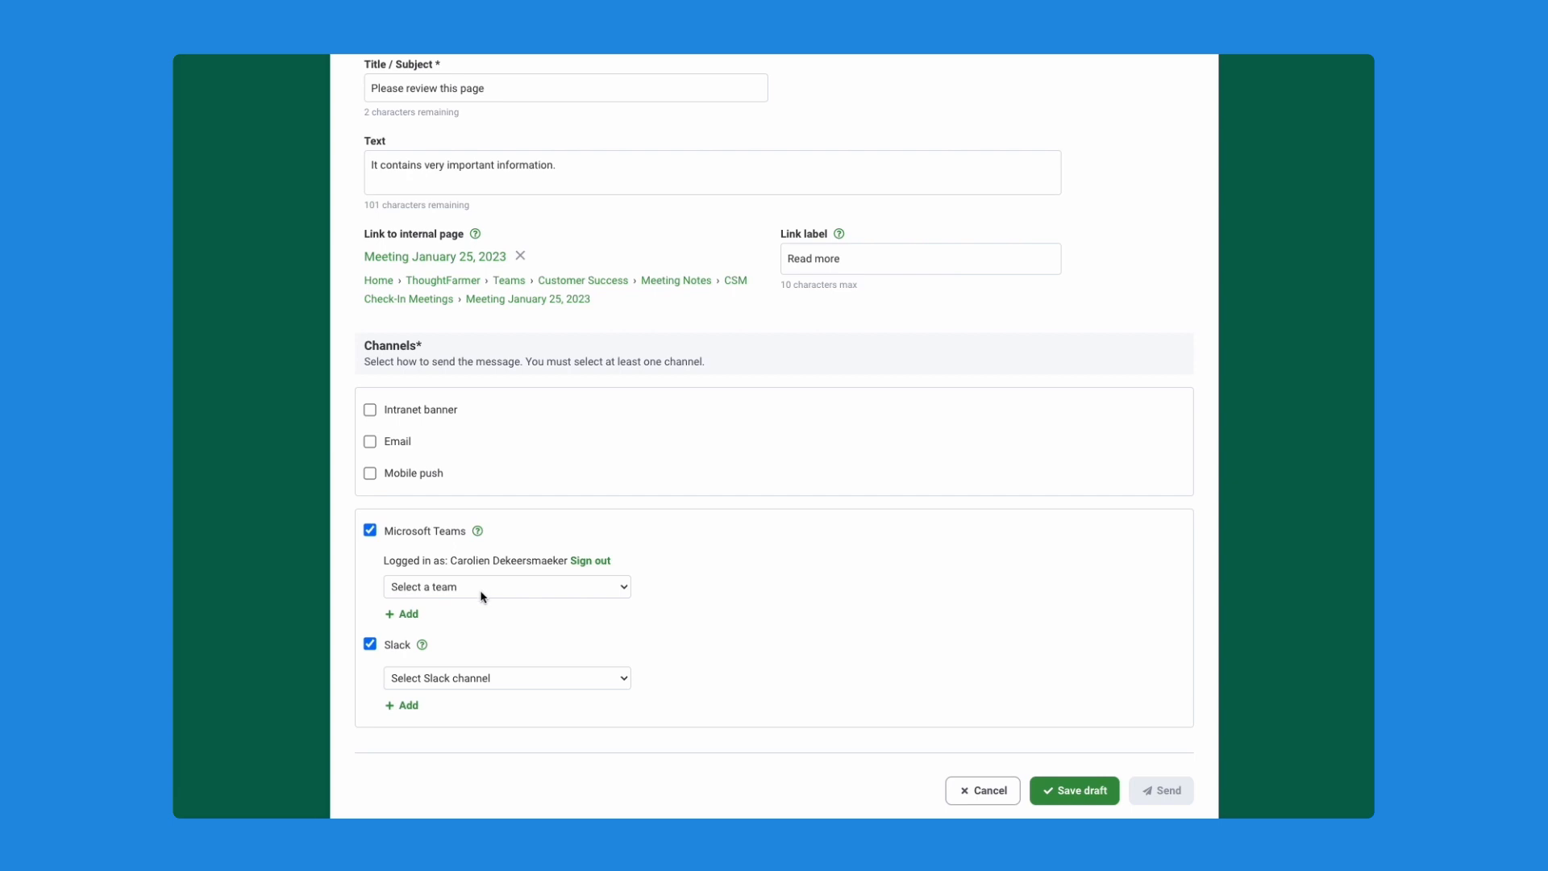
mouse_move(548, 592)
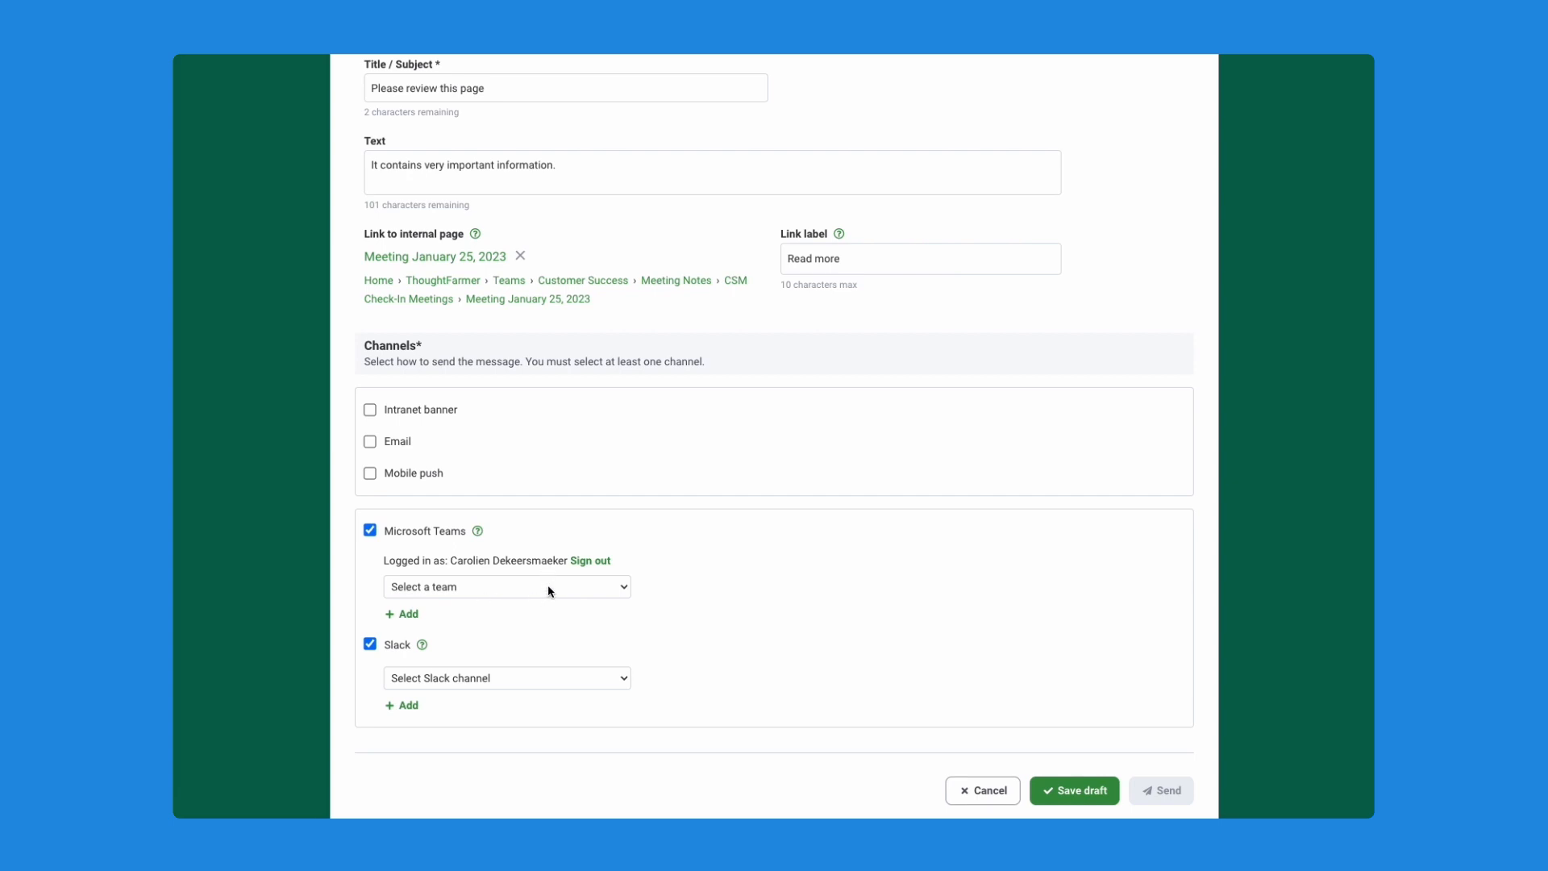
Step: Target the Customer Success team's General channel and the customer-success-meetings Slack channel
left_click(504, 587)
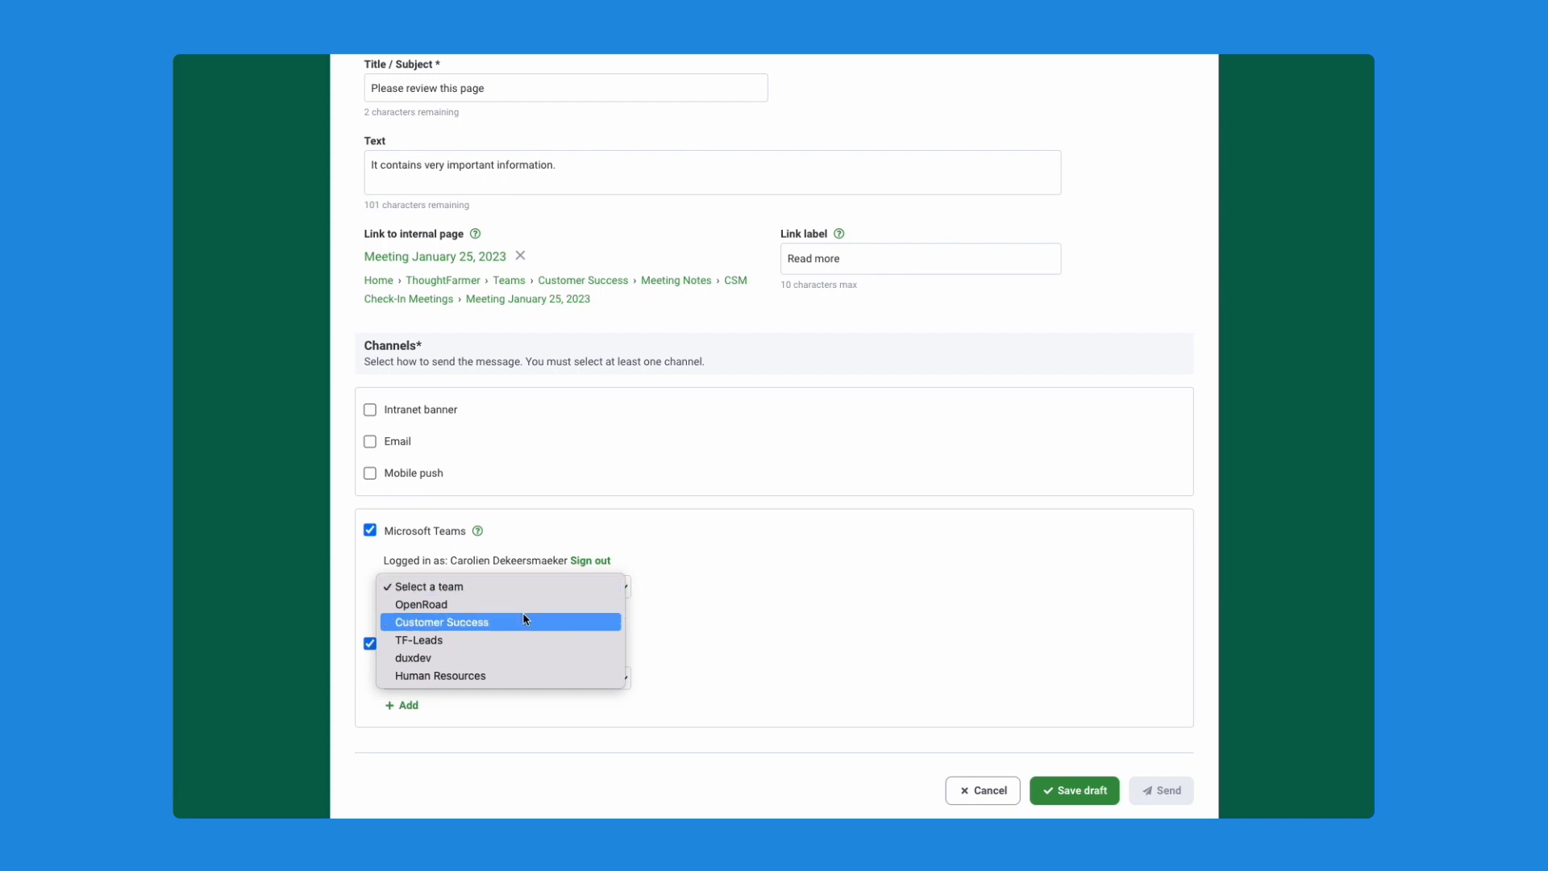
left_click(442, 621)
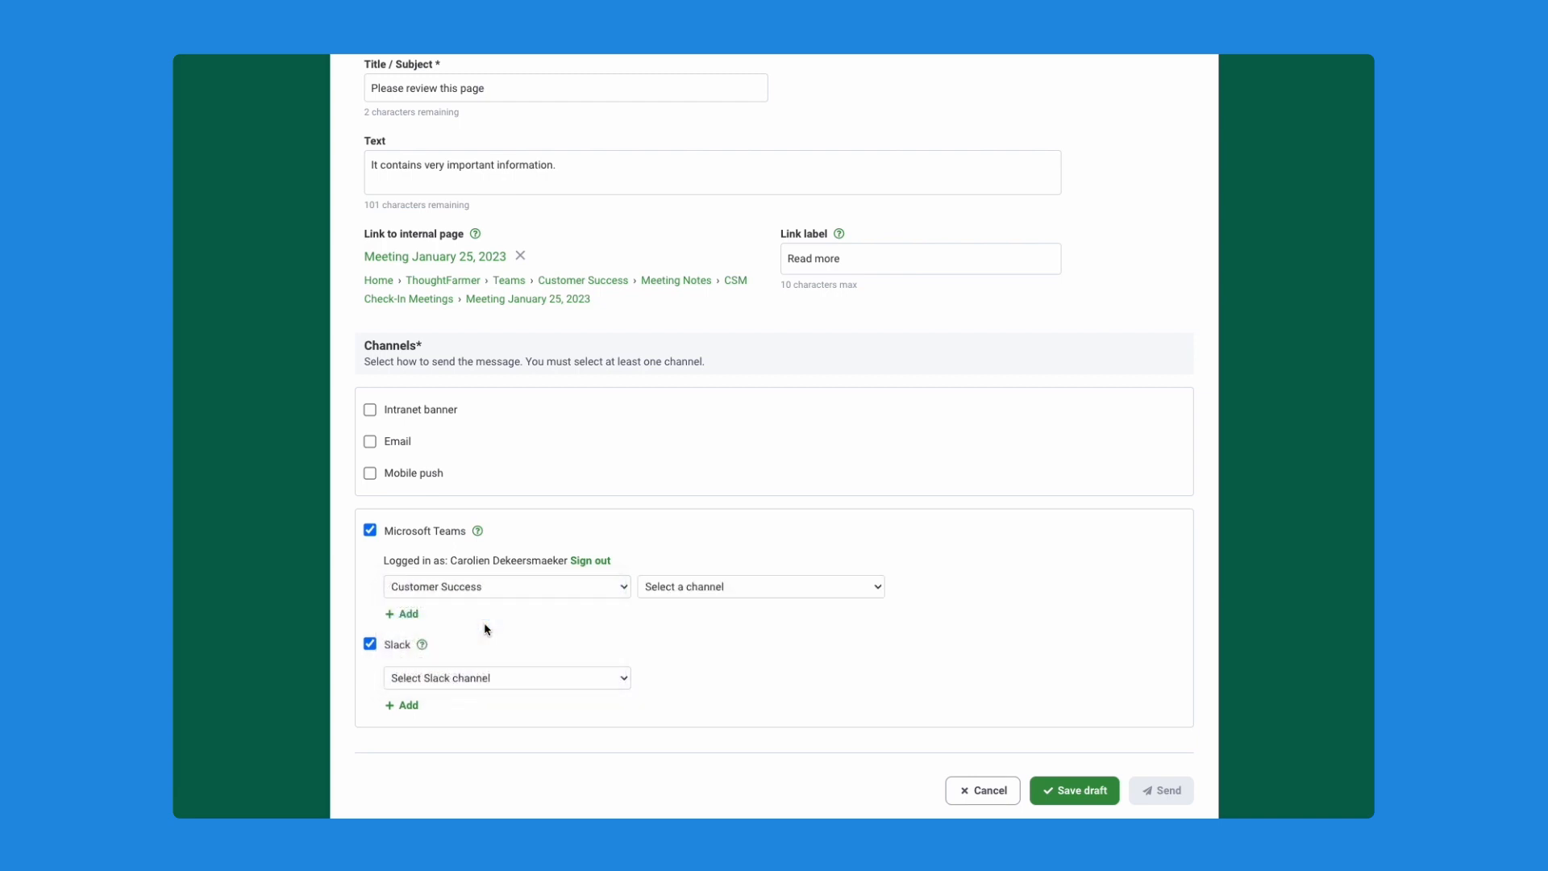
left_click(759, 585)
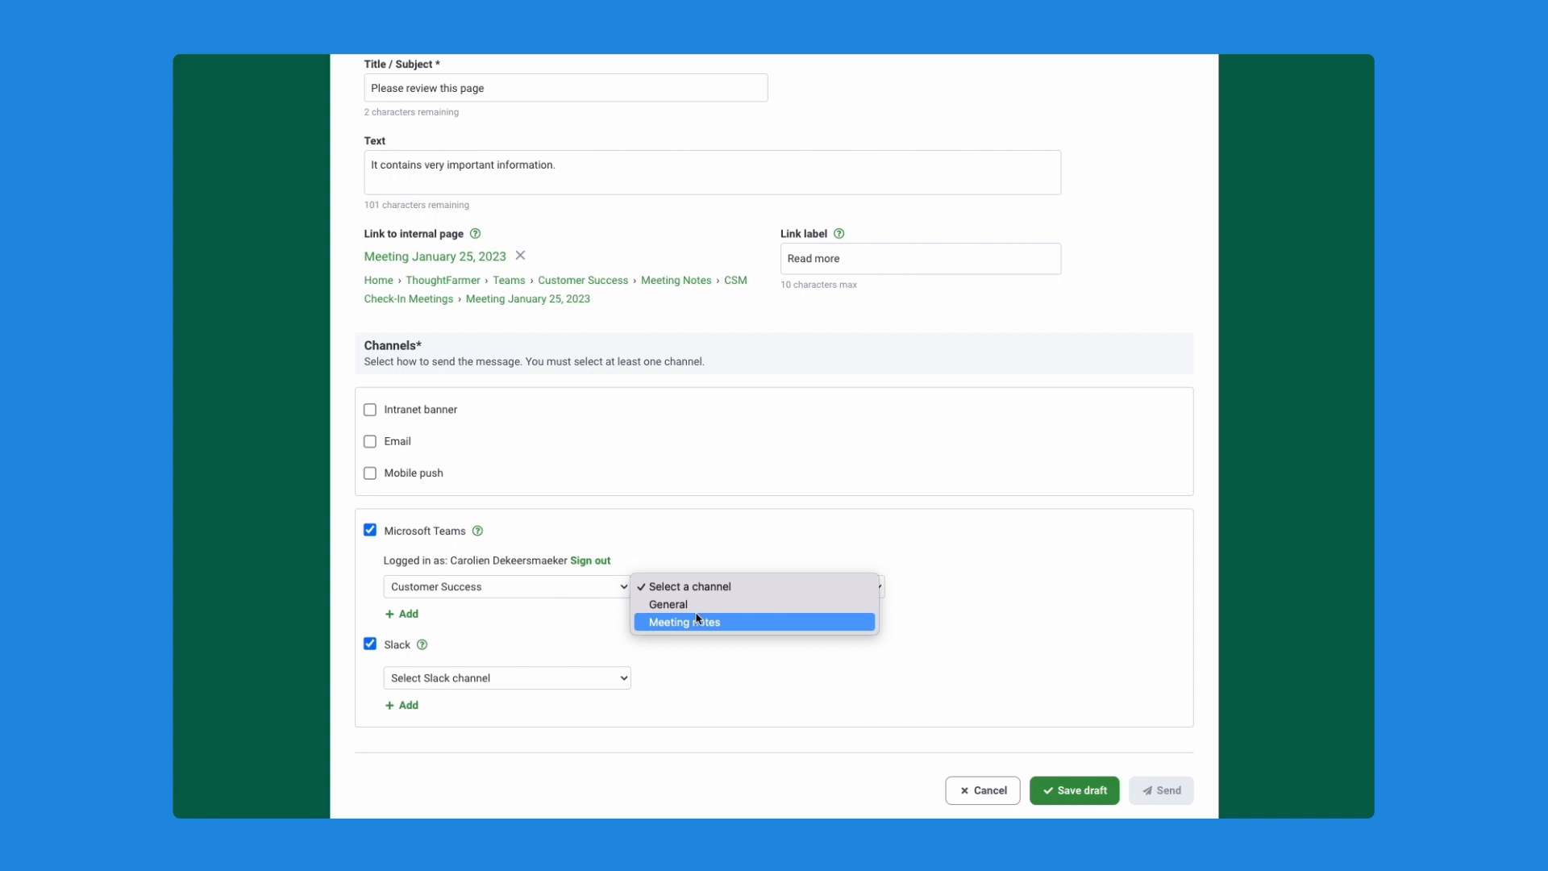
left_click(668, 603)
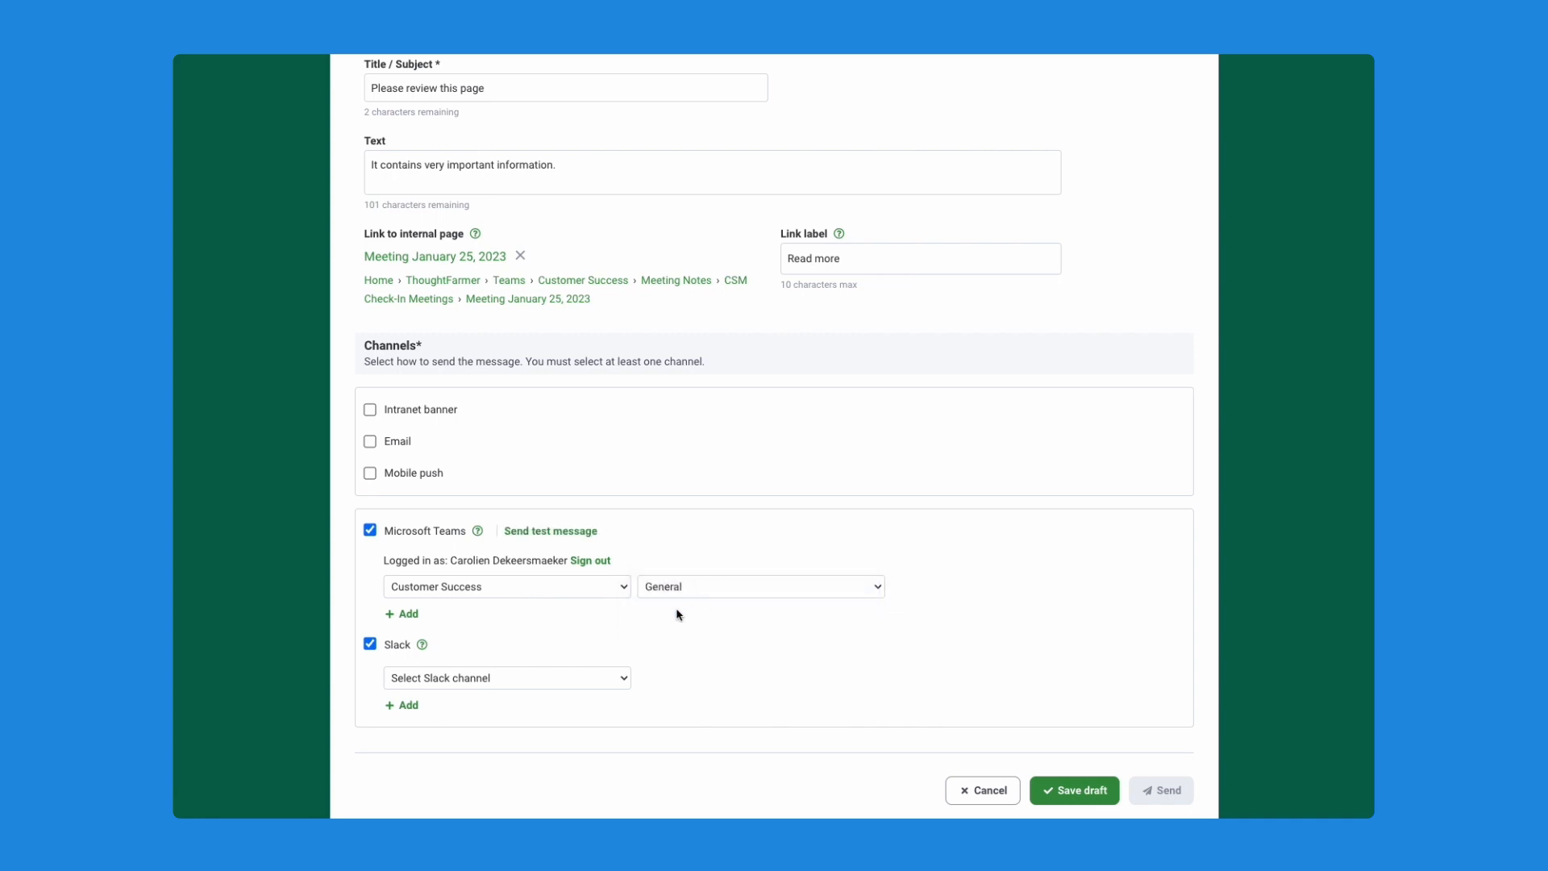
mouse_move(537, 682)
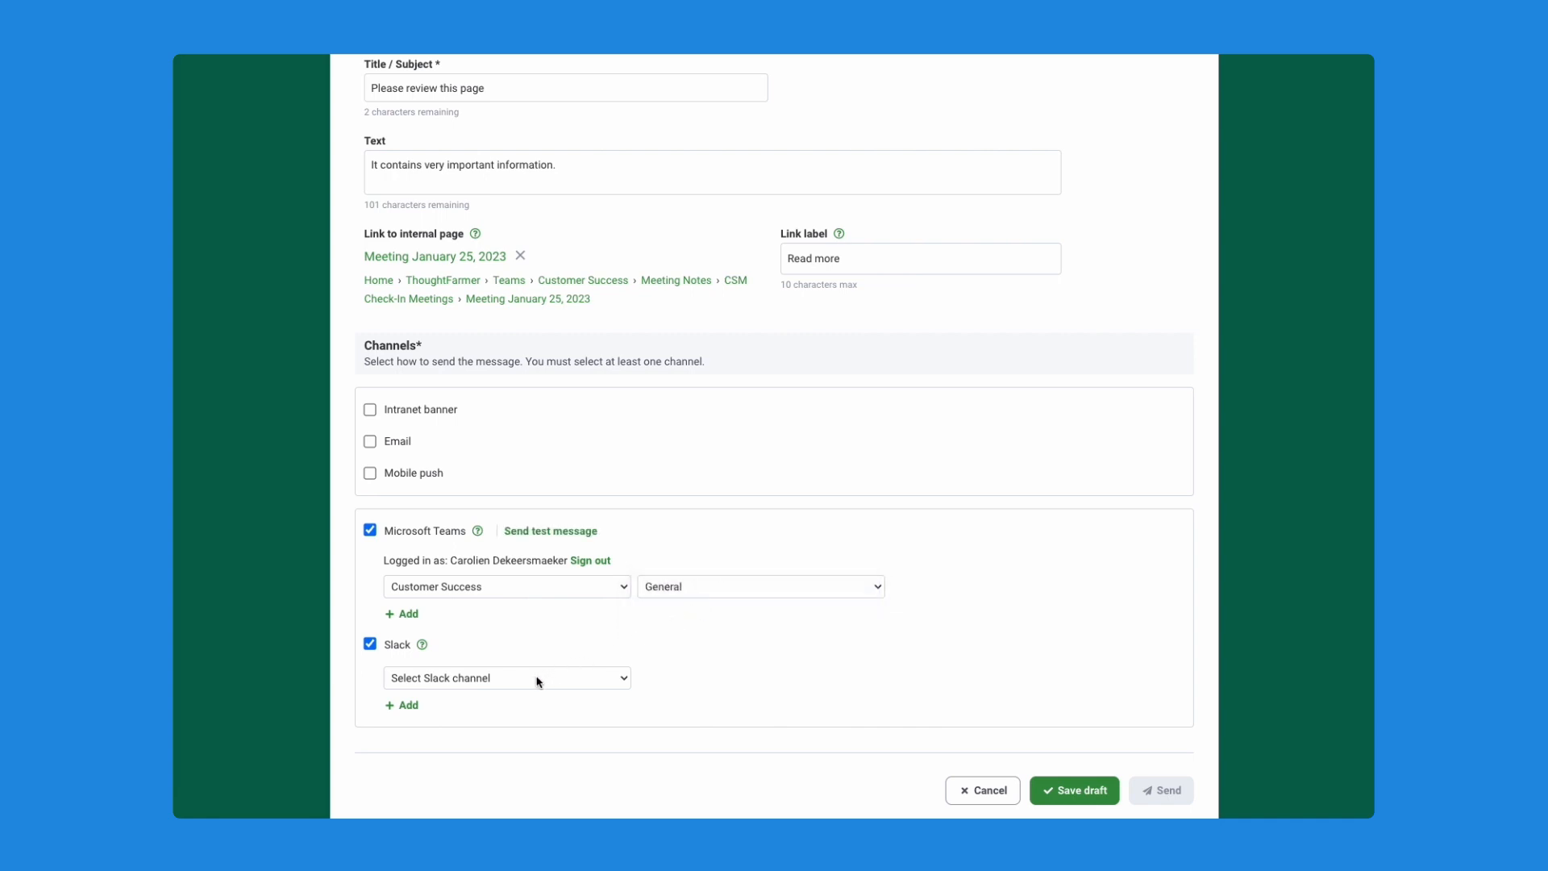
left_click(505, 677)
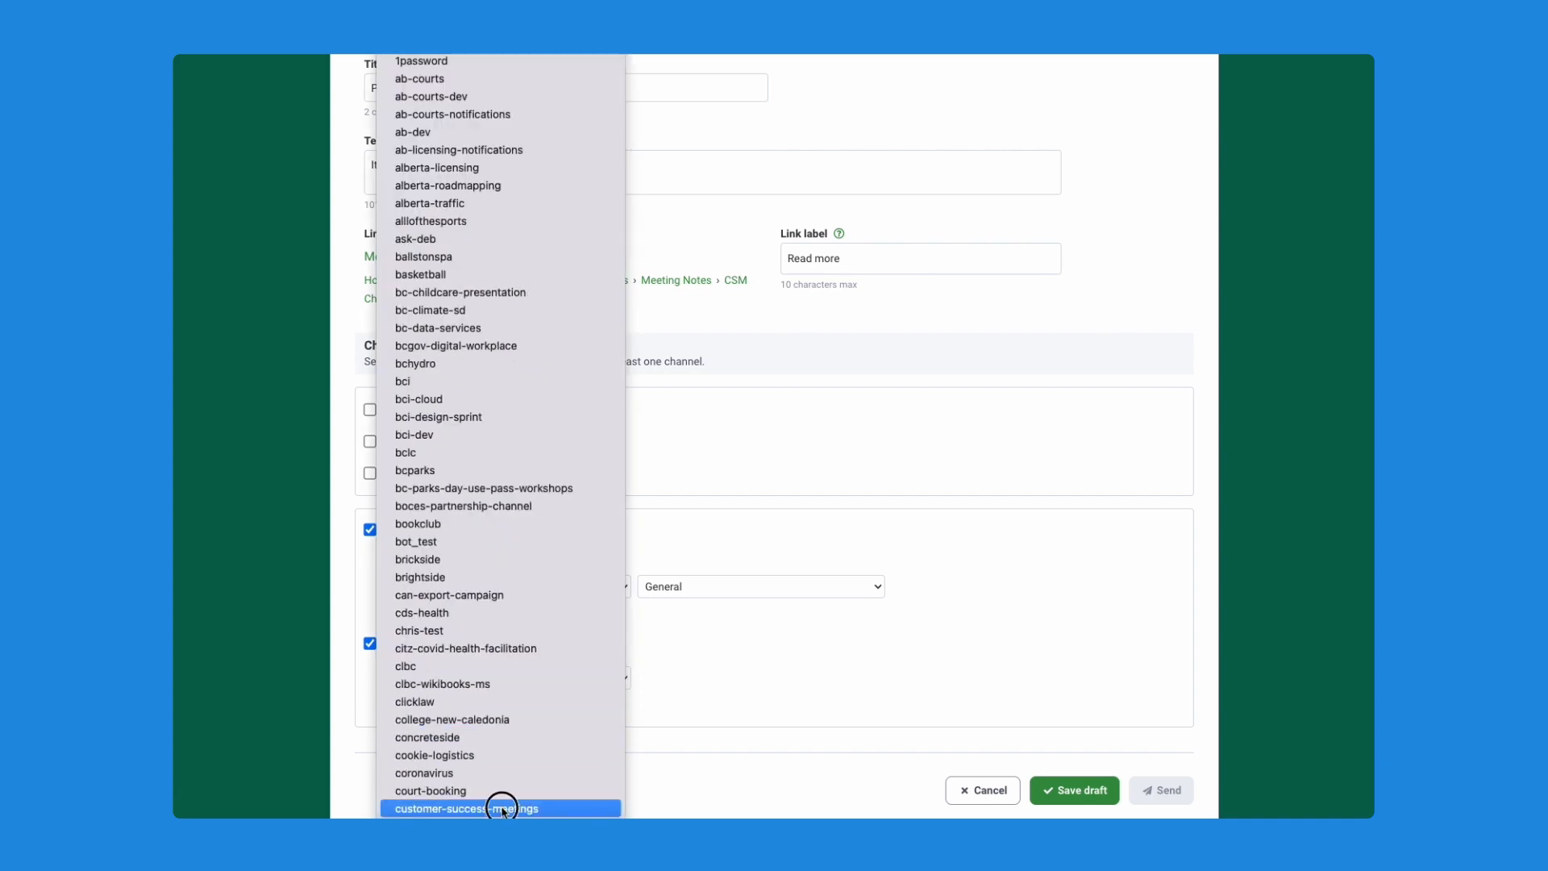
left_click(482, 808)
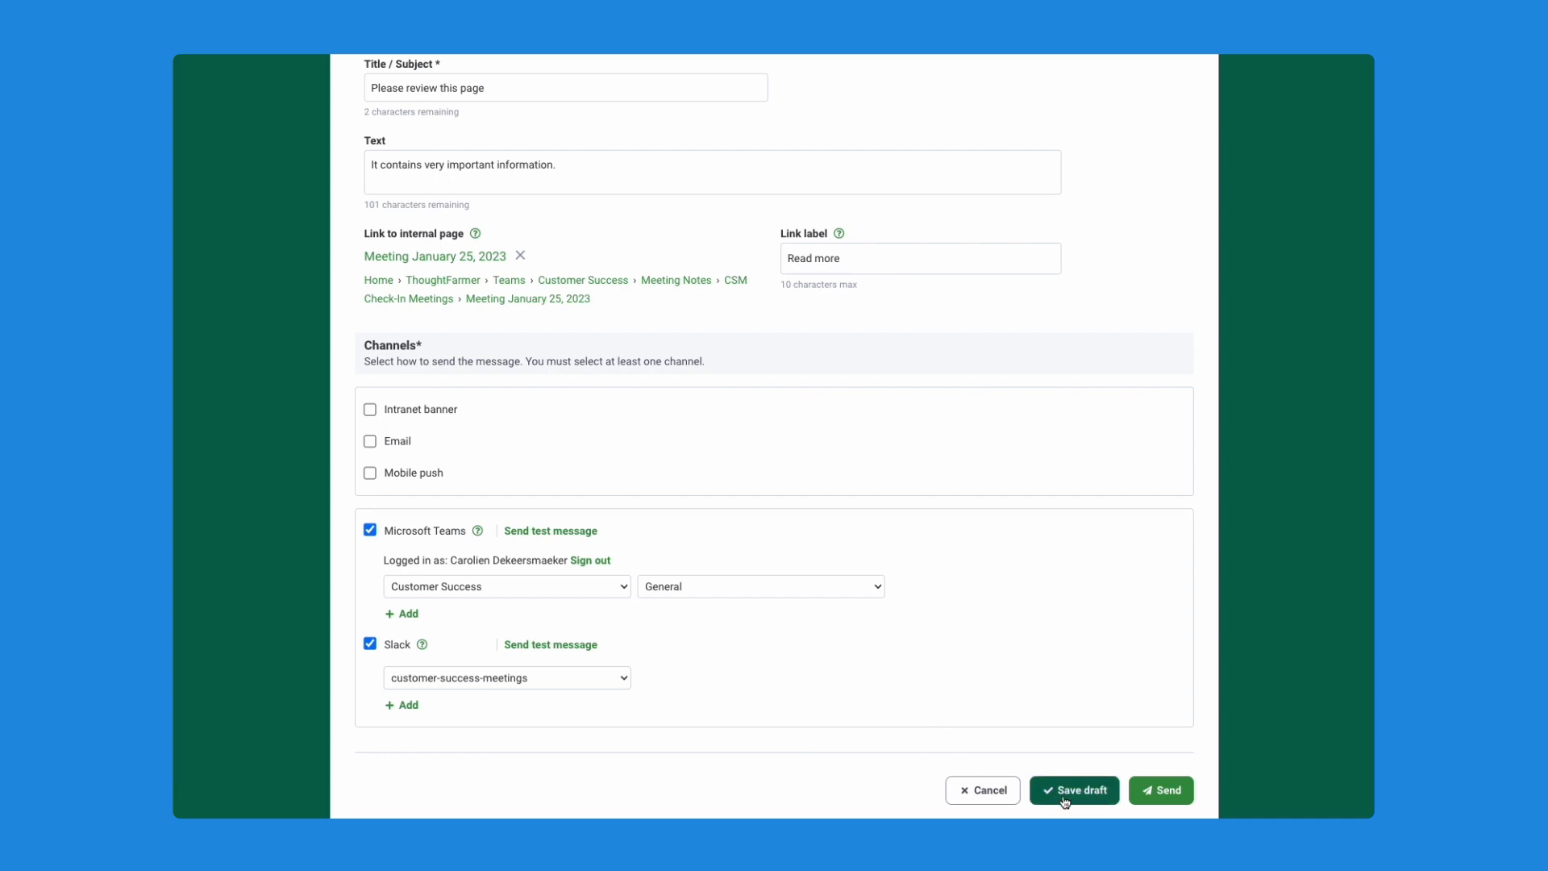
mouse_move(1169, 790)
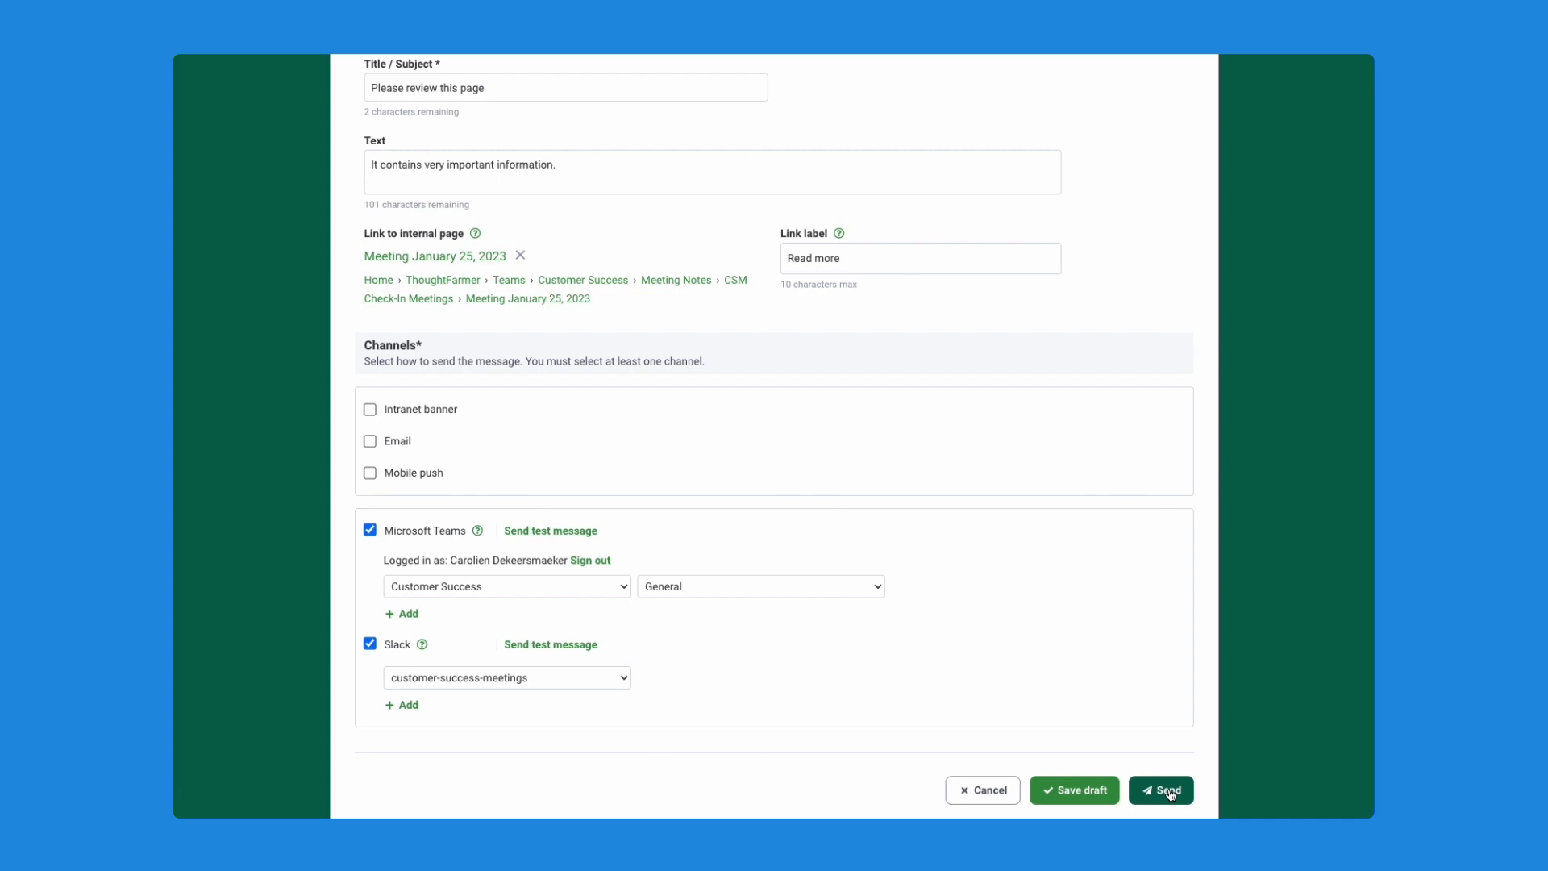
Step: Send the broadcast and confirm, returning to the Broadcast center list
left_click(1168, 790)
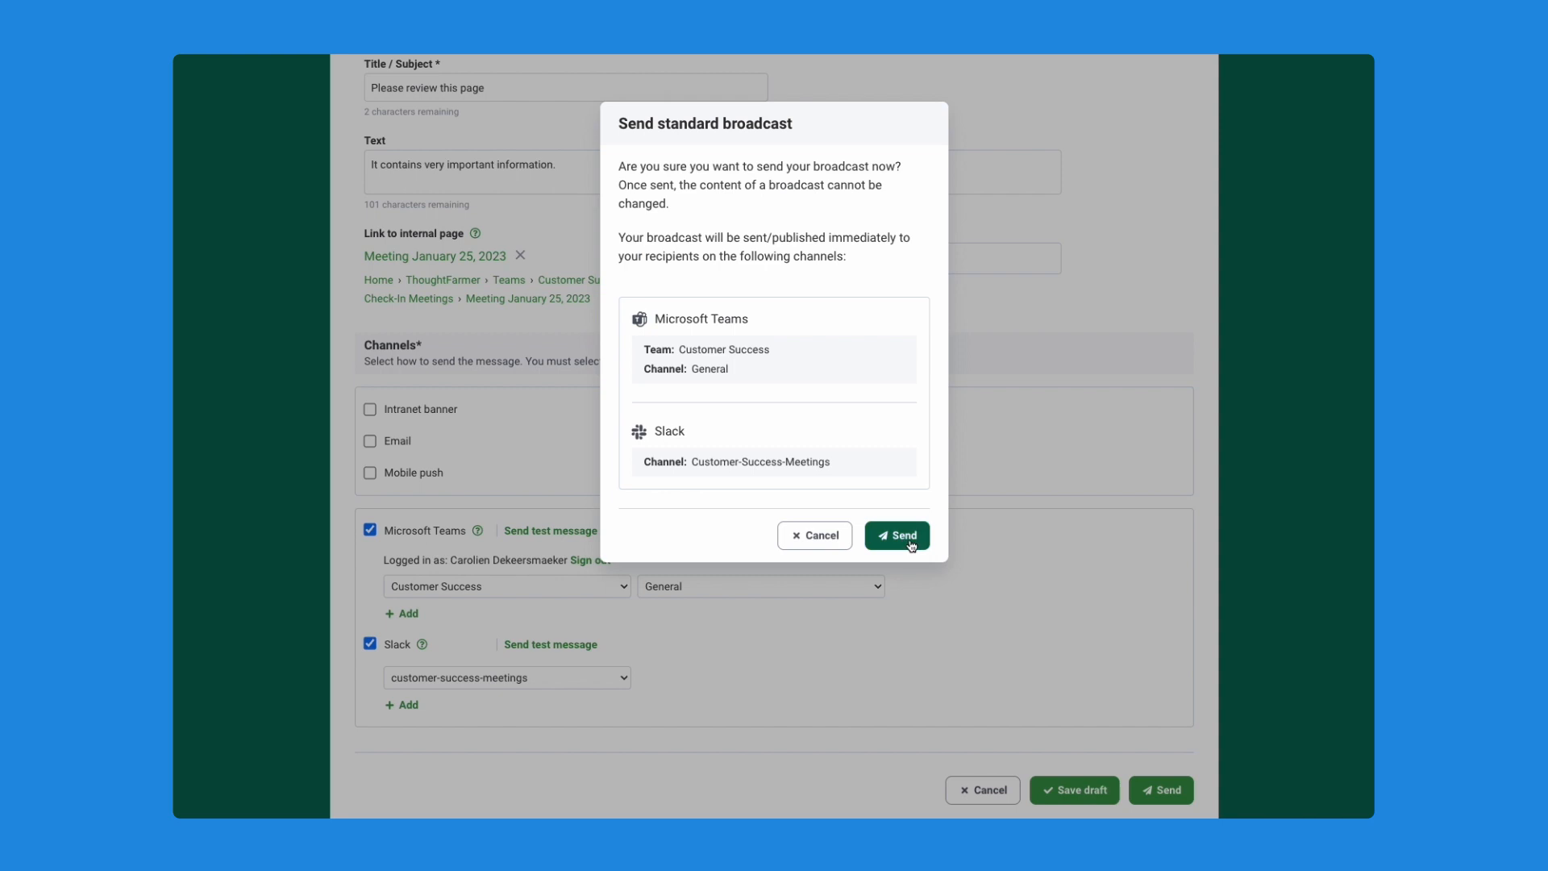
left_click(895, 534)
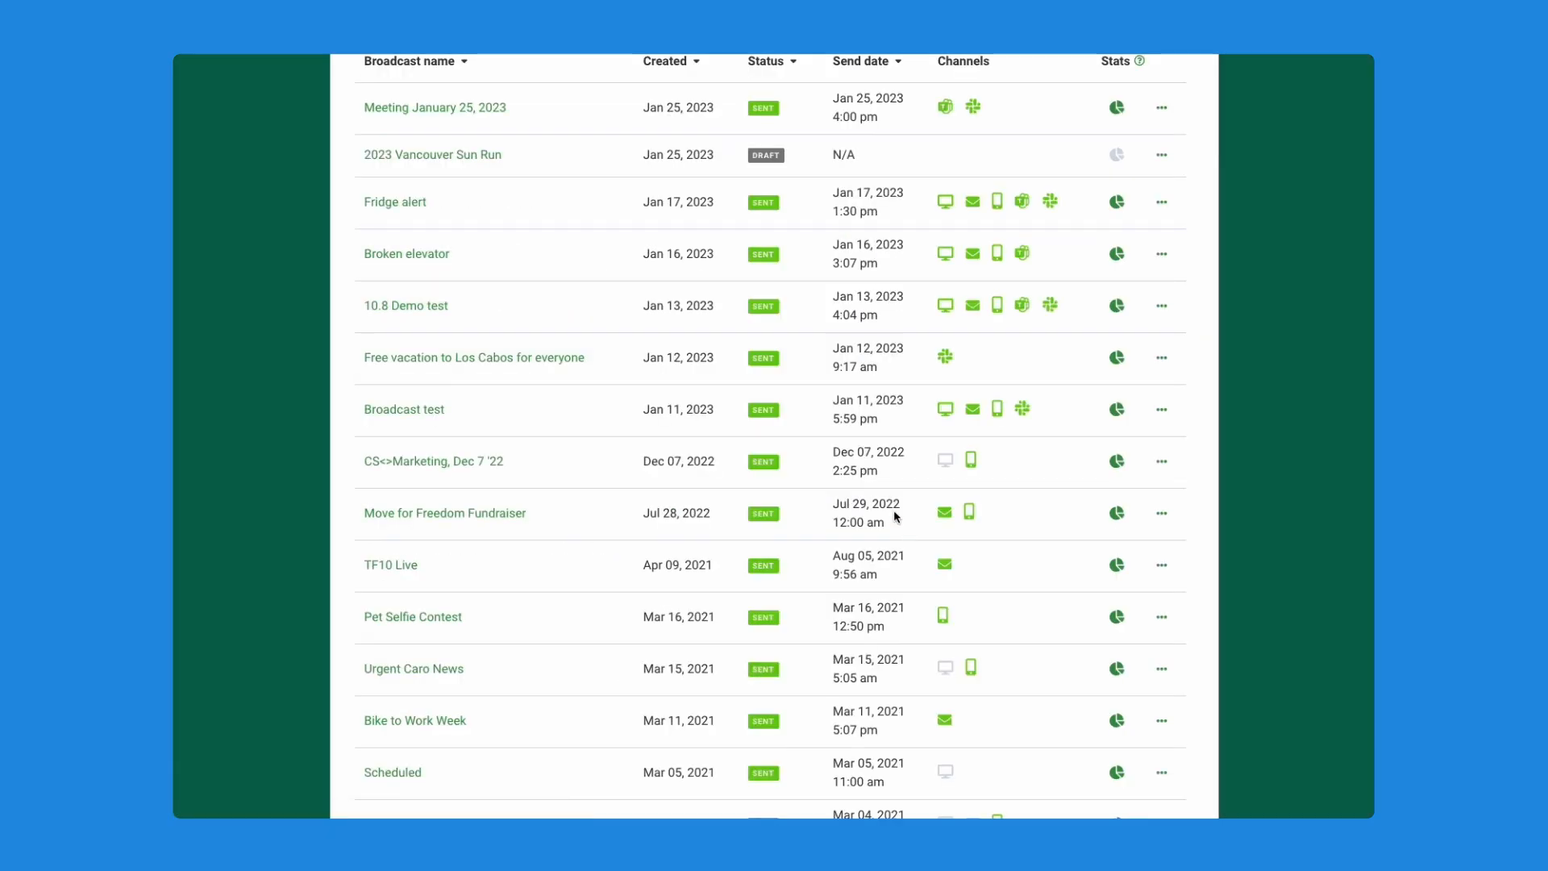
mouse_move(1022, 121)
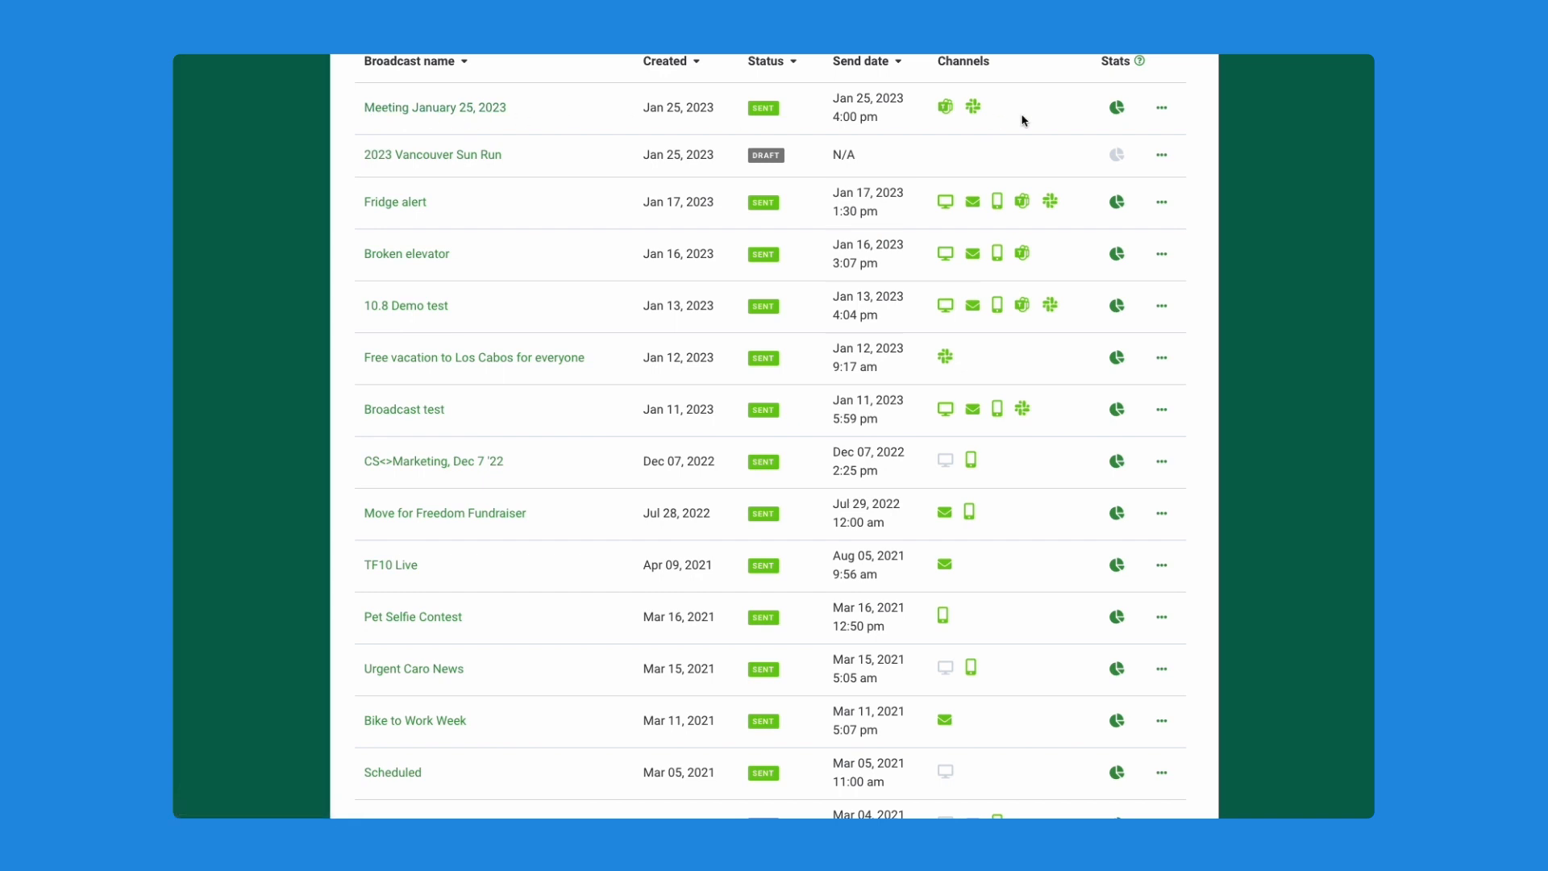
scroll("up", 3)
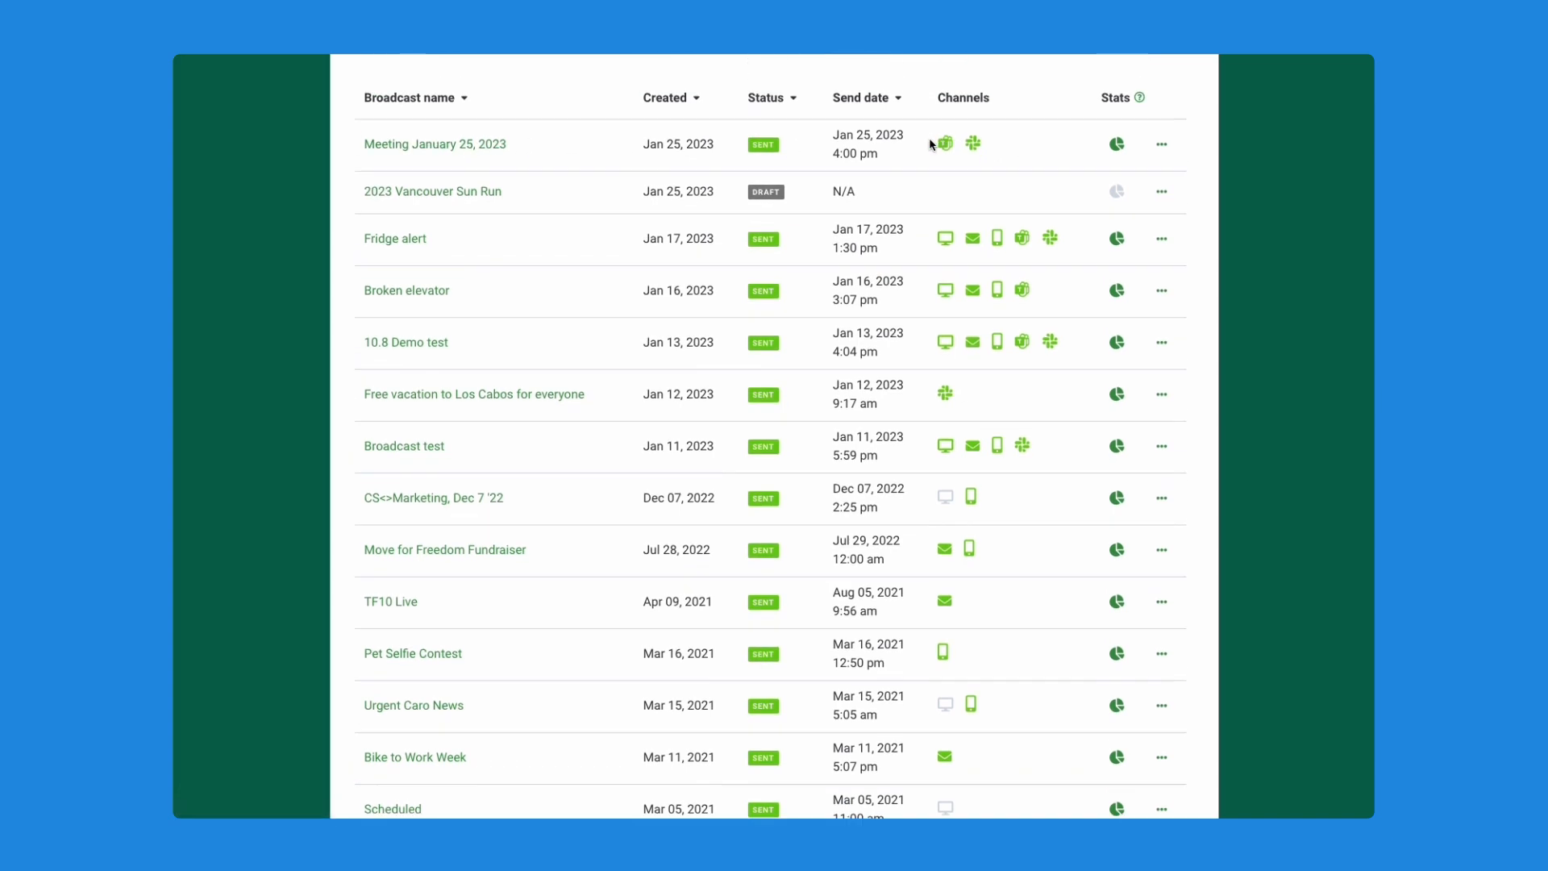
scroll("up", 3)
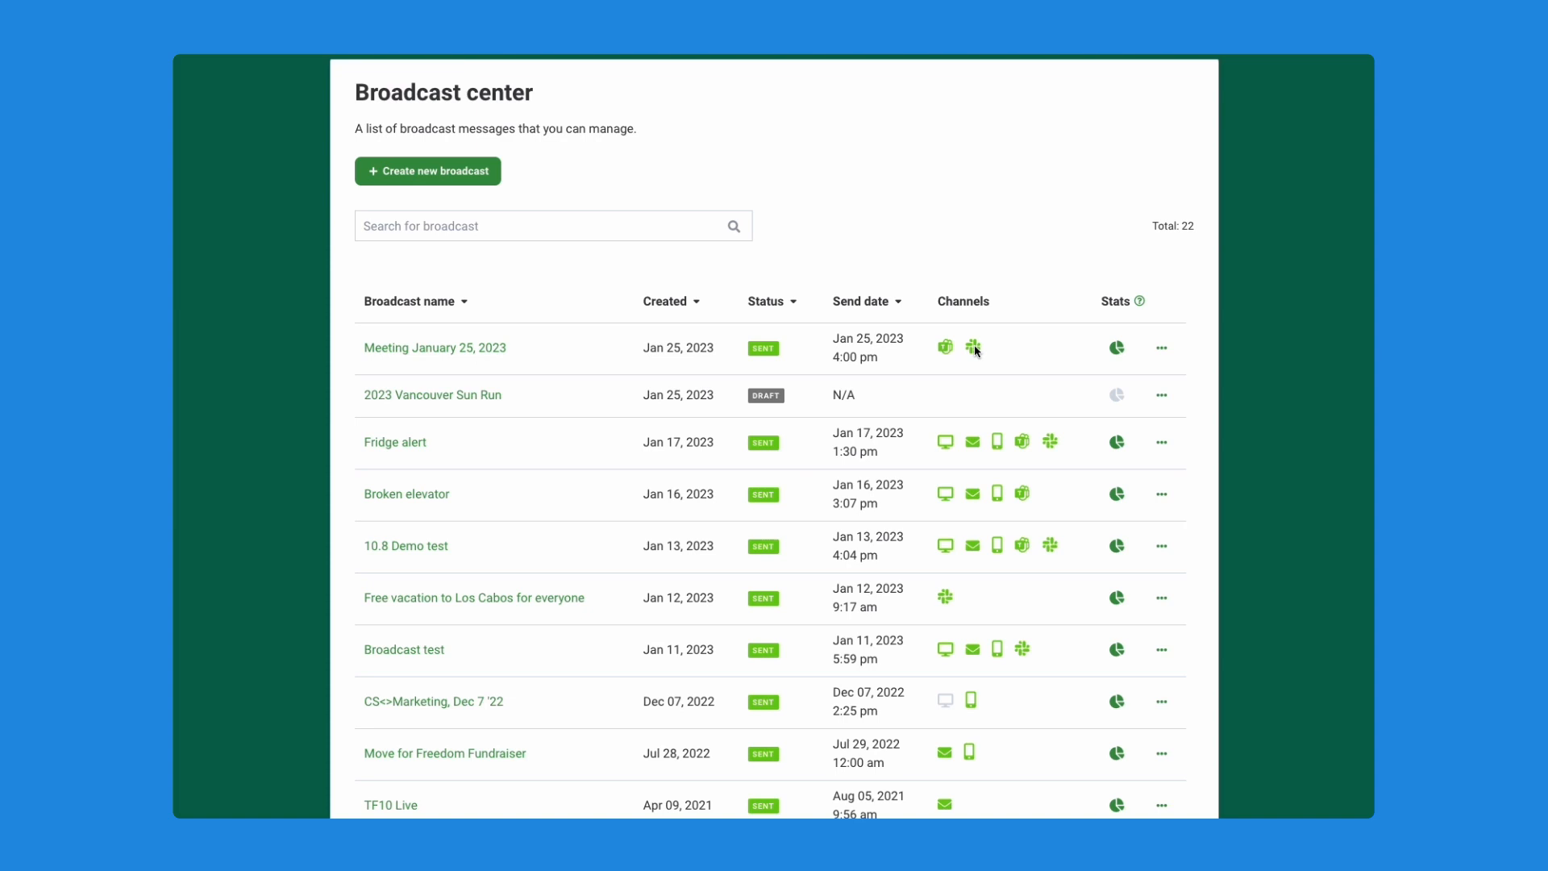
mouse_move(964, 359)
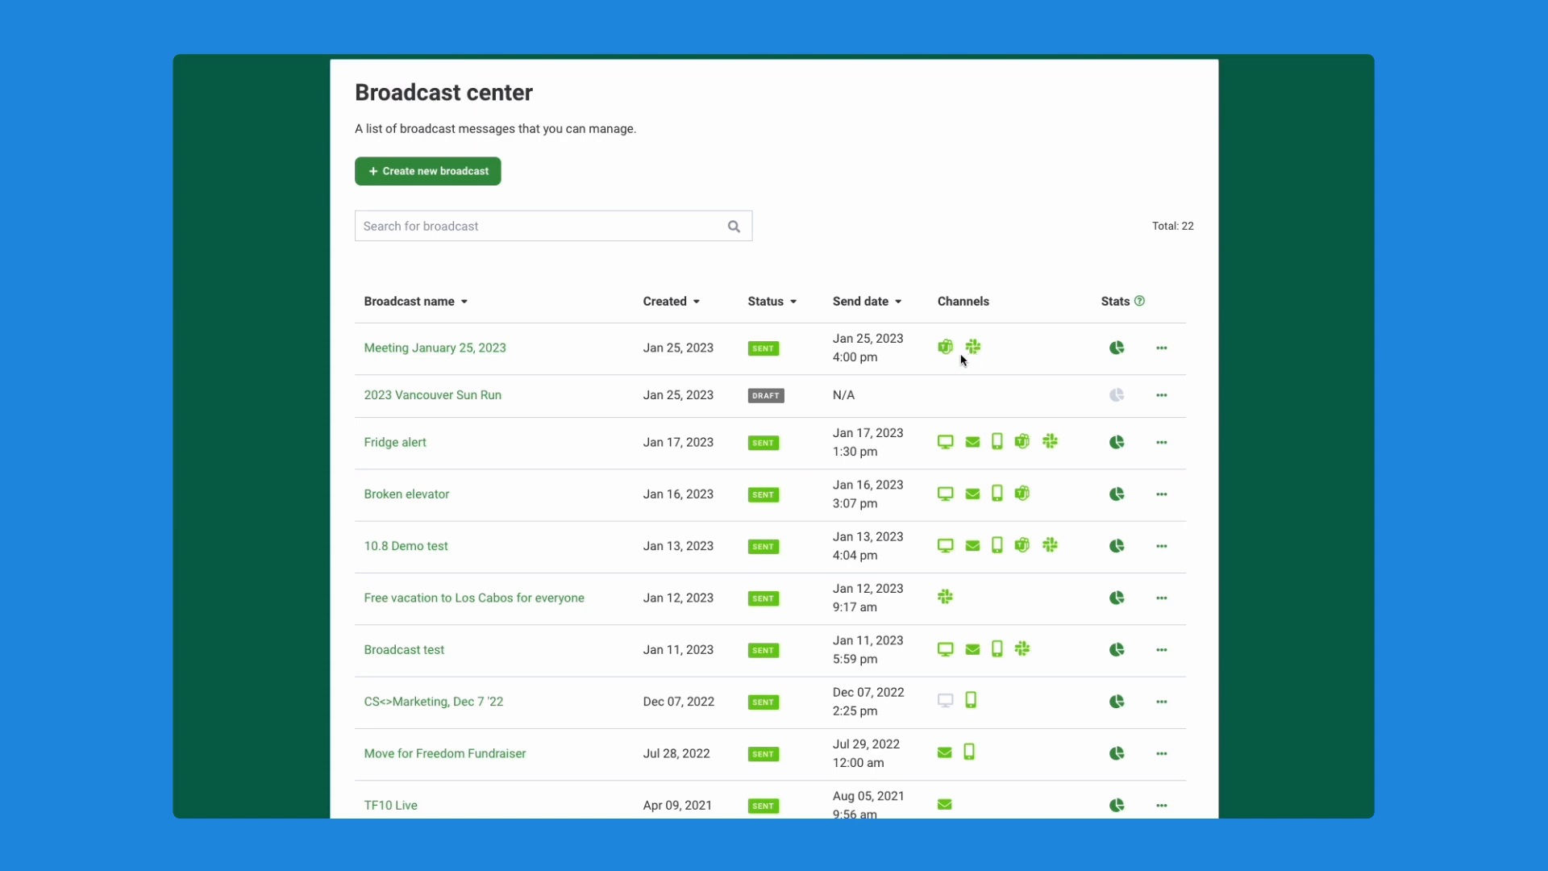
mouse_move(962, 360)
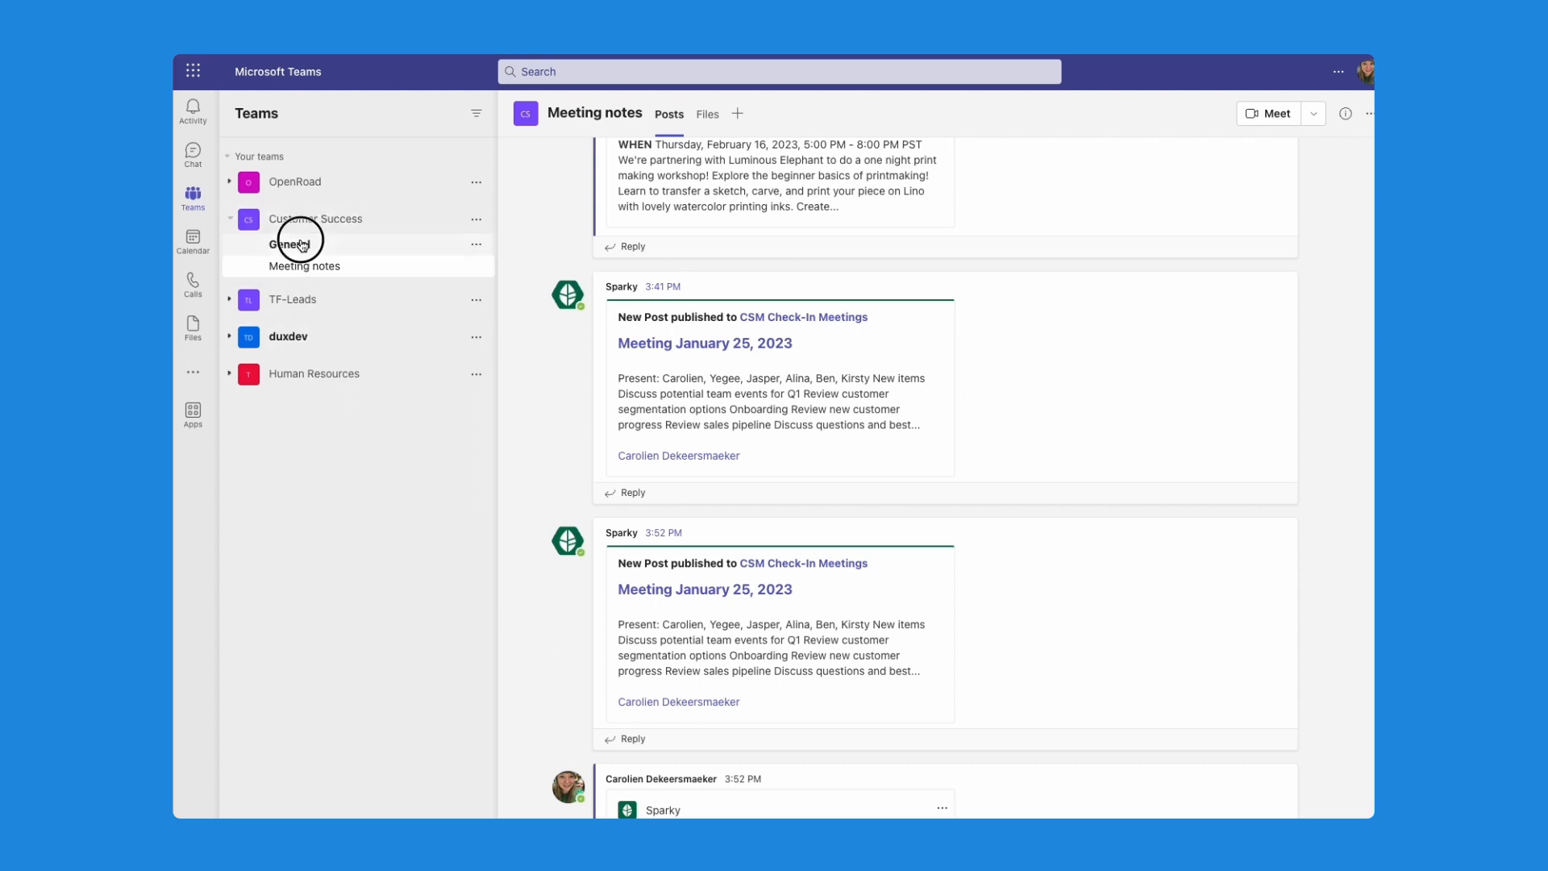
Step: Scroll the Customer Success General channel to Sparky's 'Please review this page' broadcast card
scroll("down", 3)
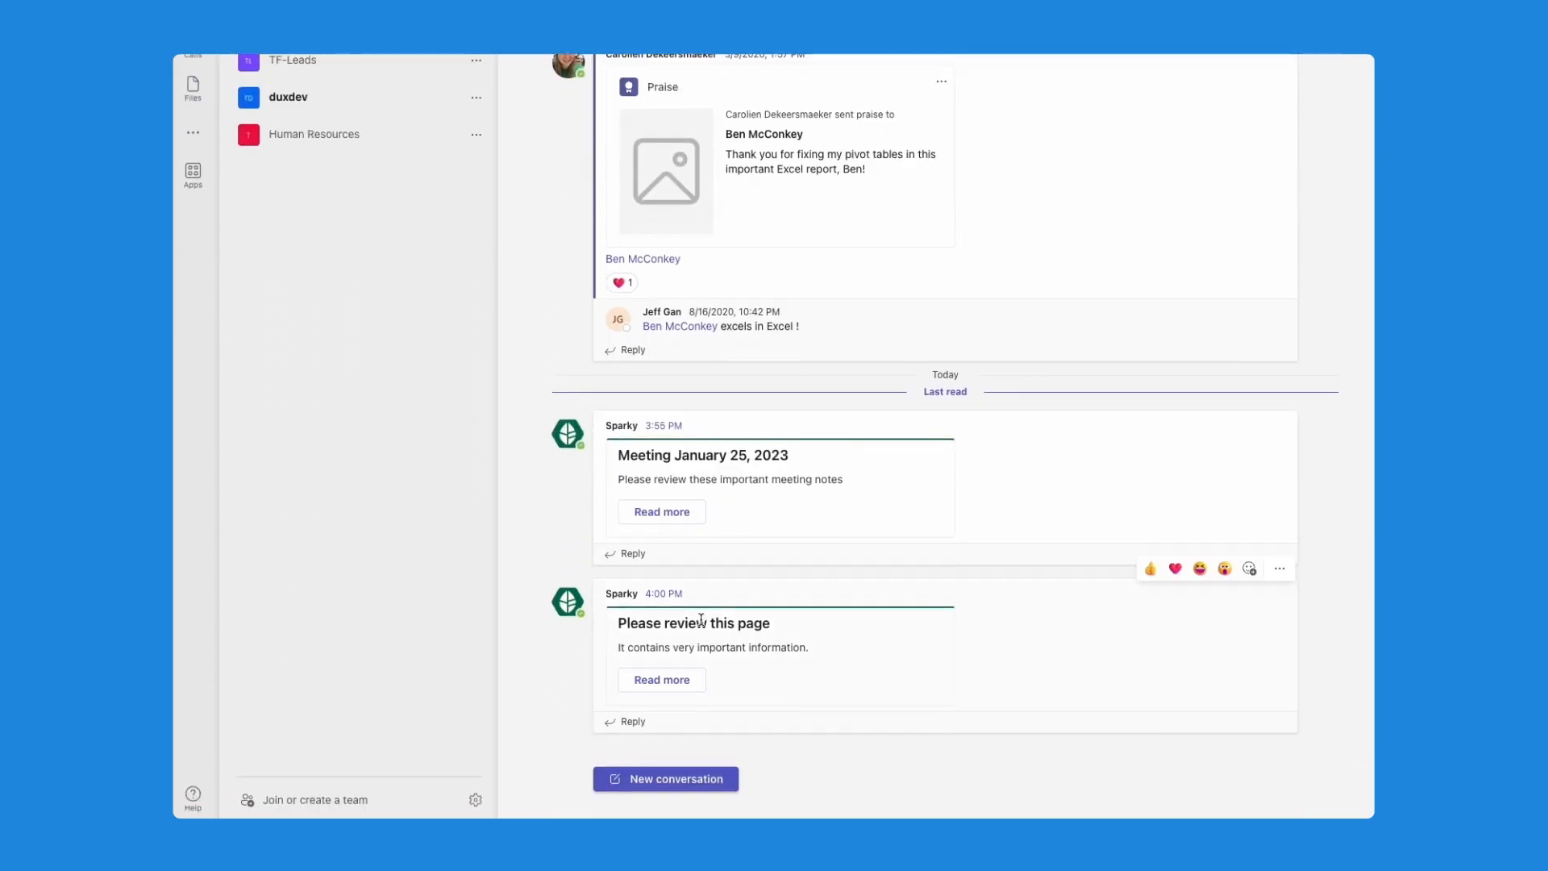
mouse_move(677, 714)
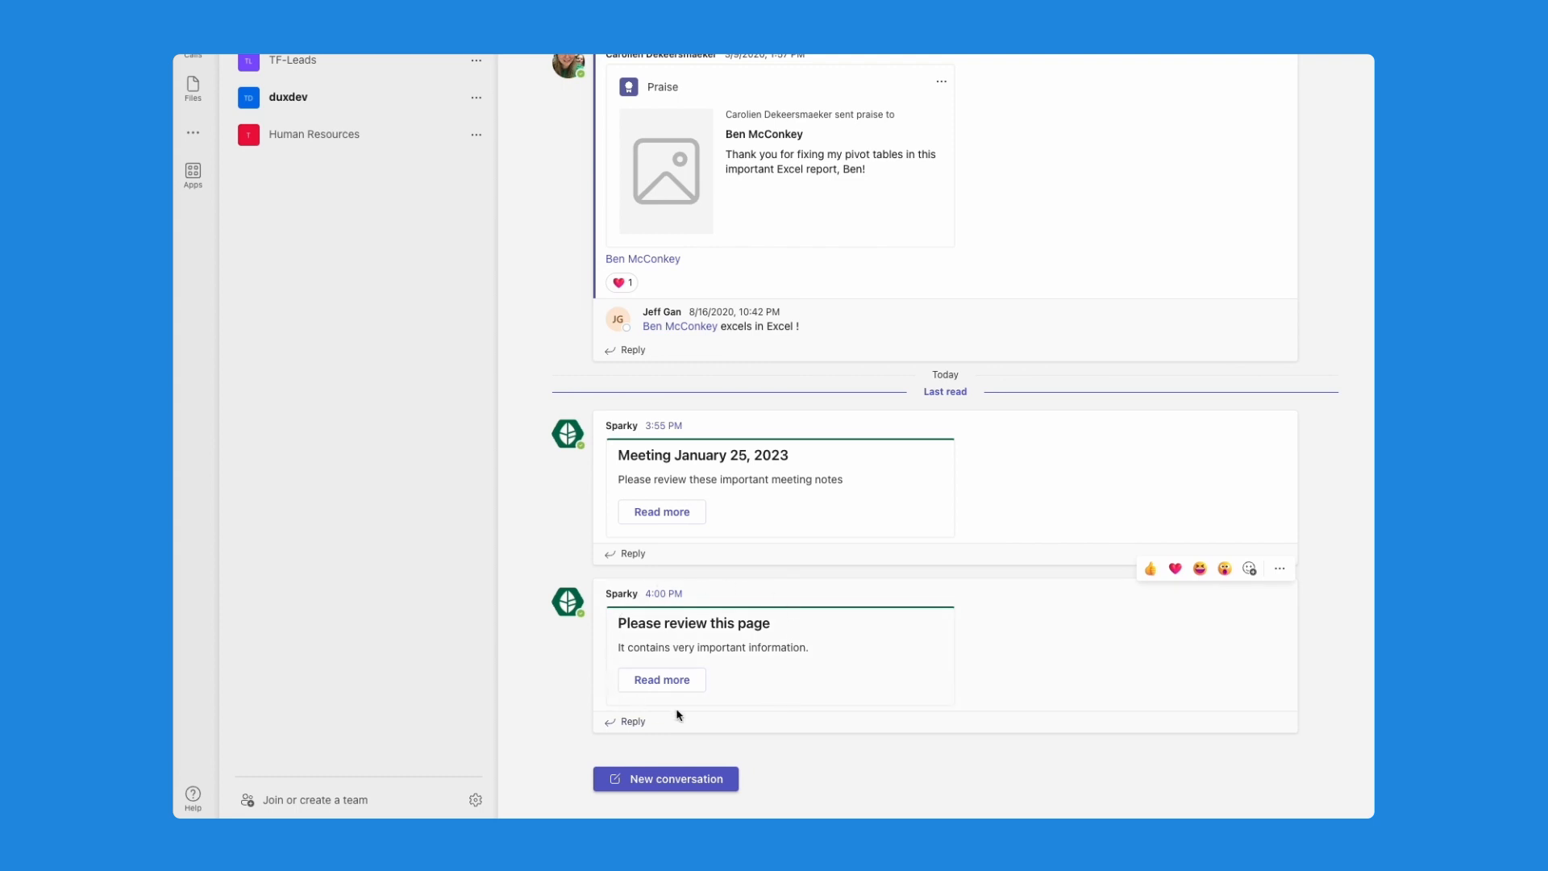
mouse_move(623, 622)
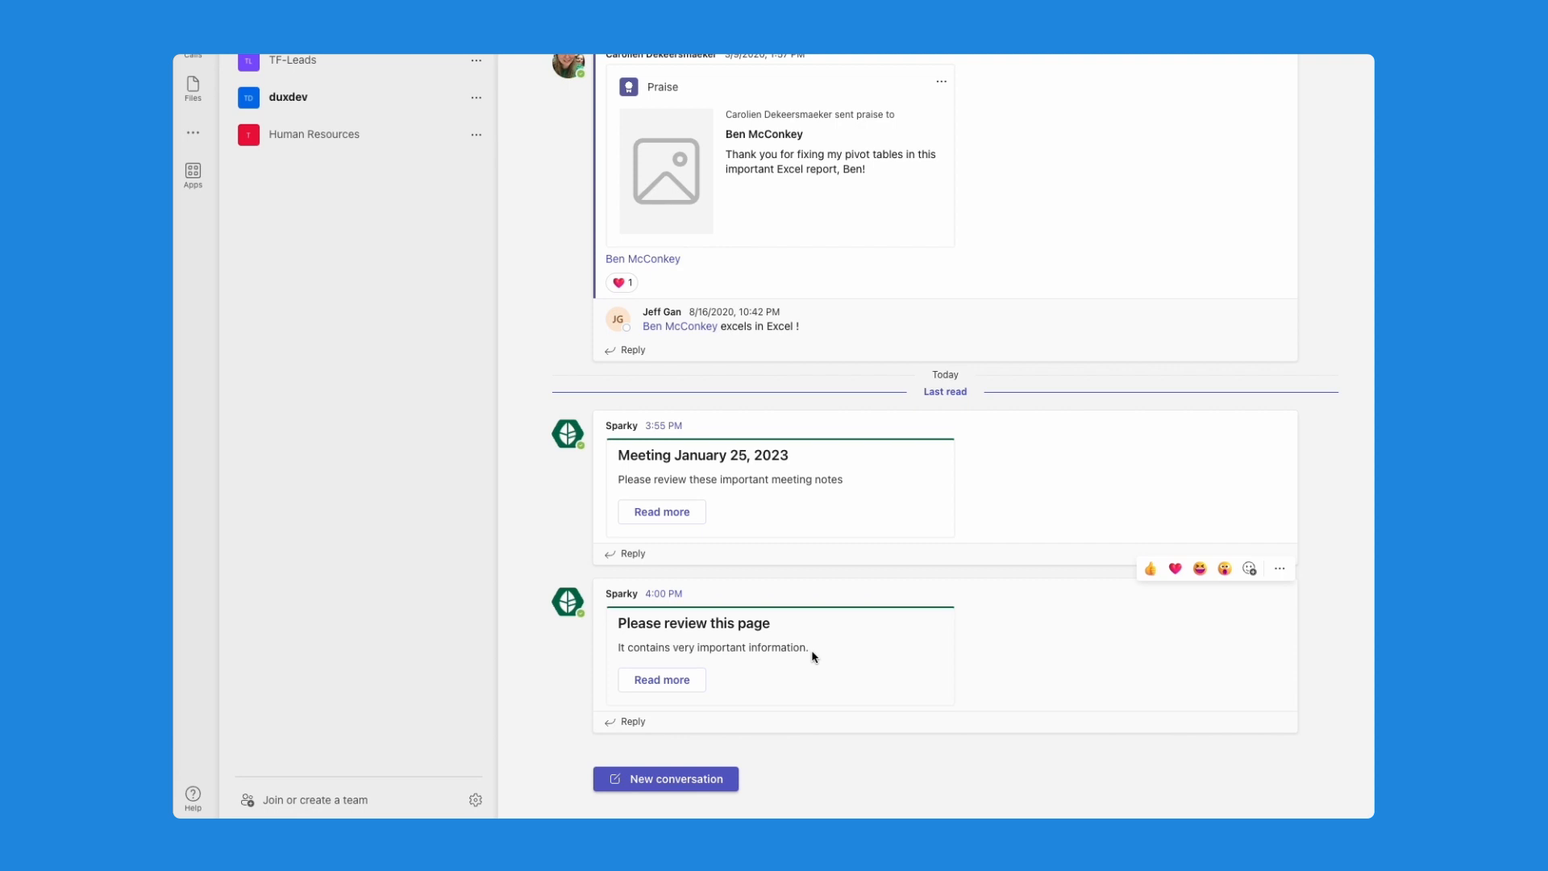
mouse_move(813, 657)
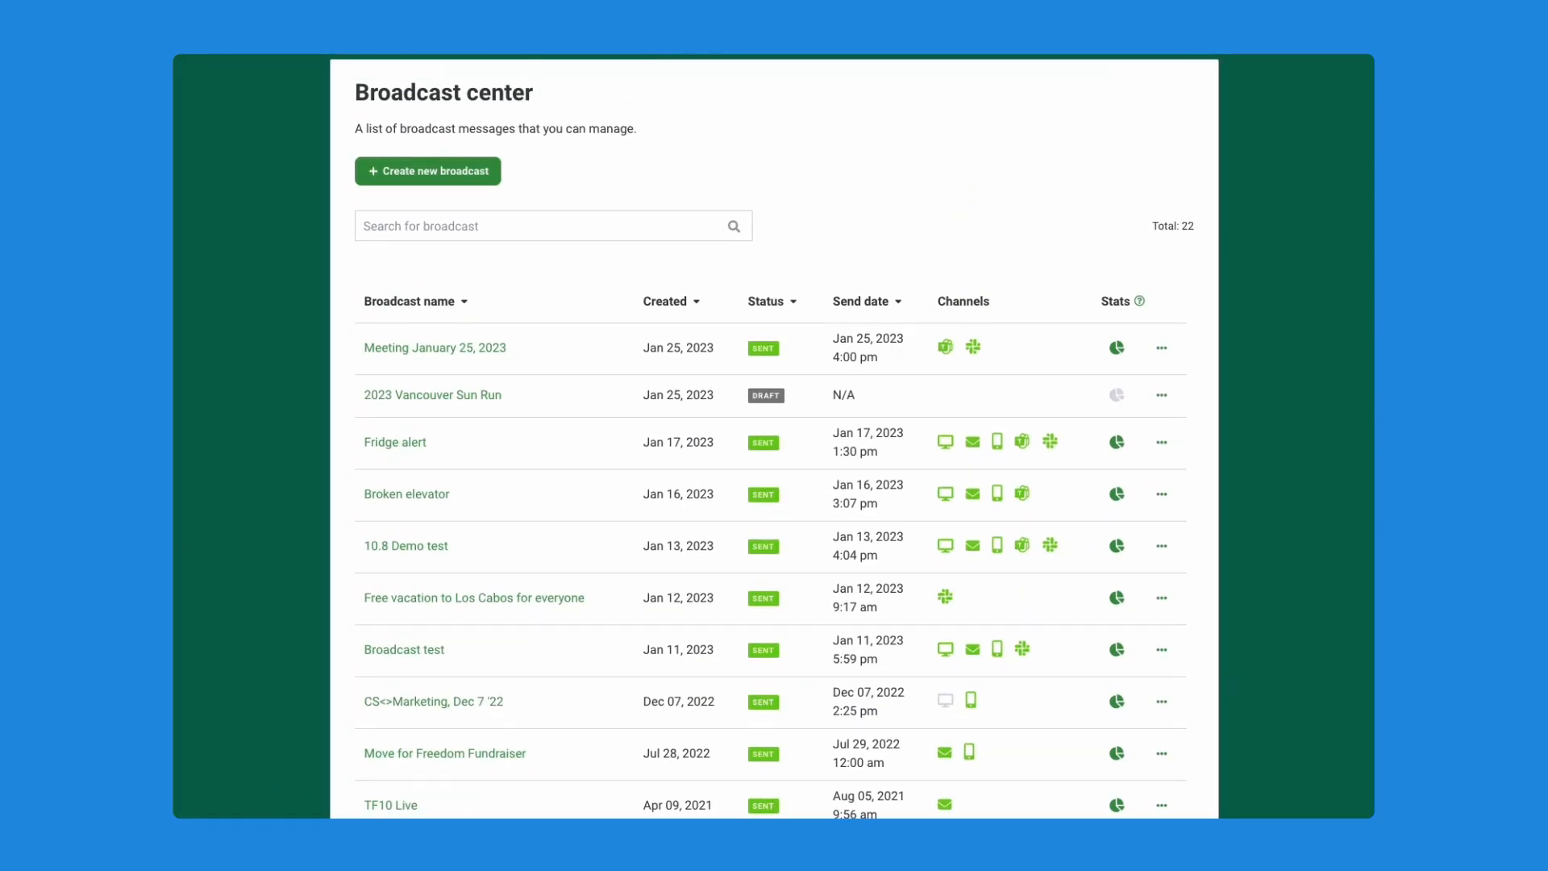
mouse_move(288, 813)
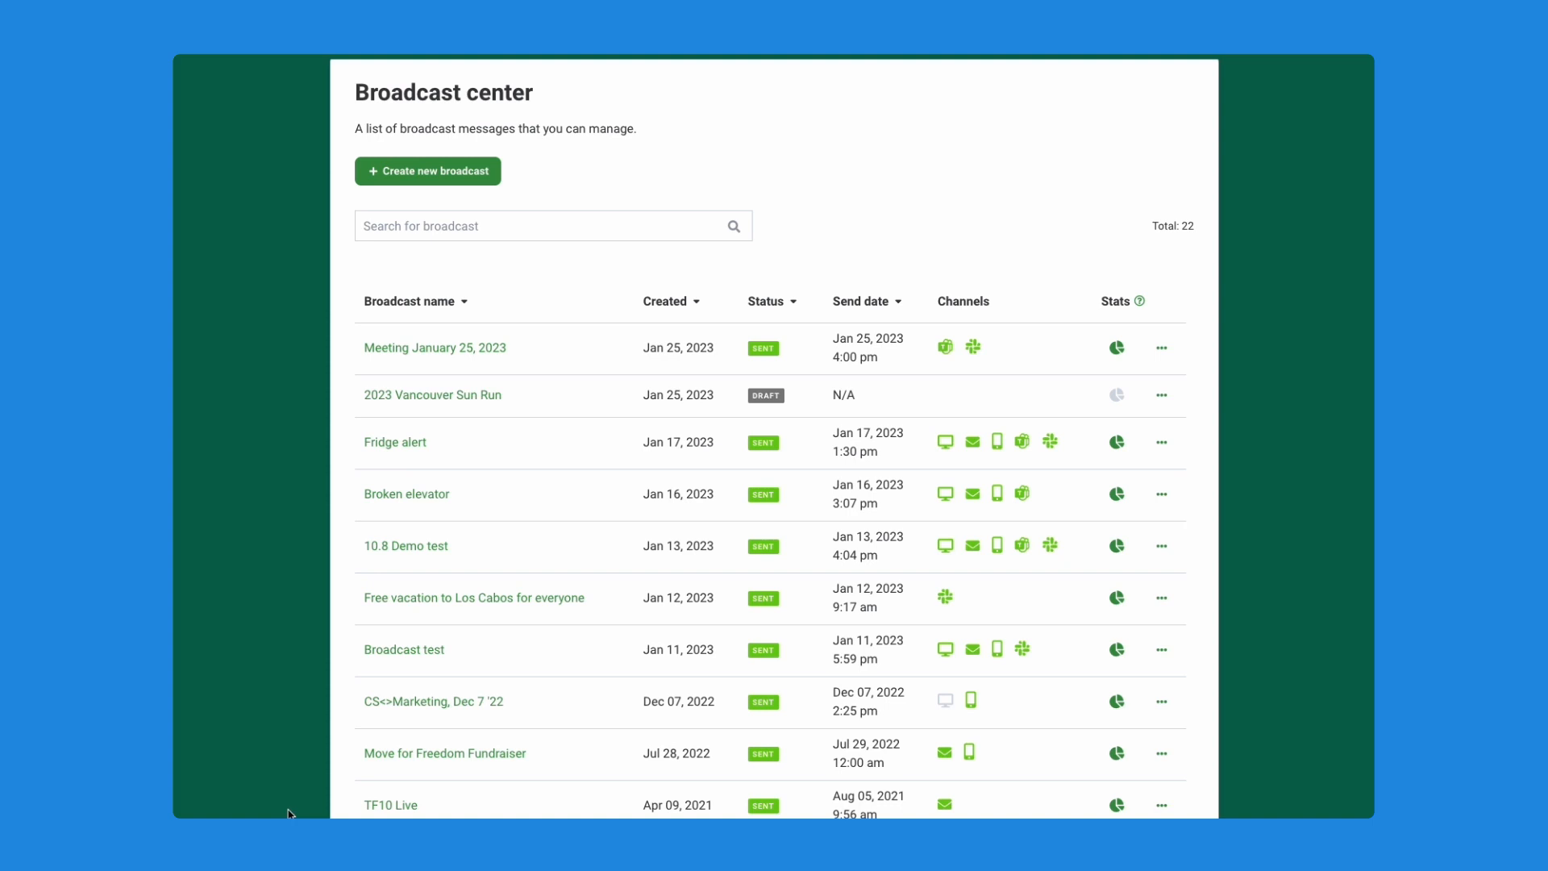
mouse_move(306, 798)
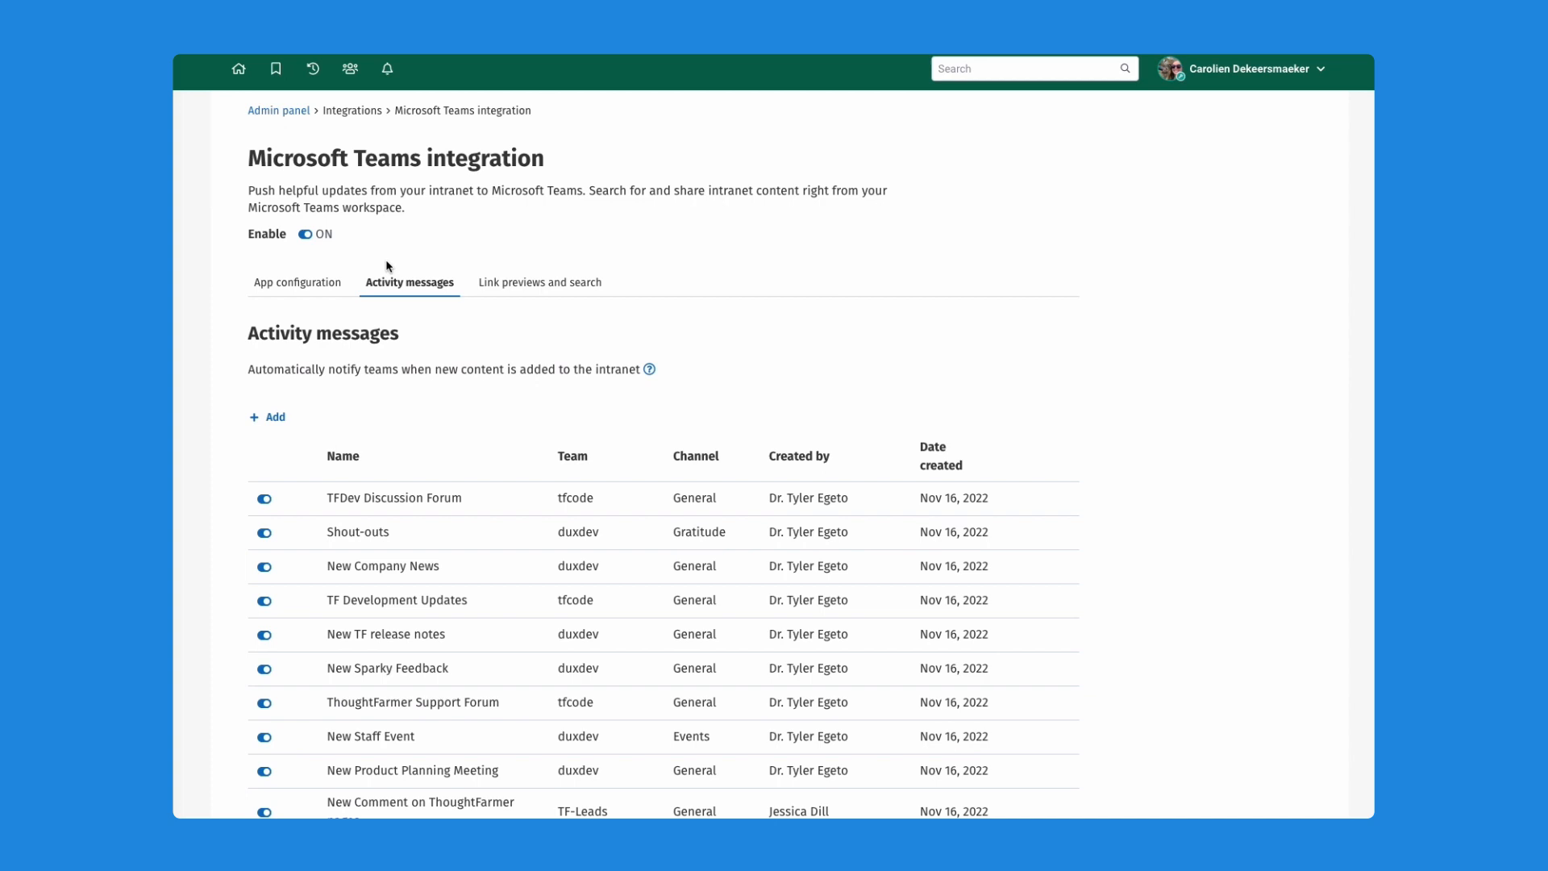
mouse_move(543, 238)
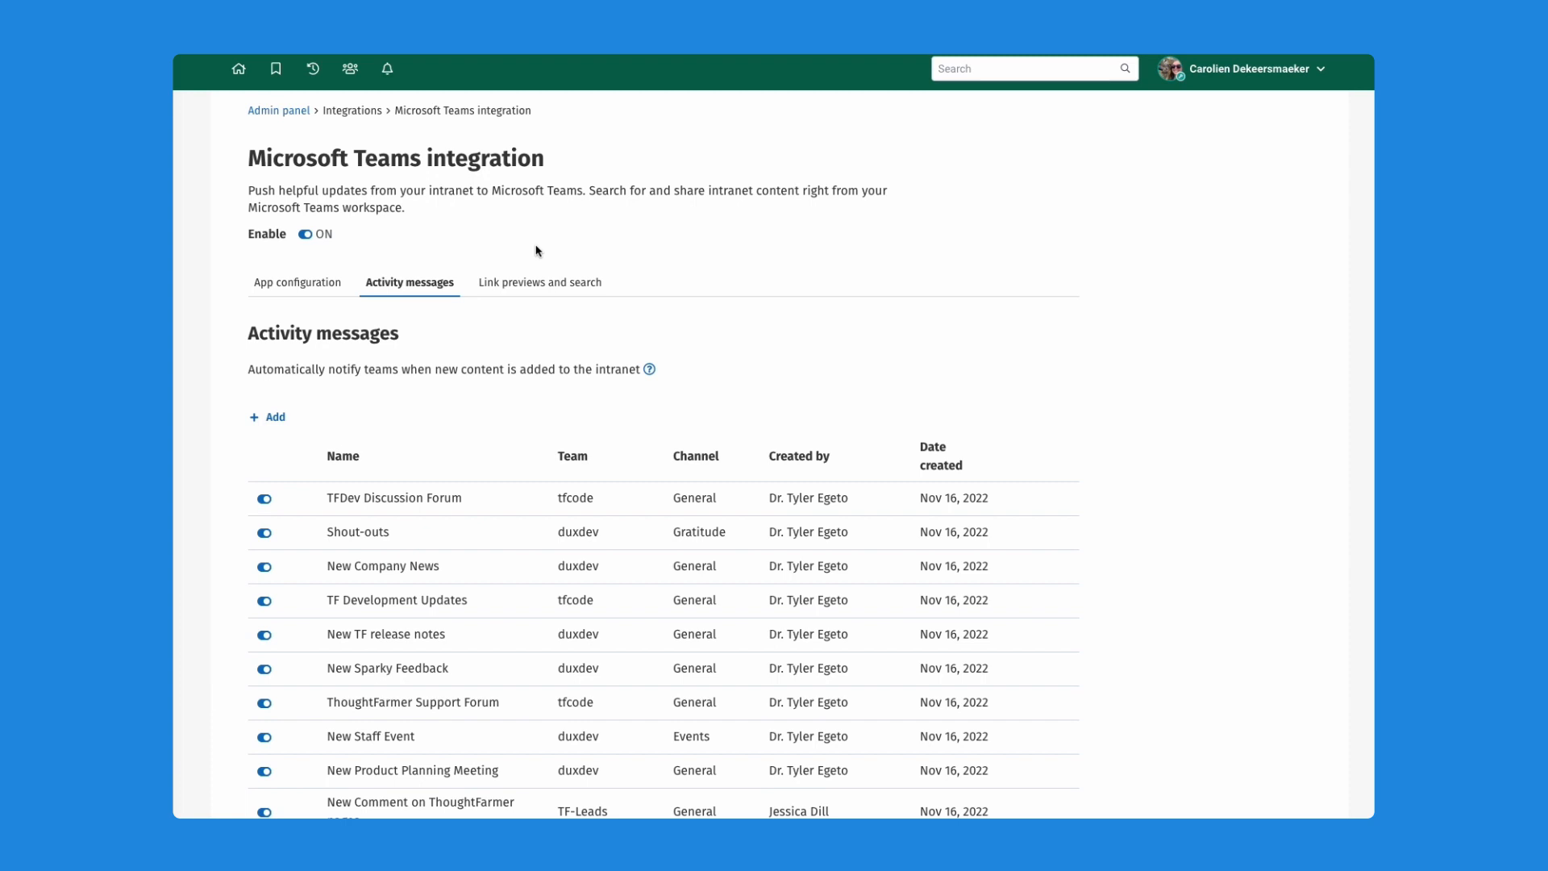
mouse_move(279, 111)
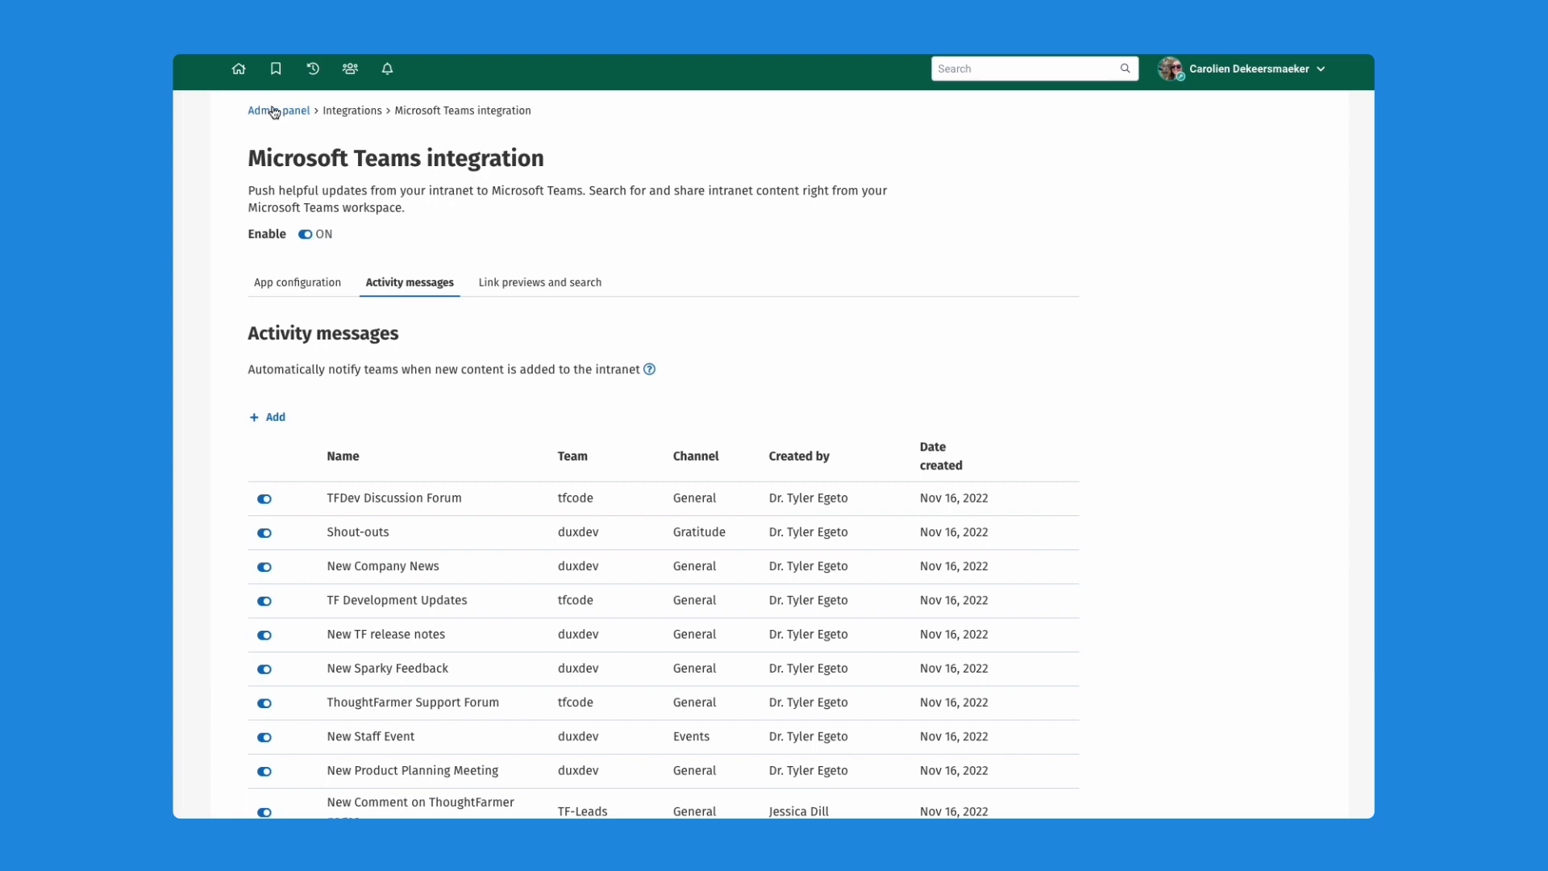
Step: Return from the Microsoft Teams integration page to the admin panel overview via the breadcrumb
left_click(277, 110)
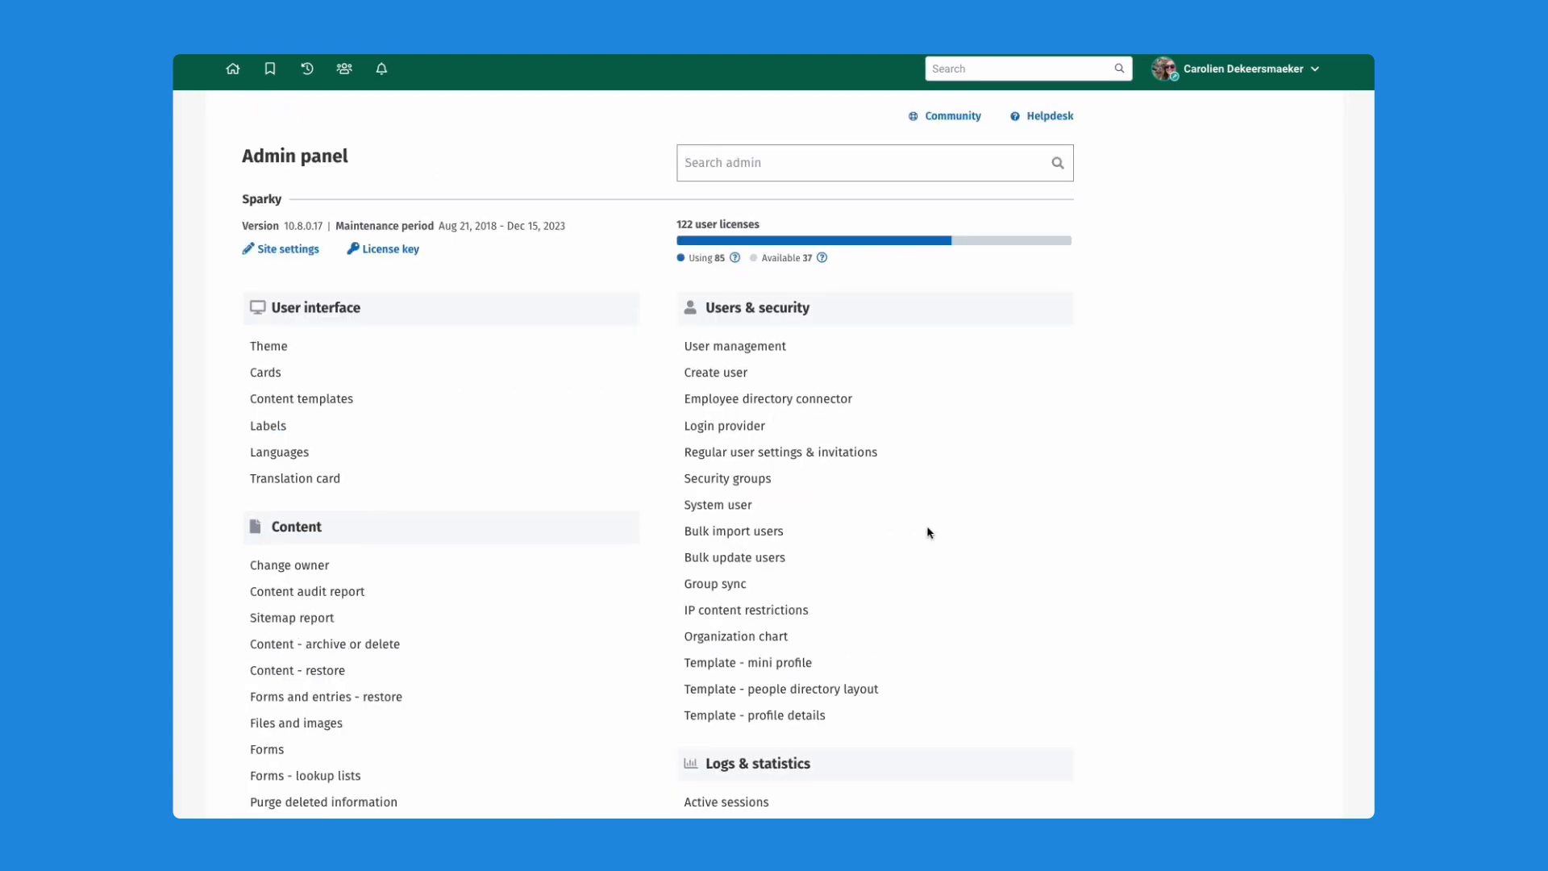
mouse_move(948, 559)
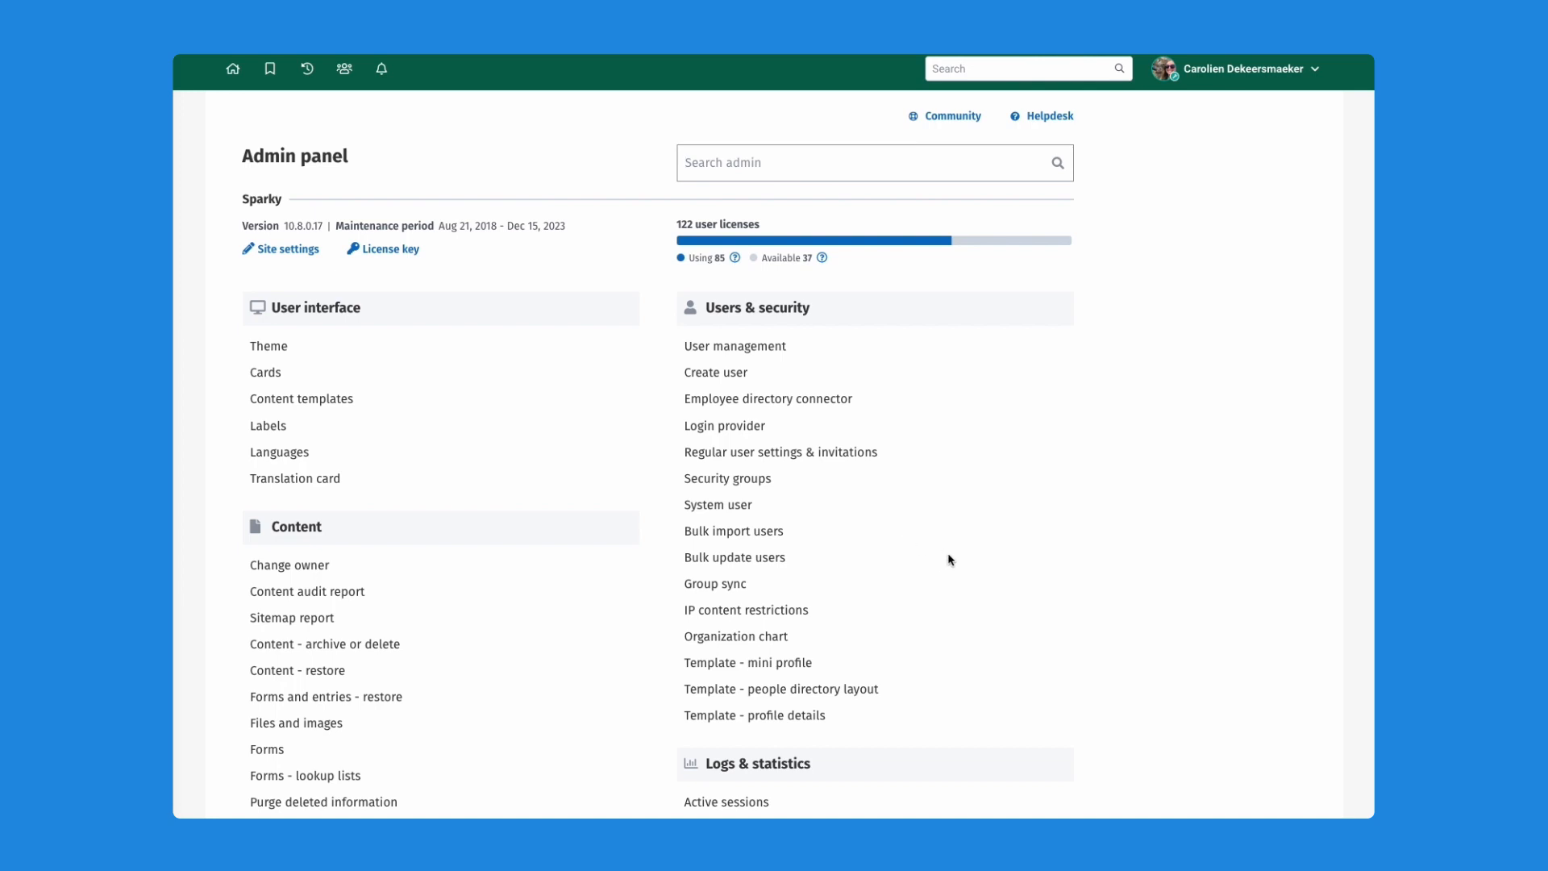
mouse_move(963, 543)
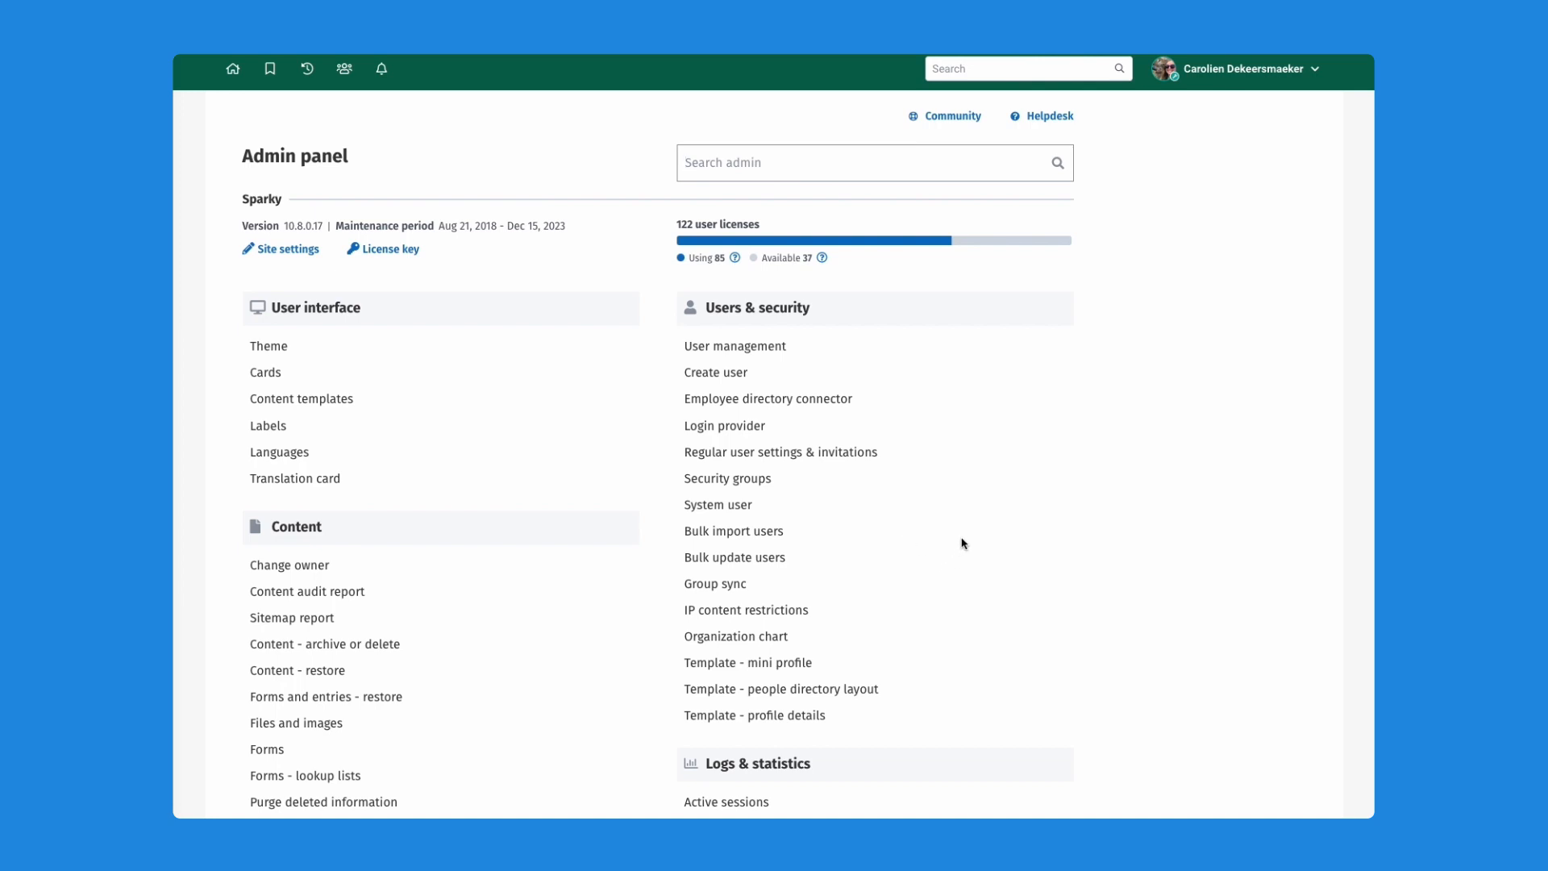